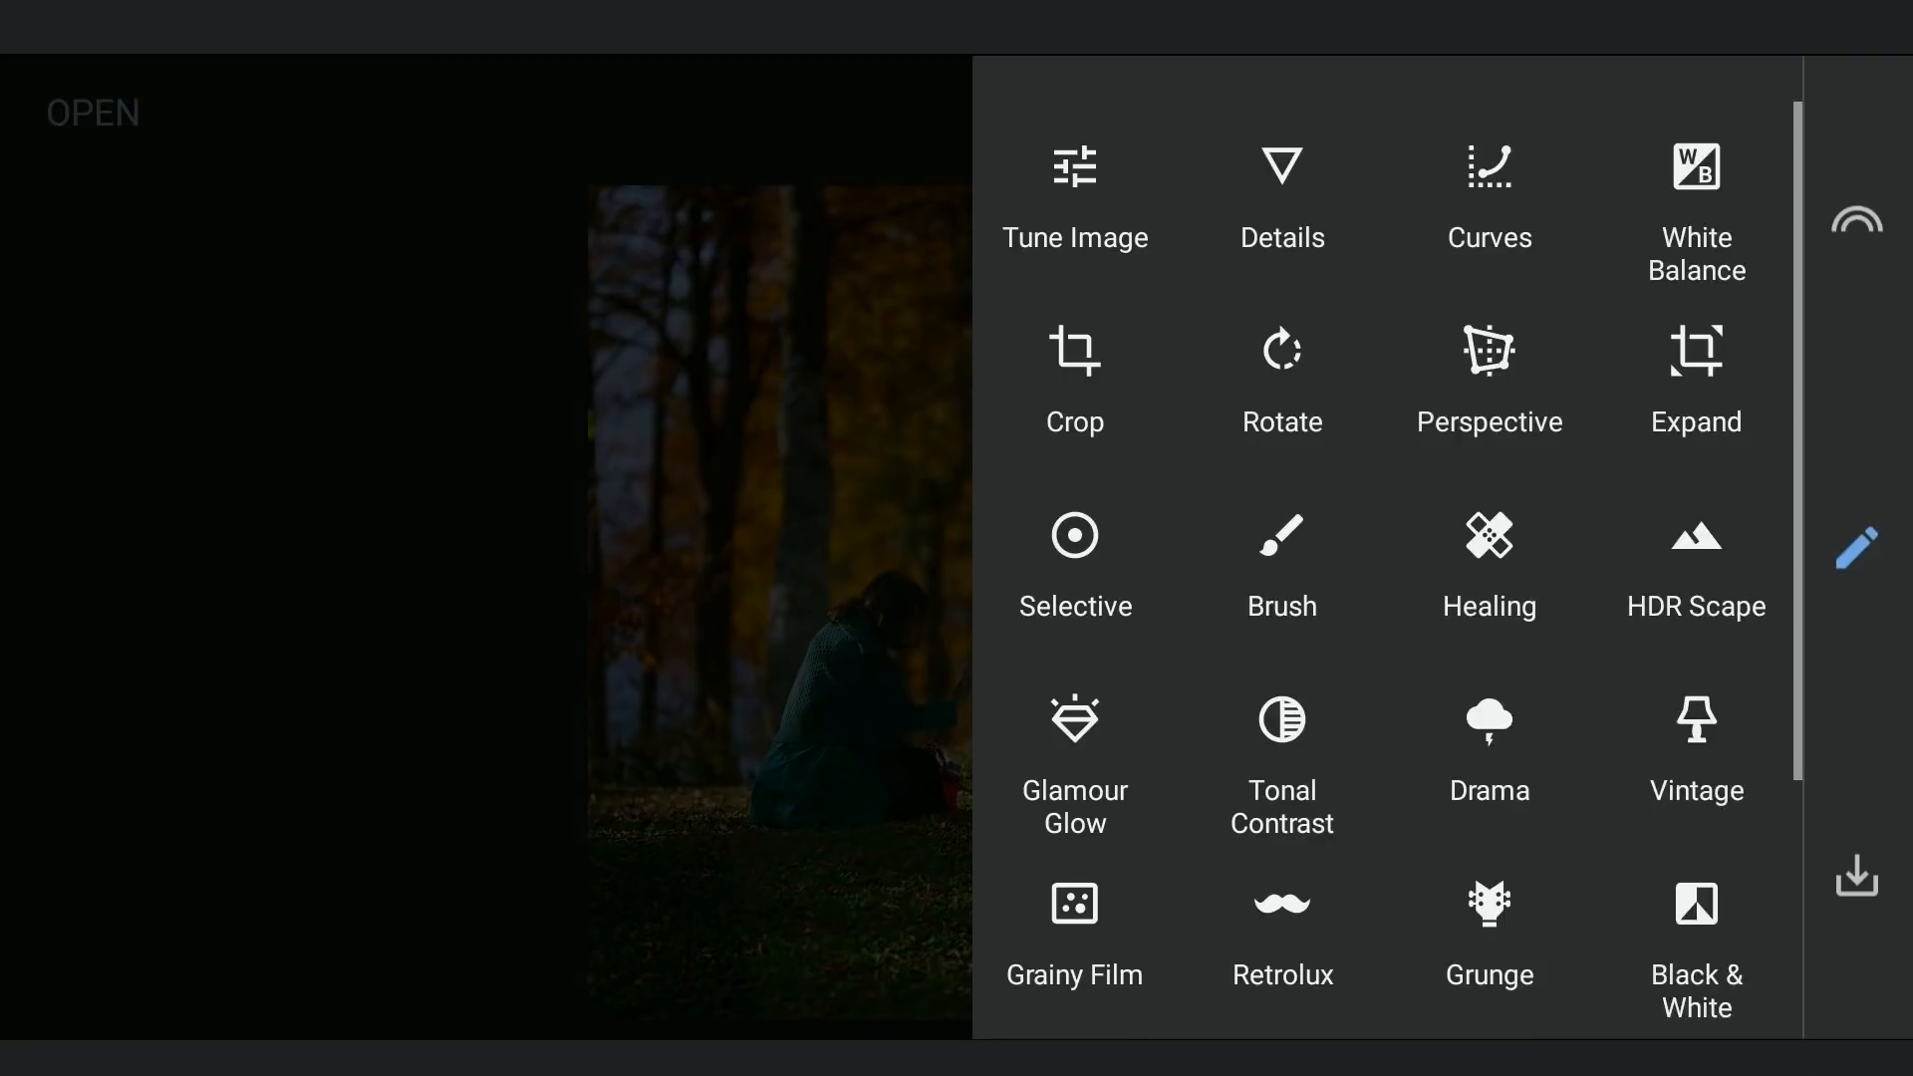
Apply a Curves adjustment to the forest photo so it can be masked with the stack brush.
left_click(1488, 196)
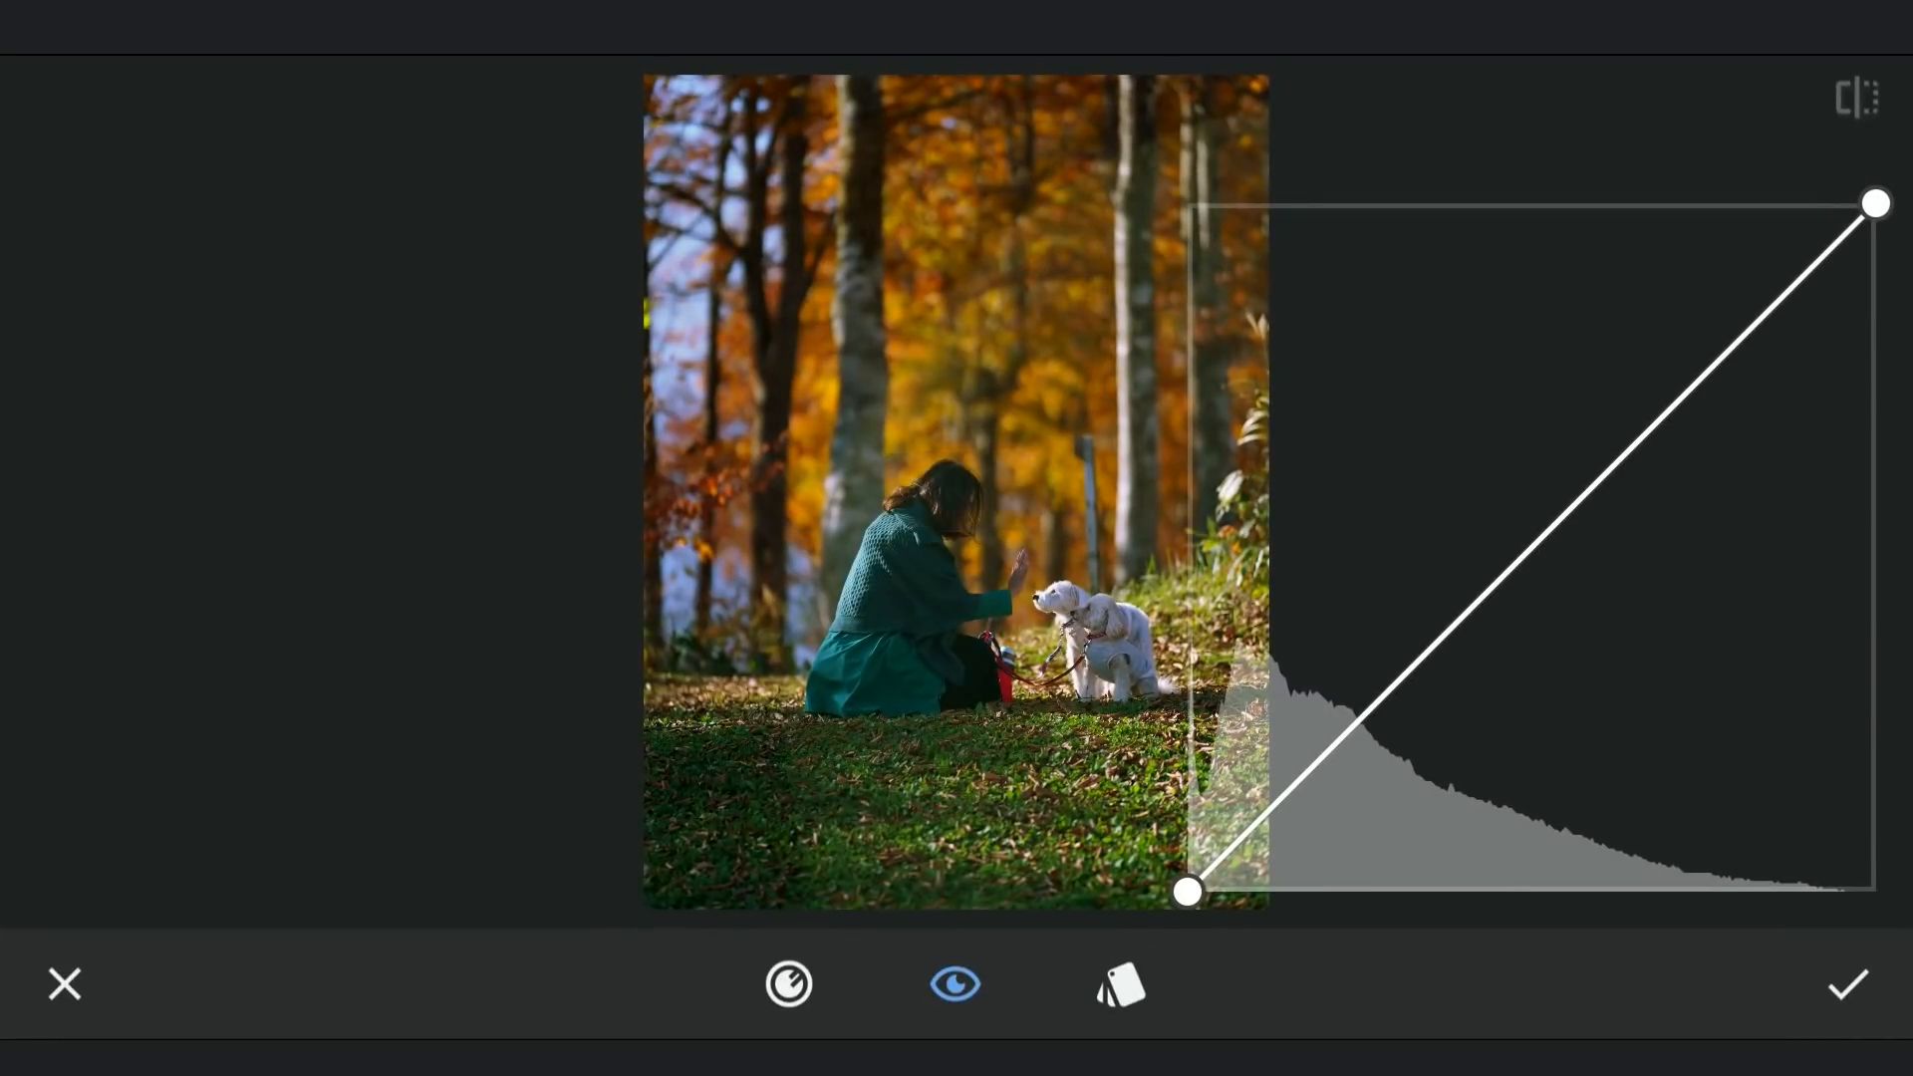
left_click(1845, 984)
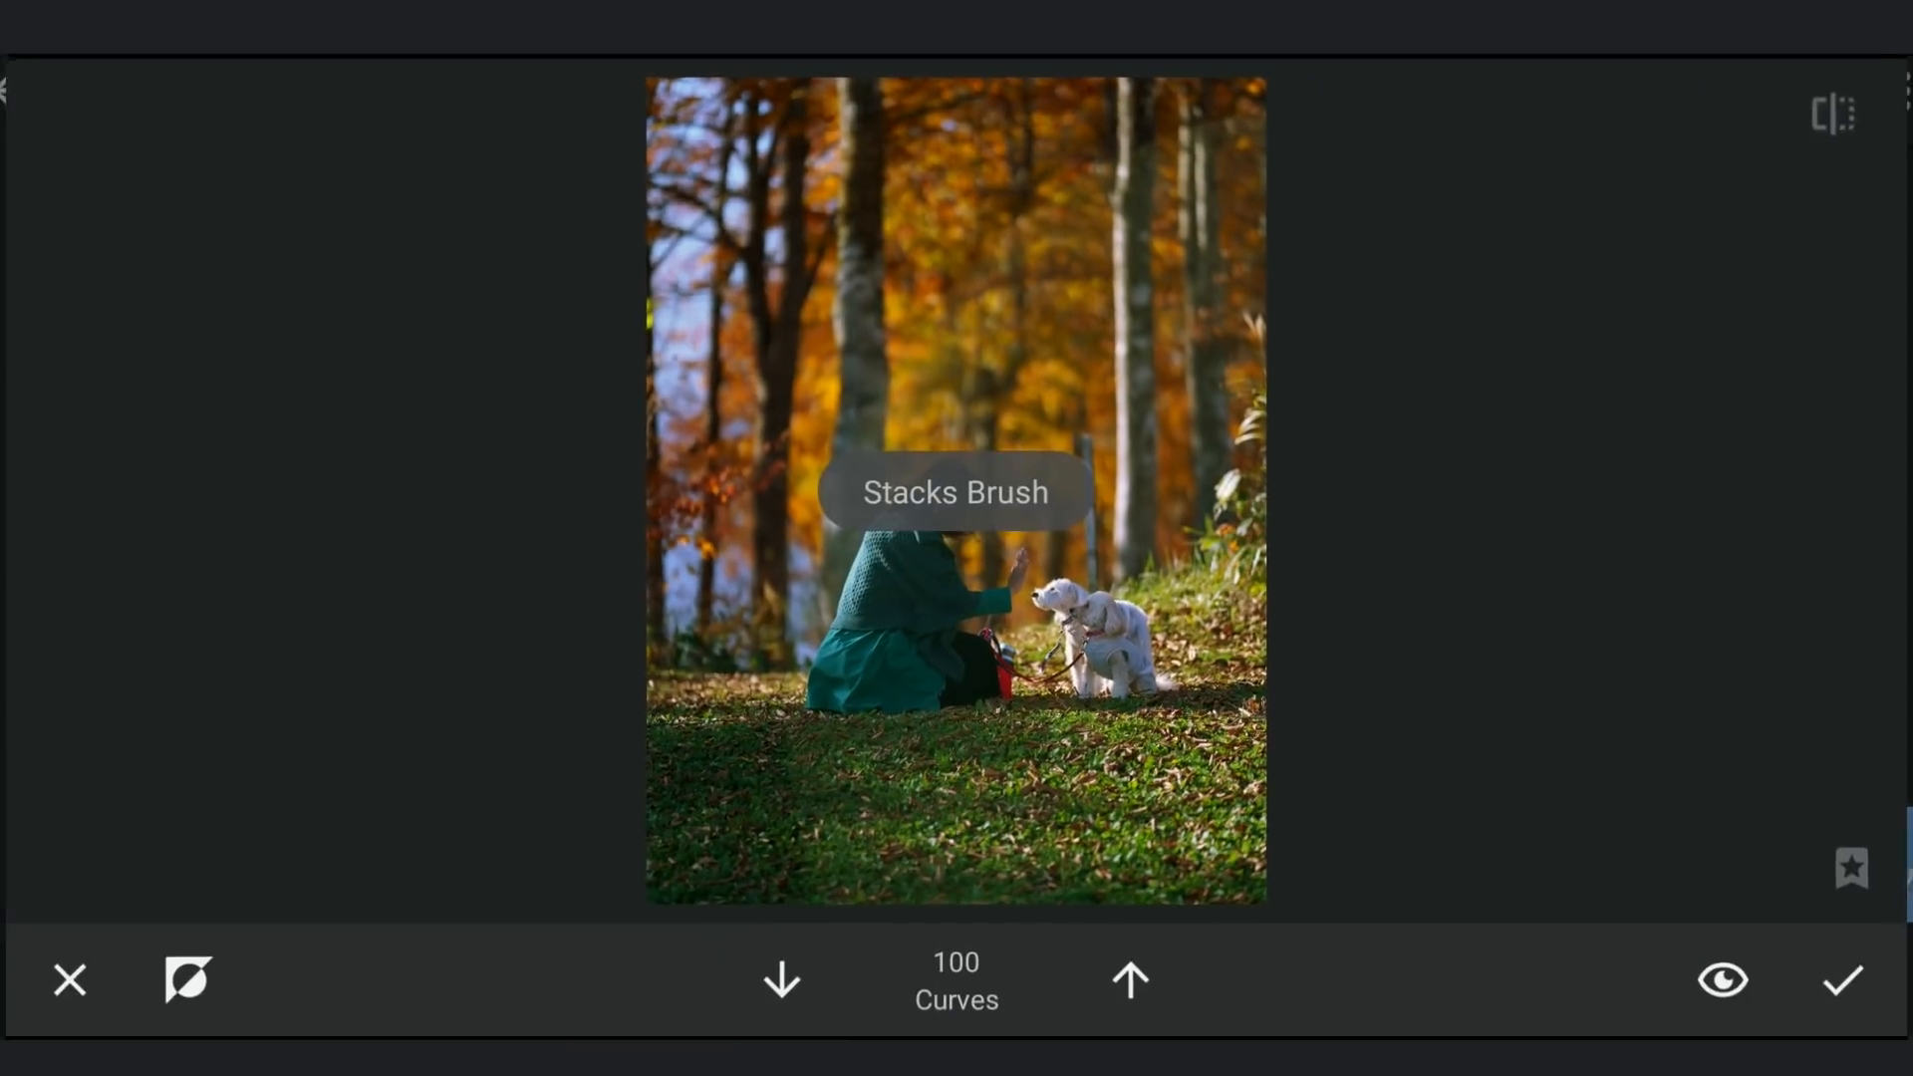
Erase the Curves effect from the woman and dogs with the brush at strength 0.
left_click(1723, 982)
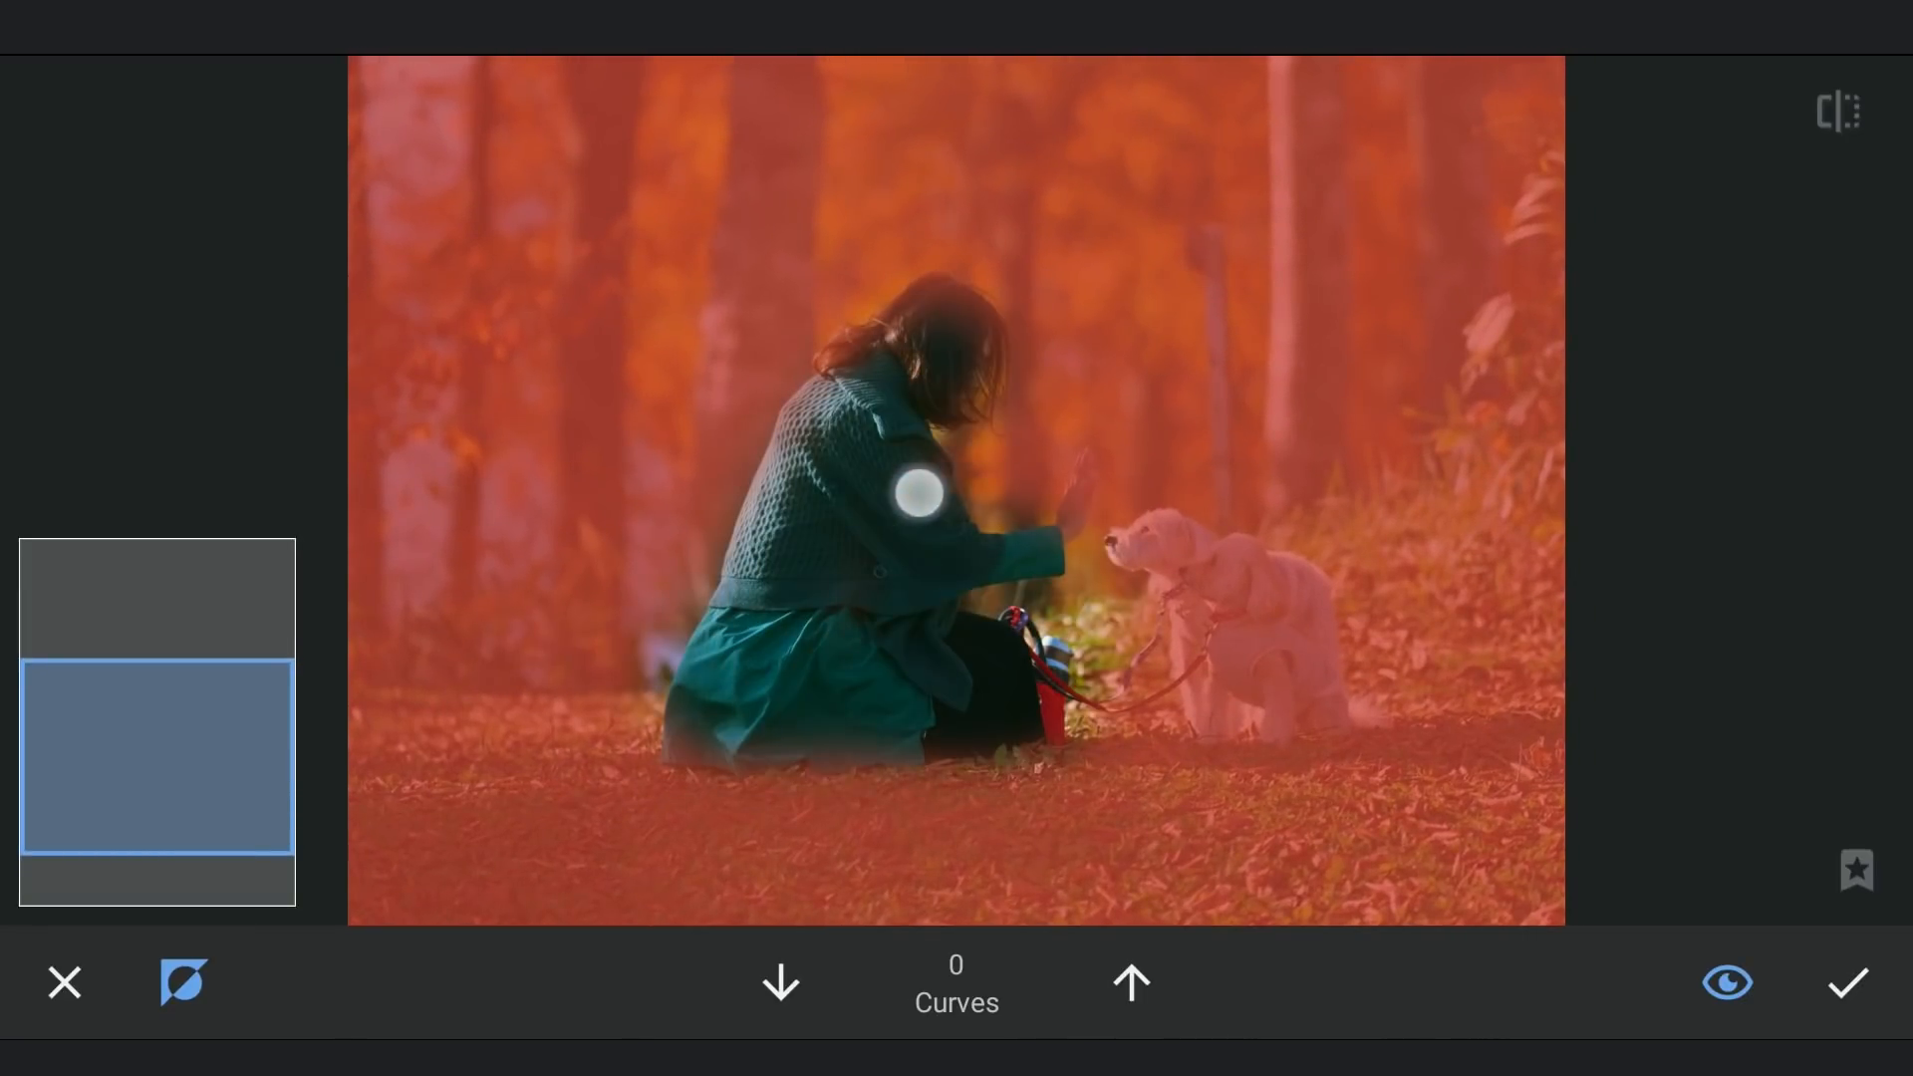
left_click_drag(921, 494, 1243, 628)
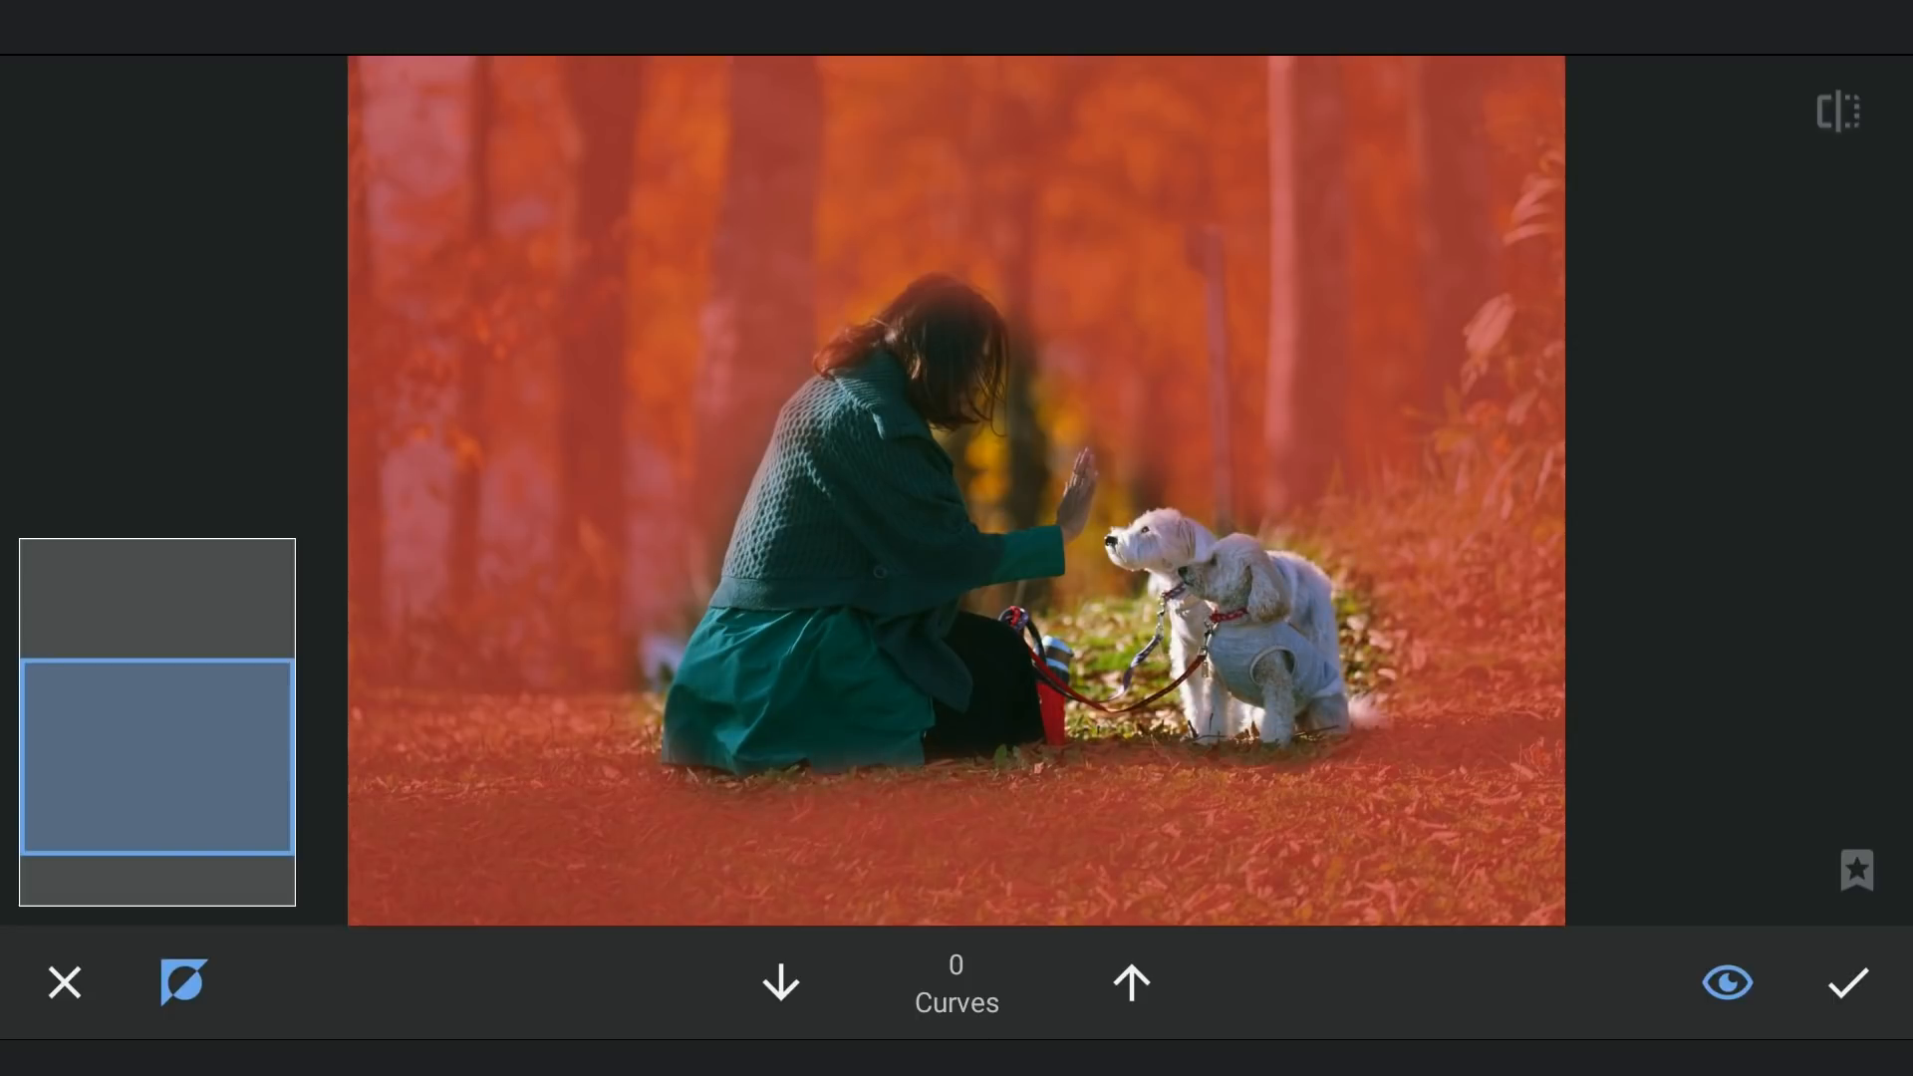
left_click(1132, 982)
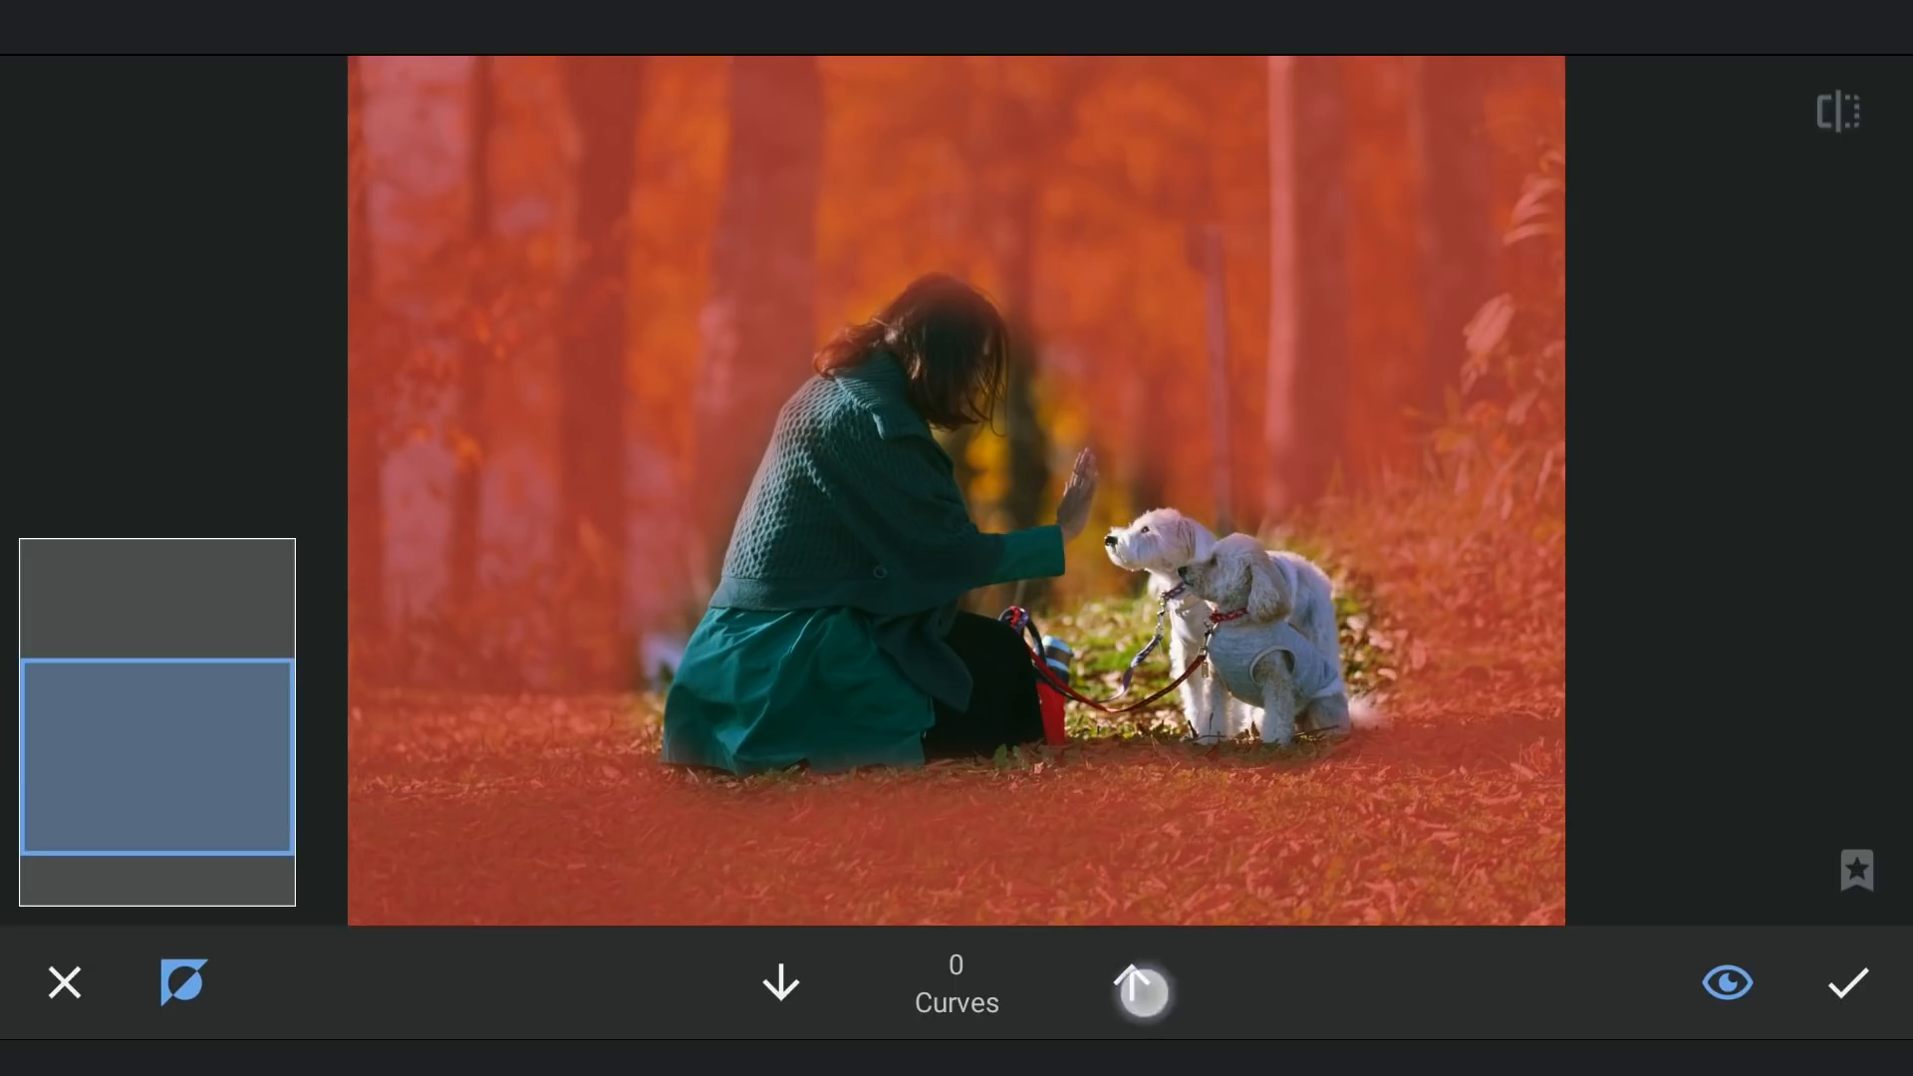
left_click(781, 983)
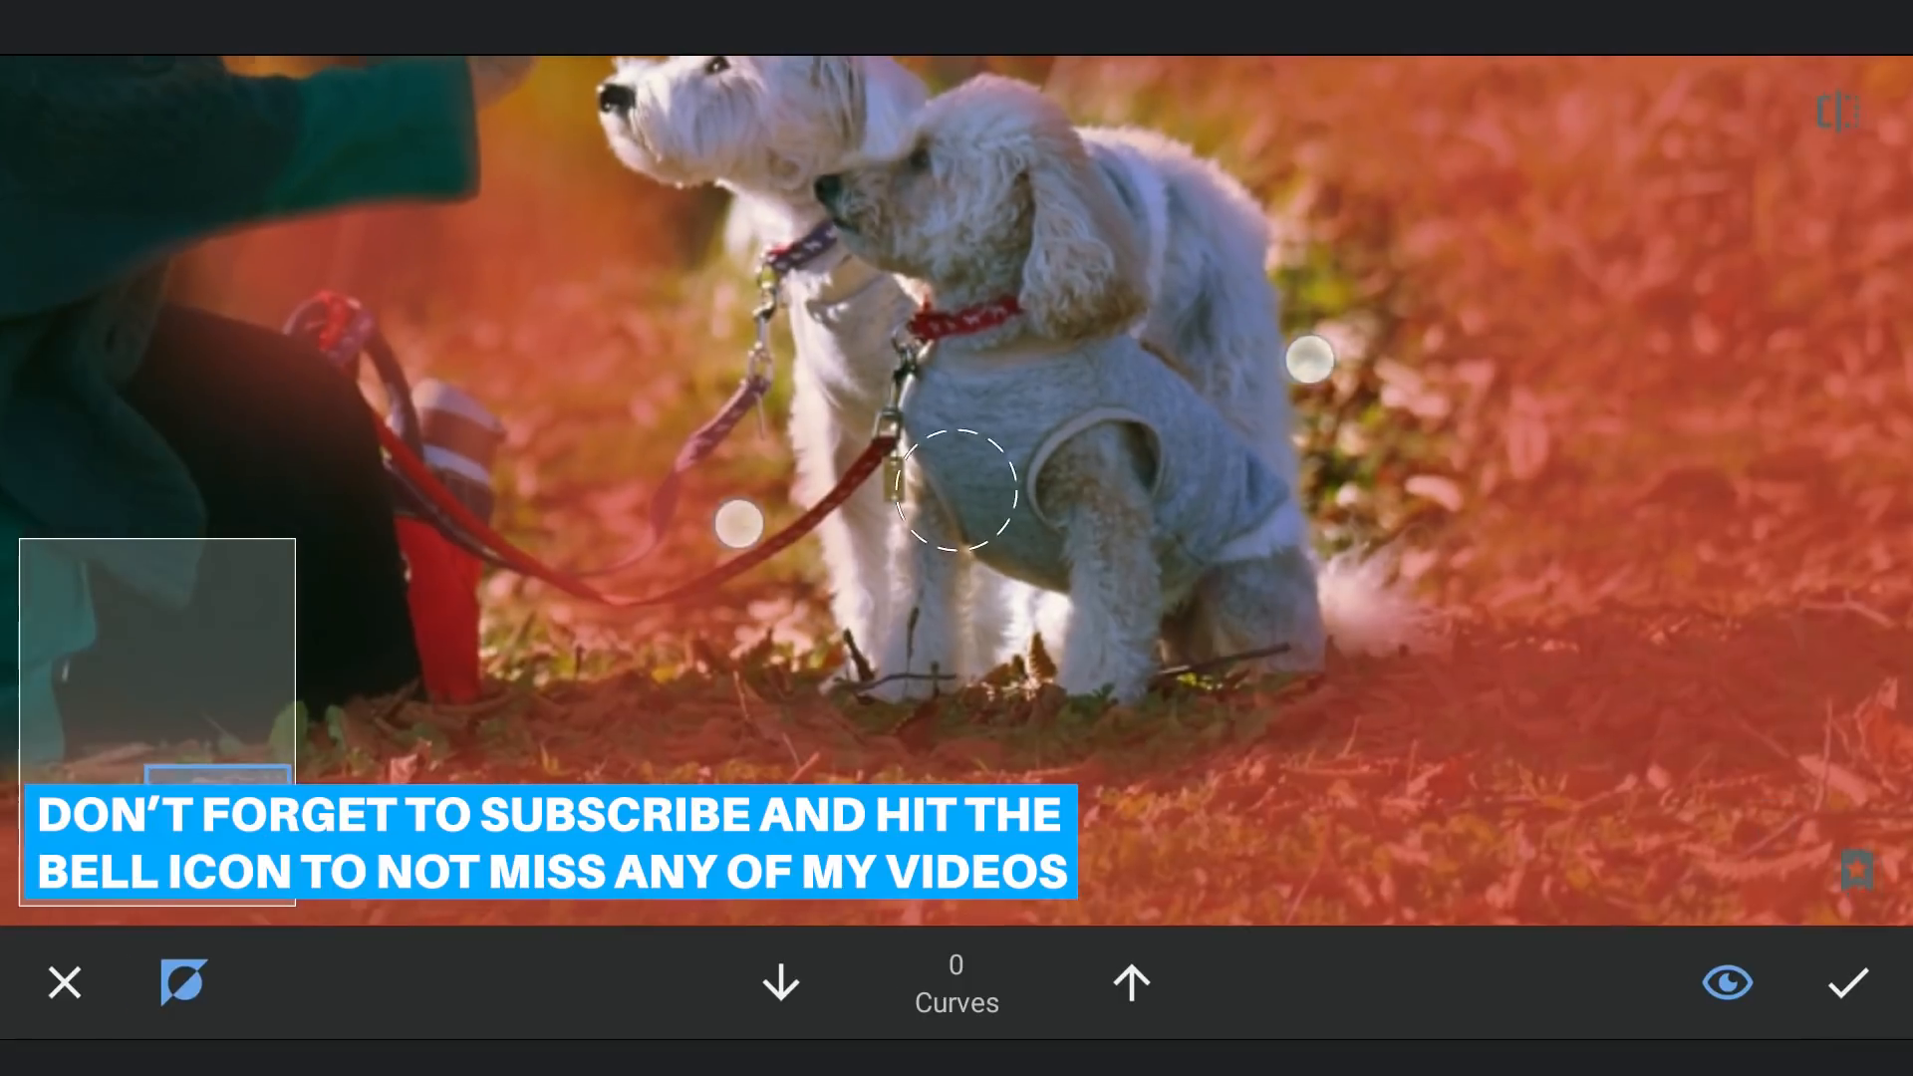
left_click(1130, 982)
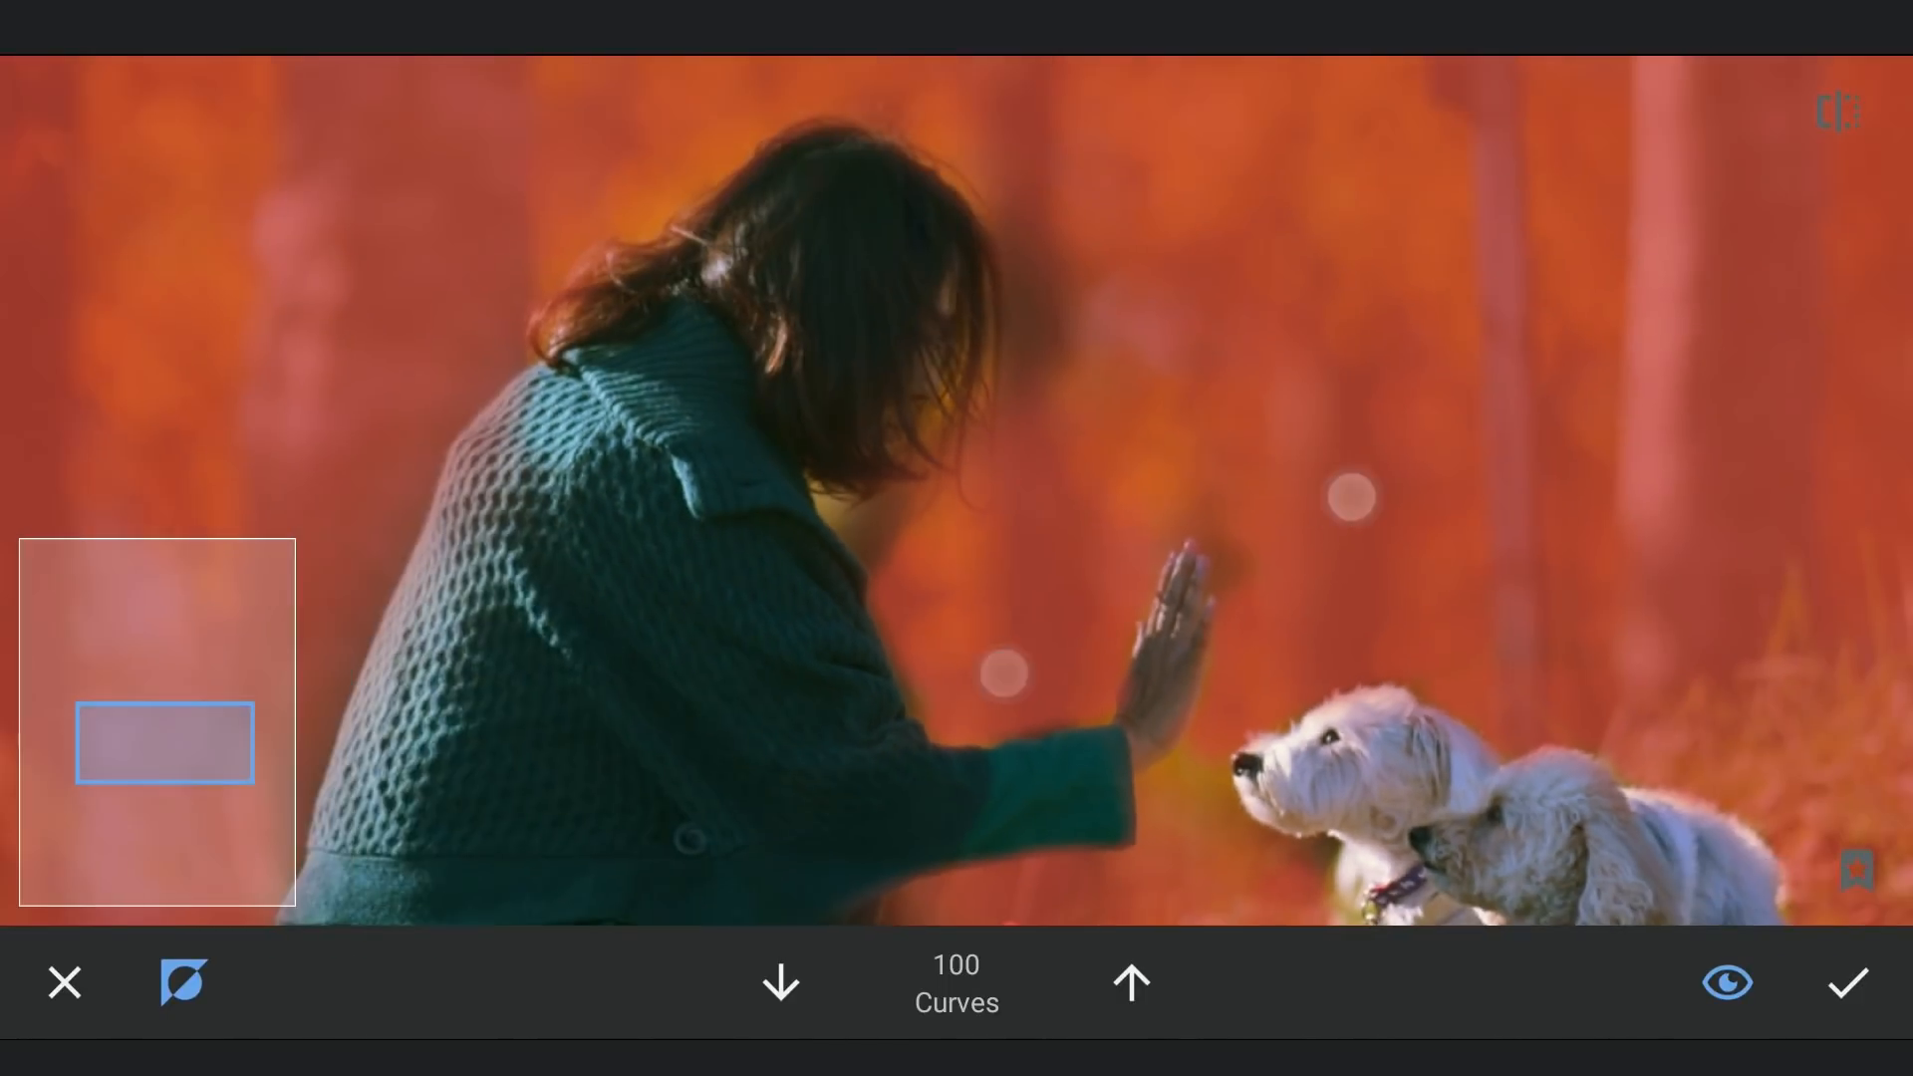
left_click(779, 982)
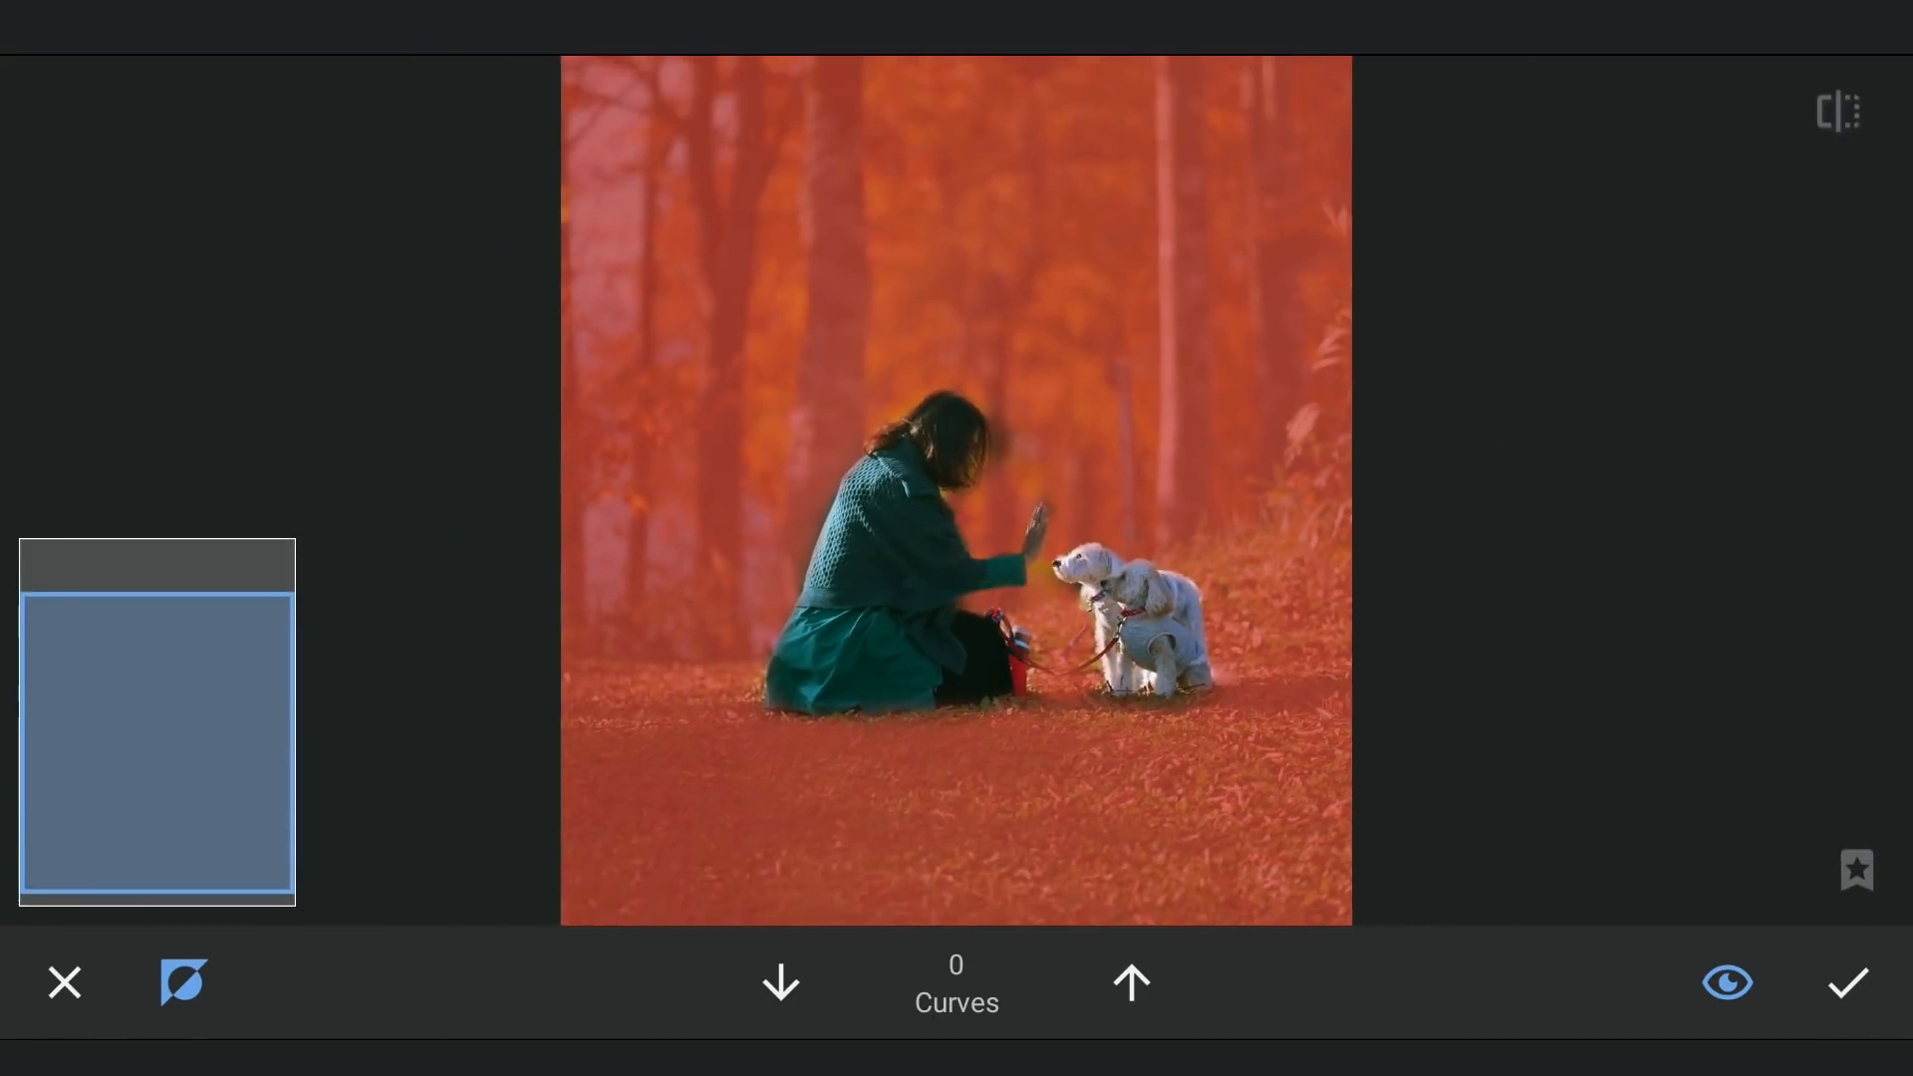
Check the red mask overlay and invert the mask onto the forest background.
left_click(1725, 983)
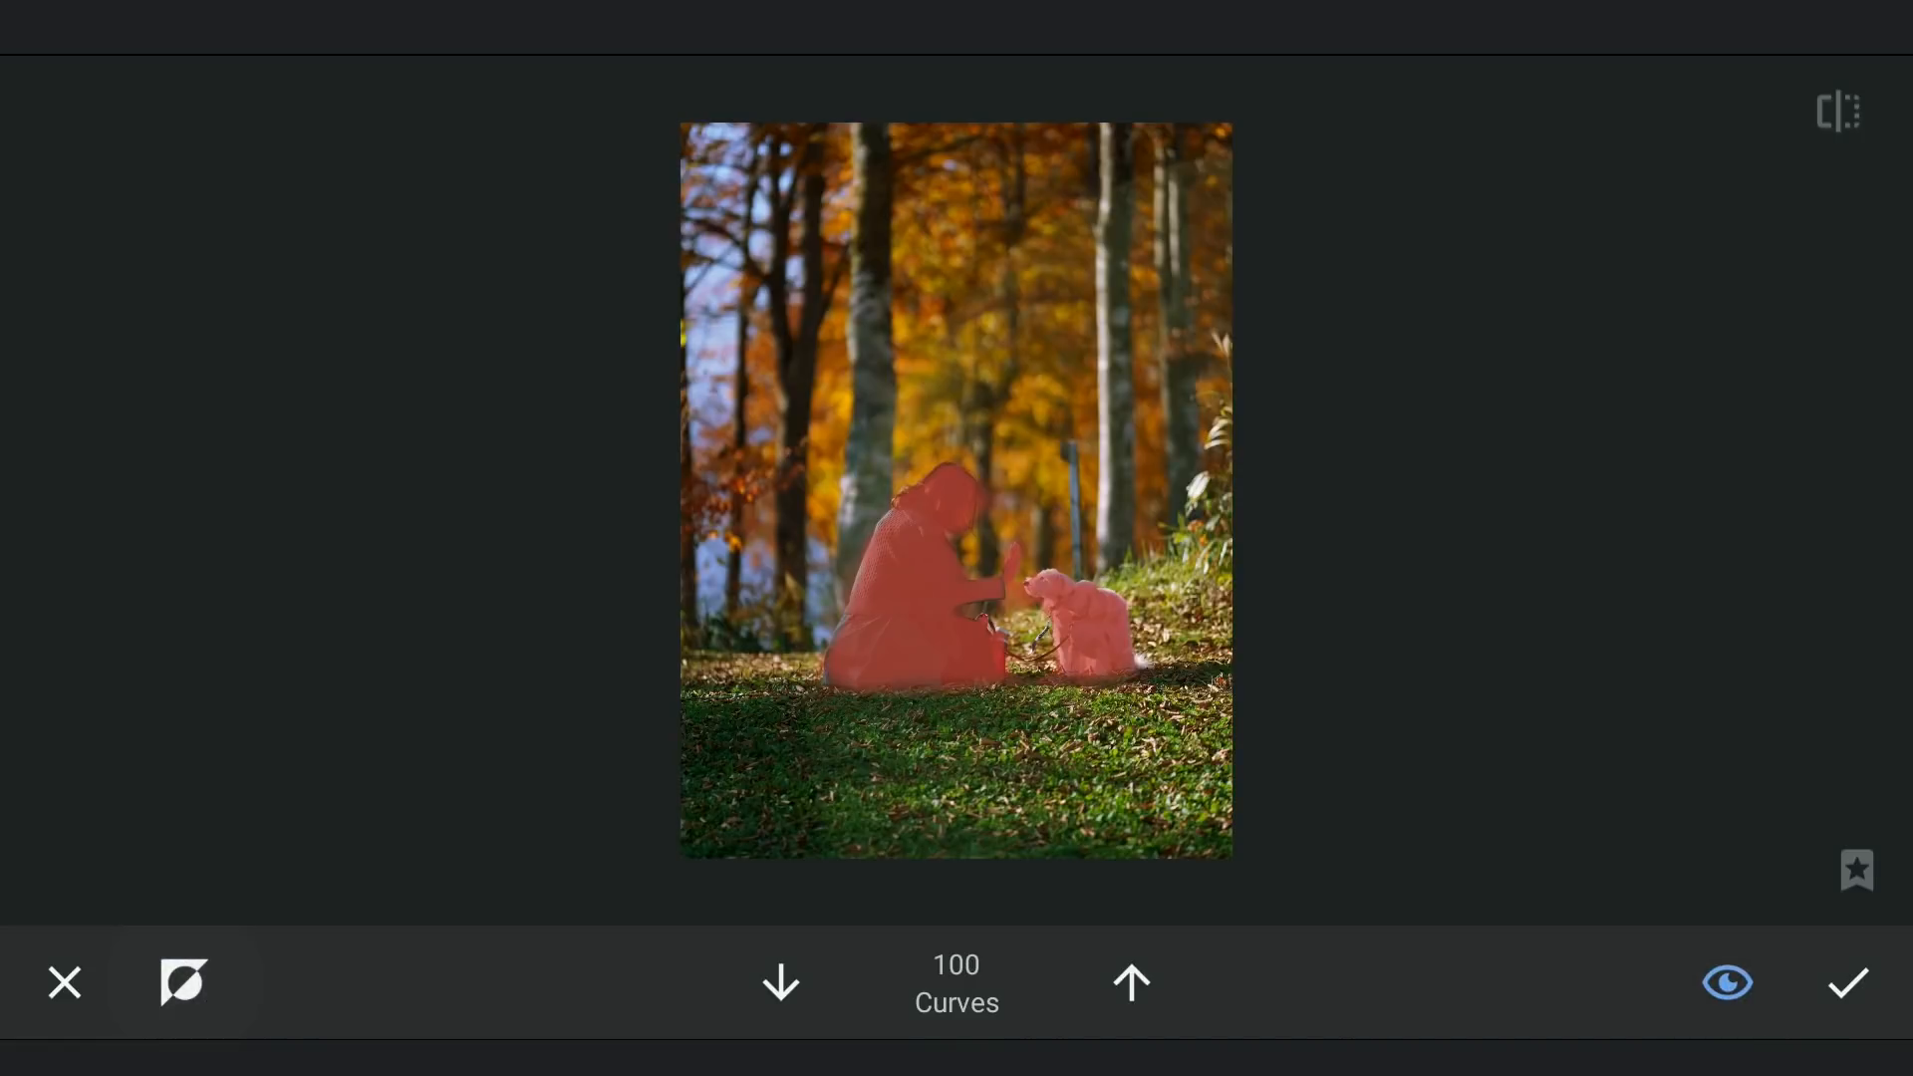
left_click(183, 982)
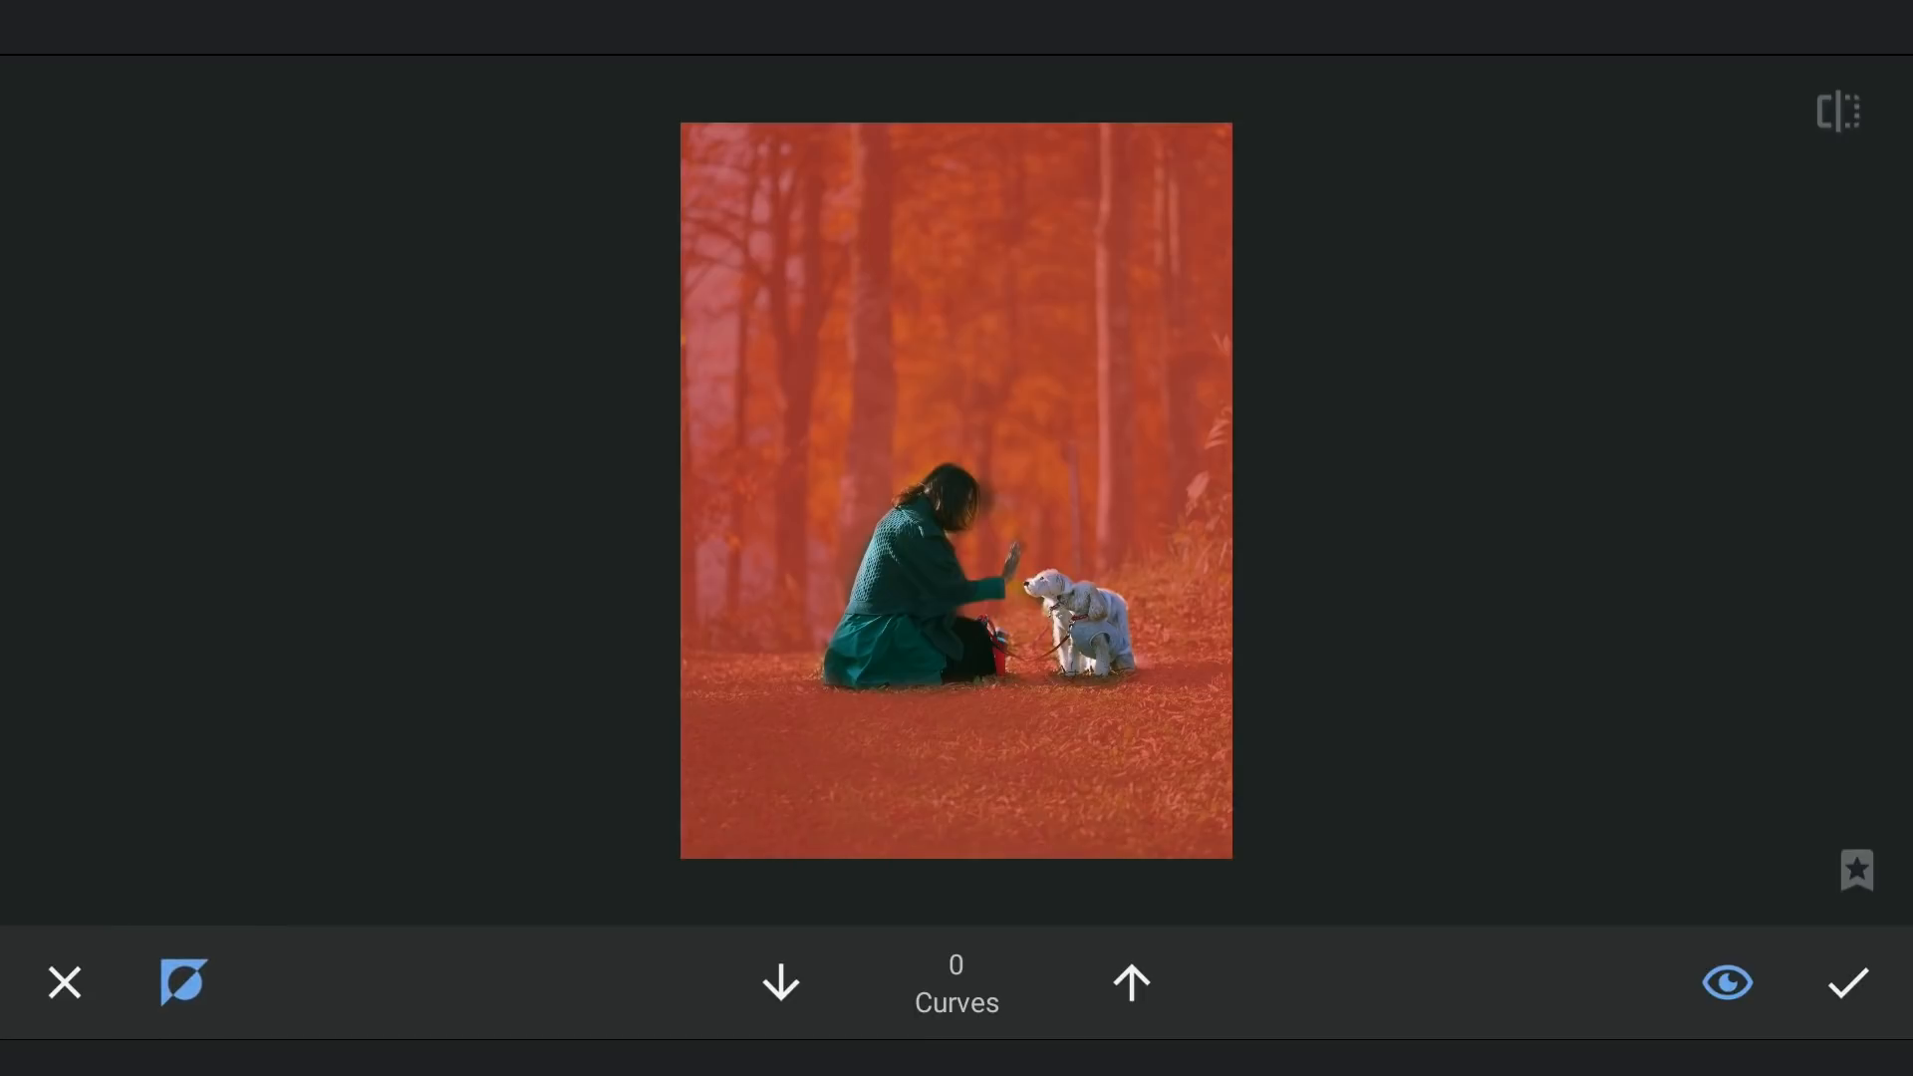
Apply the background mask and duplicate the masked Curves edit in the stack.
left_click(1845, 982)
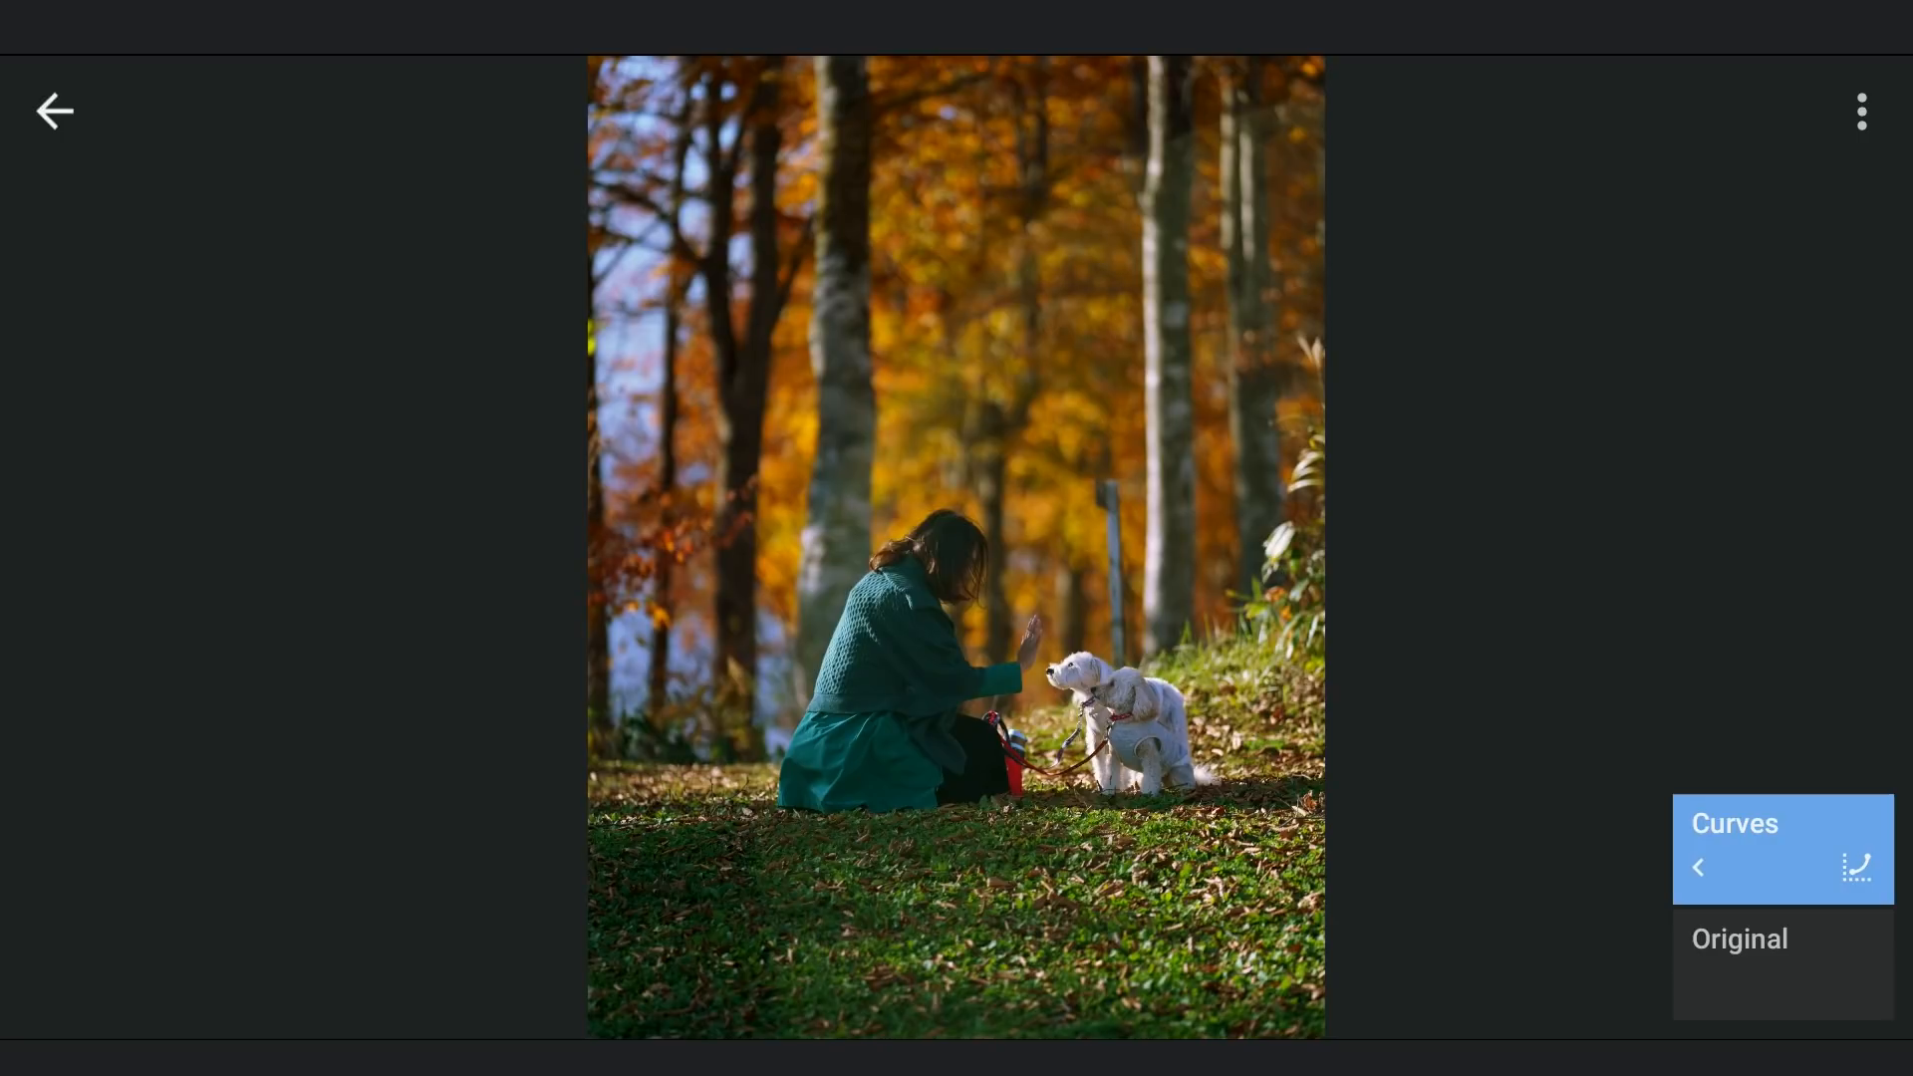
left_click(1859, 112)
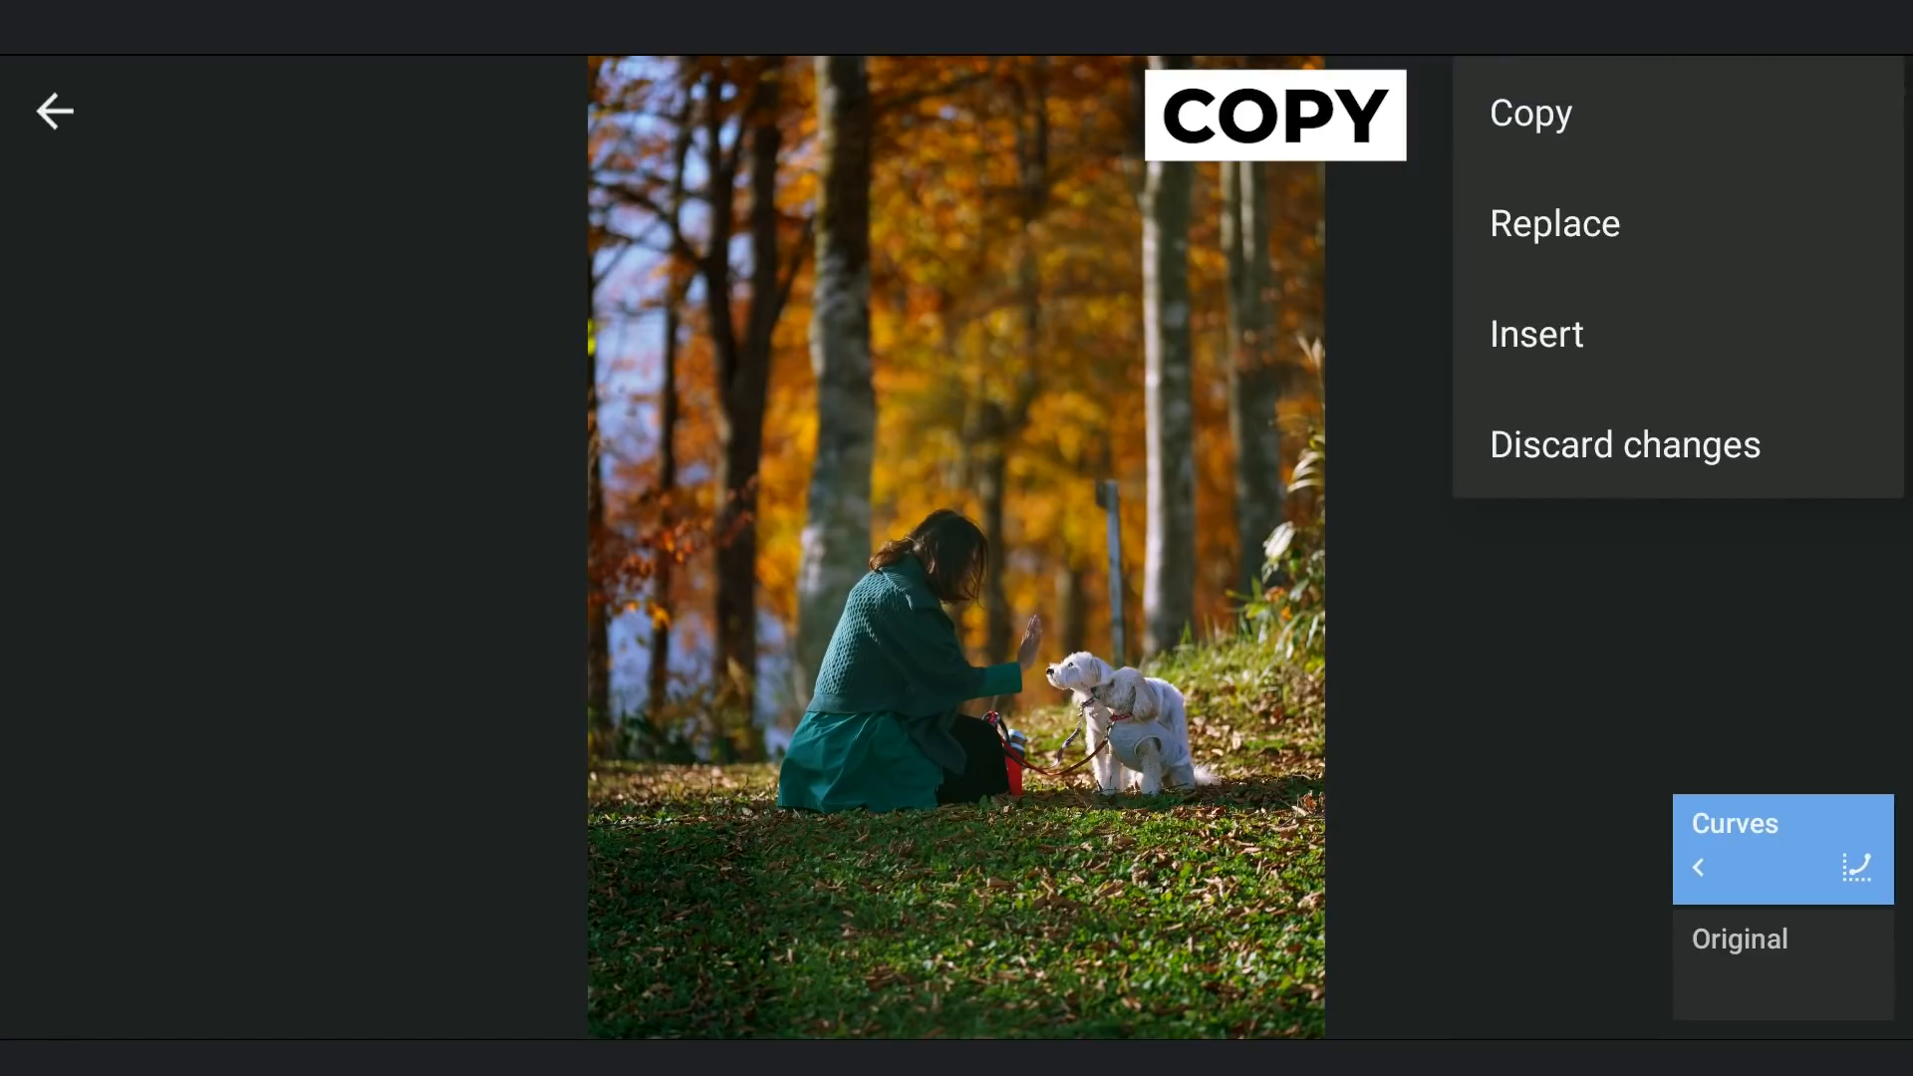
left_click(1528, 111)
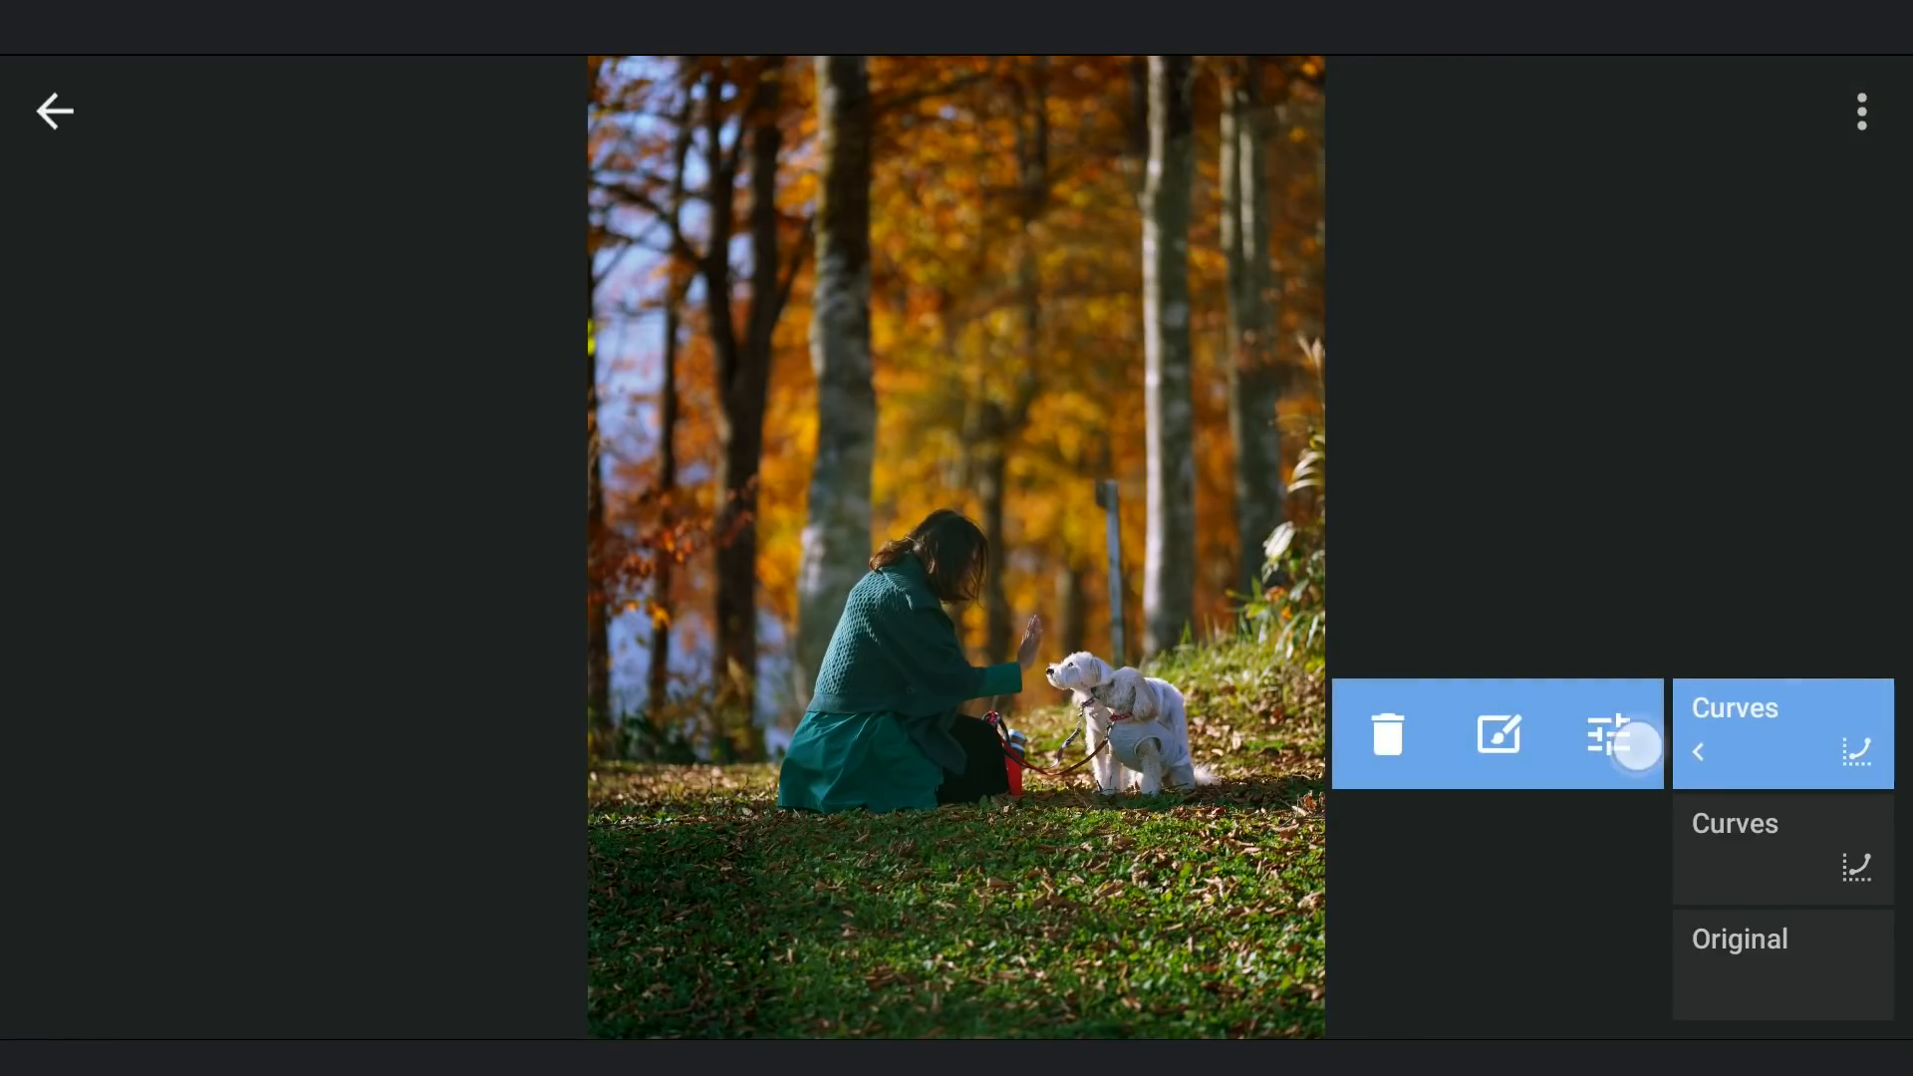
Pull the copied Curves edit darker and confirm it keeps the same background mask.
left_click(1734, 707)
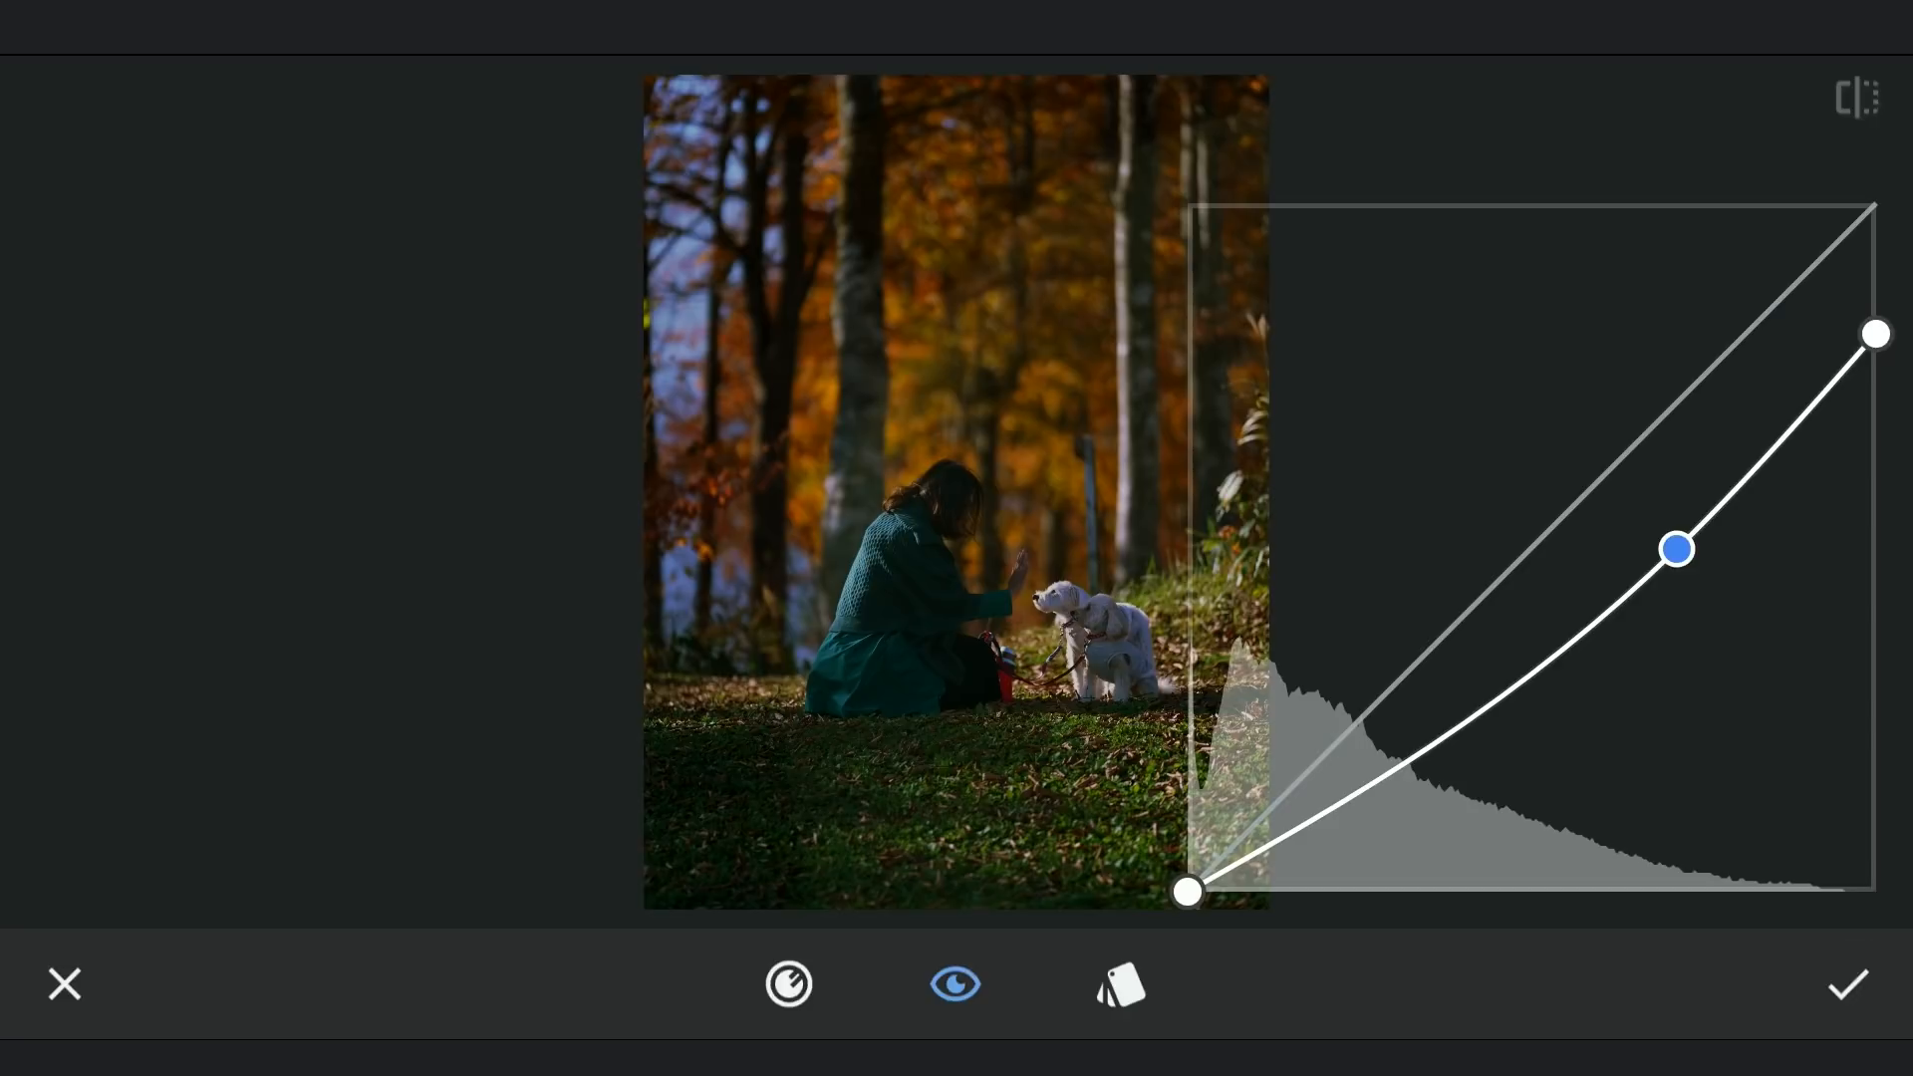
left_click(1845, 984)
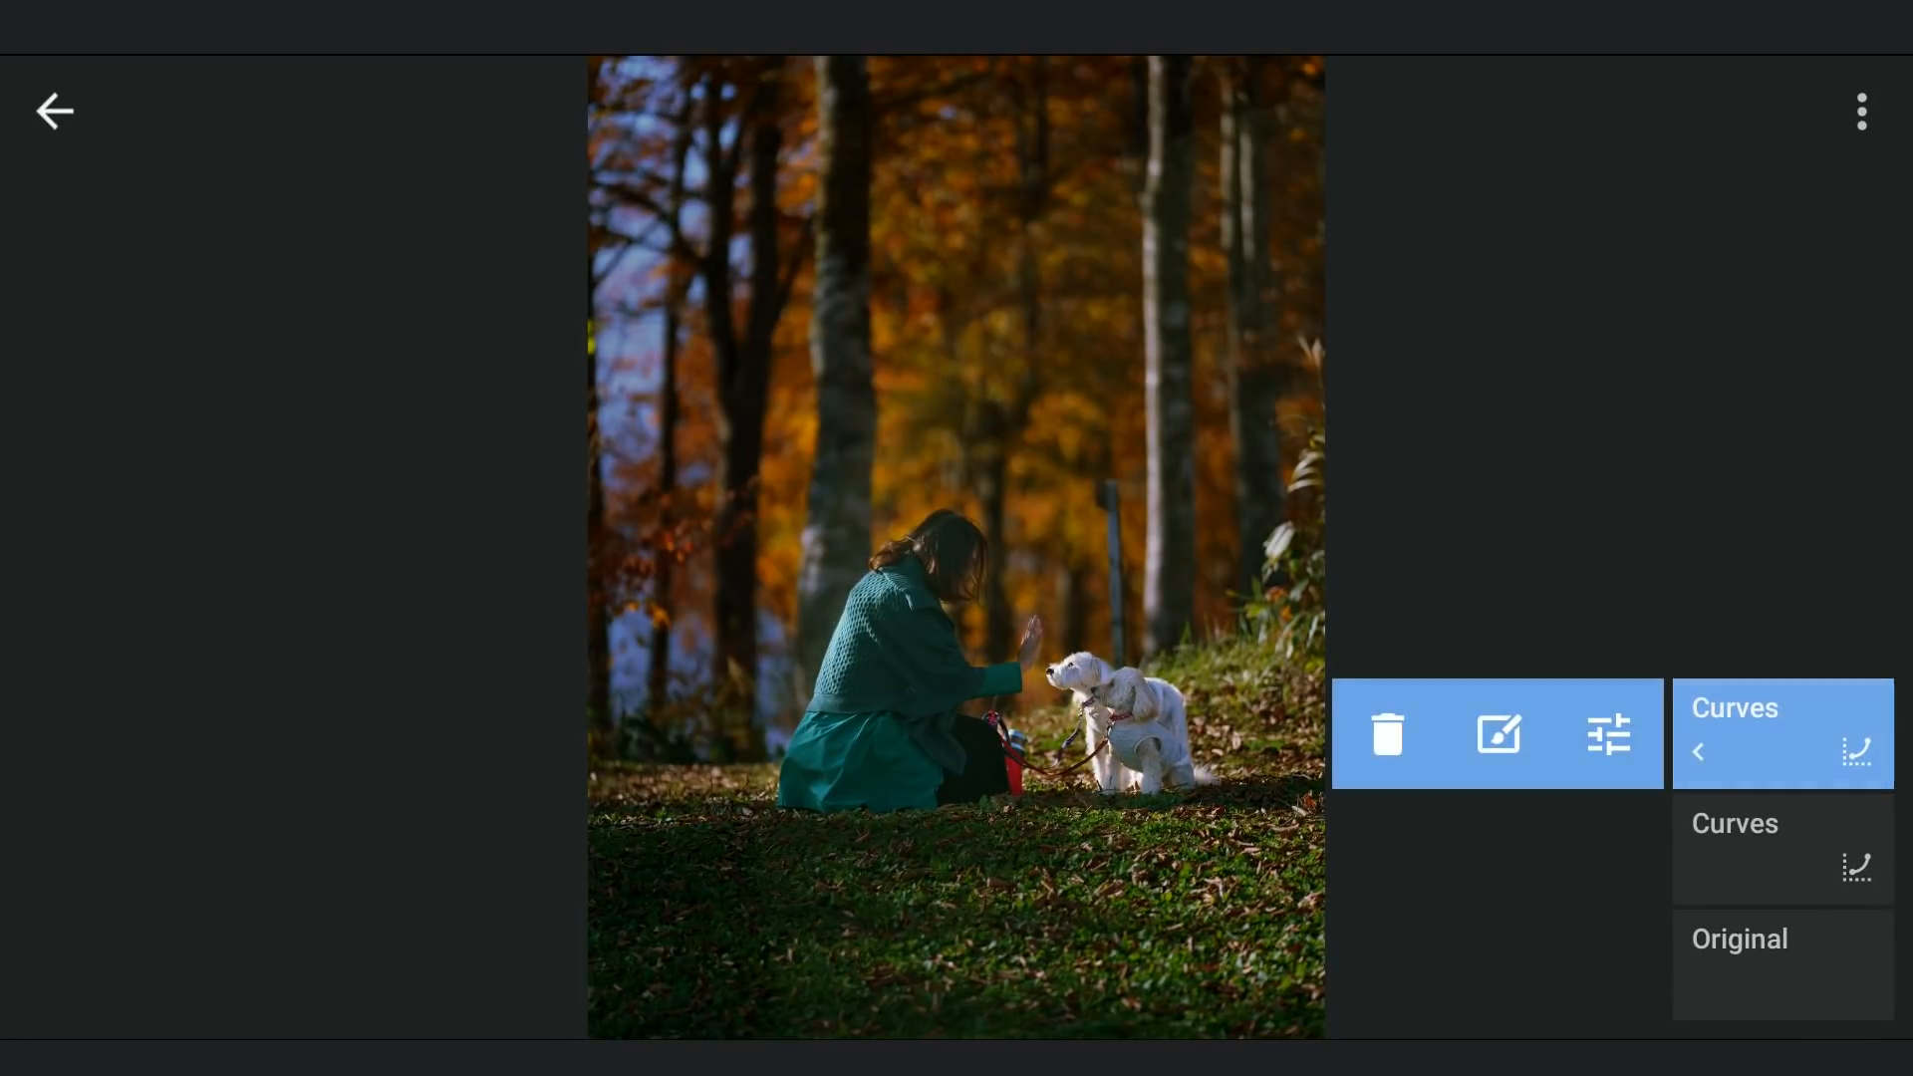
left_click(1733, 731)
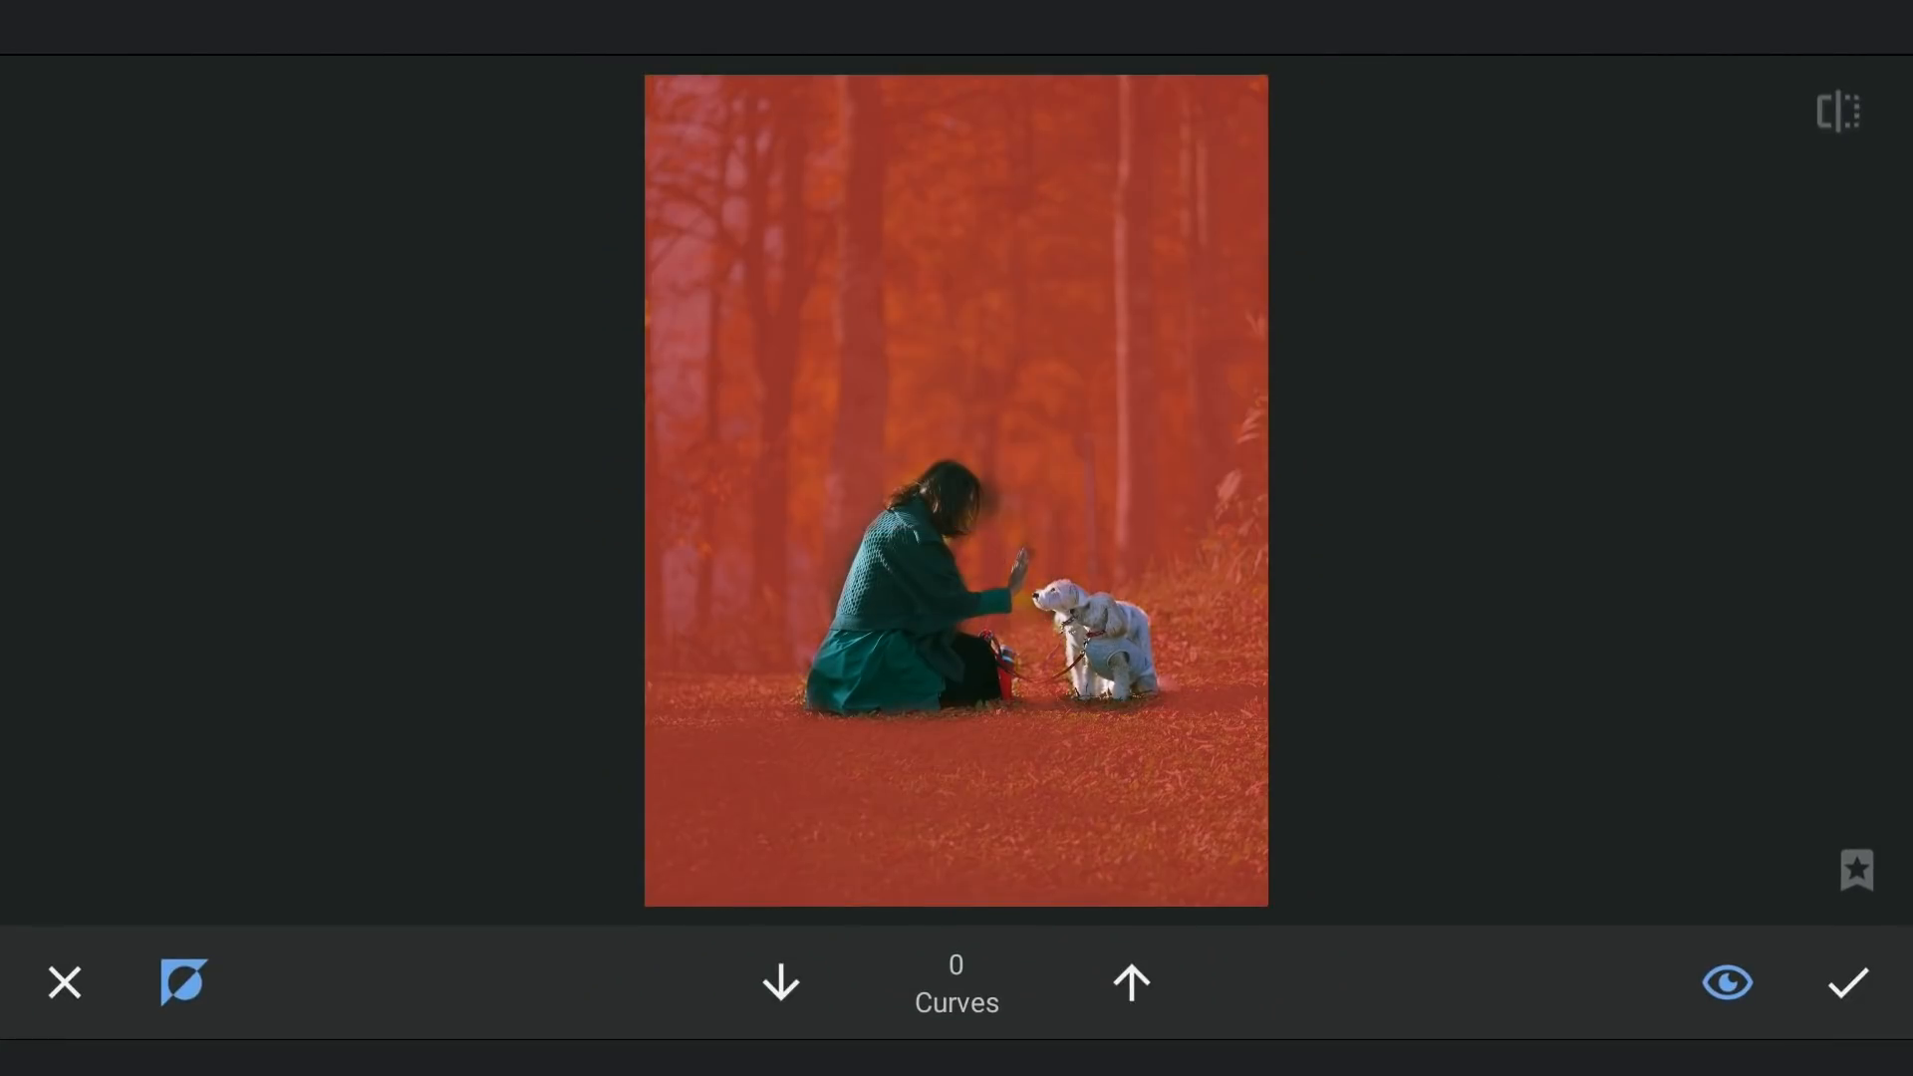
left_click(1847, 982)
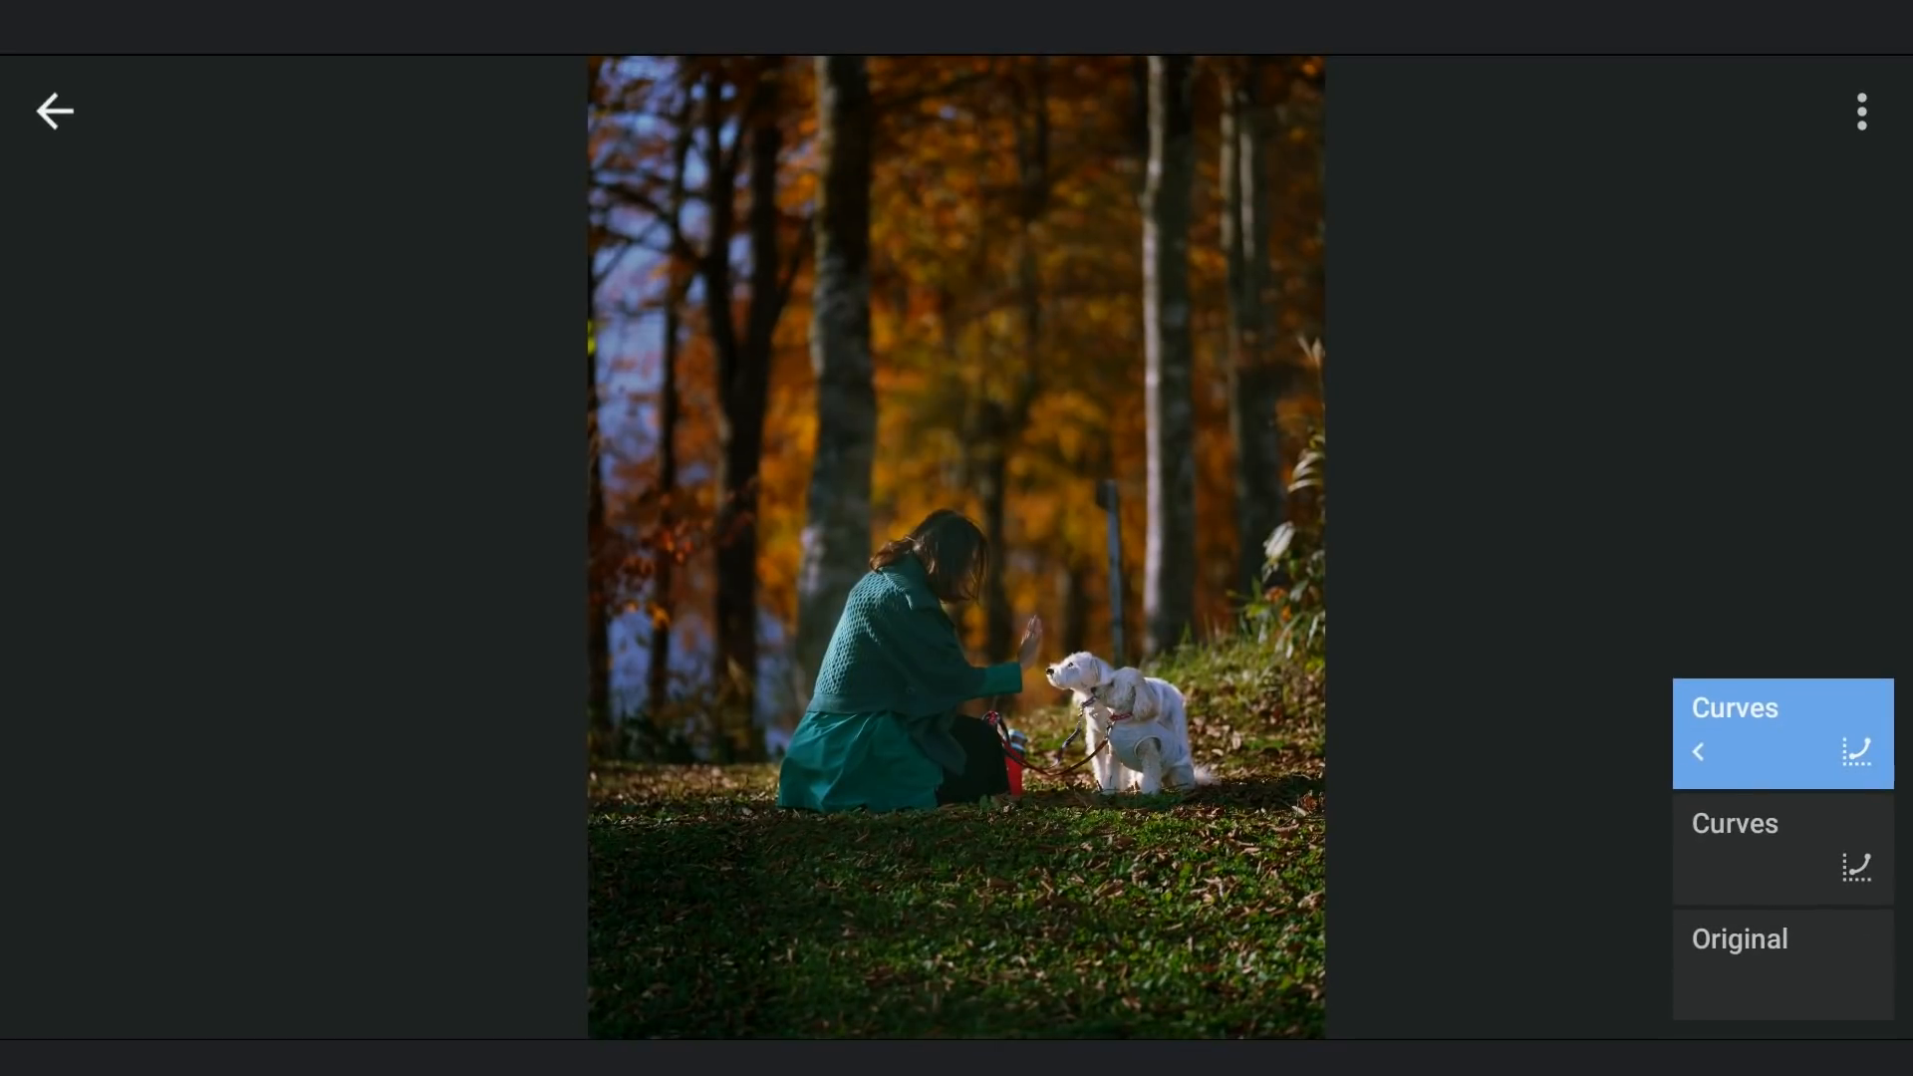
Insert another Curves copy and lift its shadows for a faded look.
left_click(1859, 111)
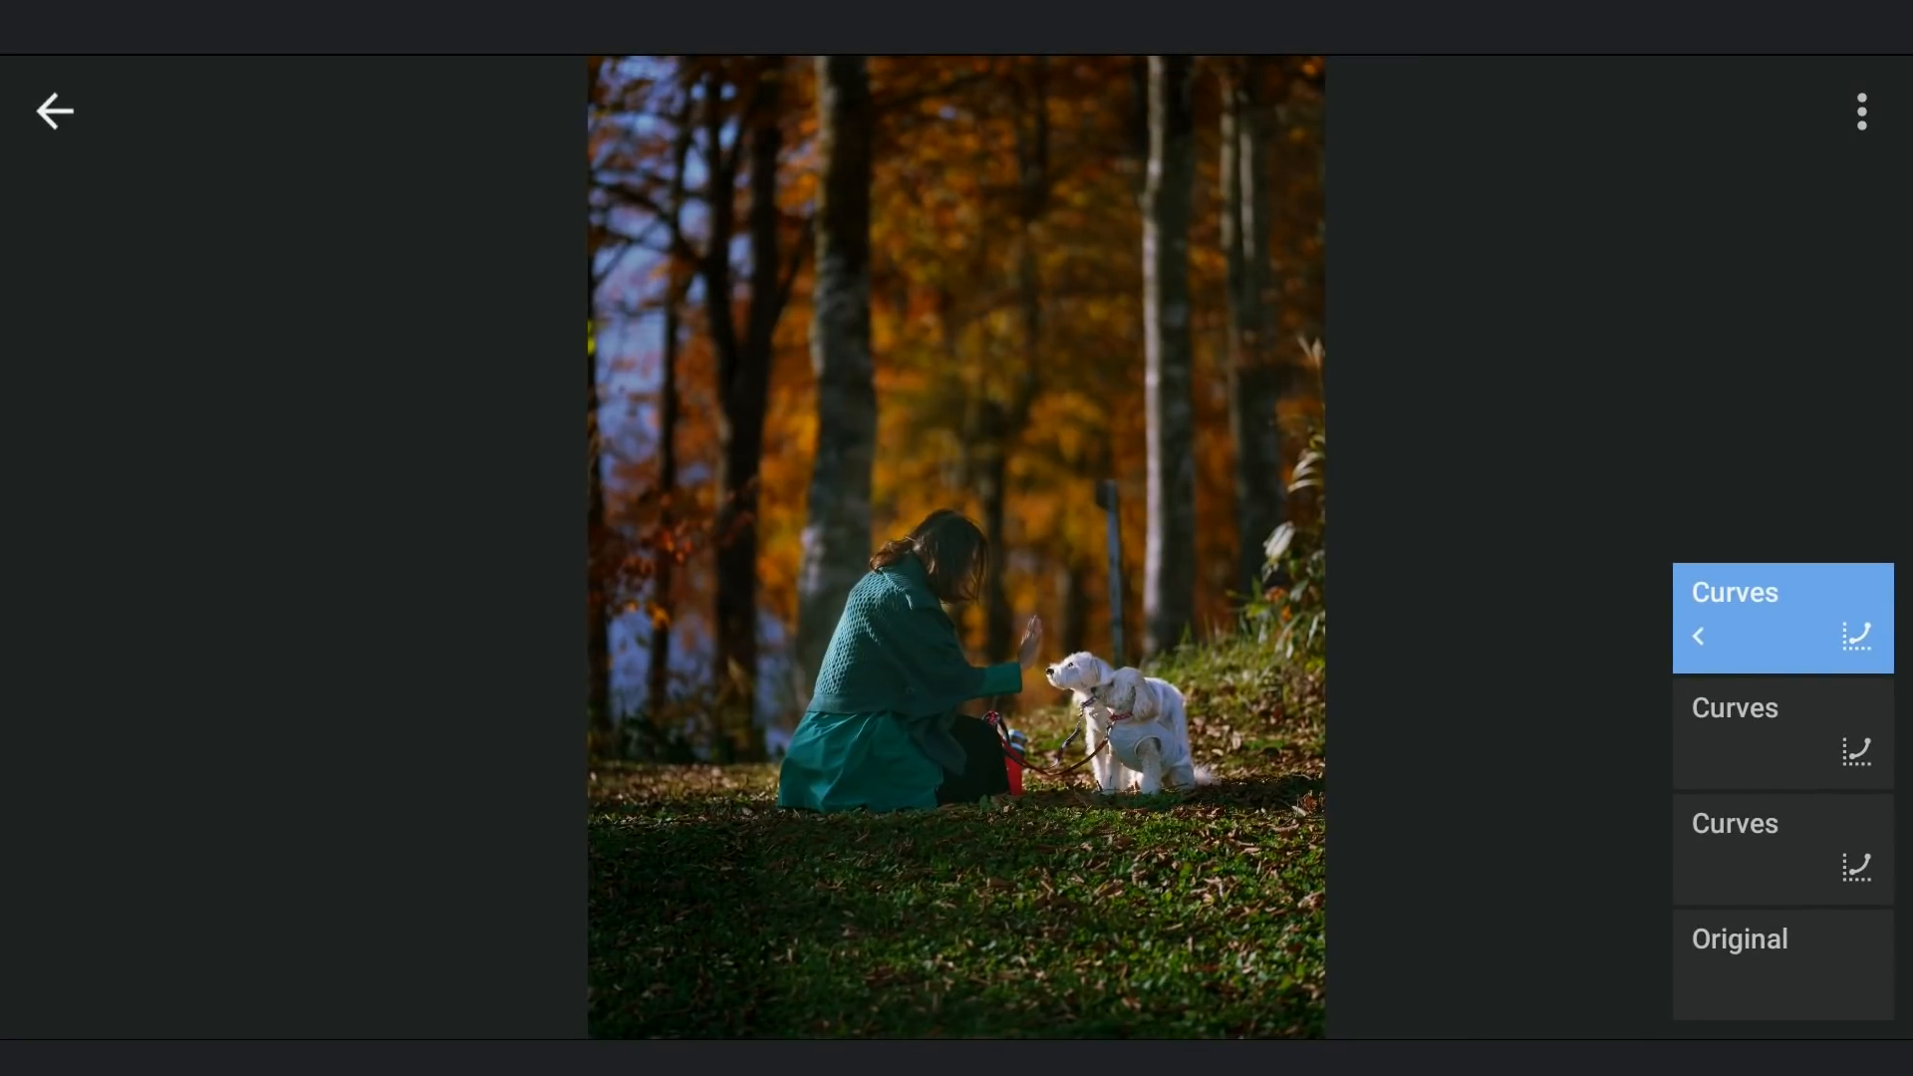
left_click(1781, 618)
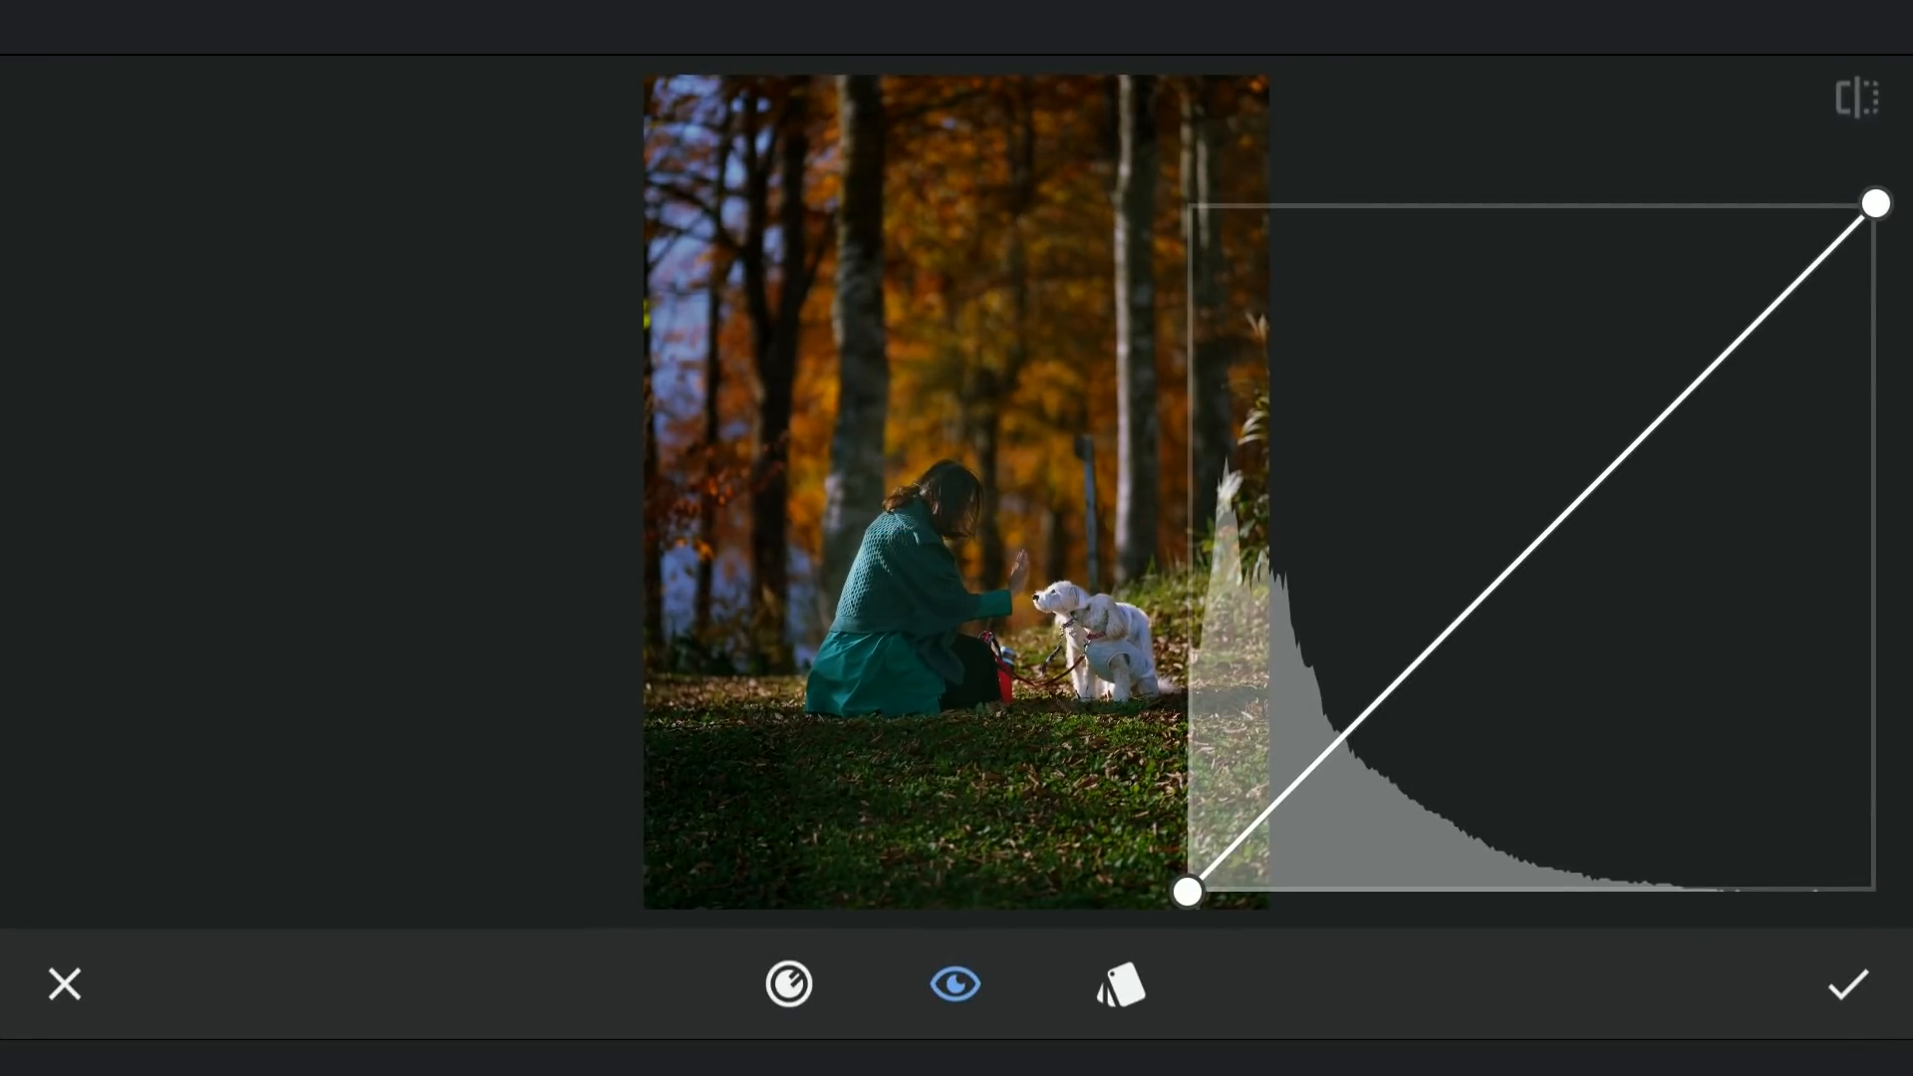
left_click_drag(1185, 895, 1185, 745)
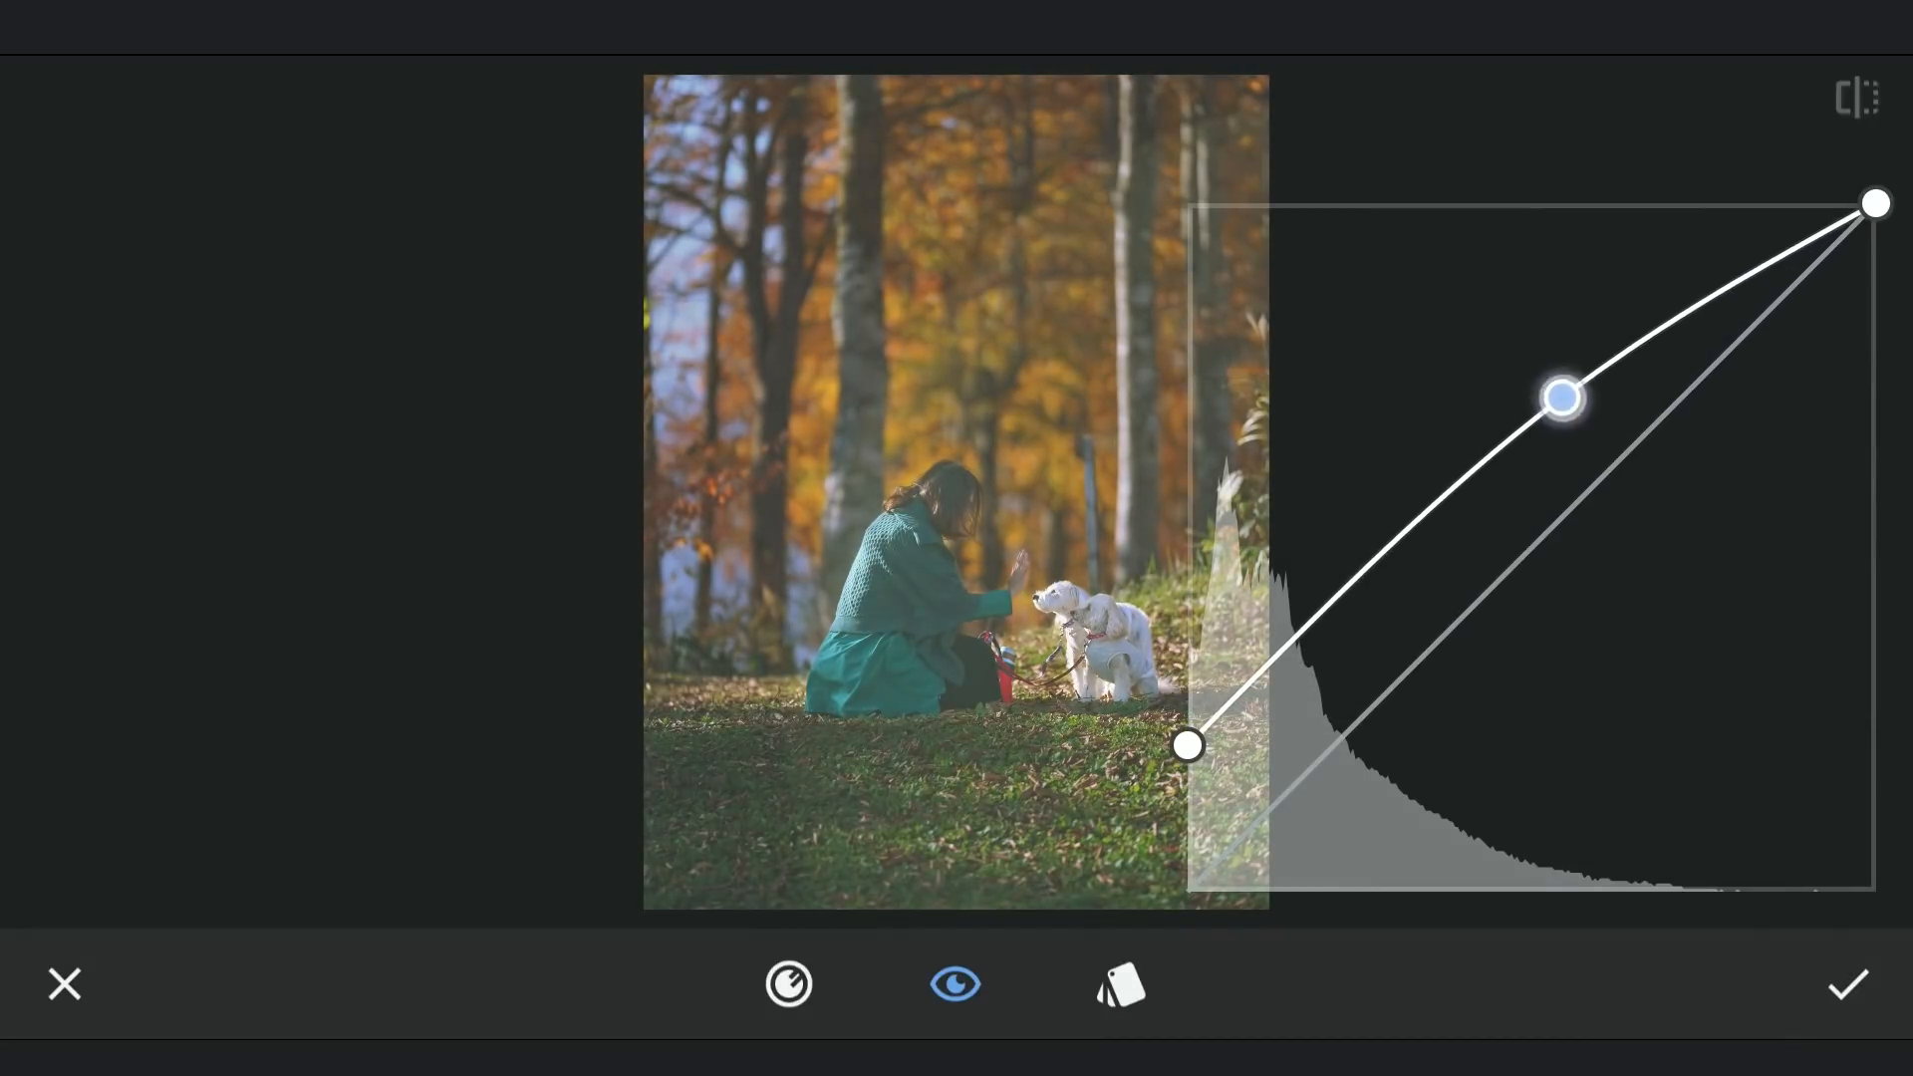
left_click(1847, 984)
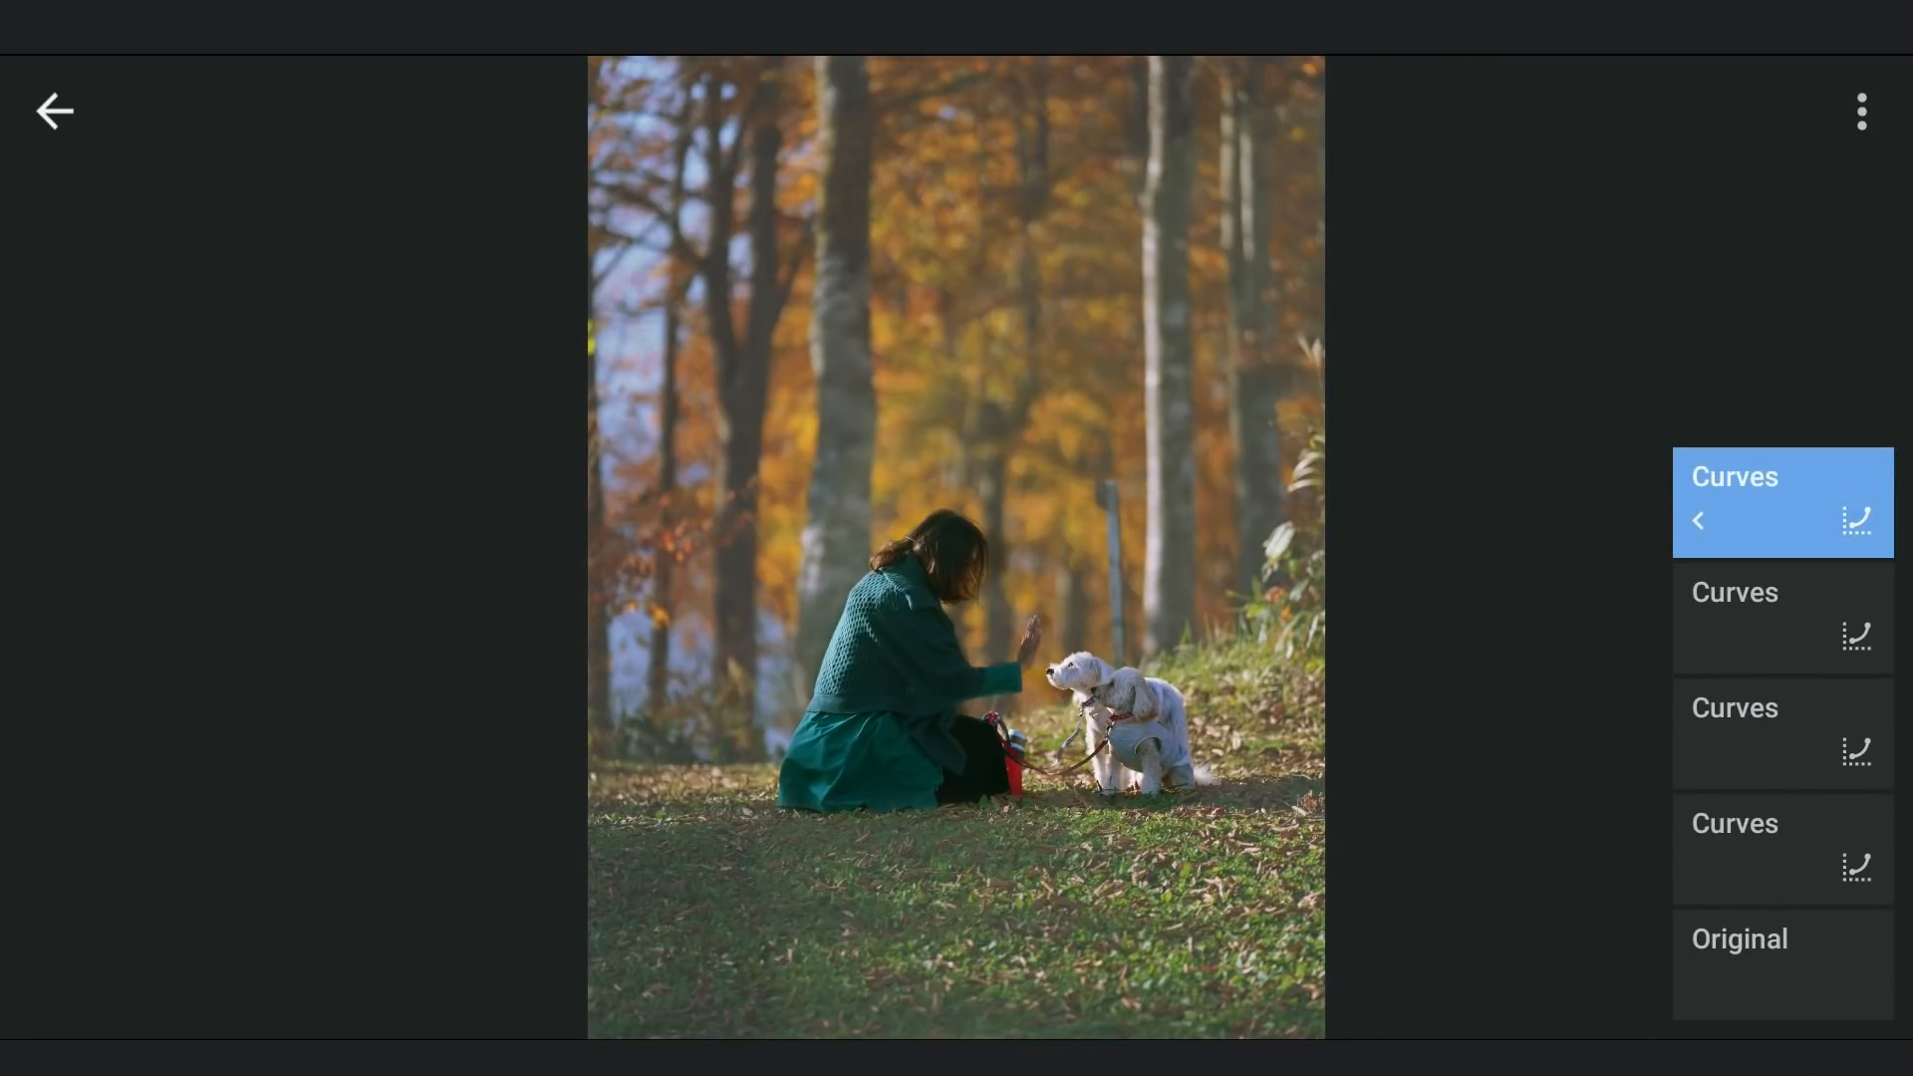
Add a new Curves adjustment with a strongly raised black point to create misty haze.
left_click(1781, 503)
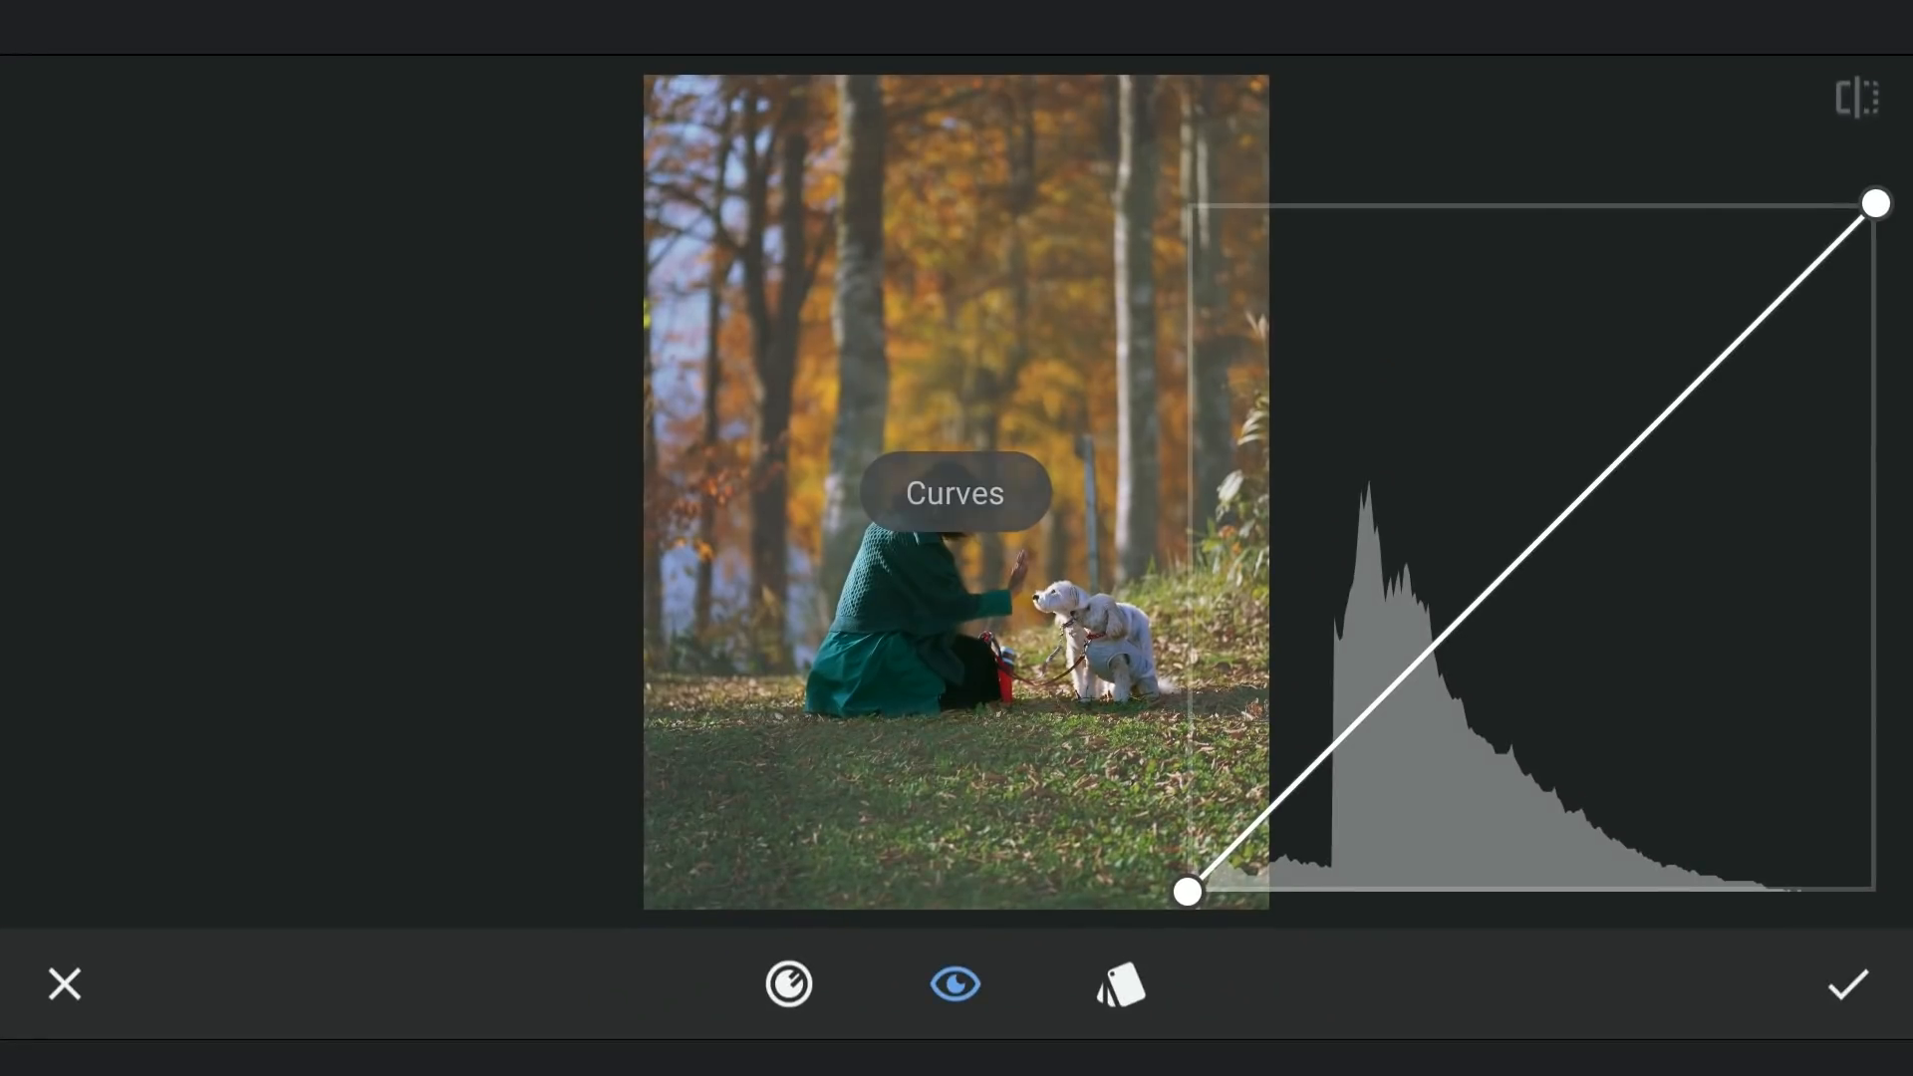
left_click_drag(1185, 895, 1173, 438)
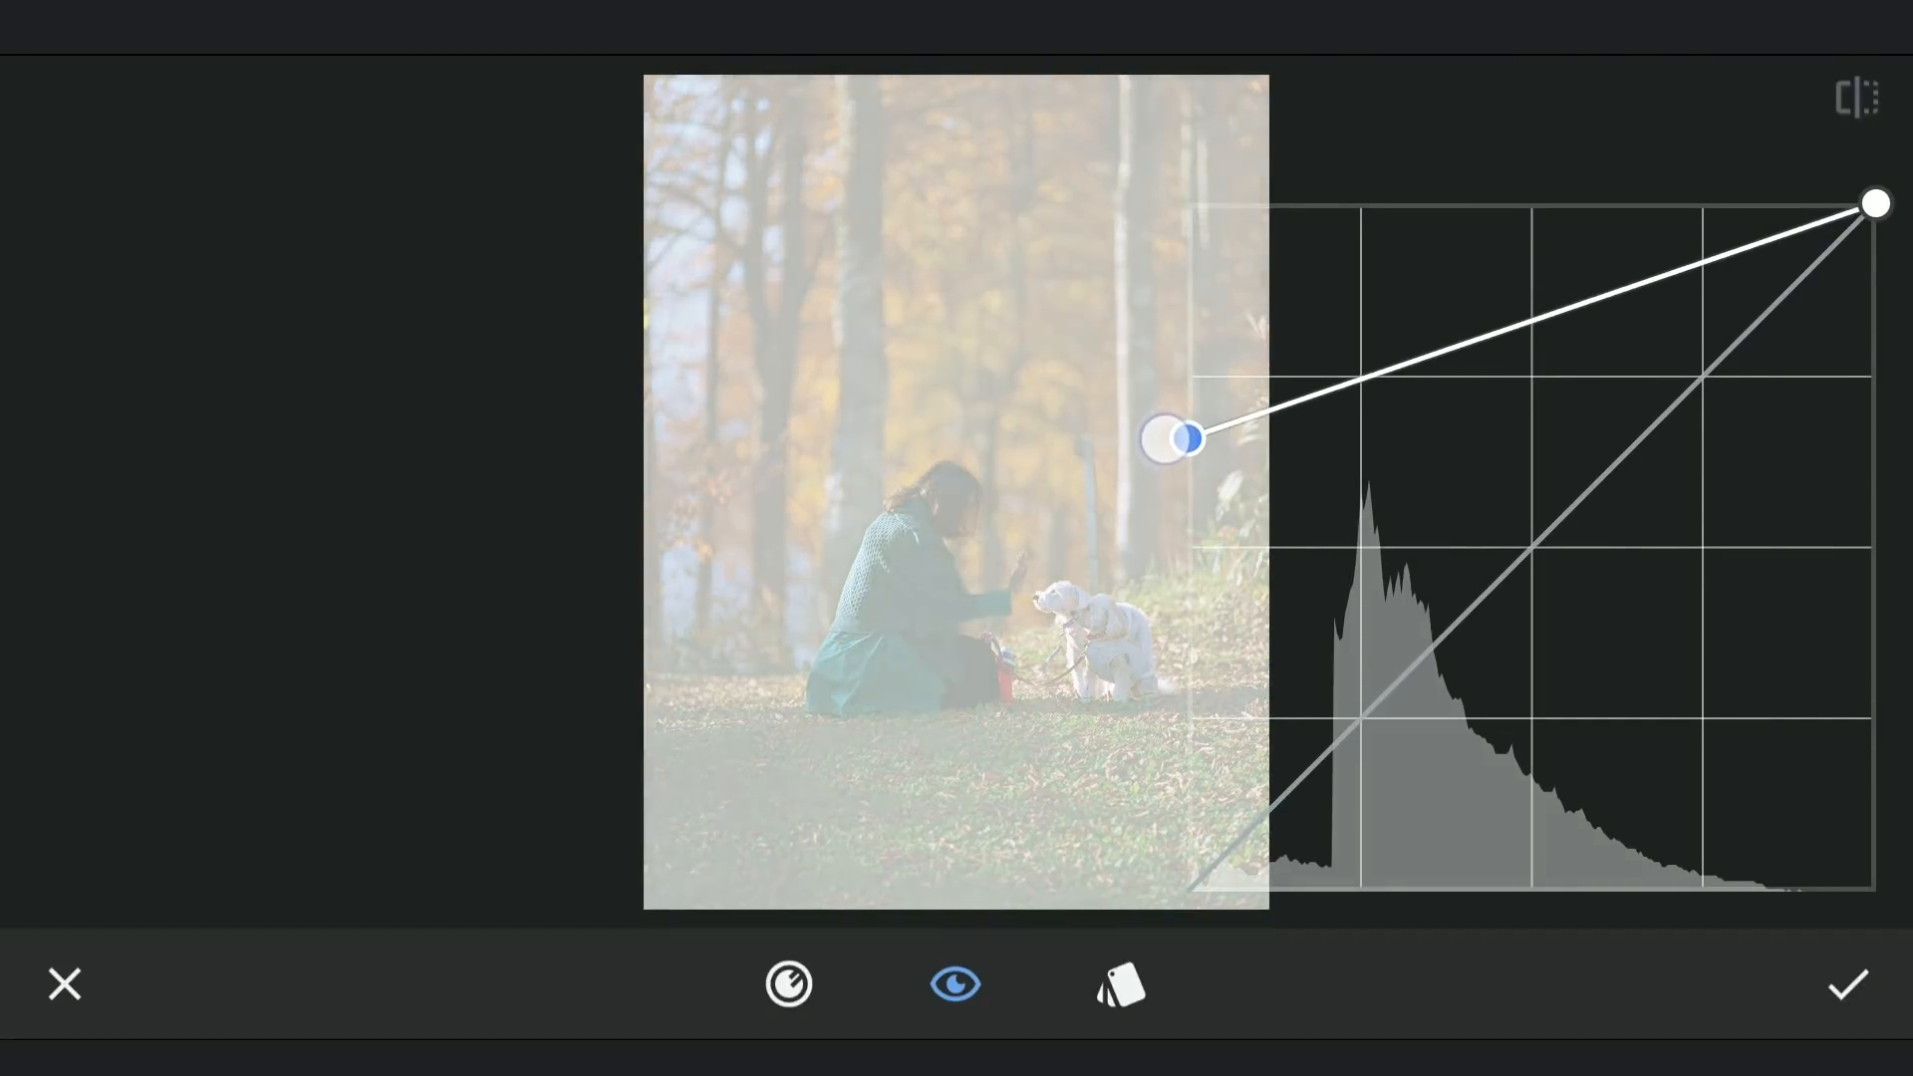
left_click_drag(1178, 438, 1518, 293)
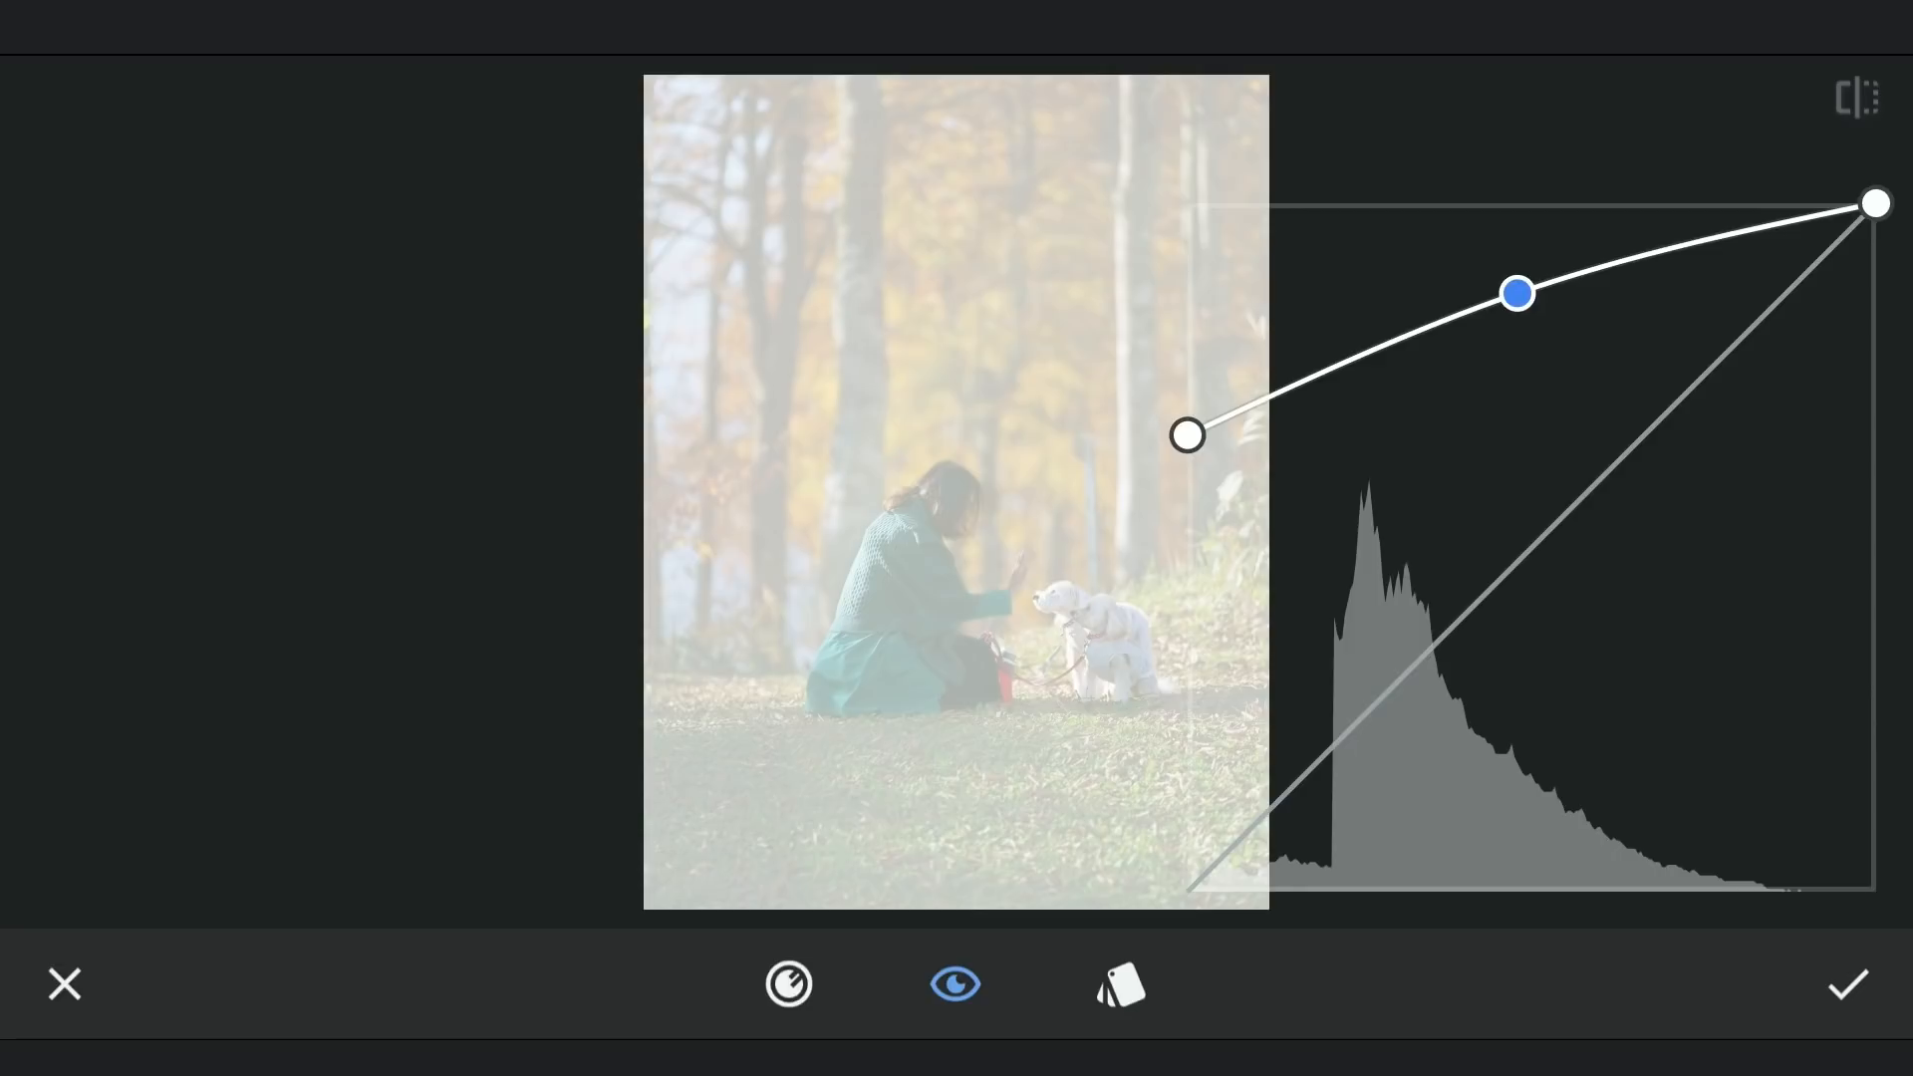
left_click(1847, 985)
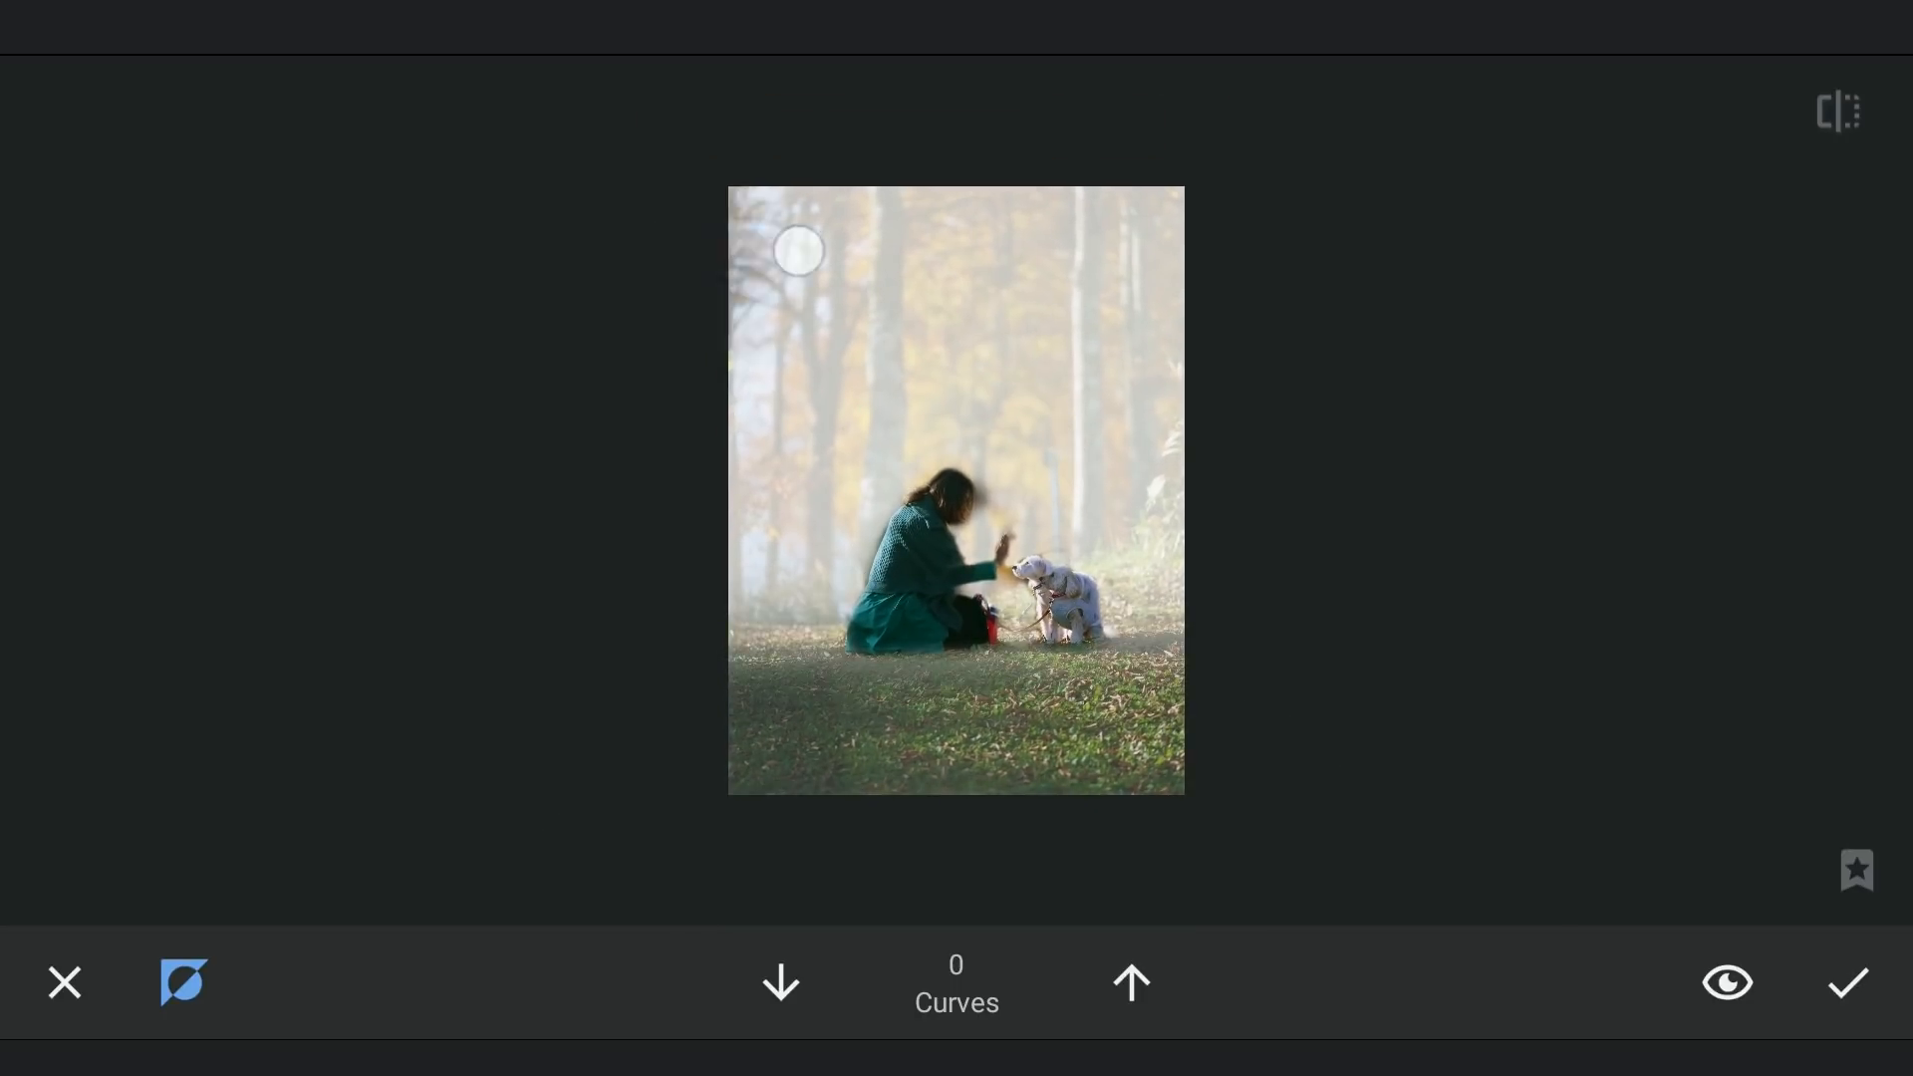
Erase the fog mask from the upper trees with the brush at 0.
left_click_drag(797, 251, 1084, 349)
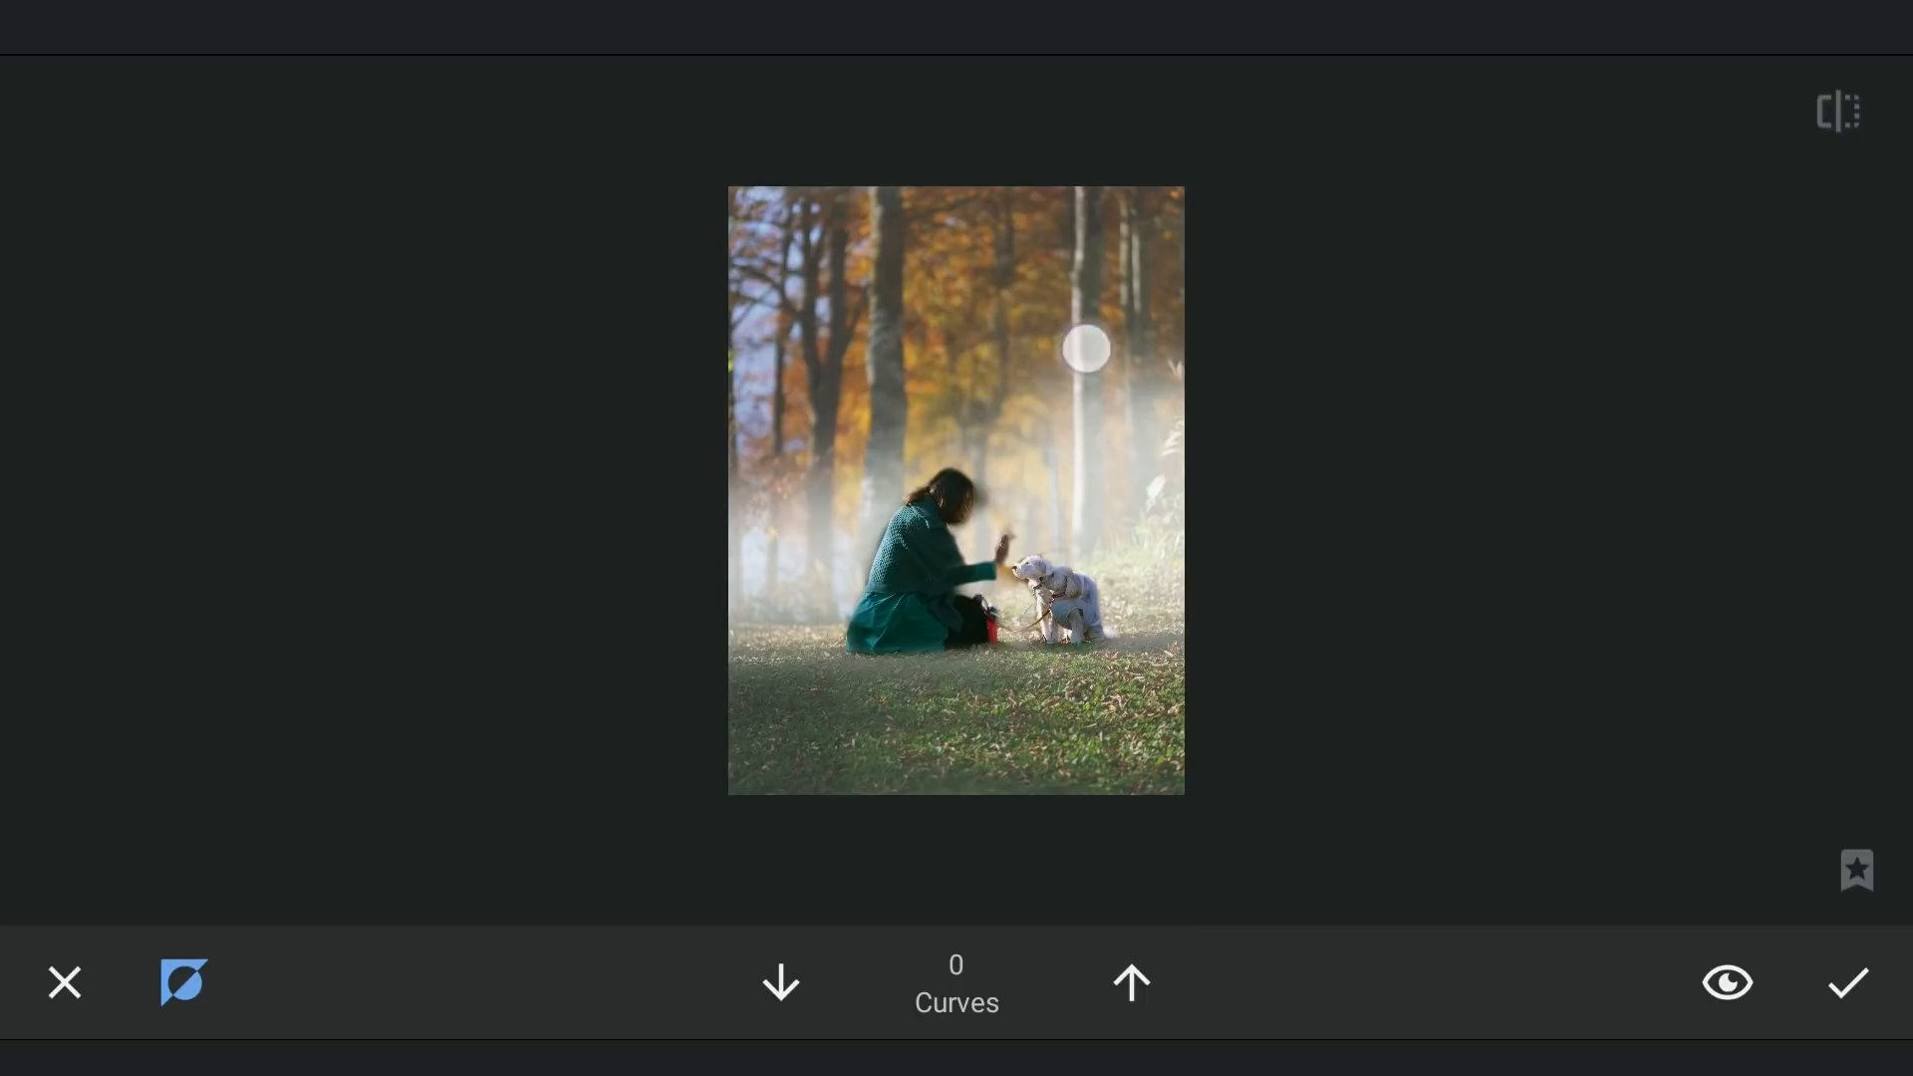
left_click_drag(1084, 346, 801, 351)
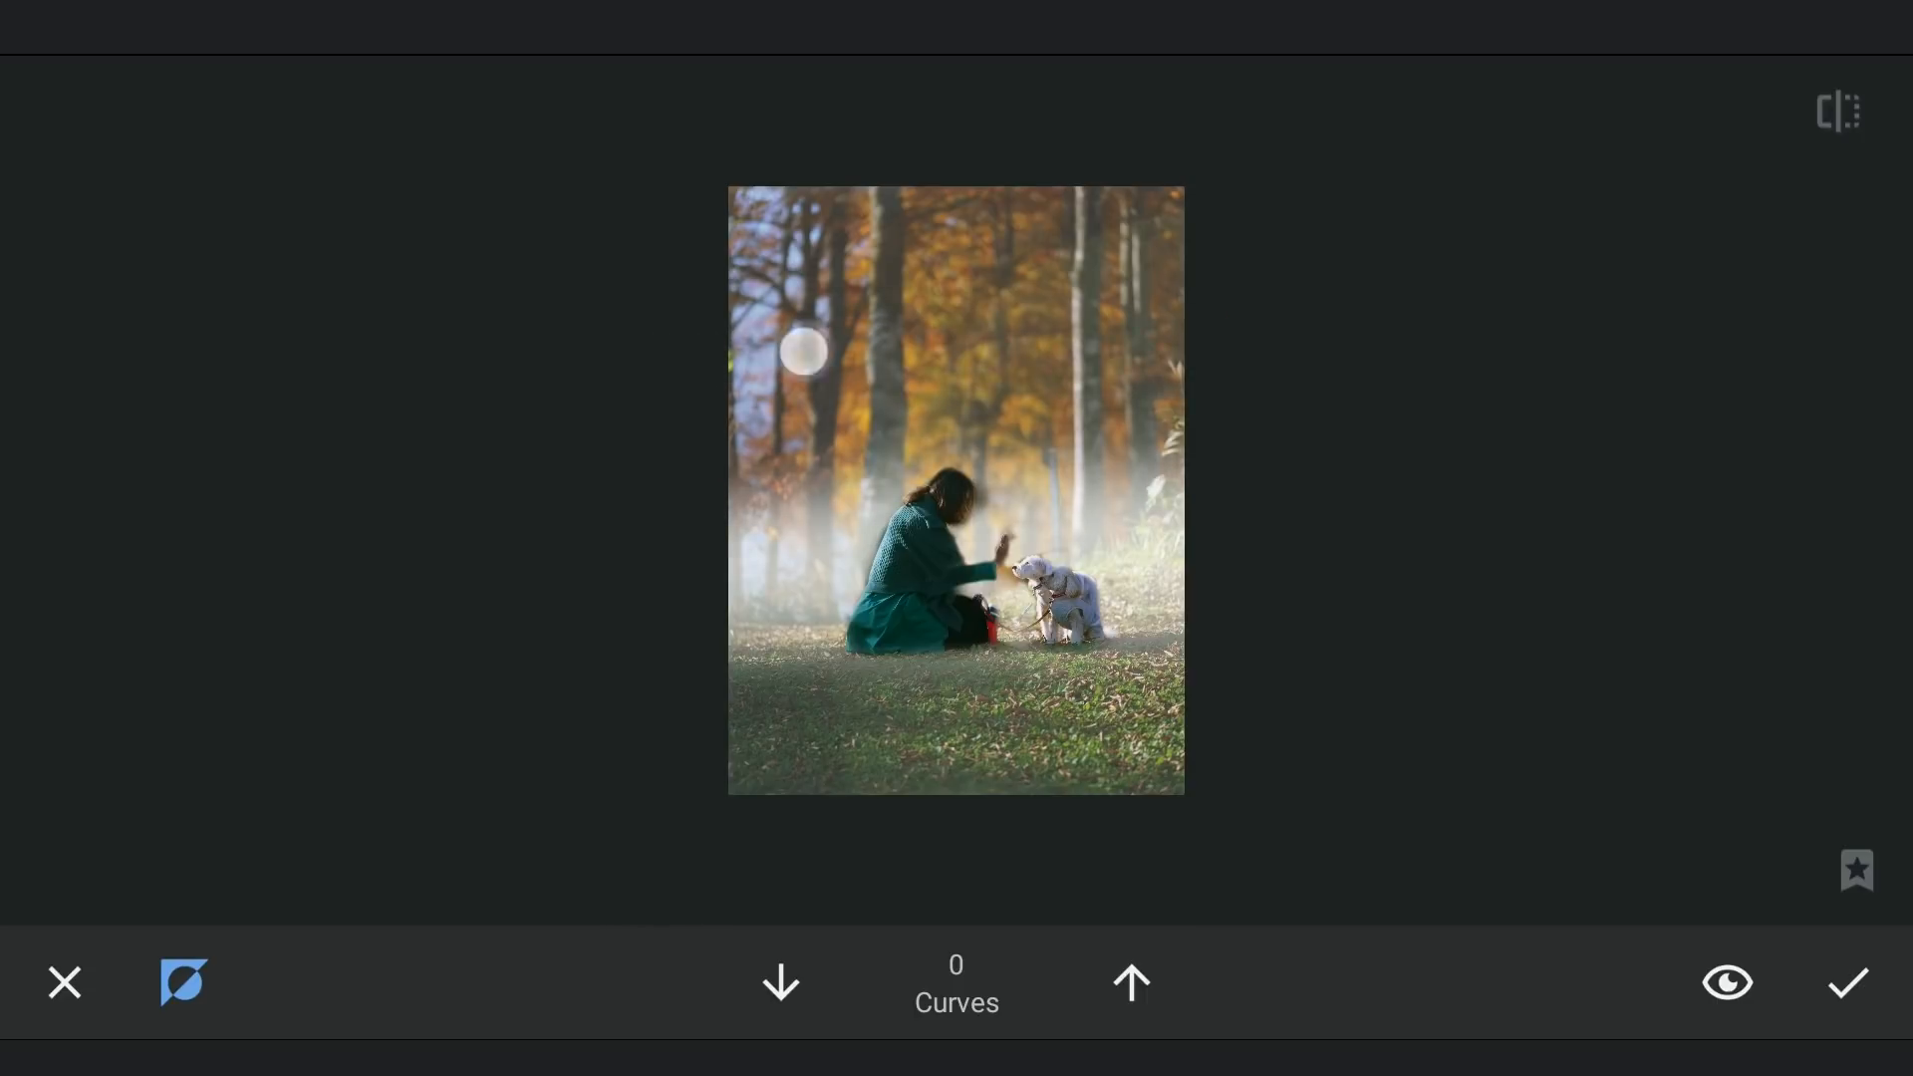
left_click_drag(801, 350, 1257, 445)
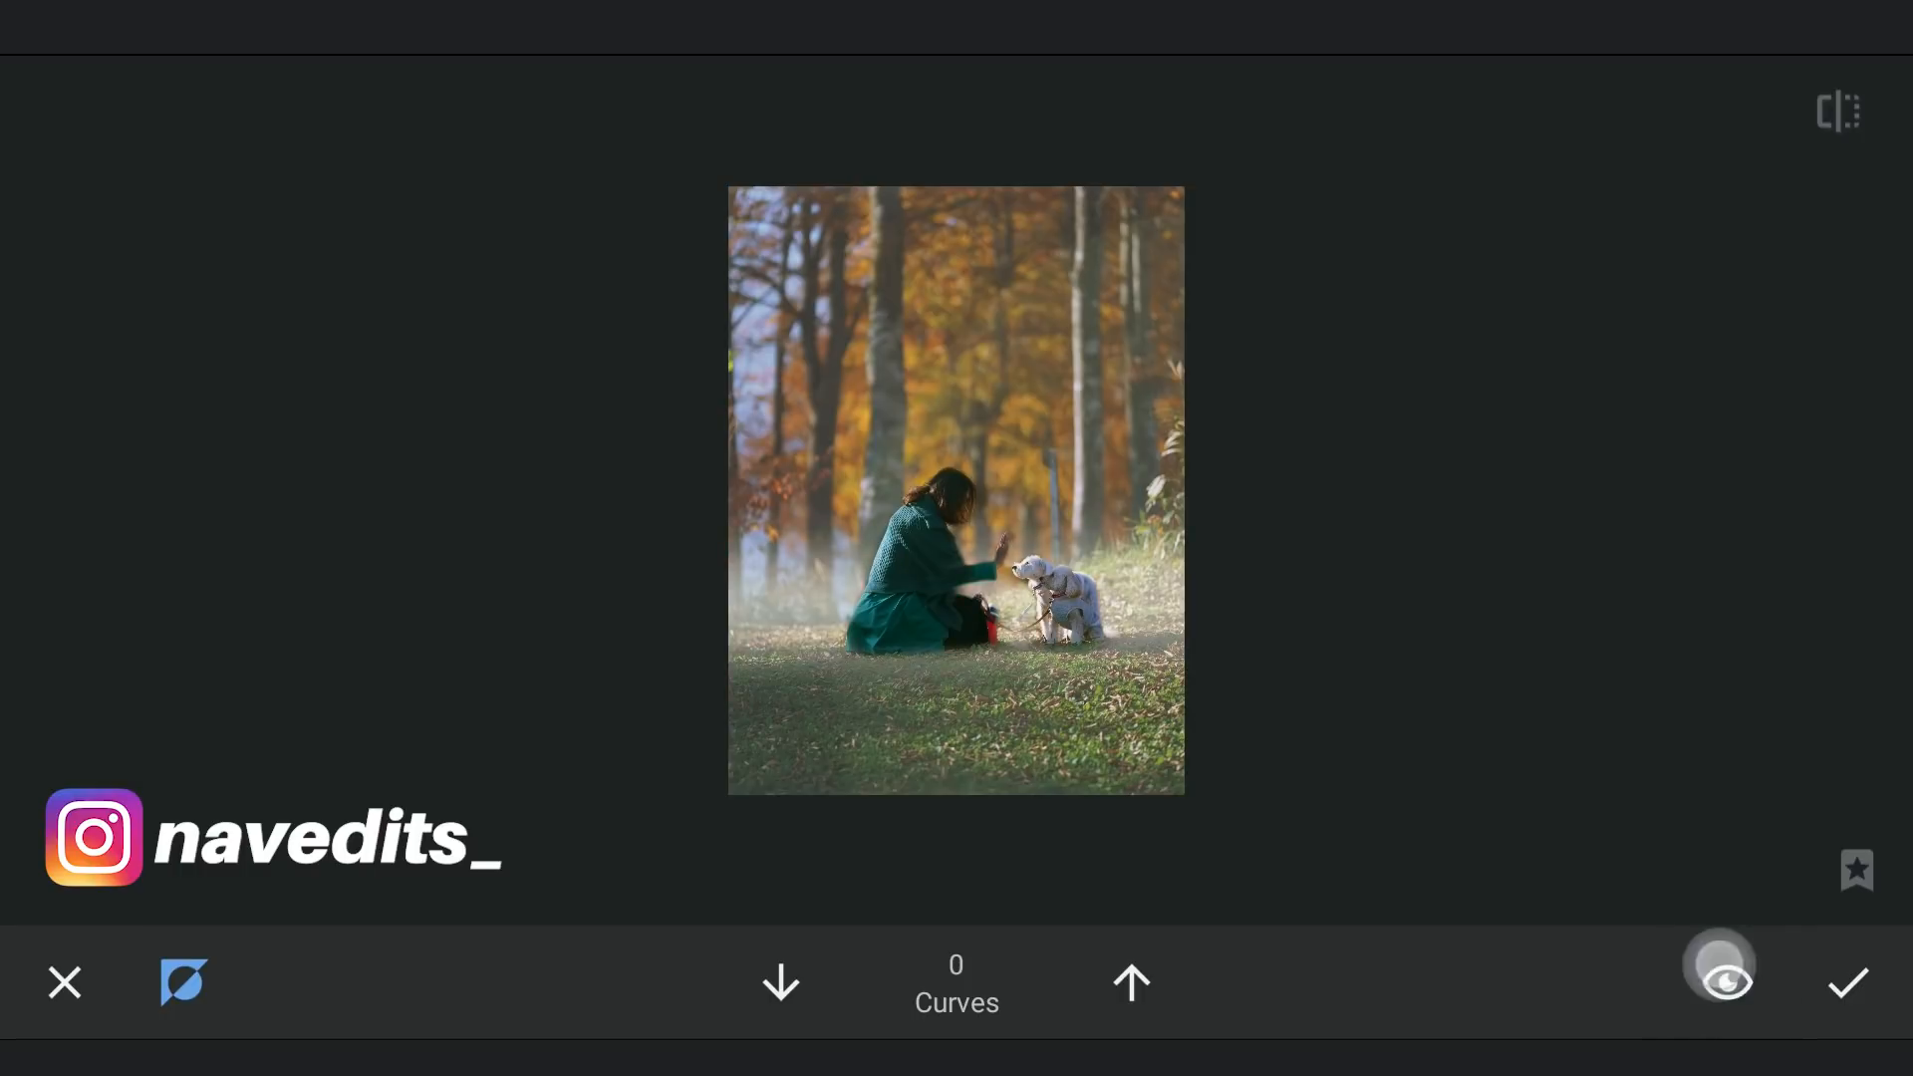
Paint fog back at strength 50, check the mask preview, and apply the fog layer.
left_click(1721, 982)
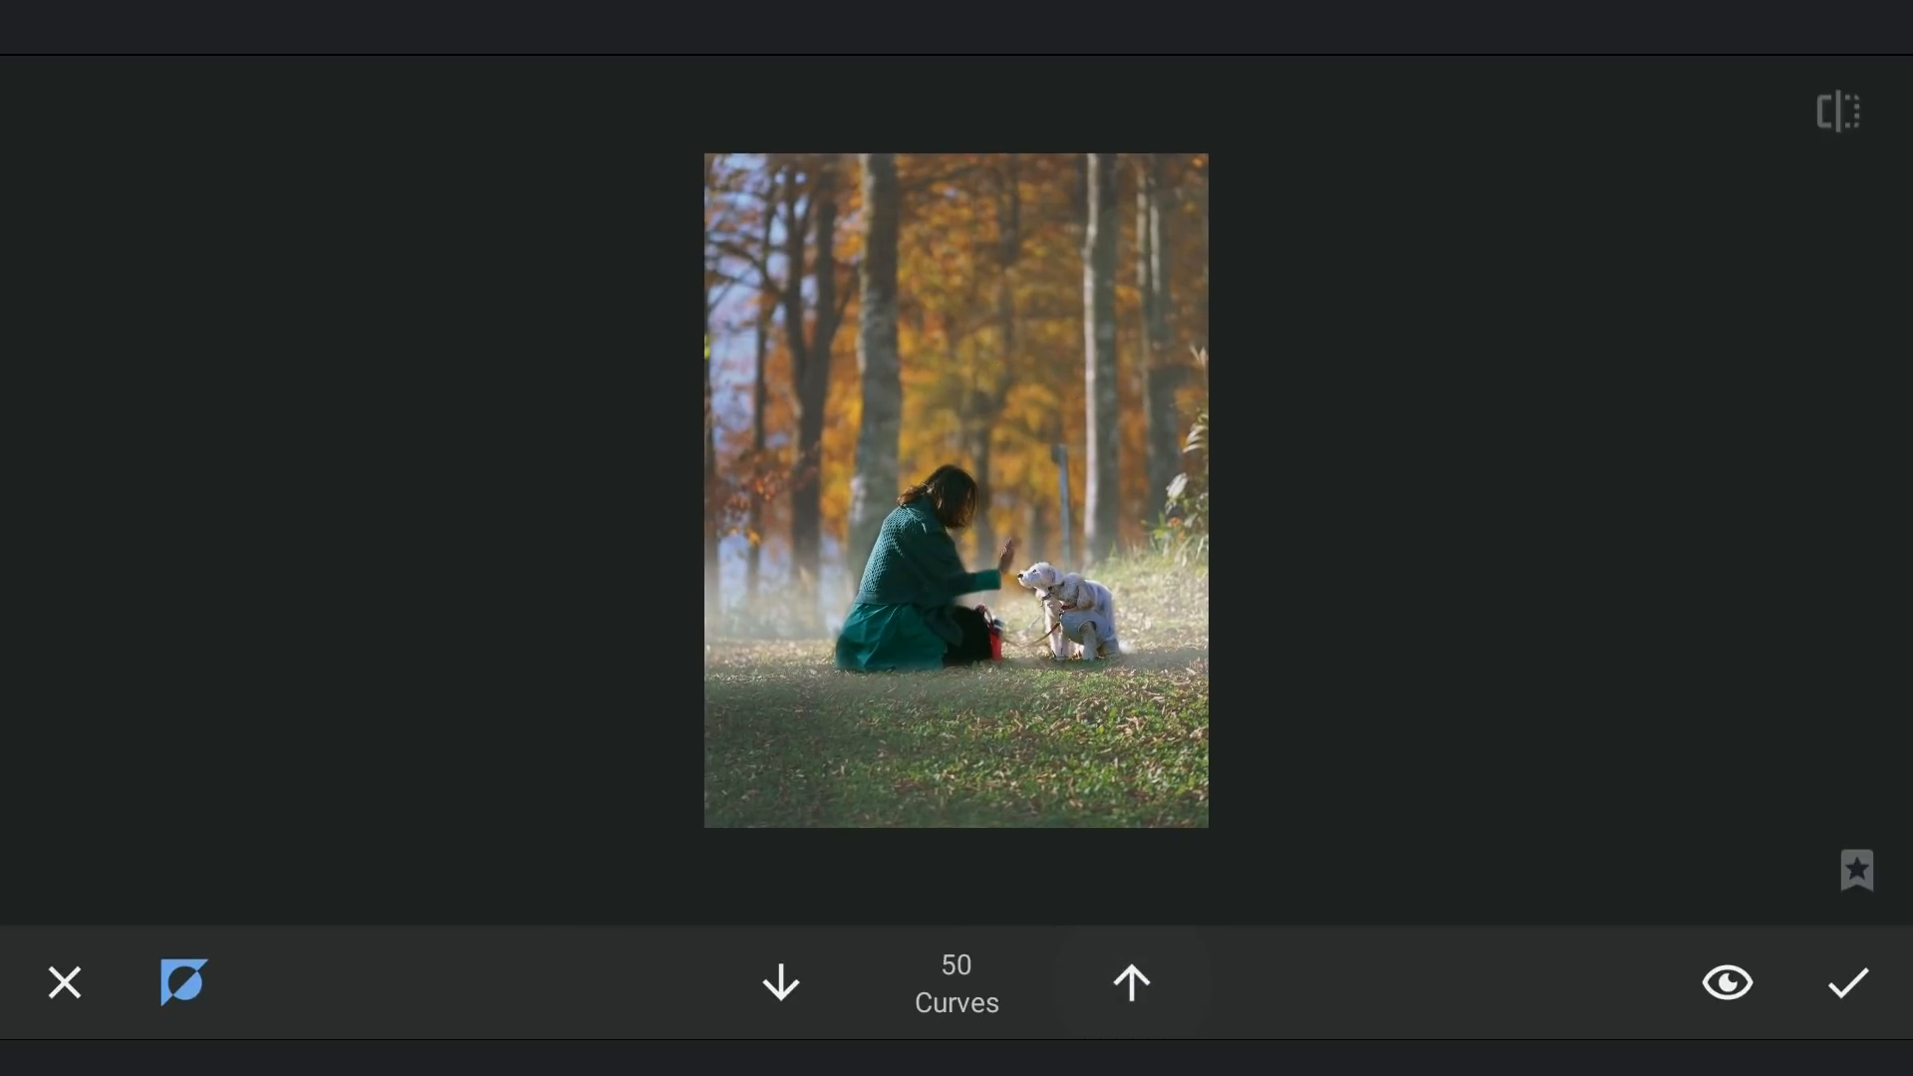
left_click(1727, 982)
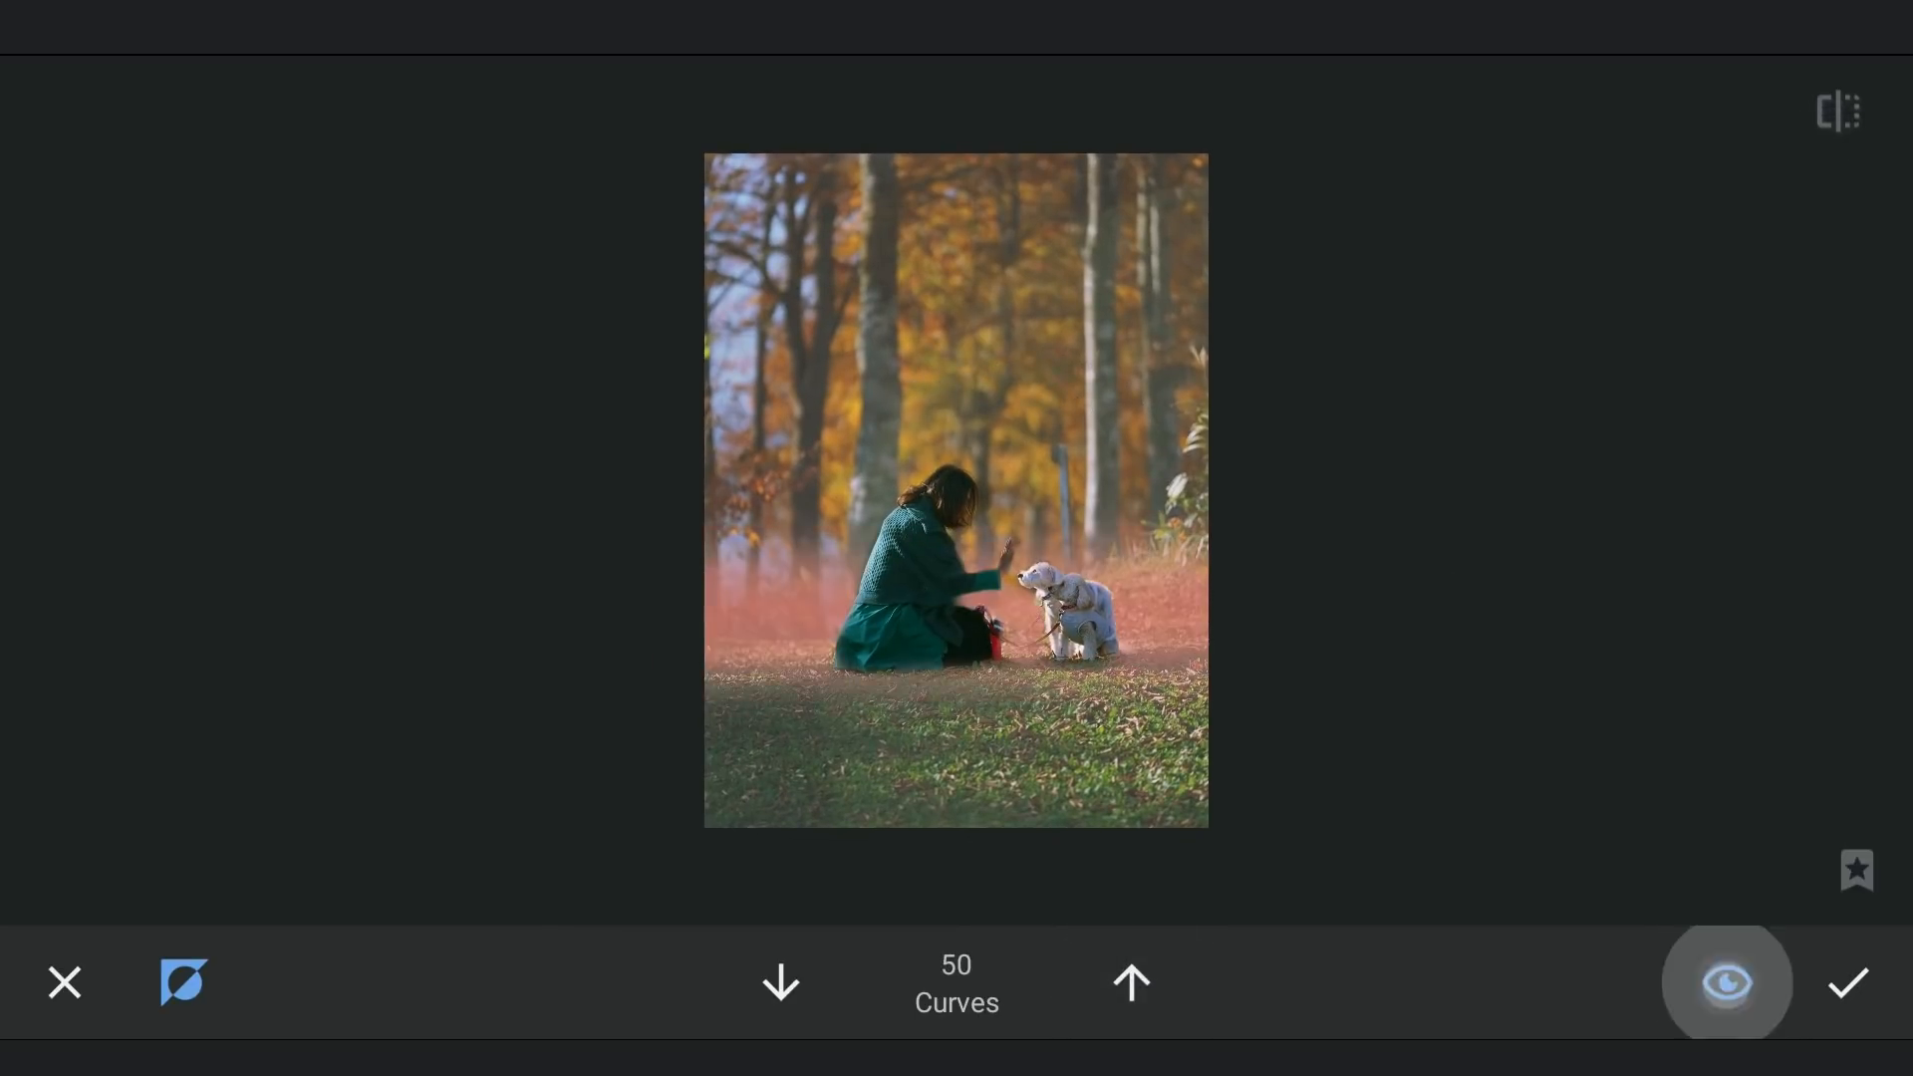
left_click(1725, 983)
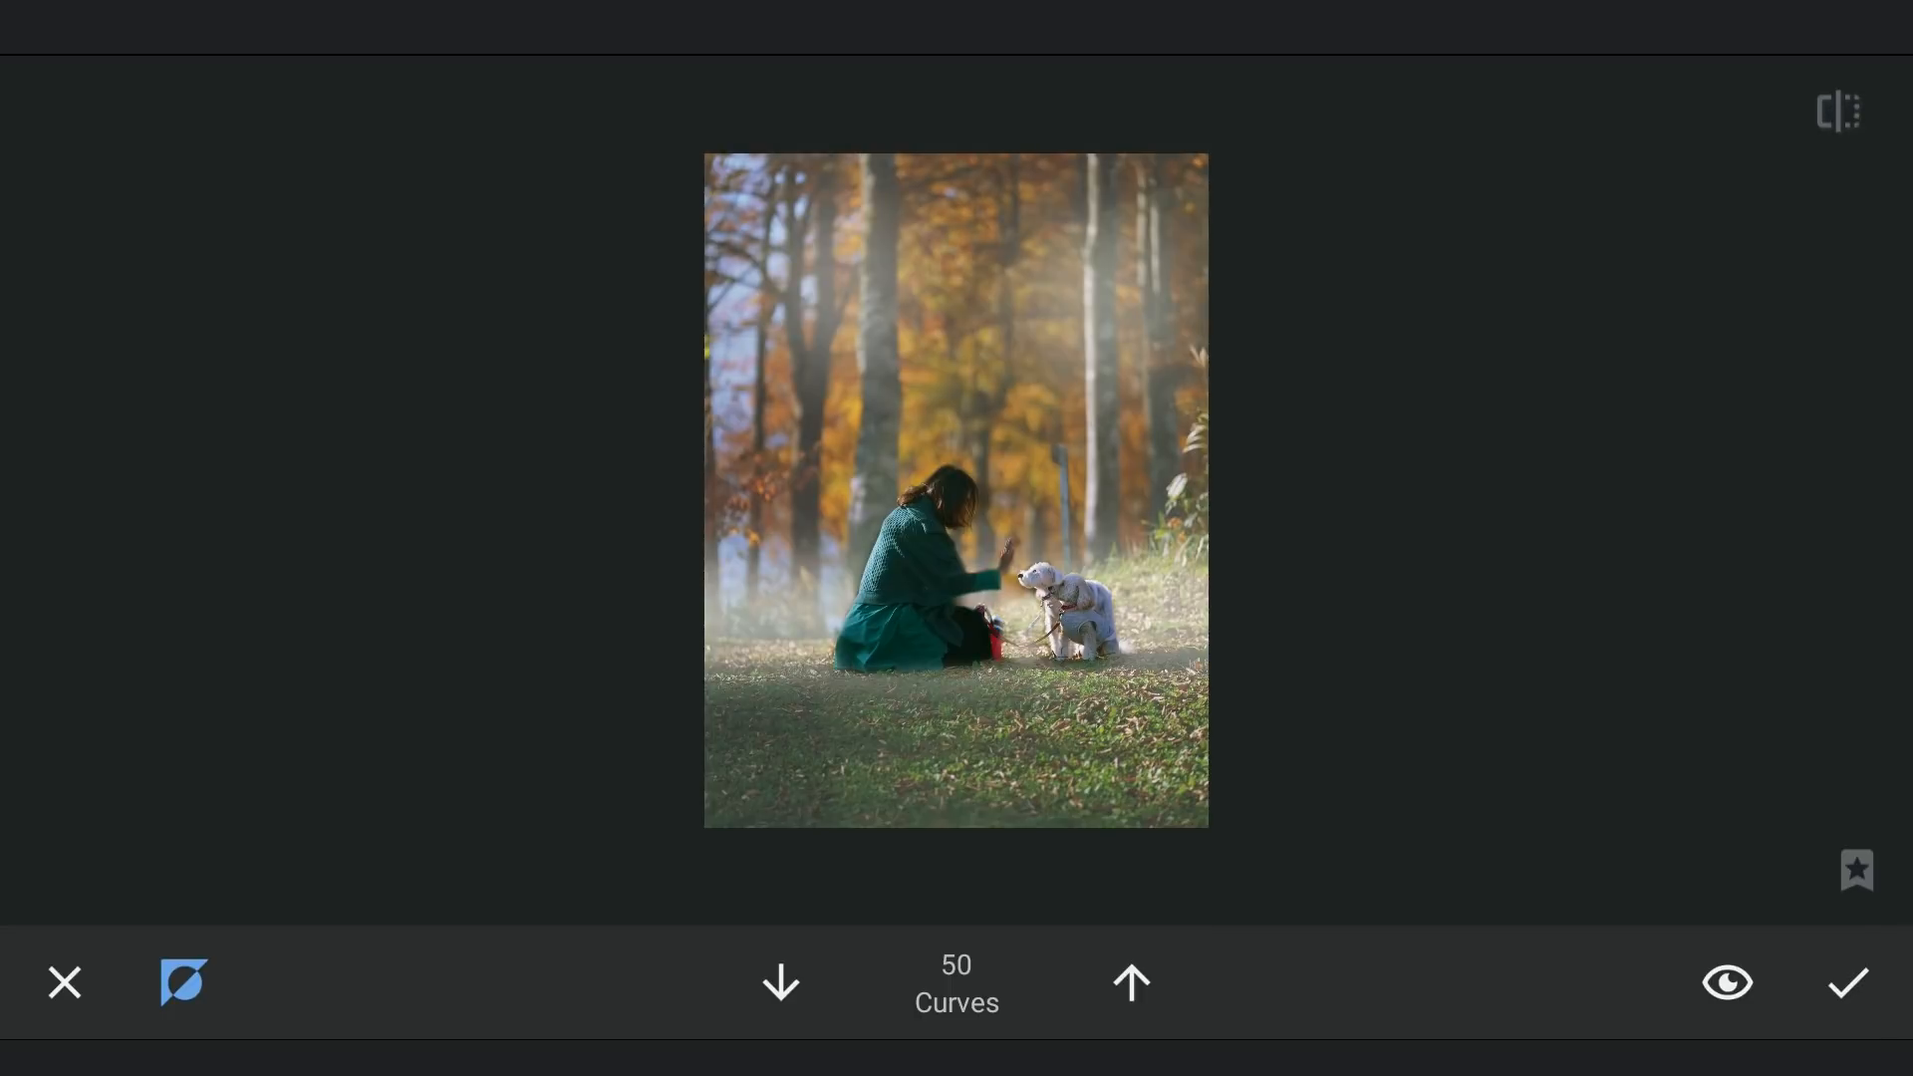
left_click(1725, 982)
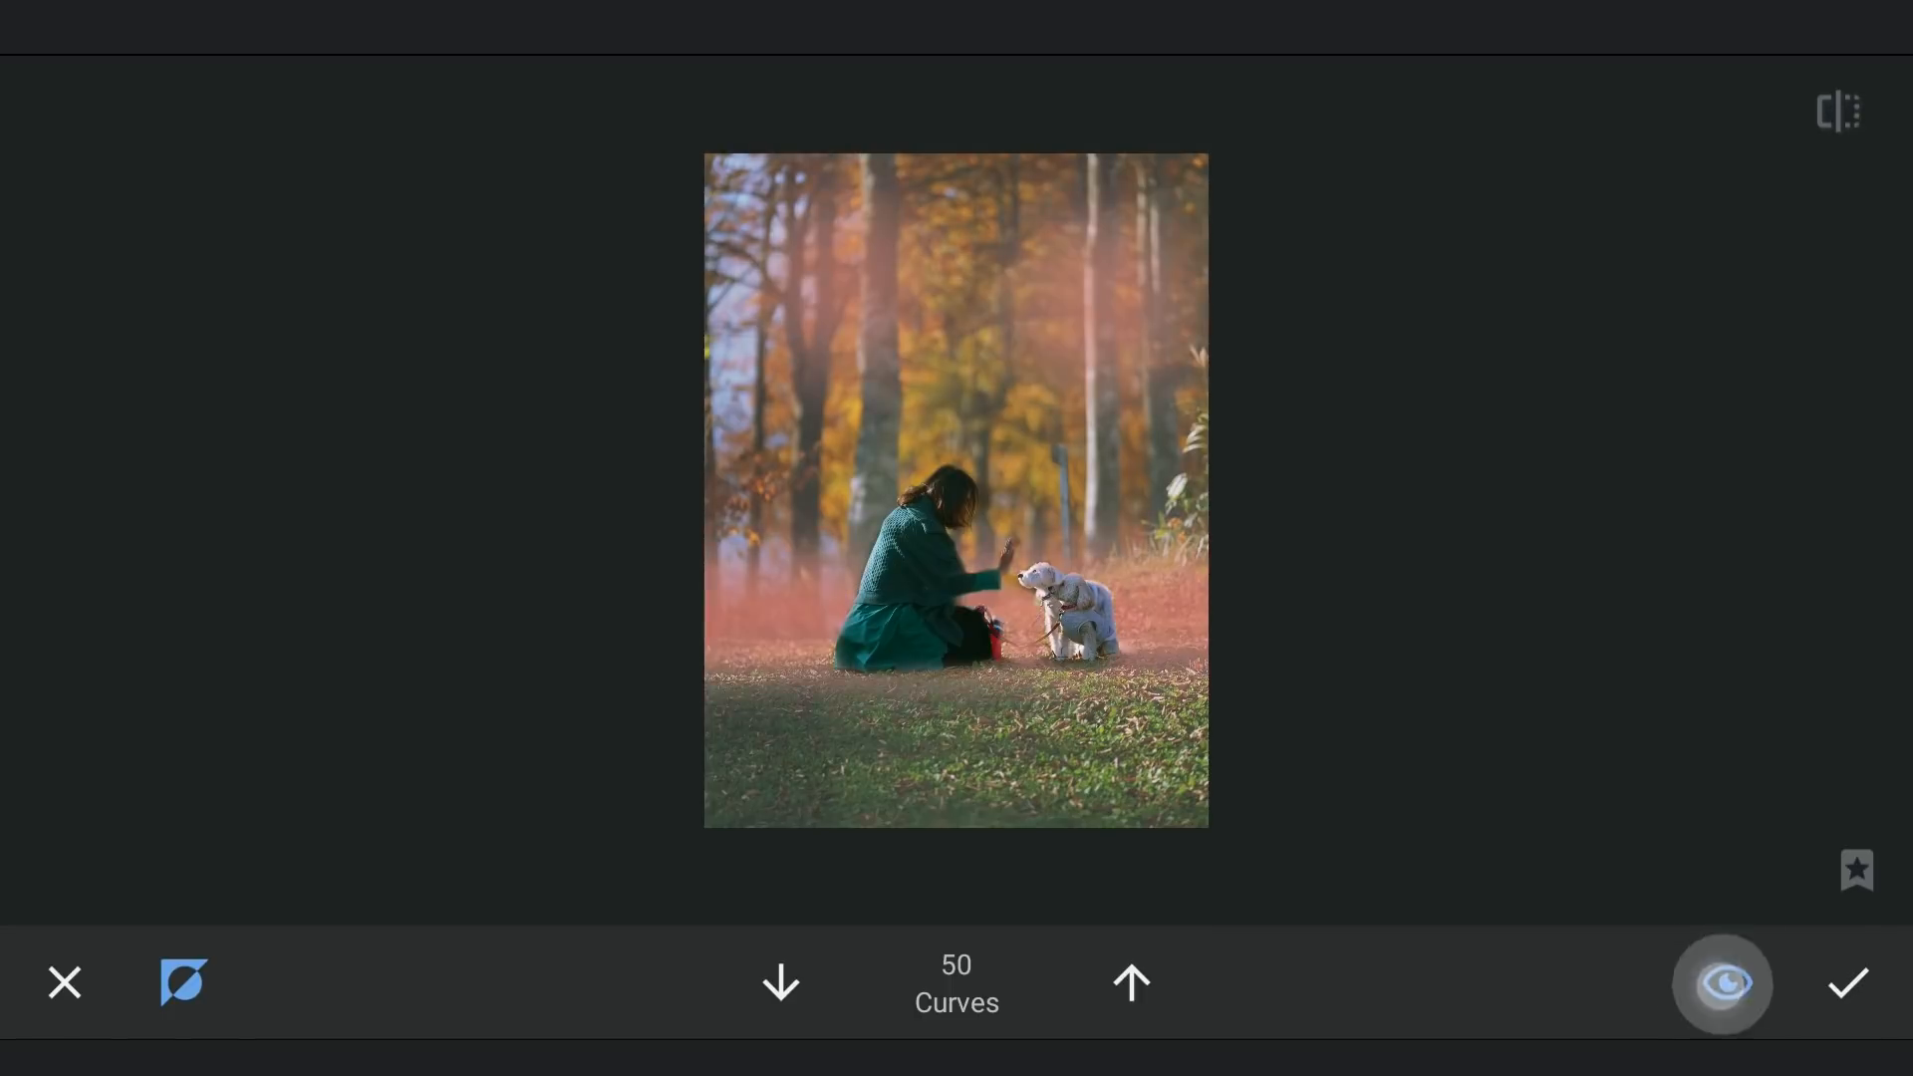
left_click(1722, 984)
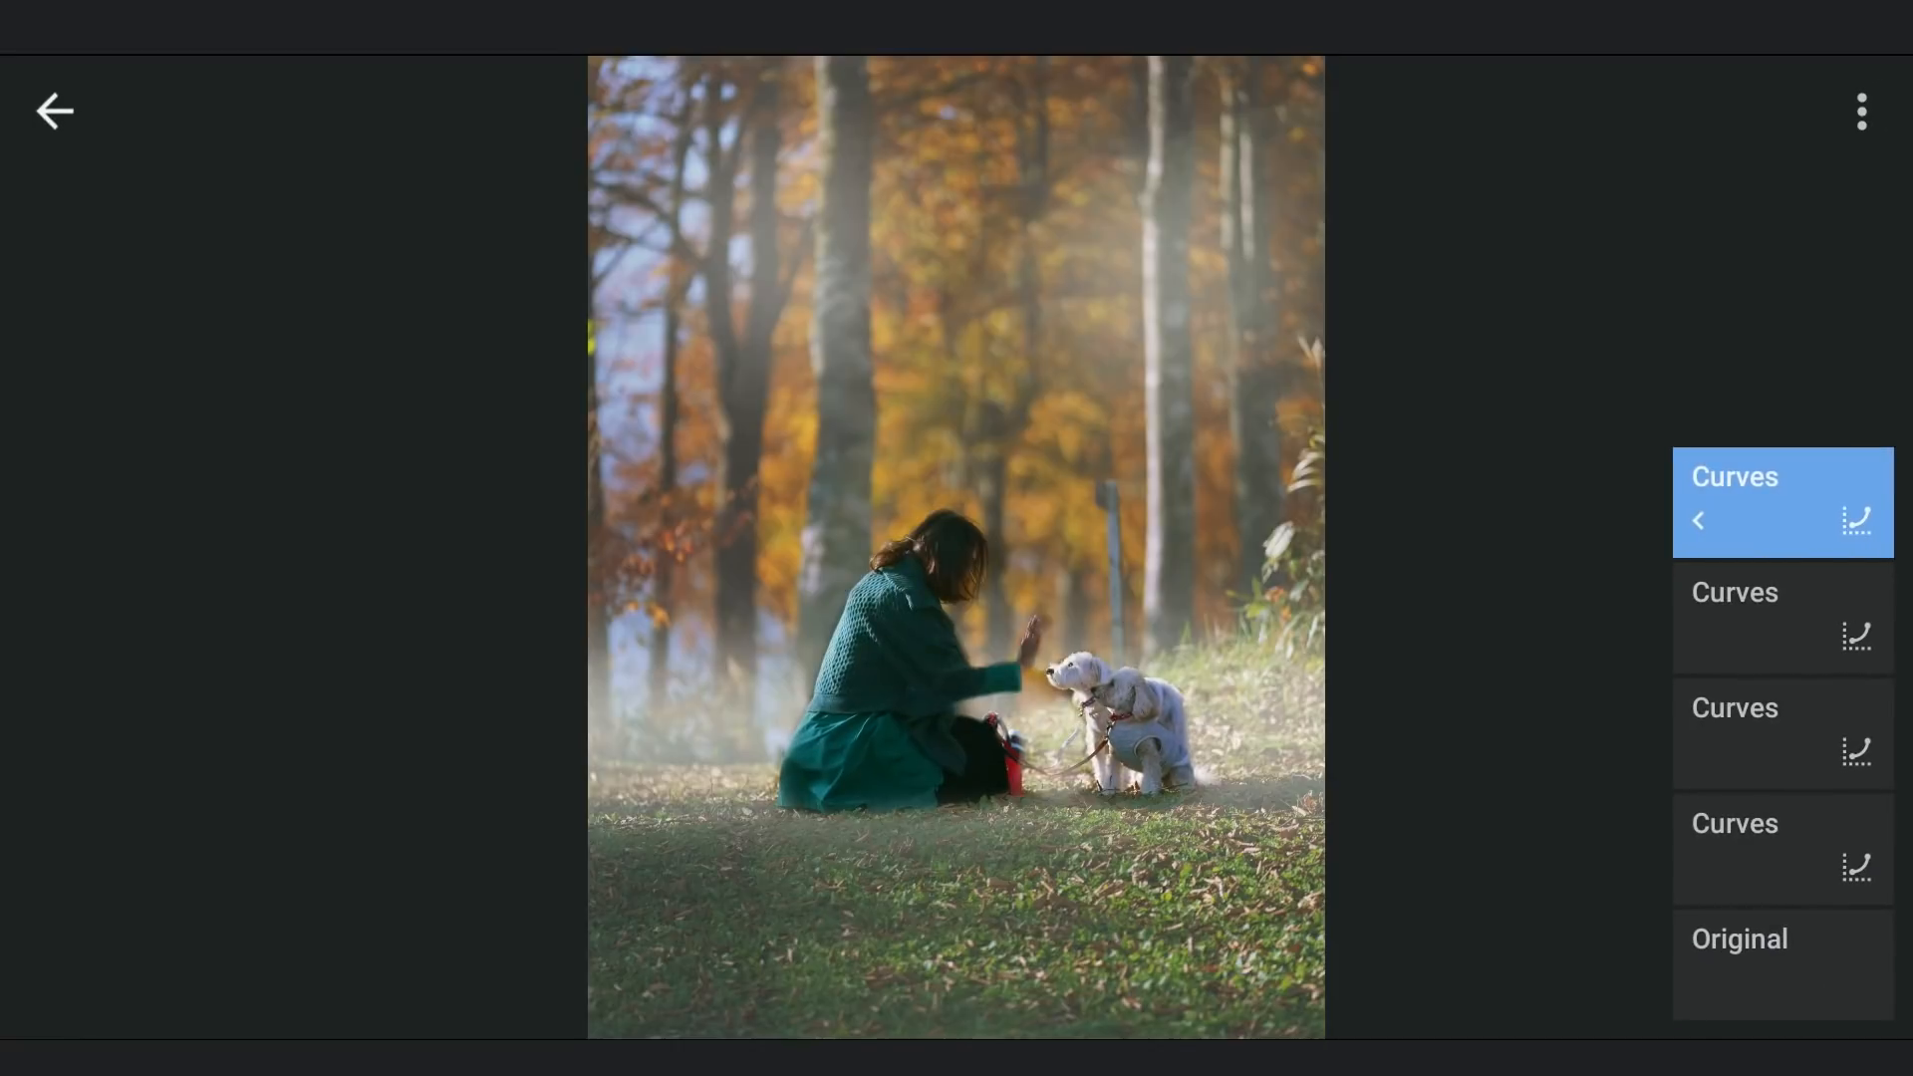
Insert a copy of the fog Curves edit with a softer, brighter lifted curve.
left_click(1861, 112)
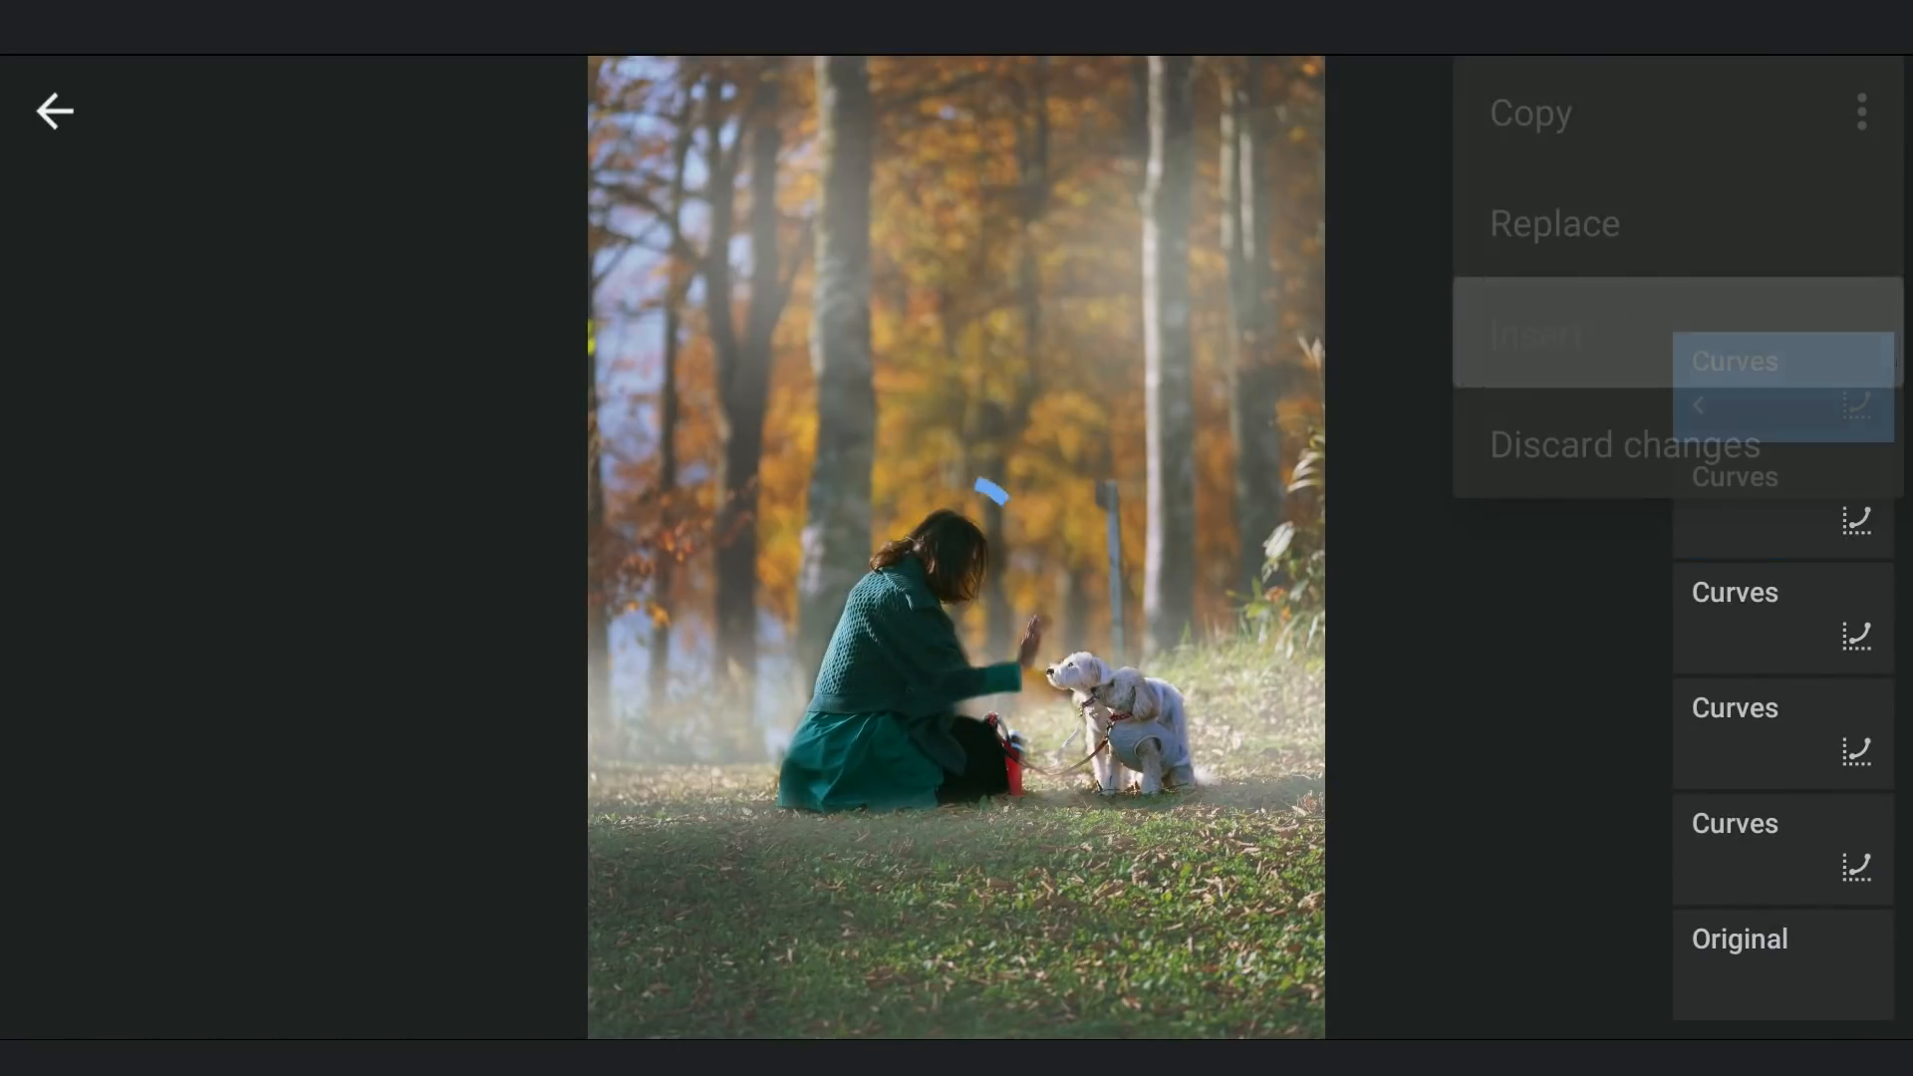
left_click(1731, 384)
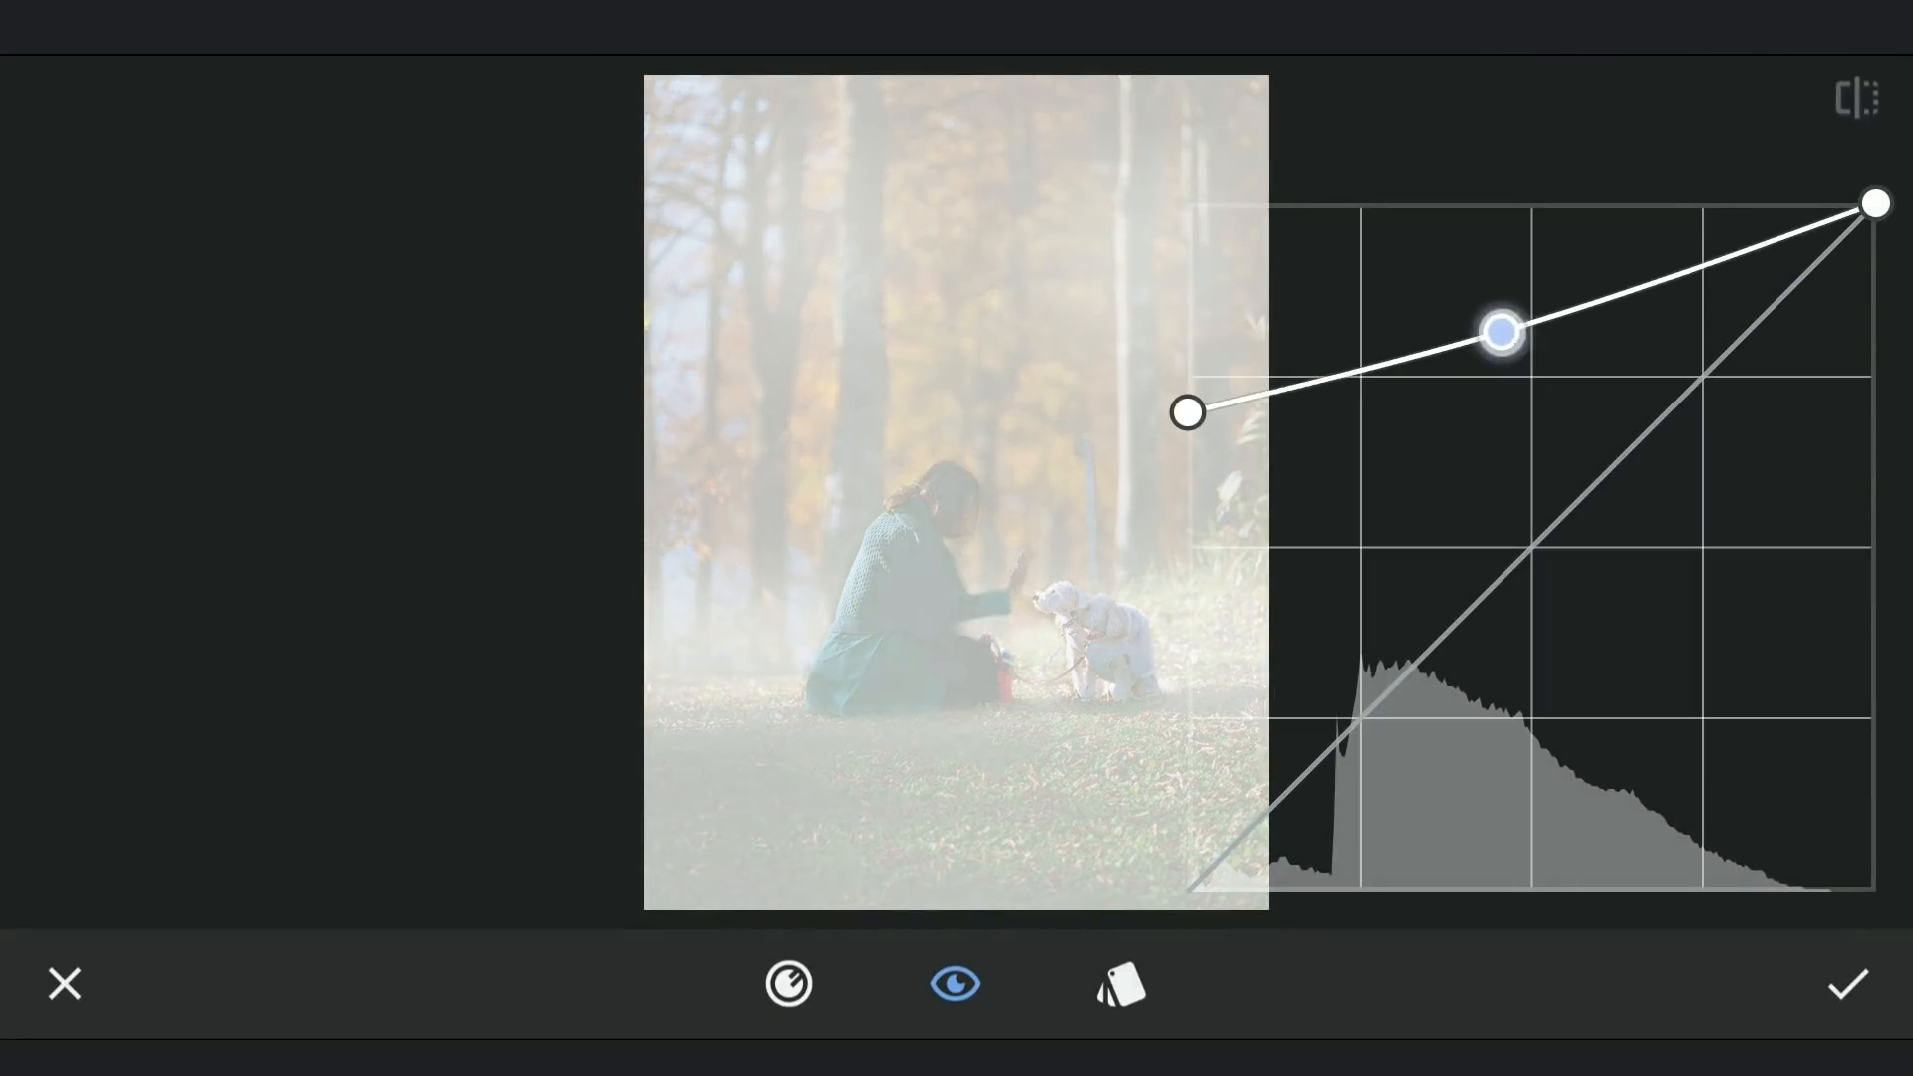
left_click_drag(1499, 330, 1489, 289)
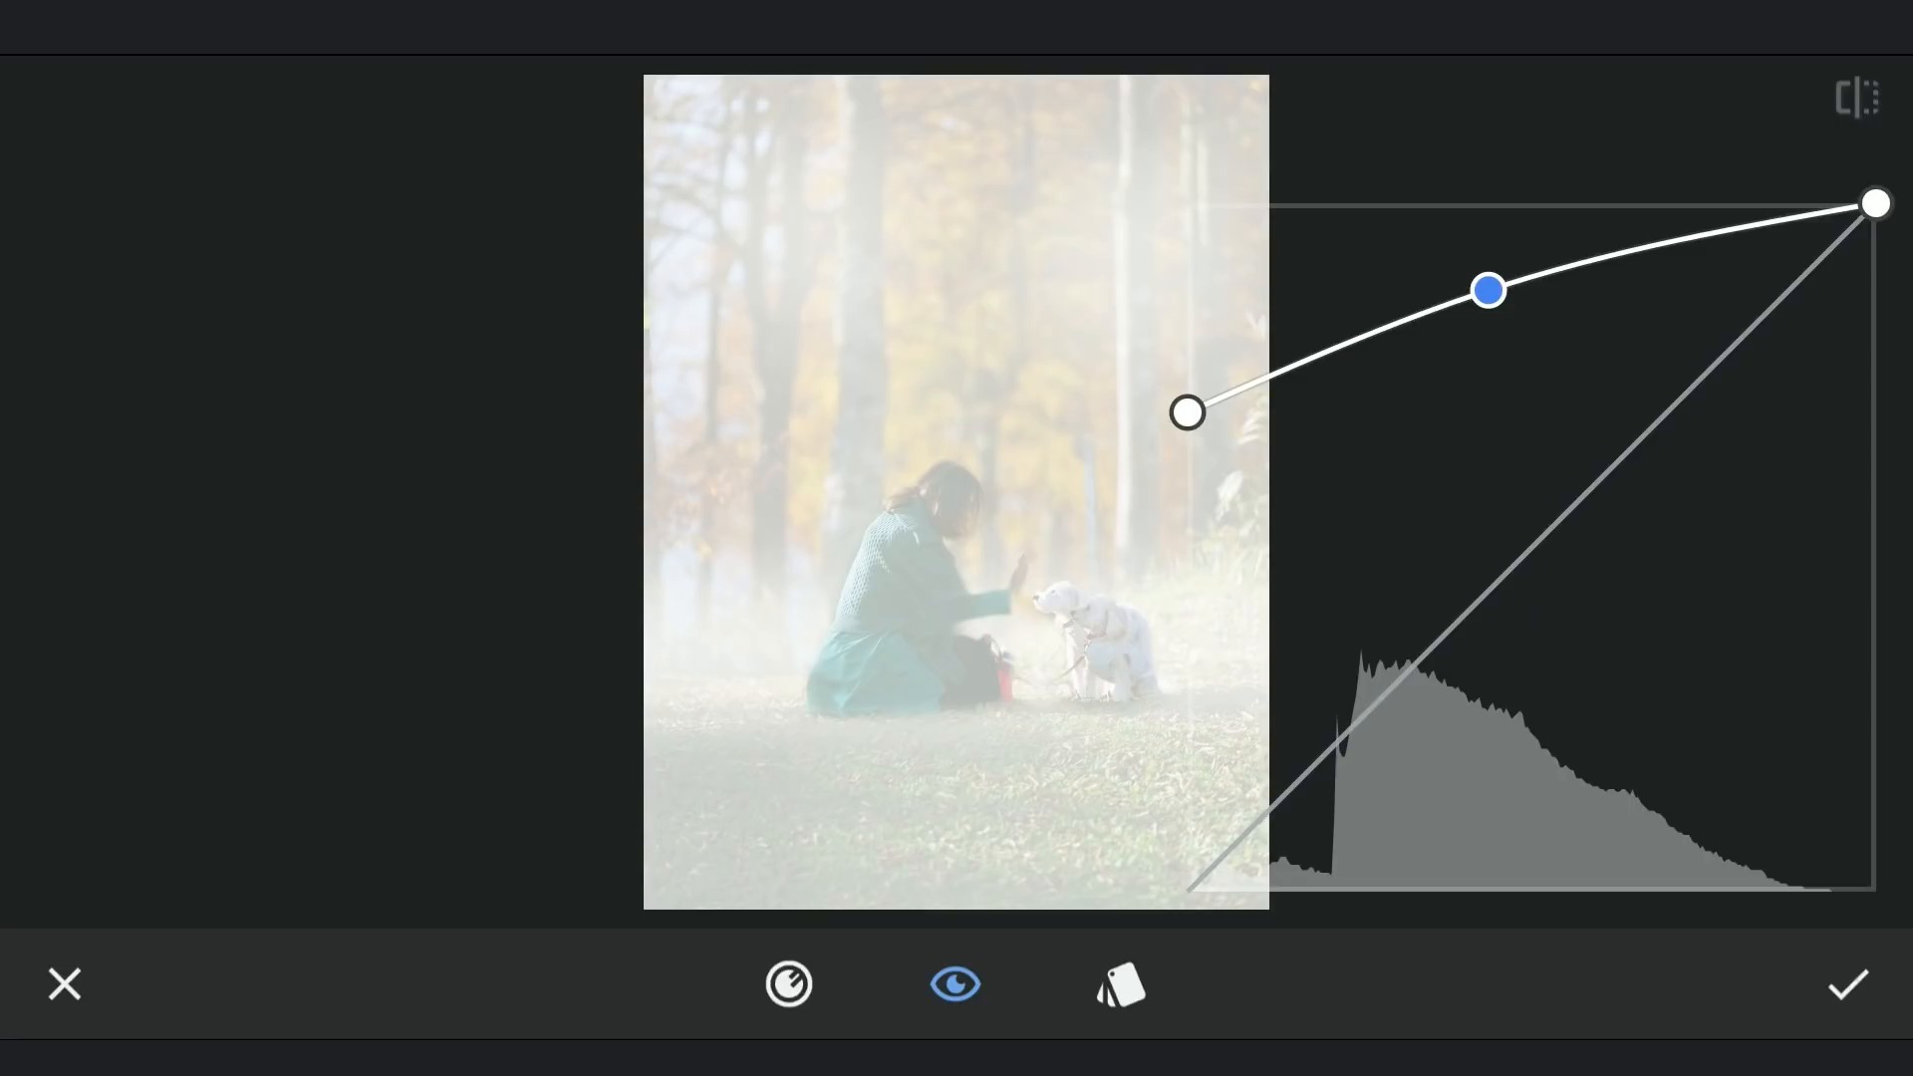
left_click(1845, 982)
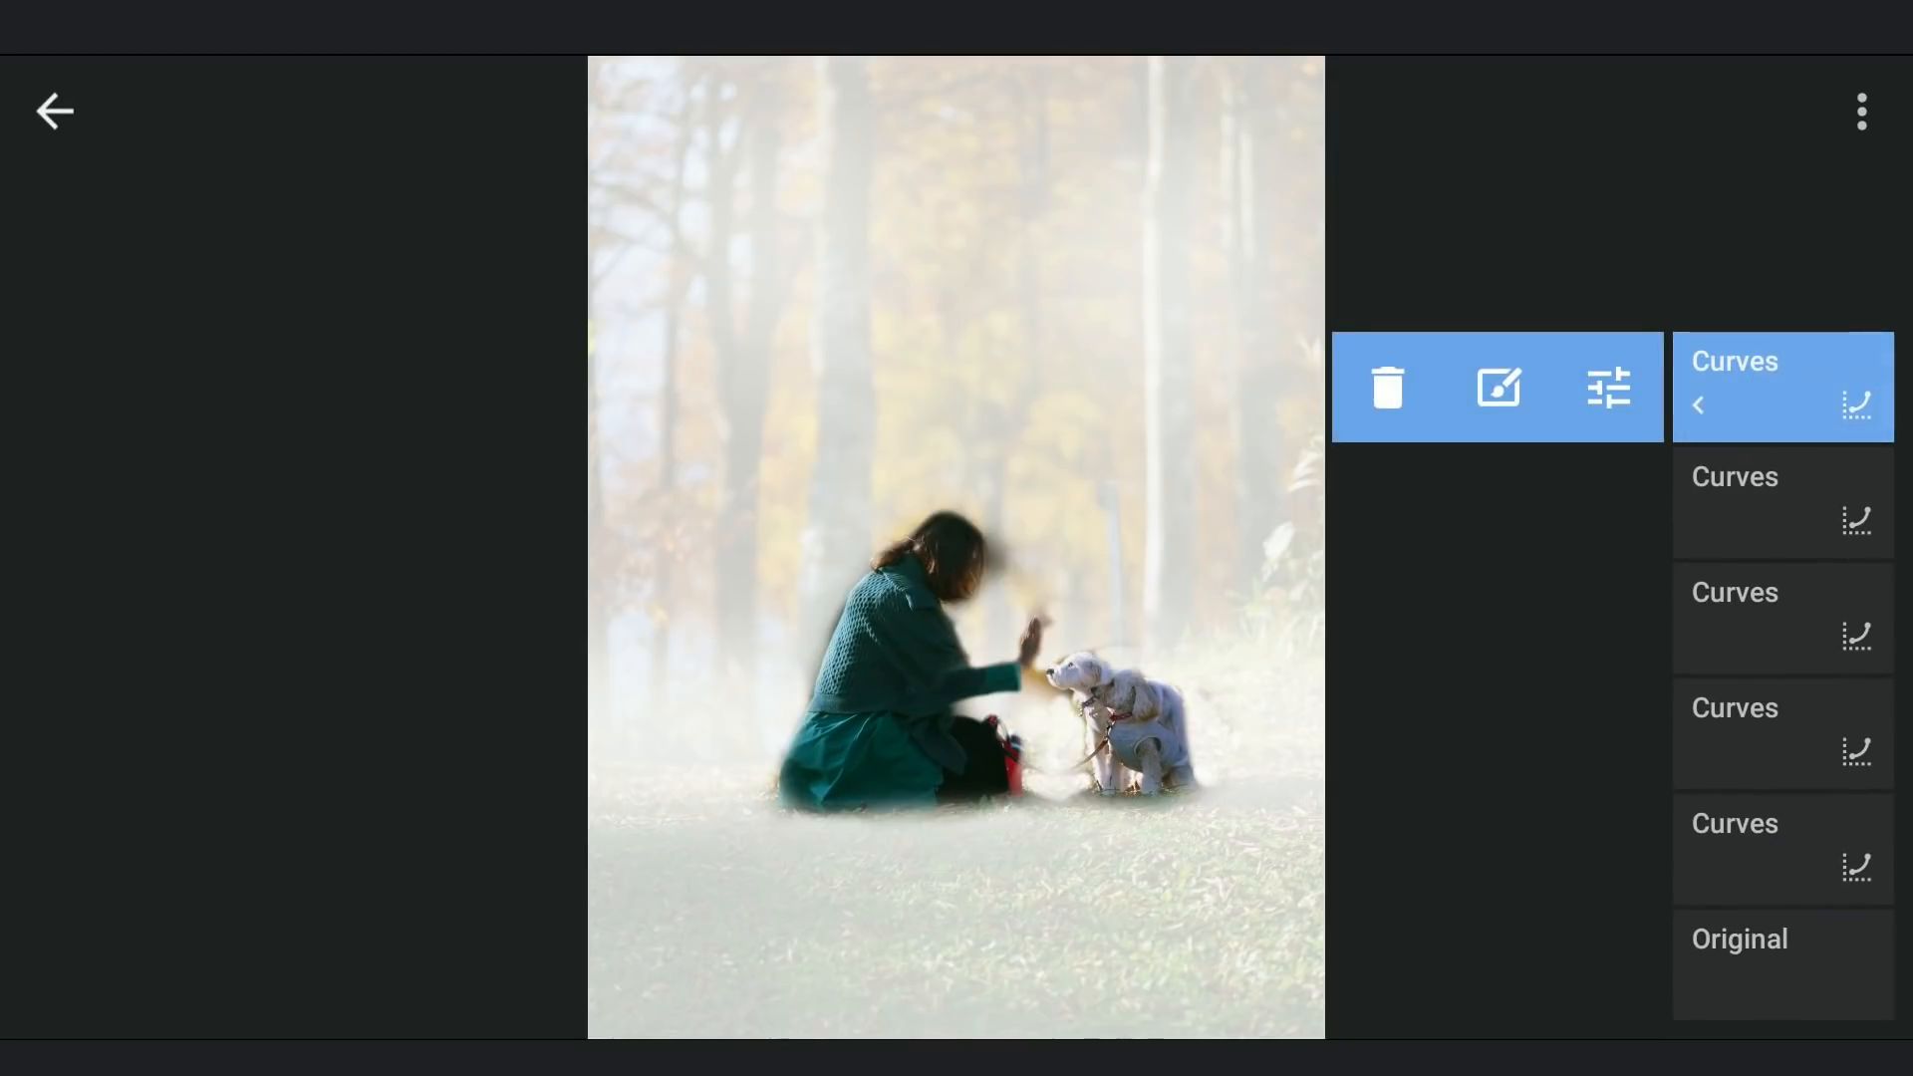
Open the thick fog copy's brush at strength 0 and check its mask view.
left_click(1496, 387)
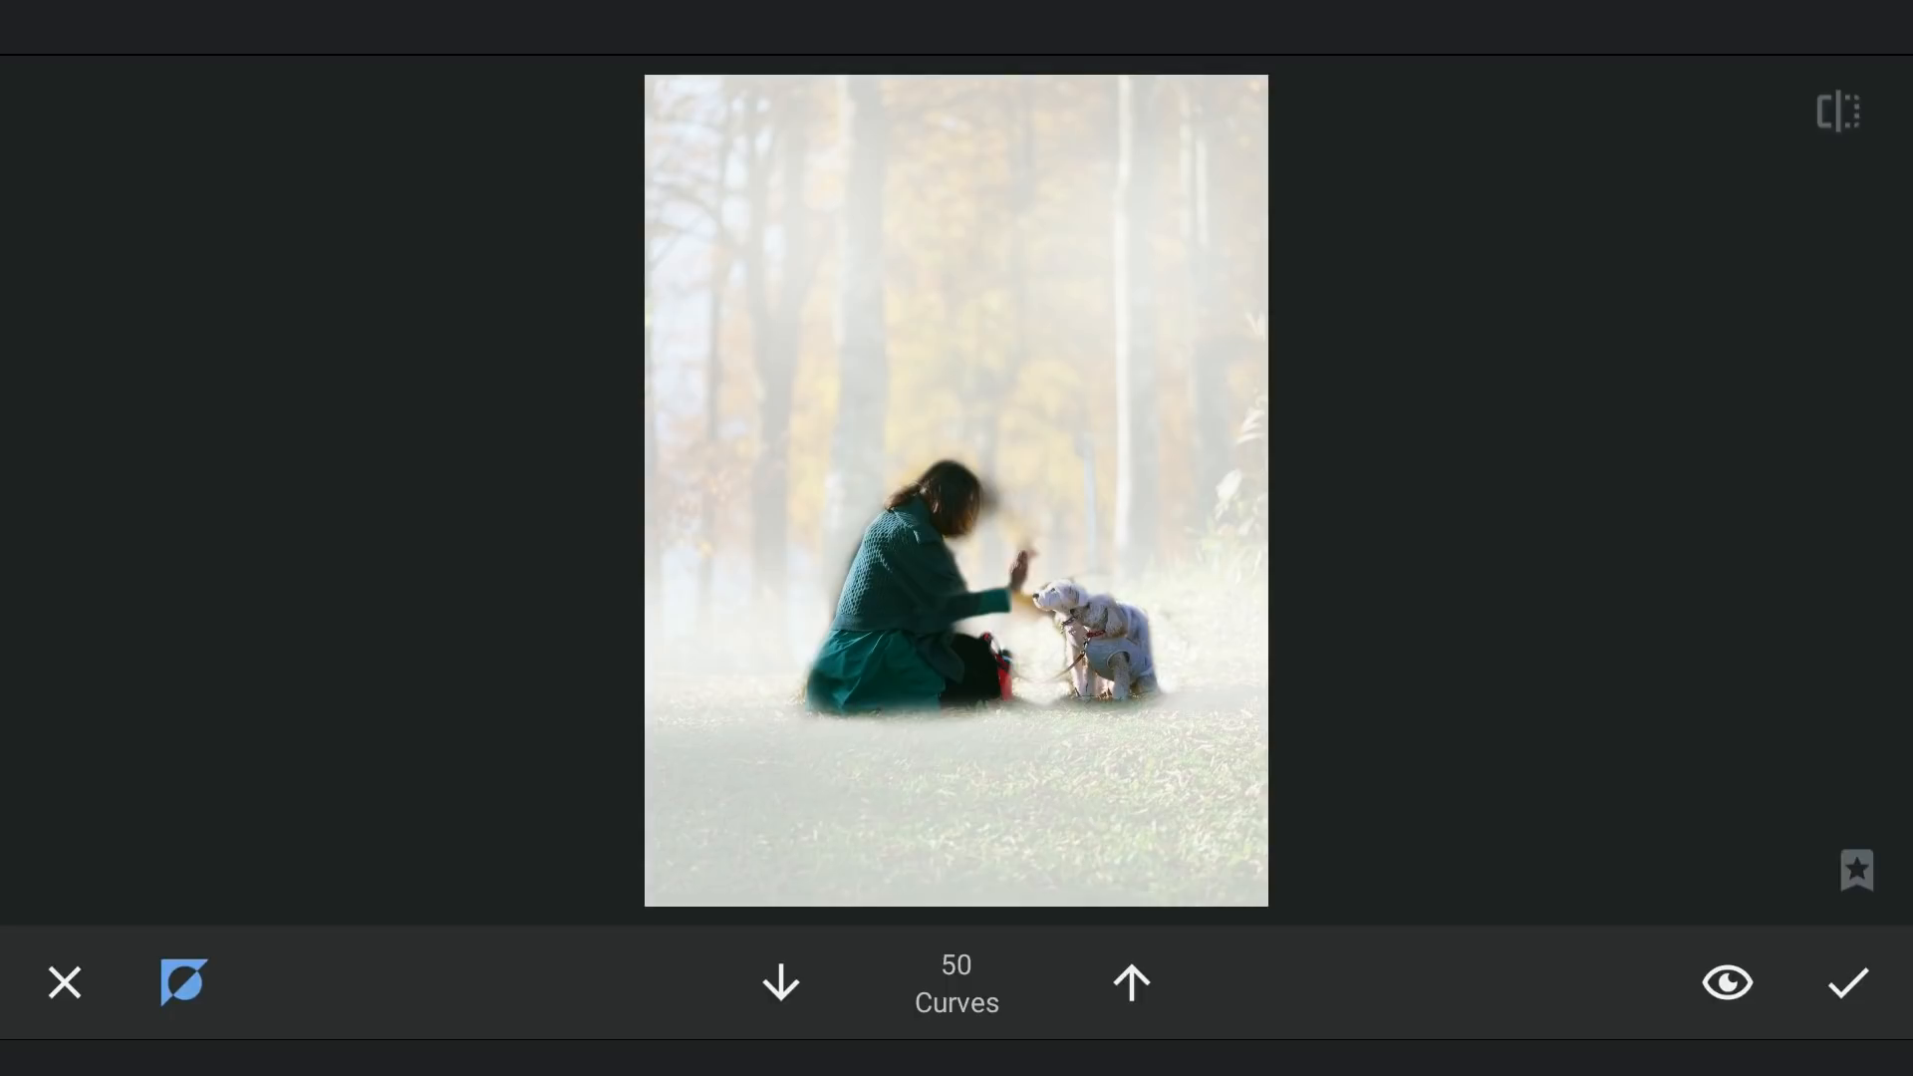
left_click(779, 982)
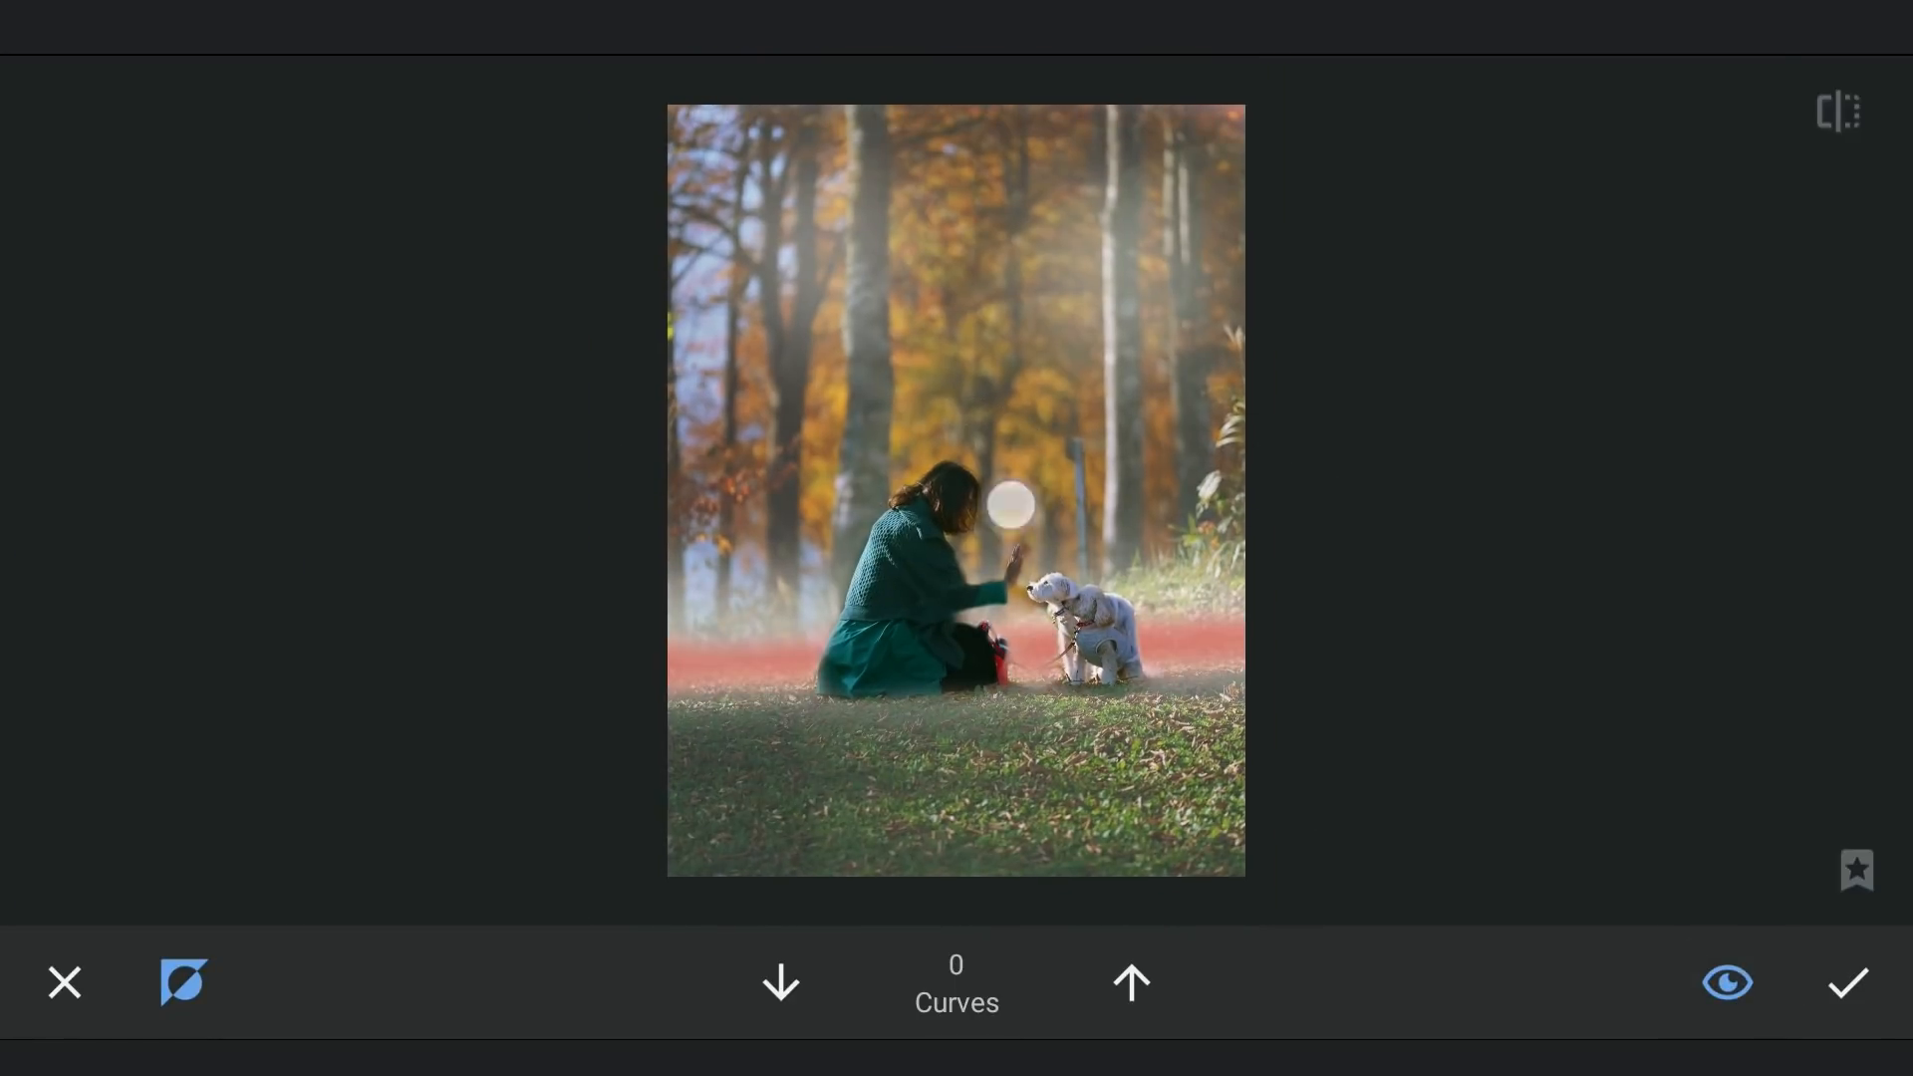
left_click(1726, 982)
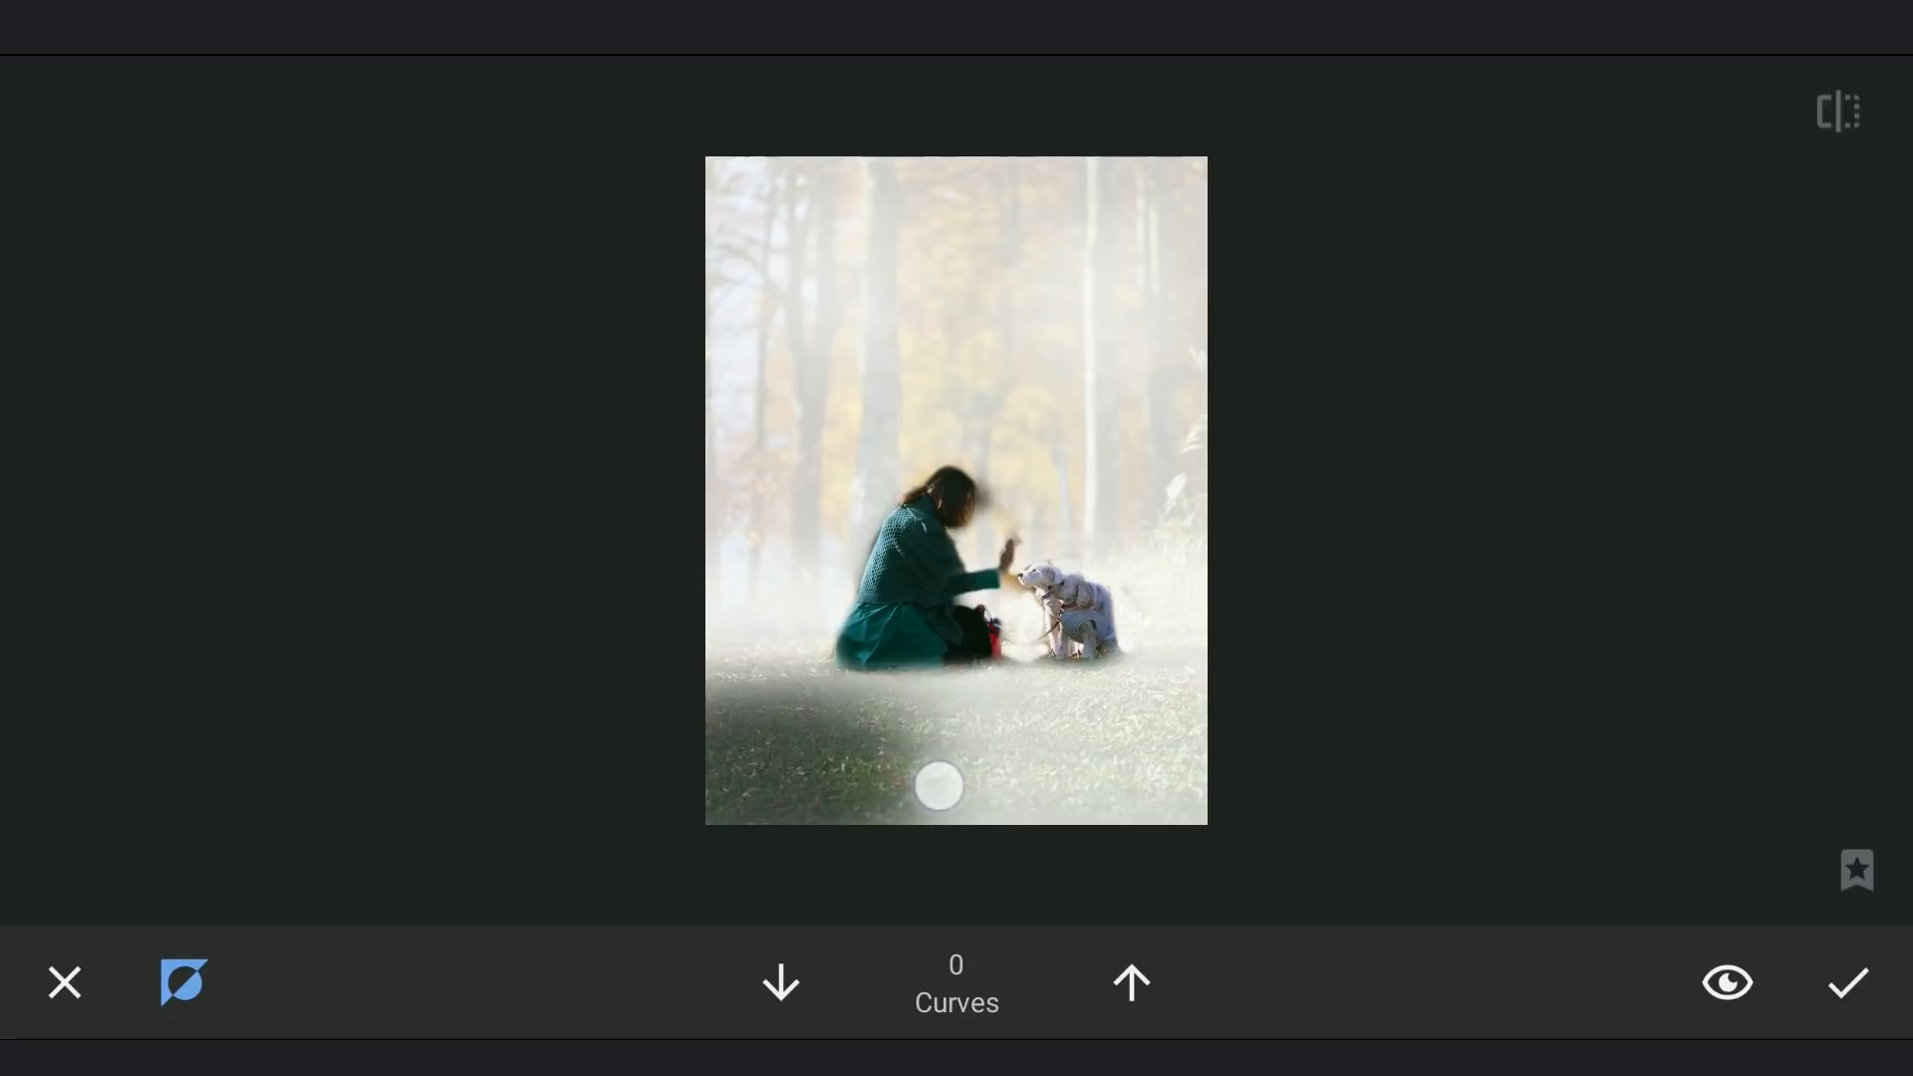
Erase the thick fog from the foreground grass and upper trees, leaving a low band.
left_click_drag(936, 787, 1172, 201)
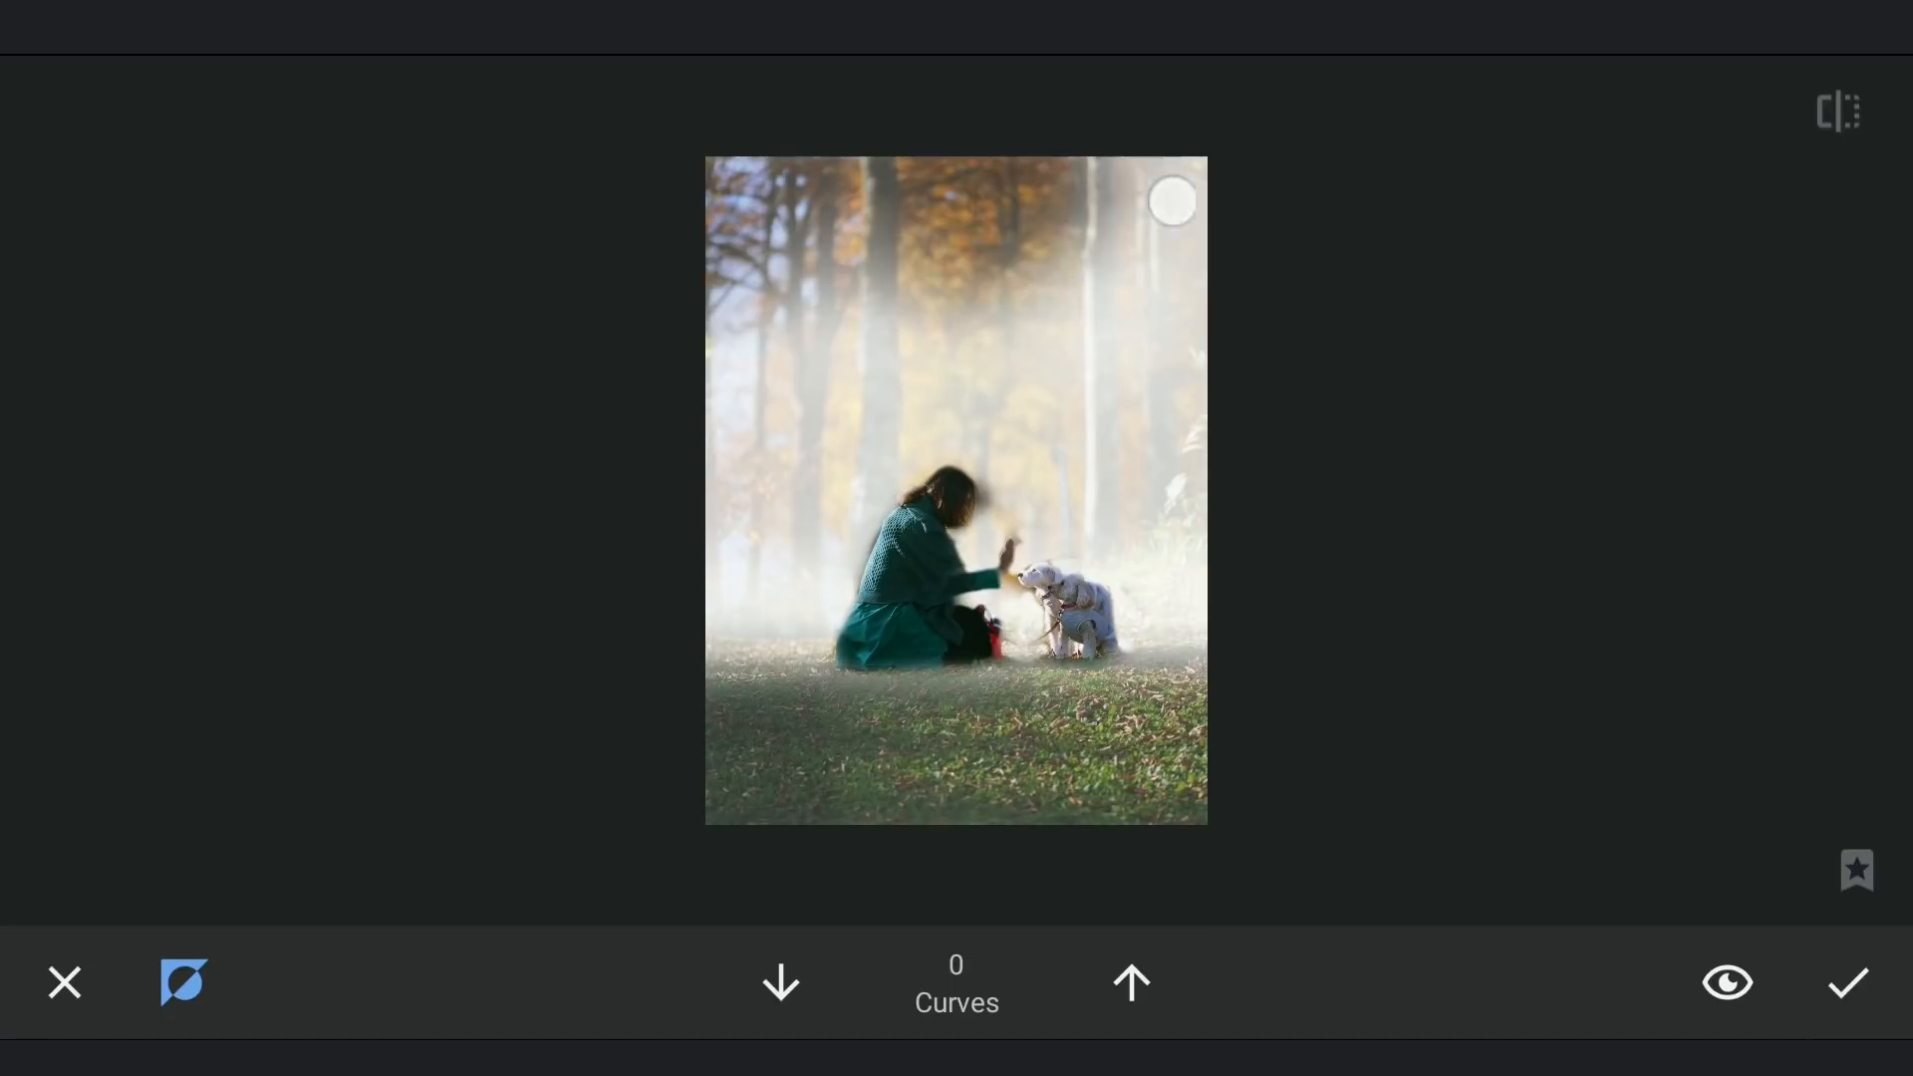
left_click_drag(1171, 199, 1242, 357)
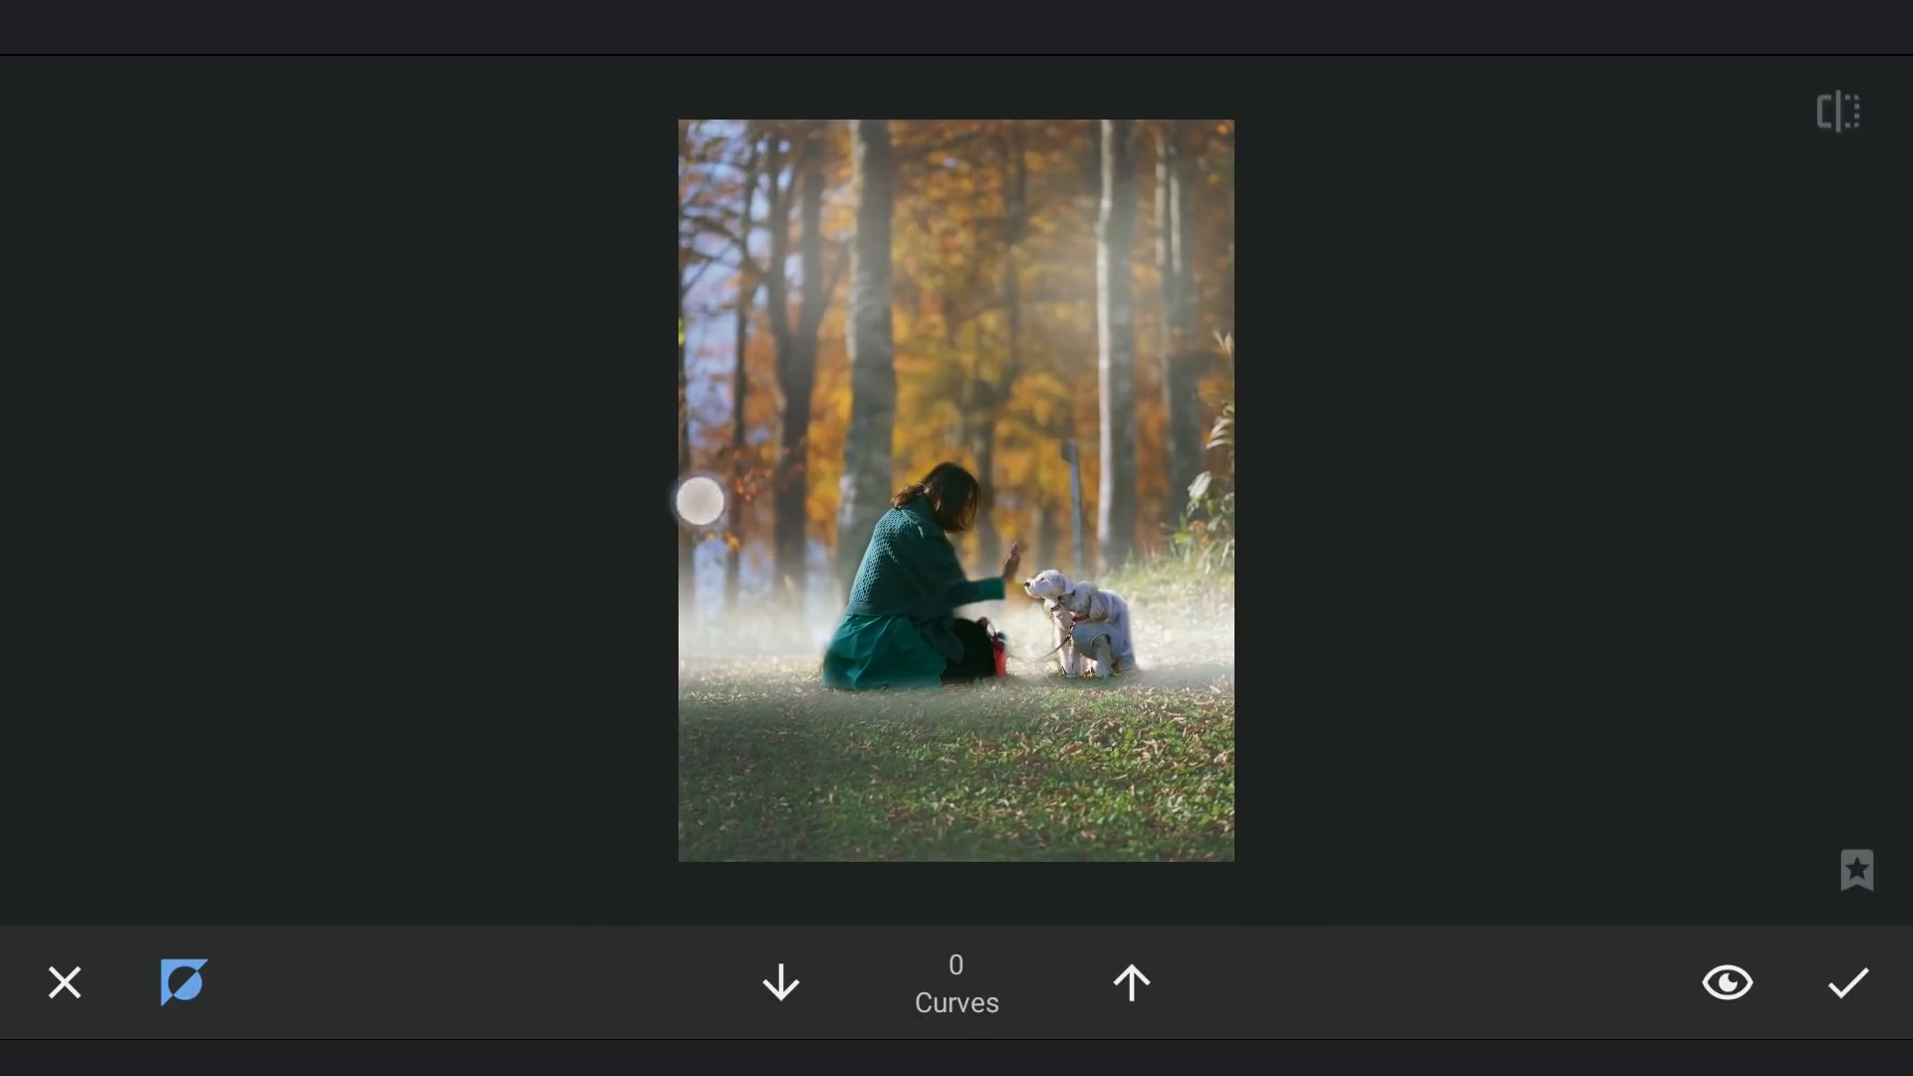
left_click(1725, 982)
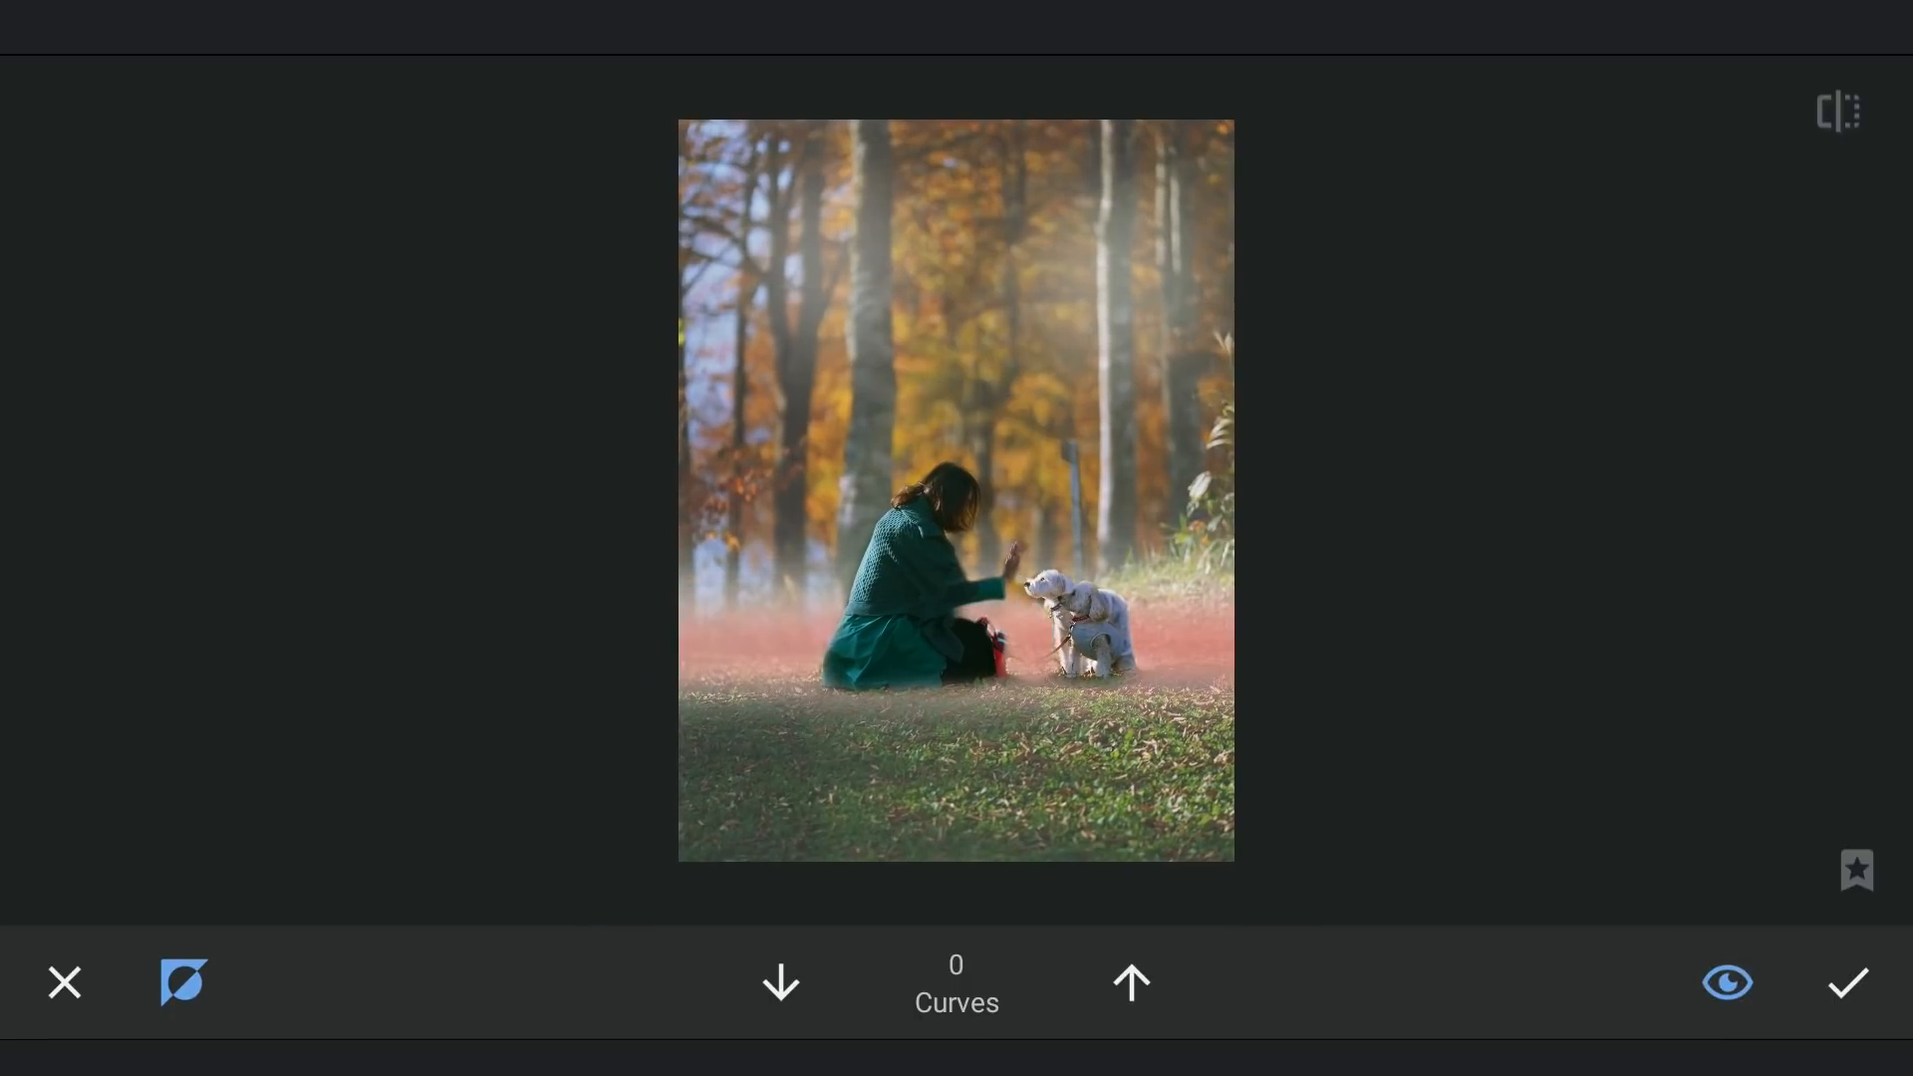
left_click(1725, 982)
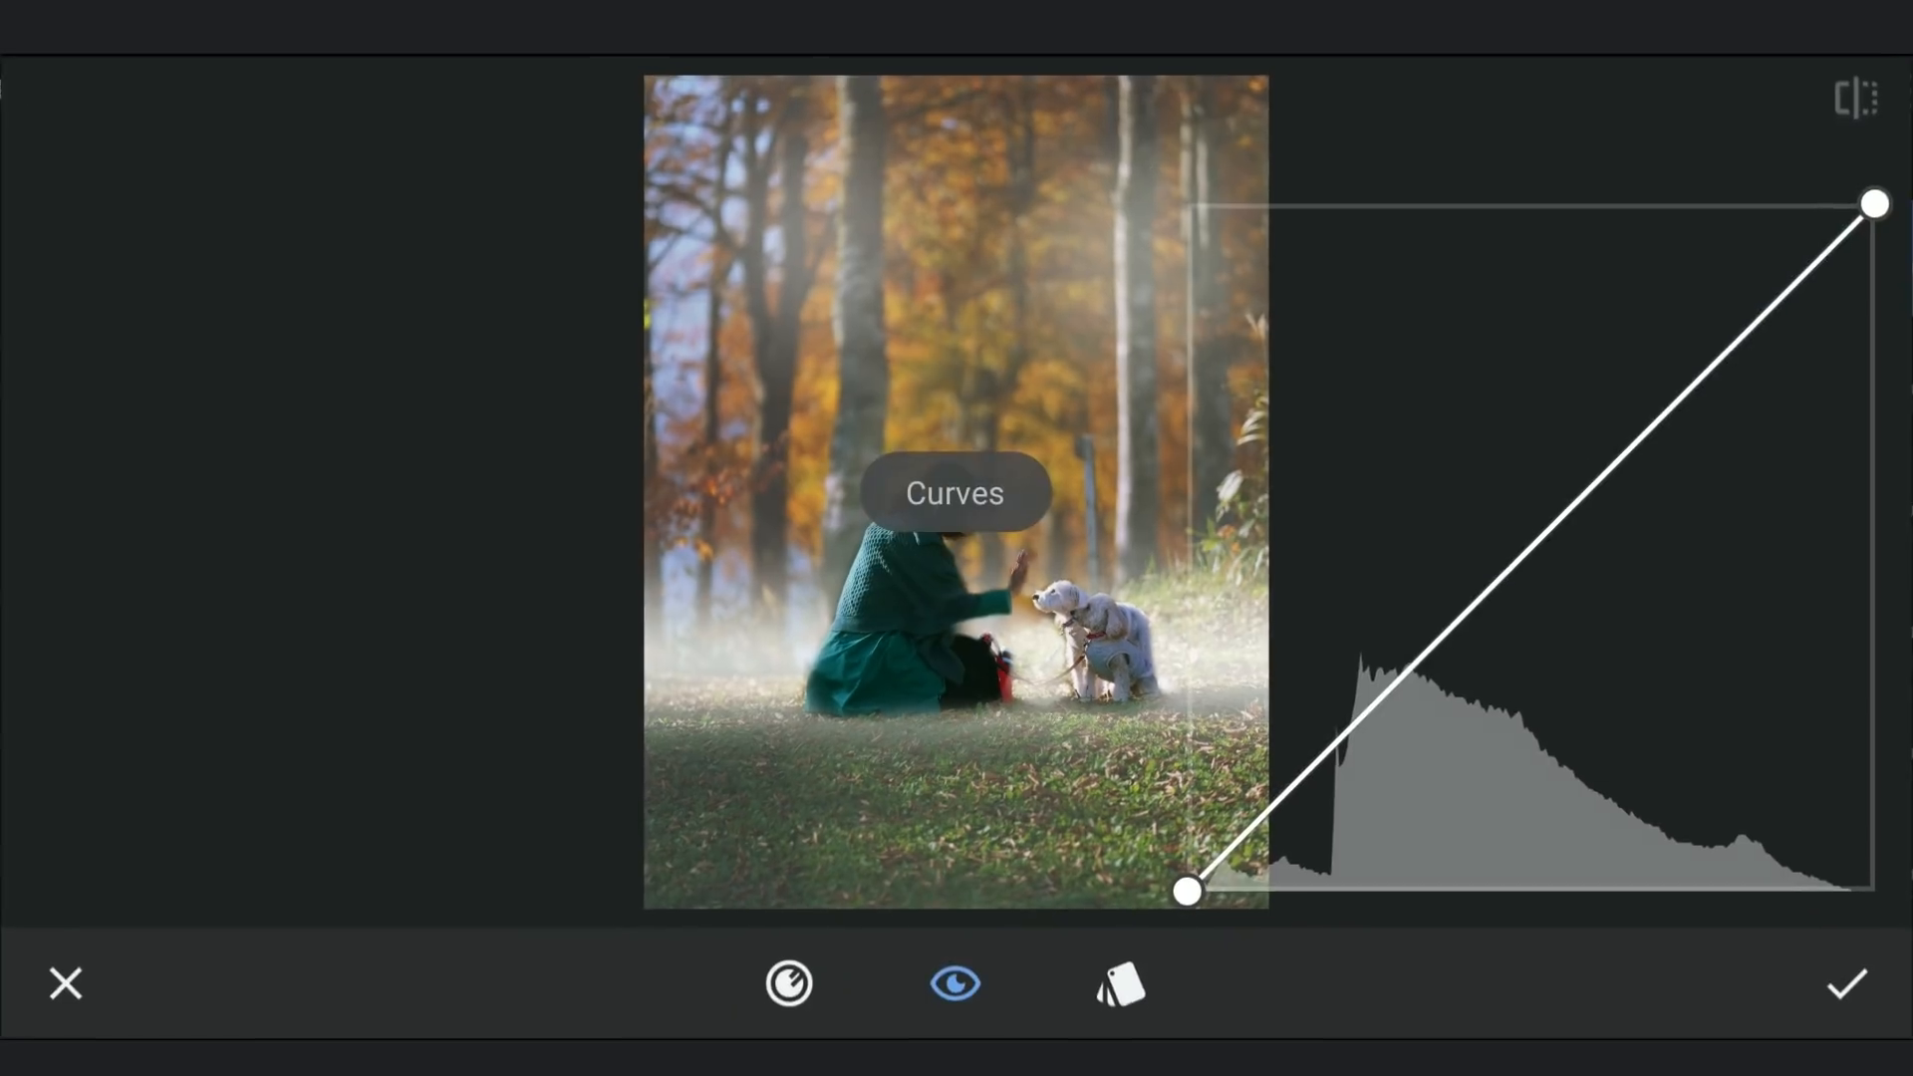
Pull the new Curves line down to darken the whole photo for a moodier look.
left_click_drag(1875, 204, 1875, 343)
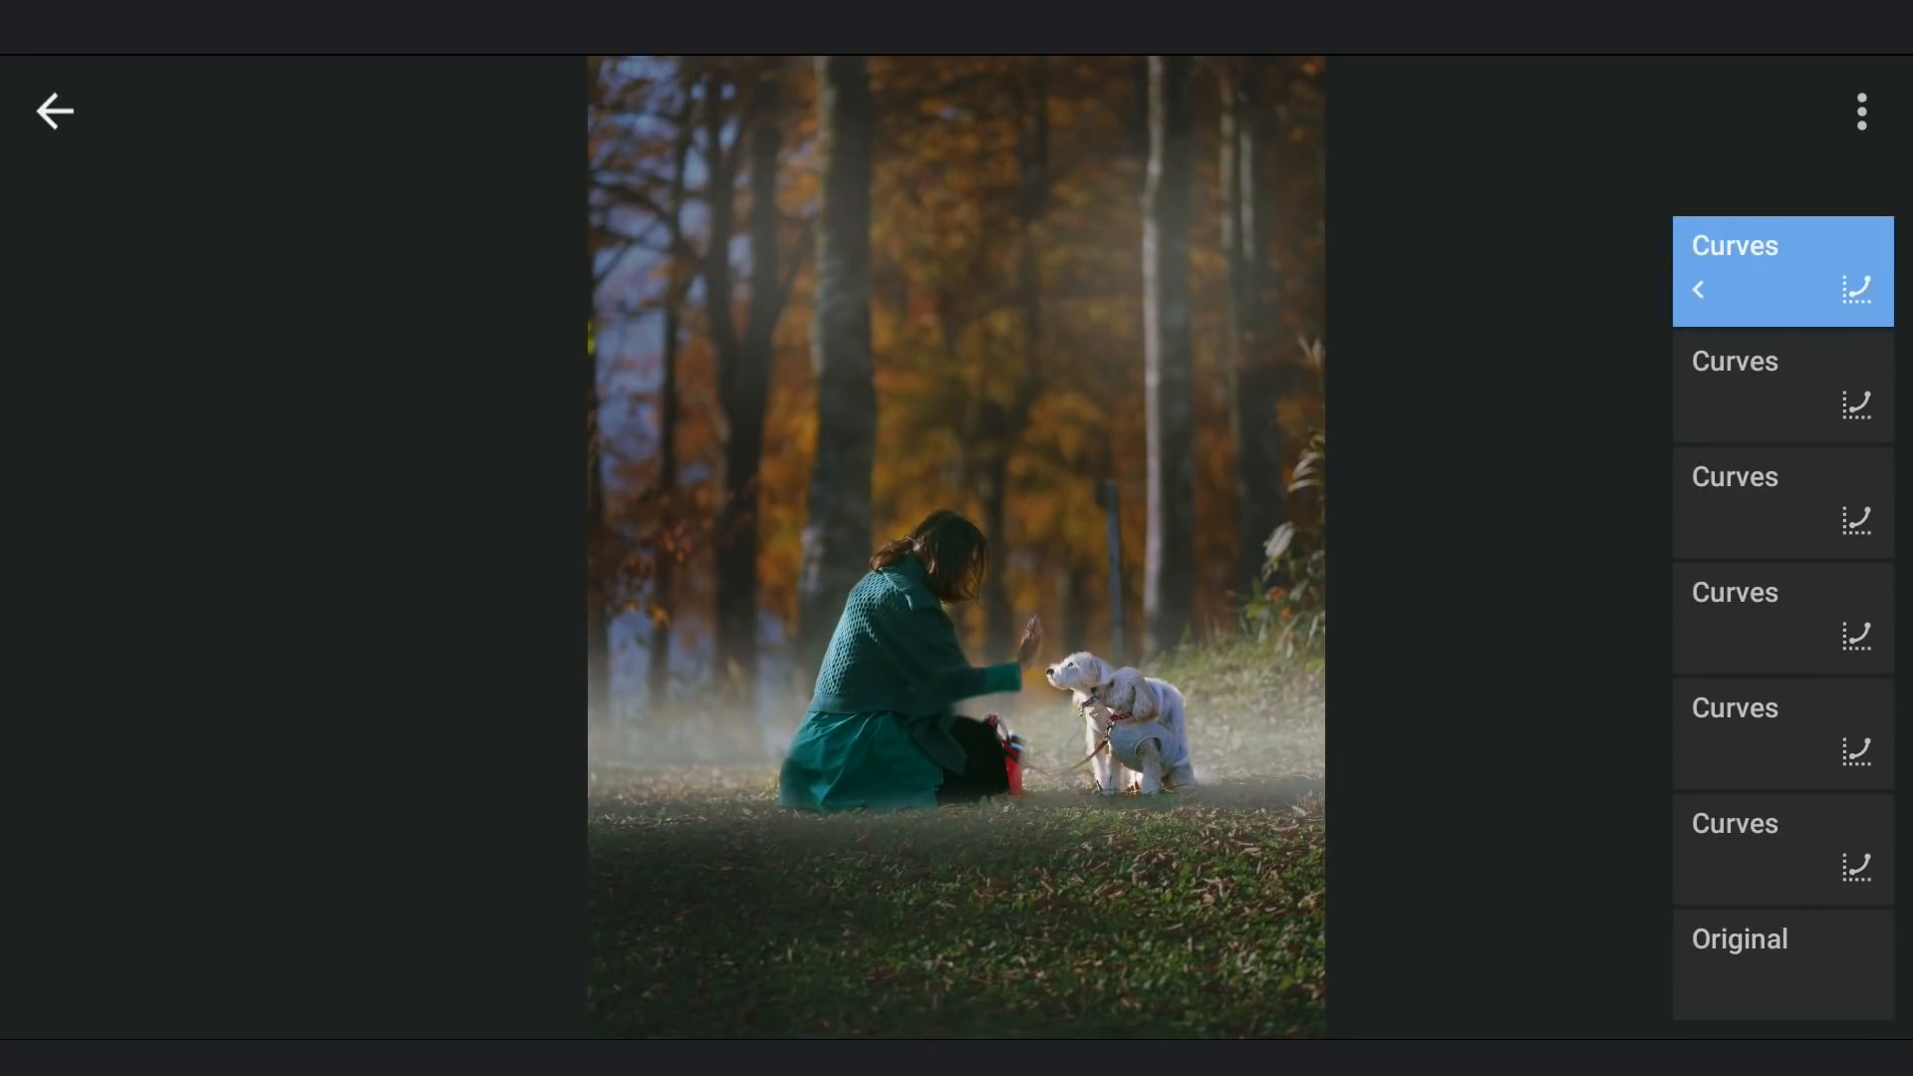
Add a copy of the darkening Curves layer and lift its shadows to a faded level.
left_click(1861, 112)
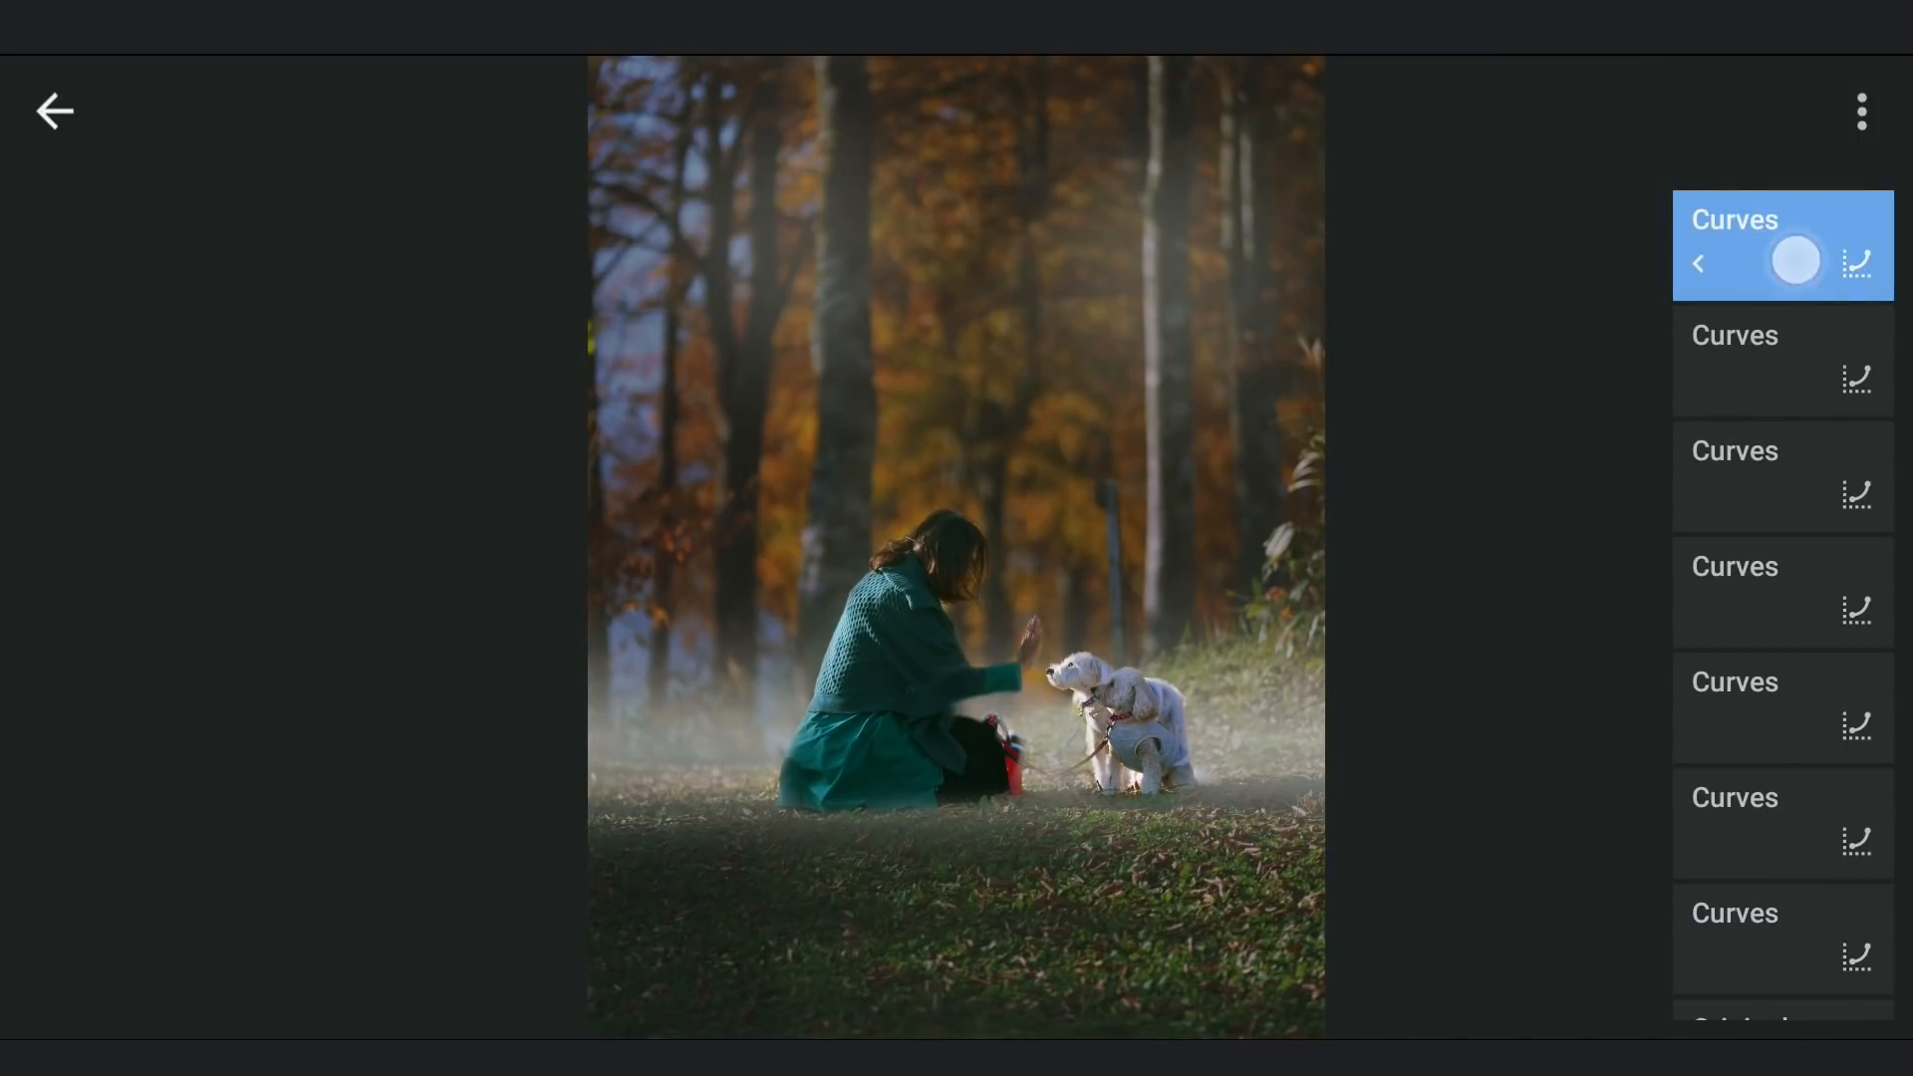
left_click(1781, 243)
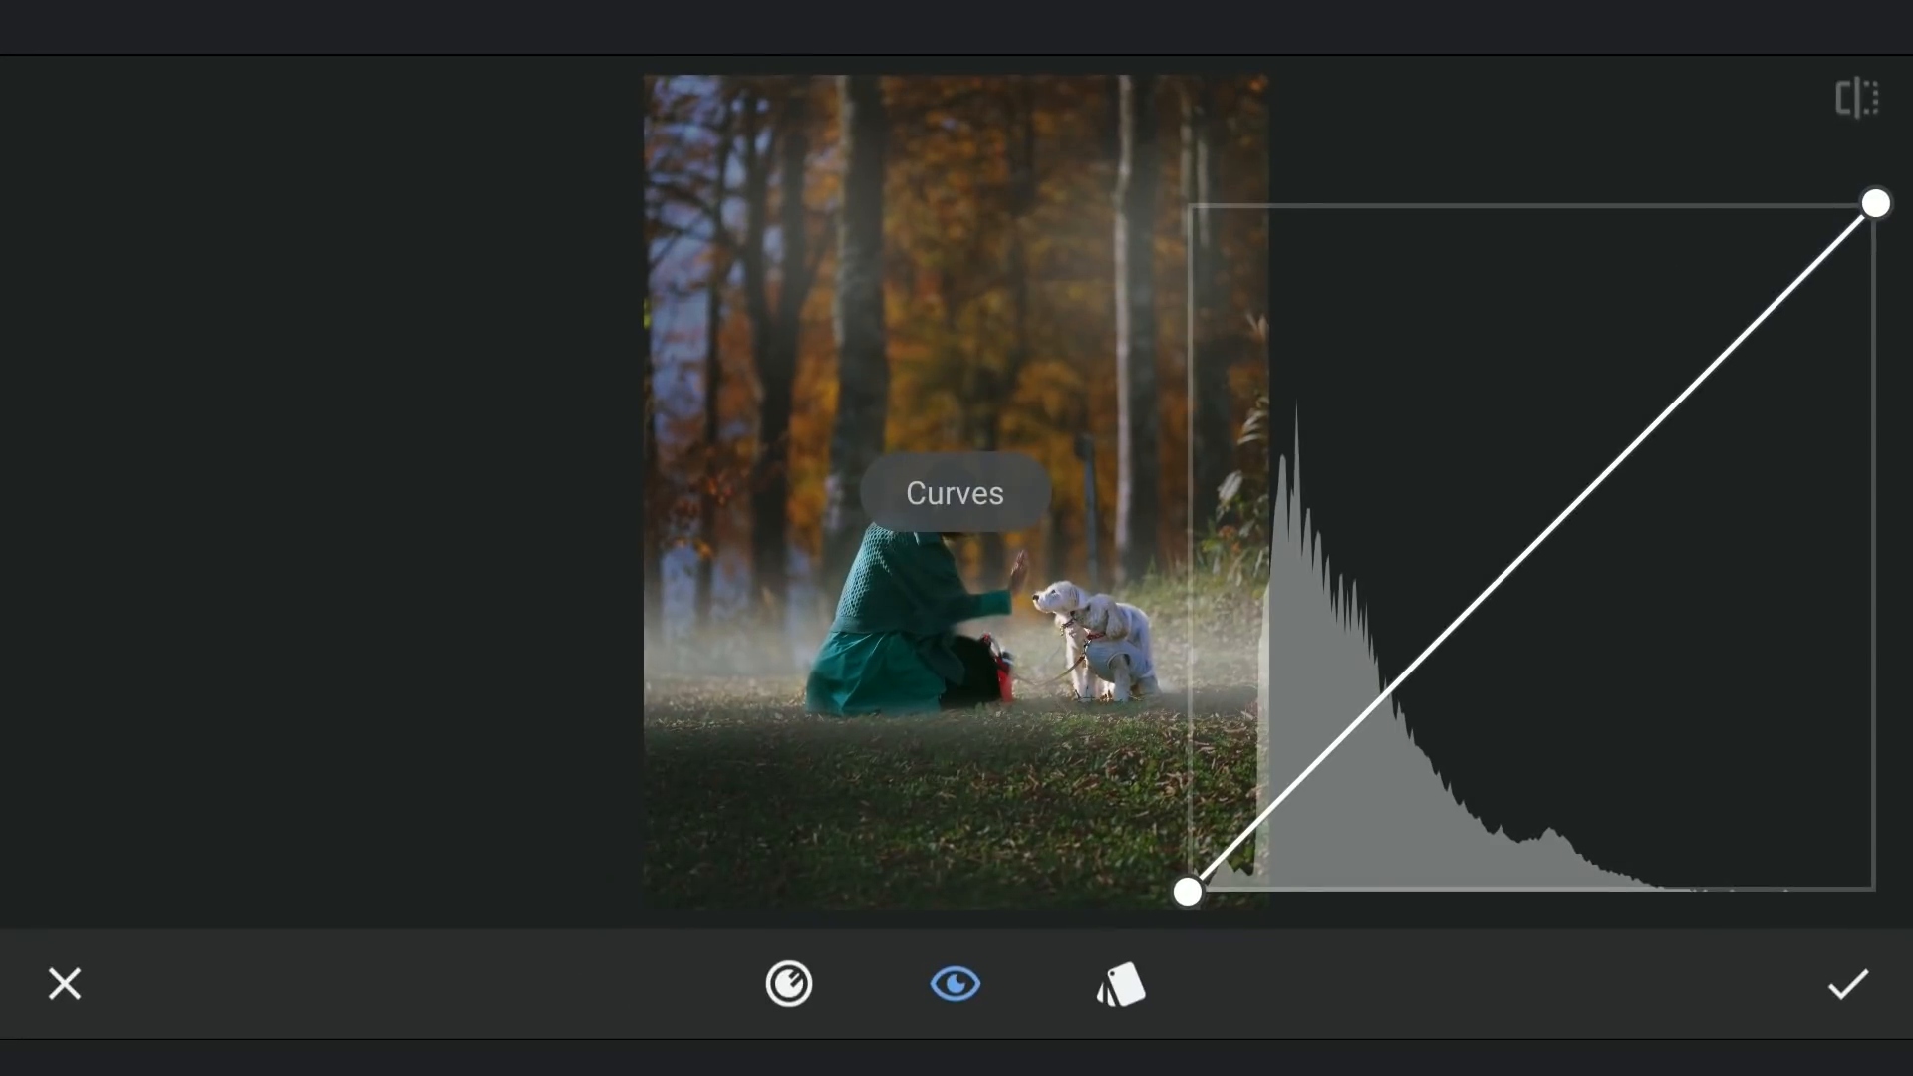
left_click_drag(1185, 895, 1186, 729)
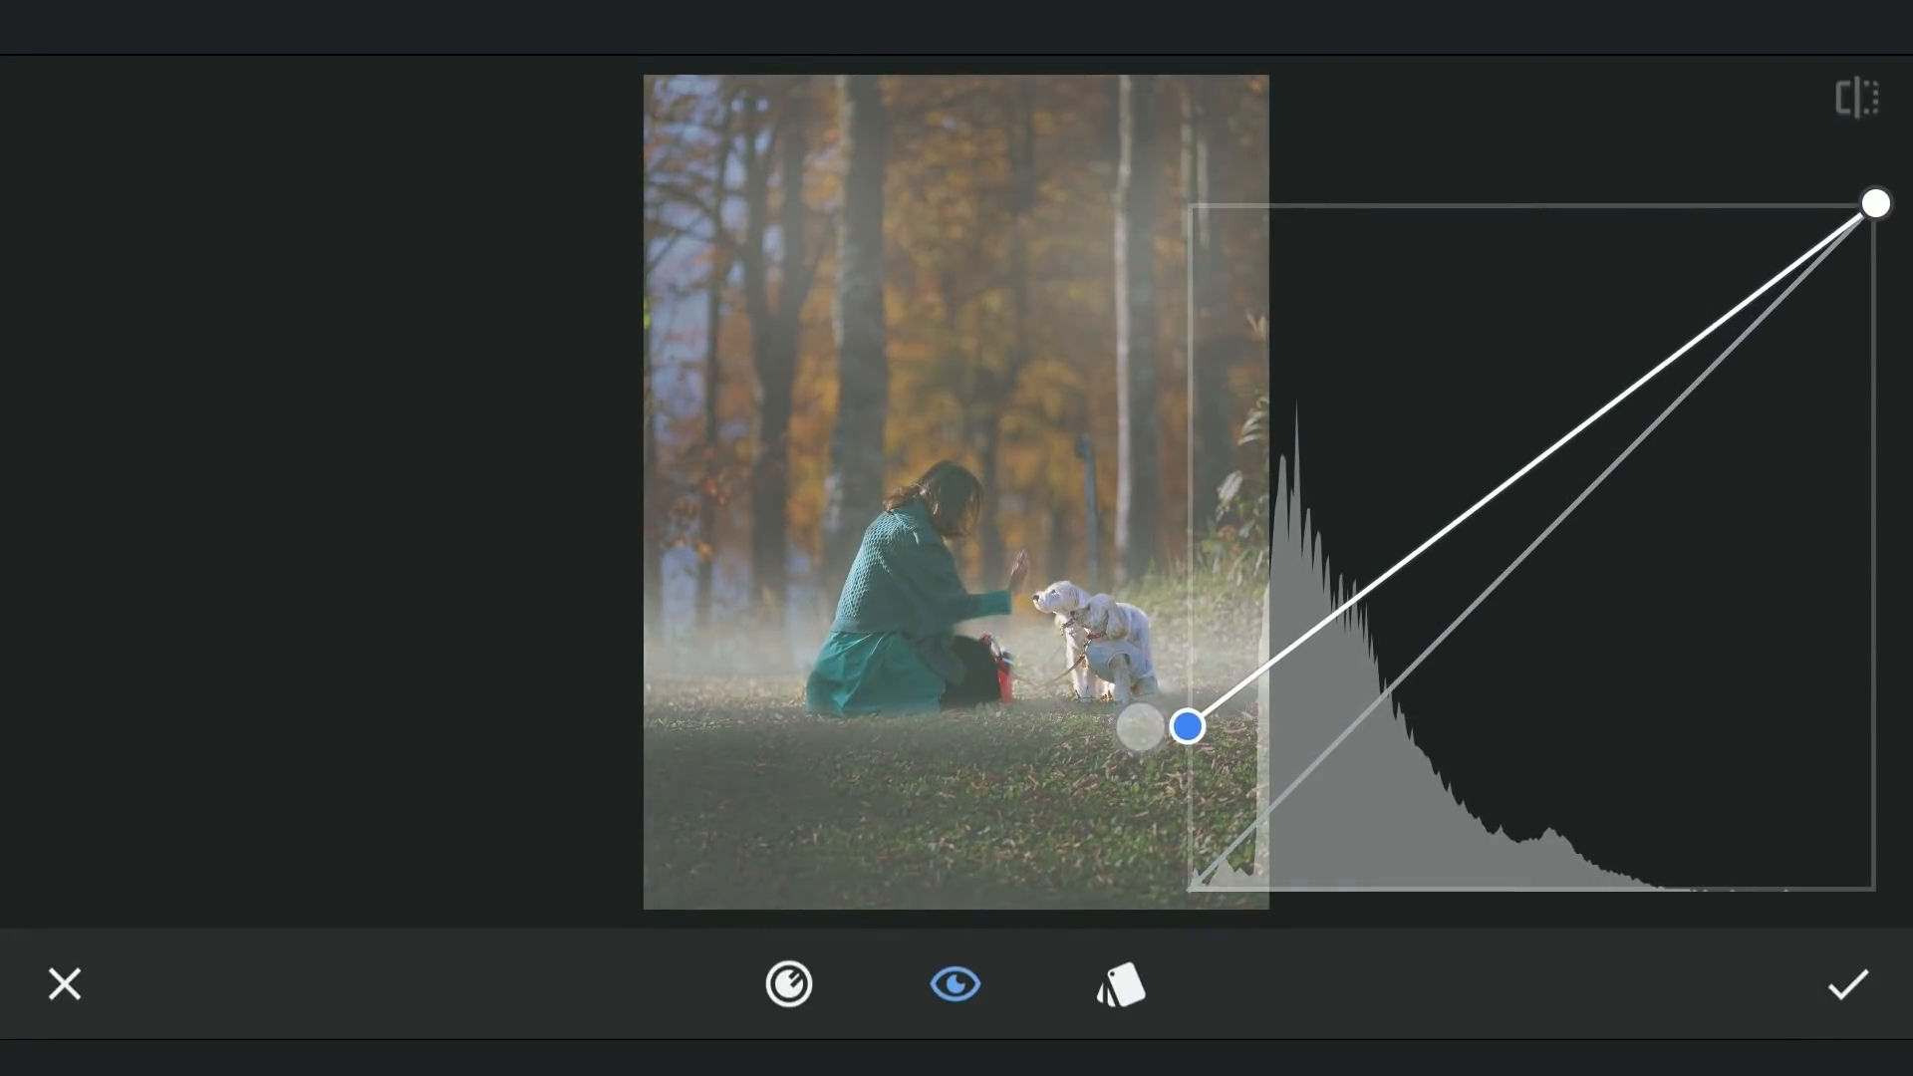
left_click_drag(1187, 728, 1453, 486)
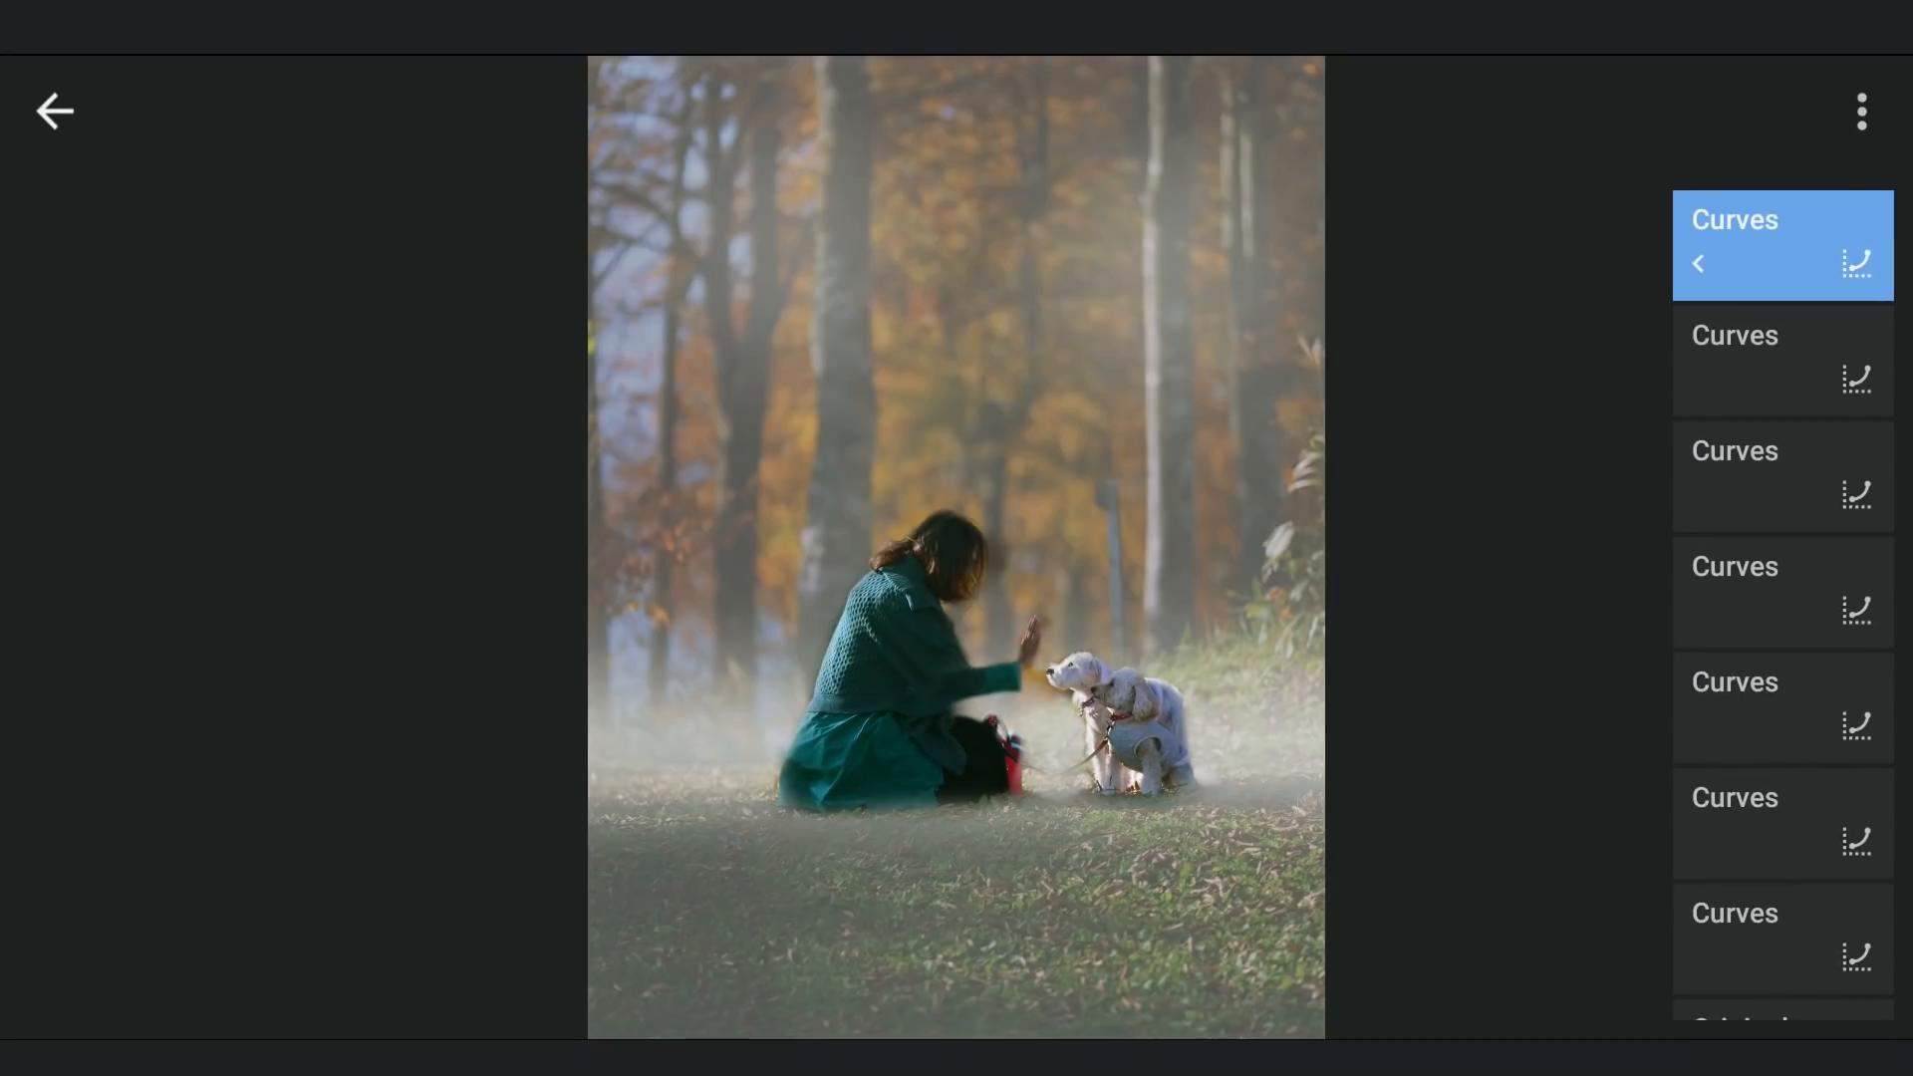
Brush the faded layer at reduced strength along the ground and apply its mask.
left_click(1853, 263)
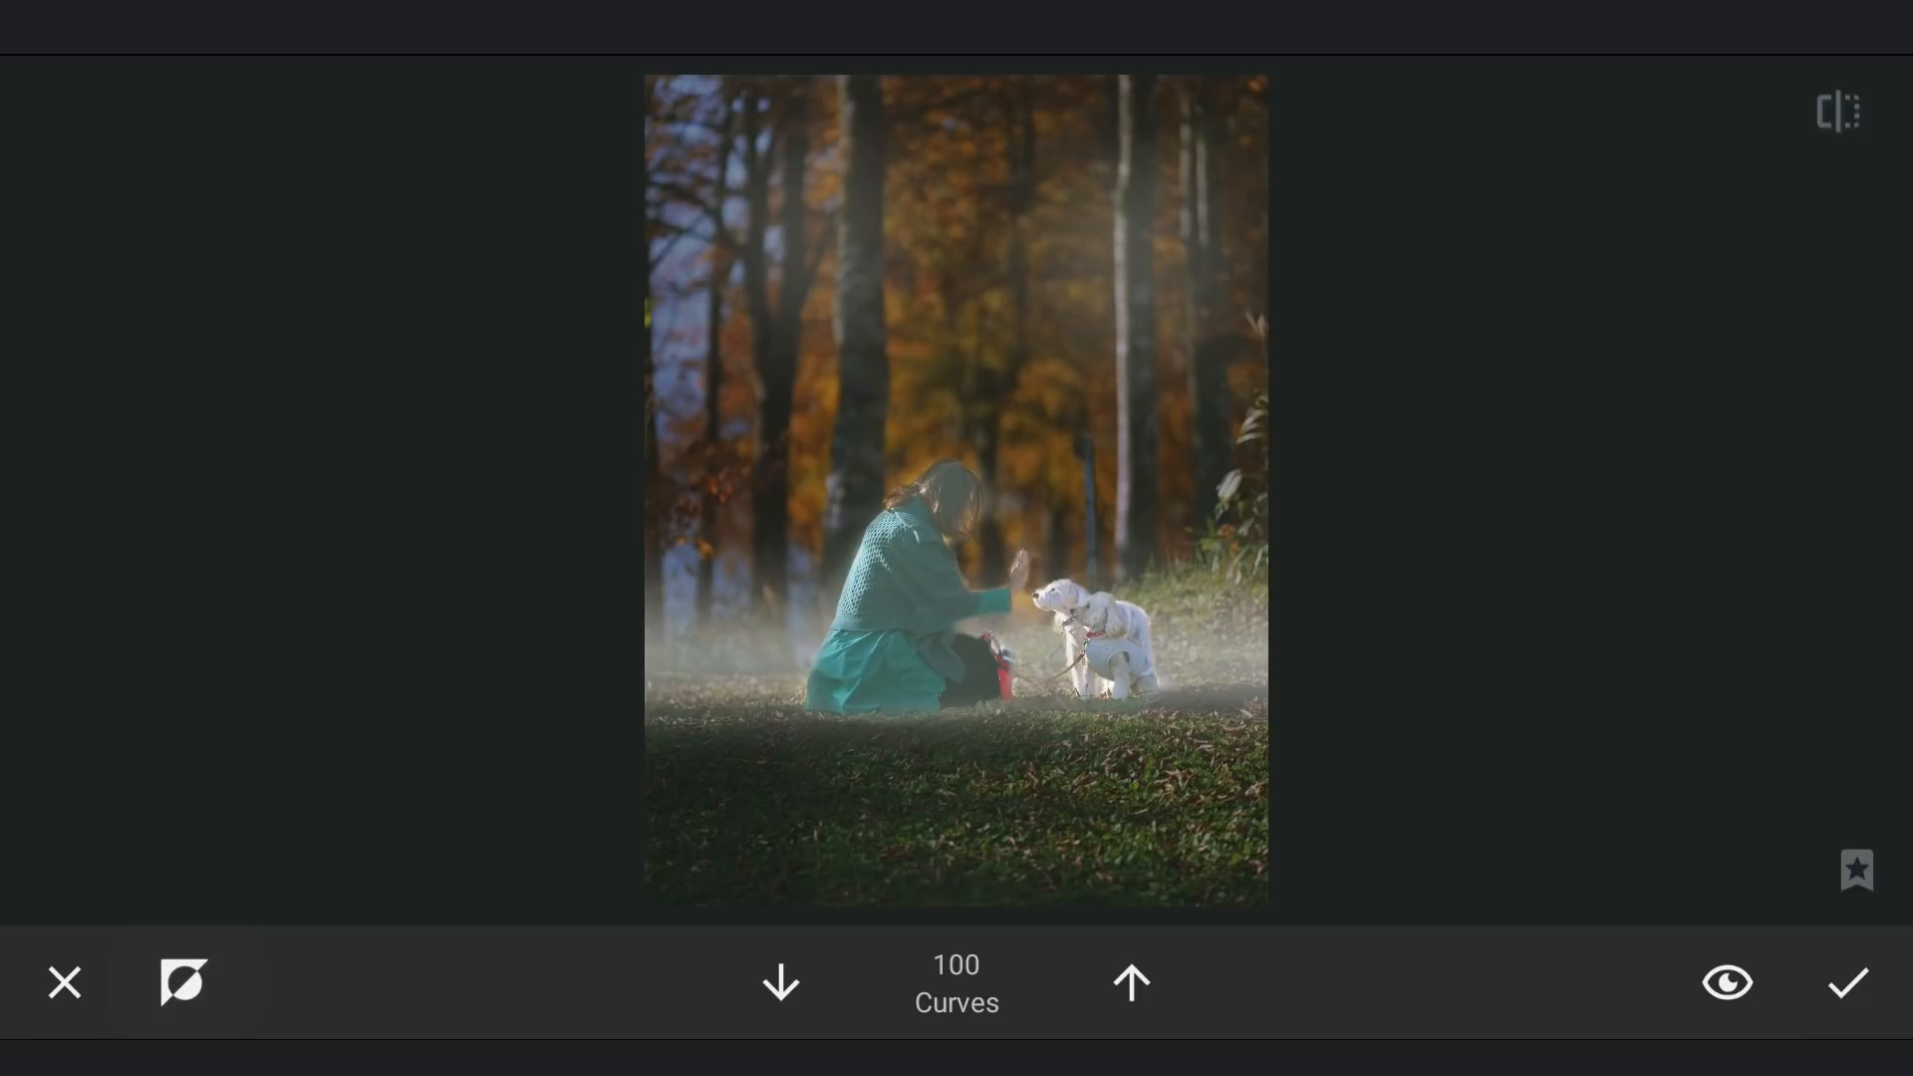
left_click(779, 982)
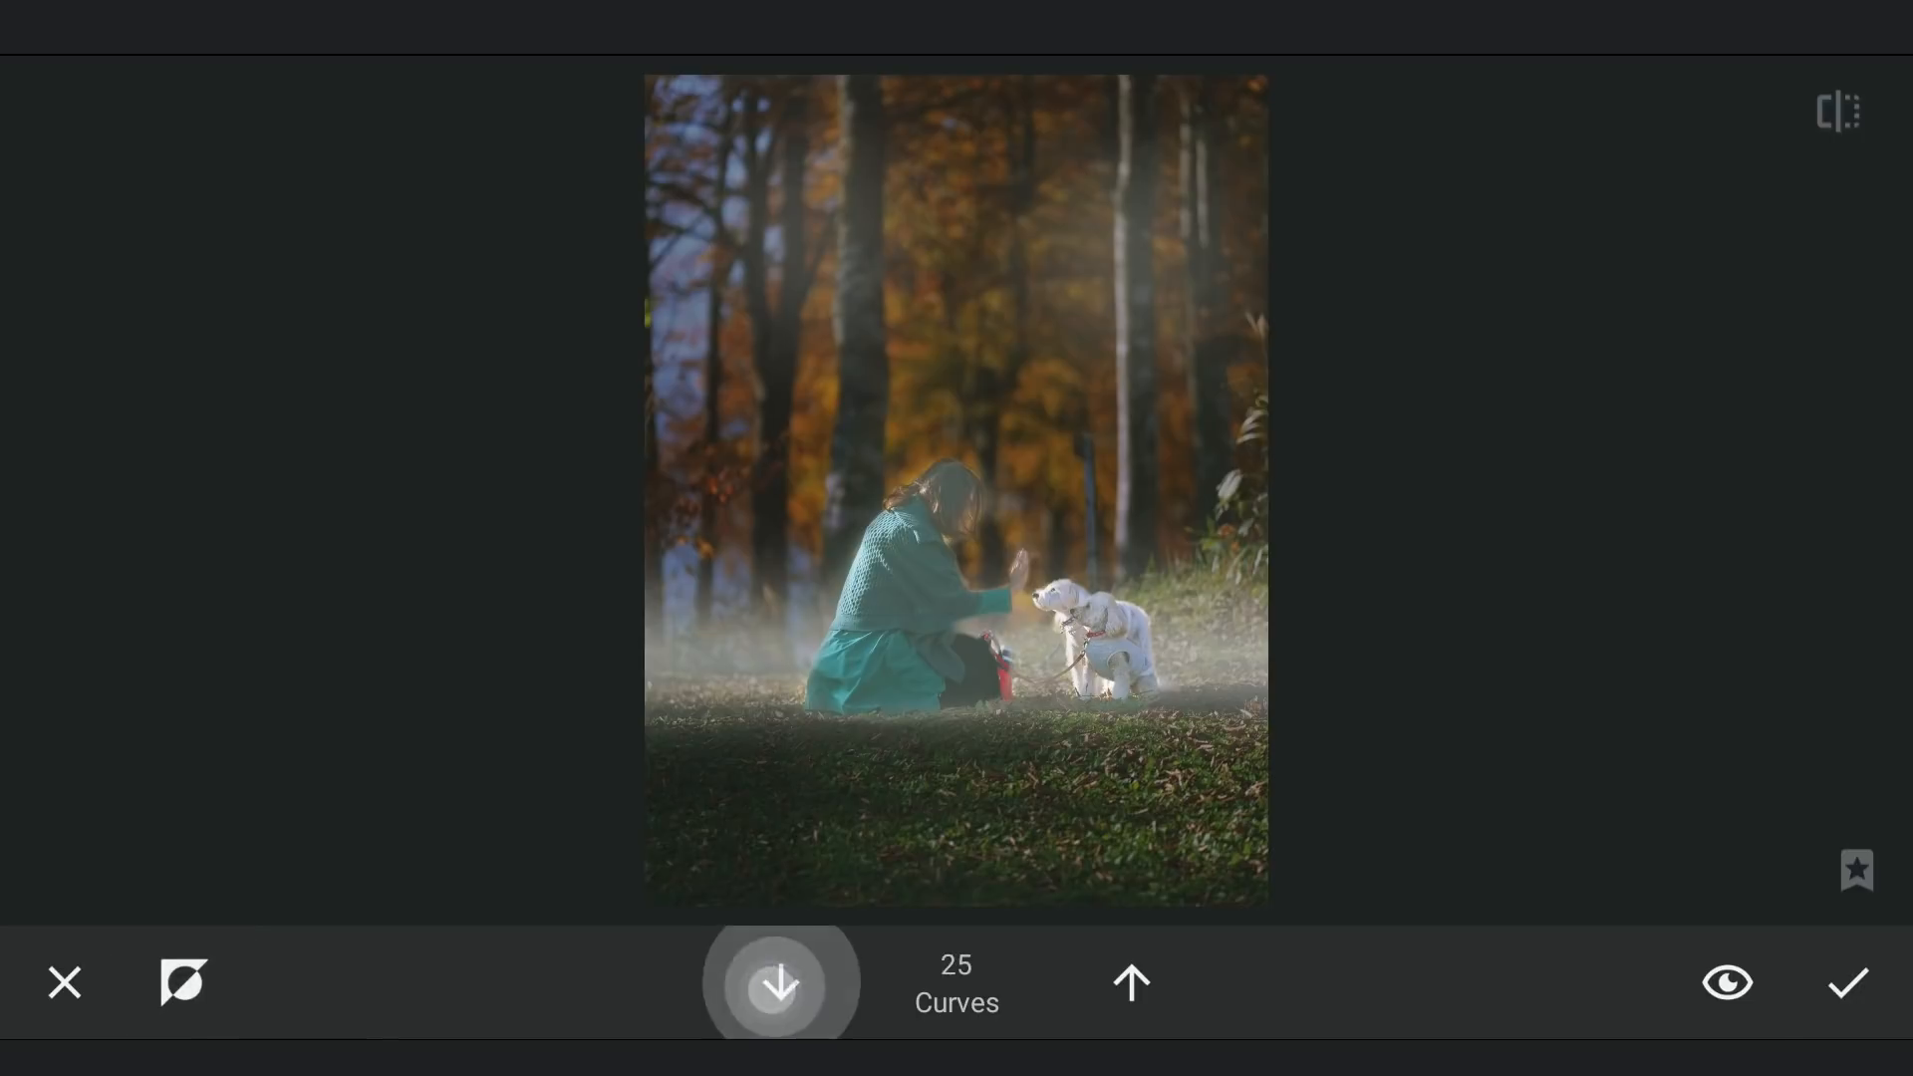
left_click(779, 982)
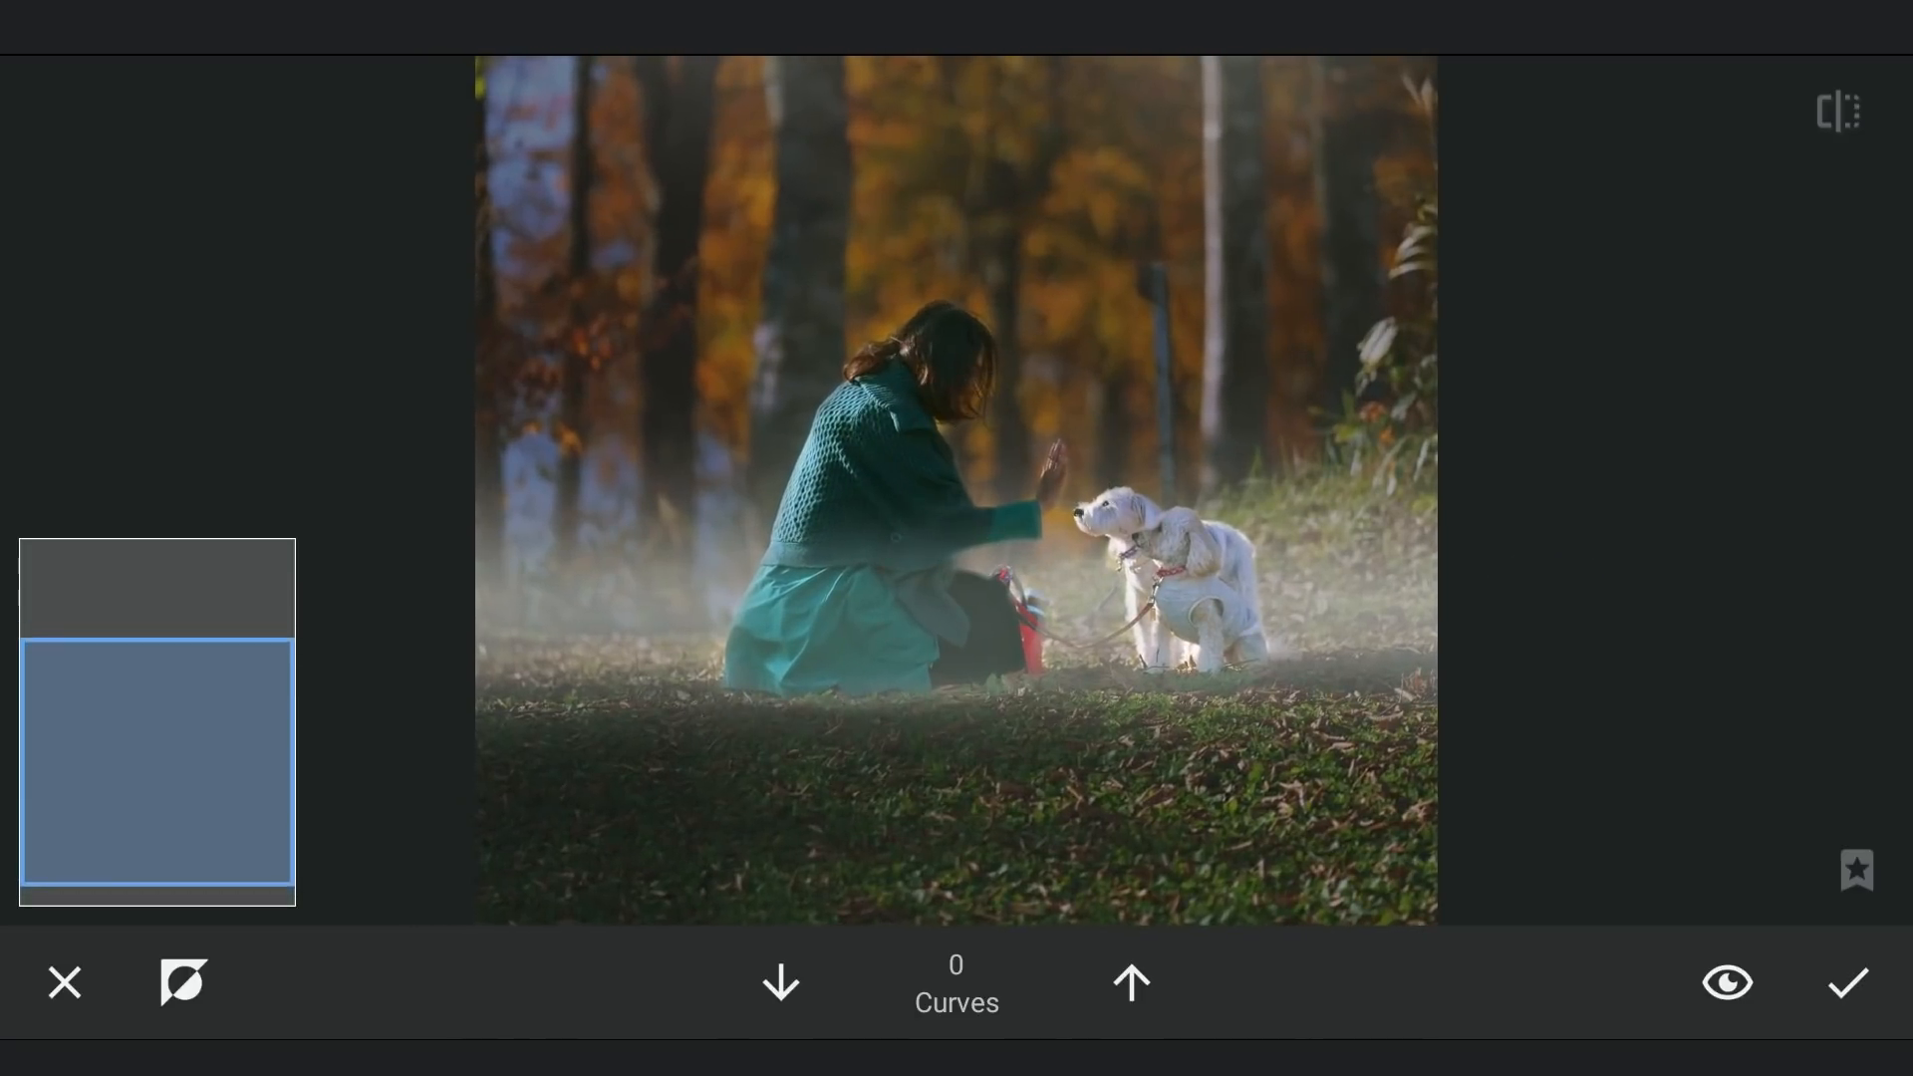
left_click(181, 982)
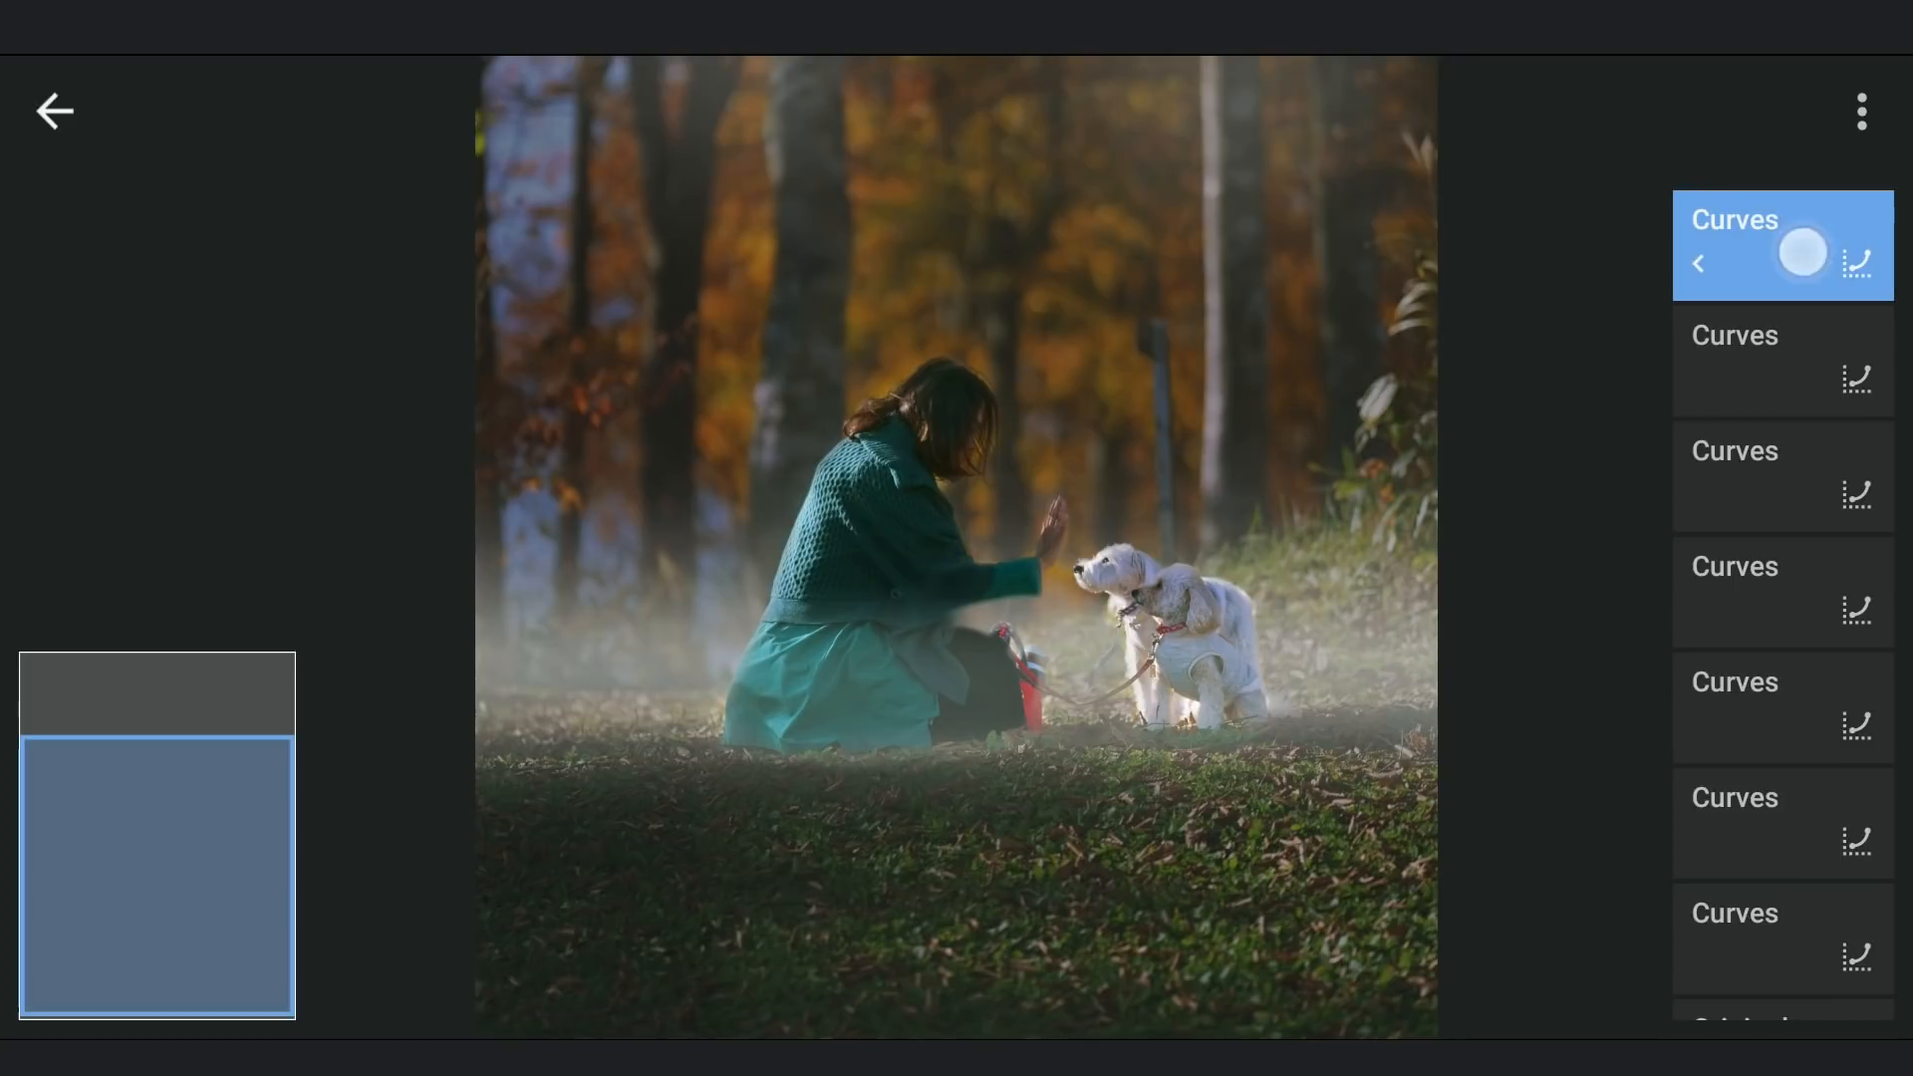
left_click(1781, 243)
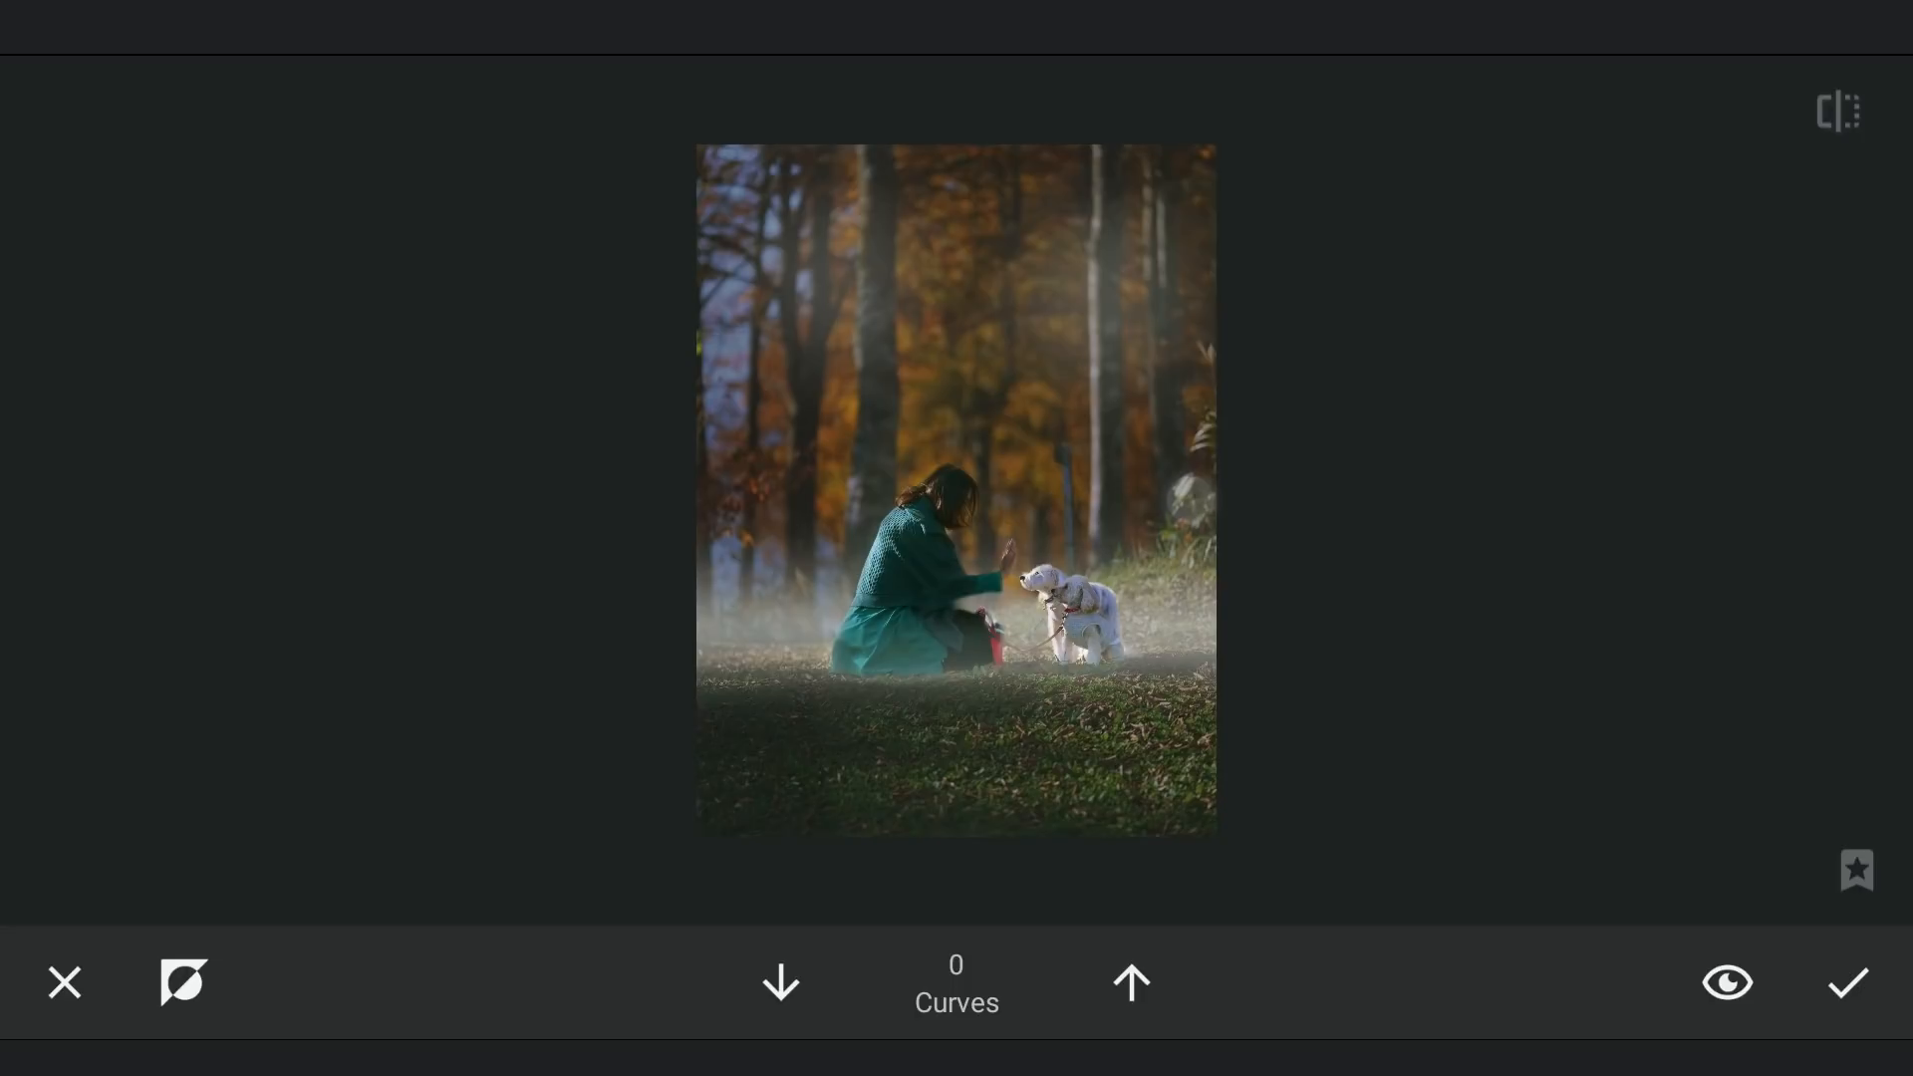
left_click(1725, 983)
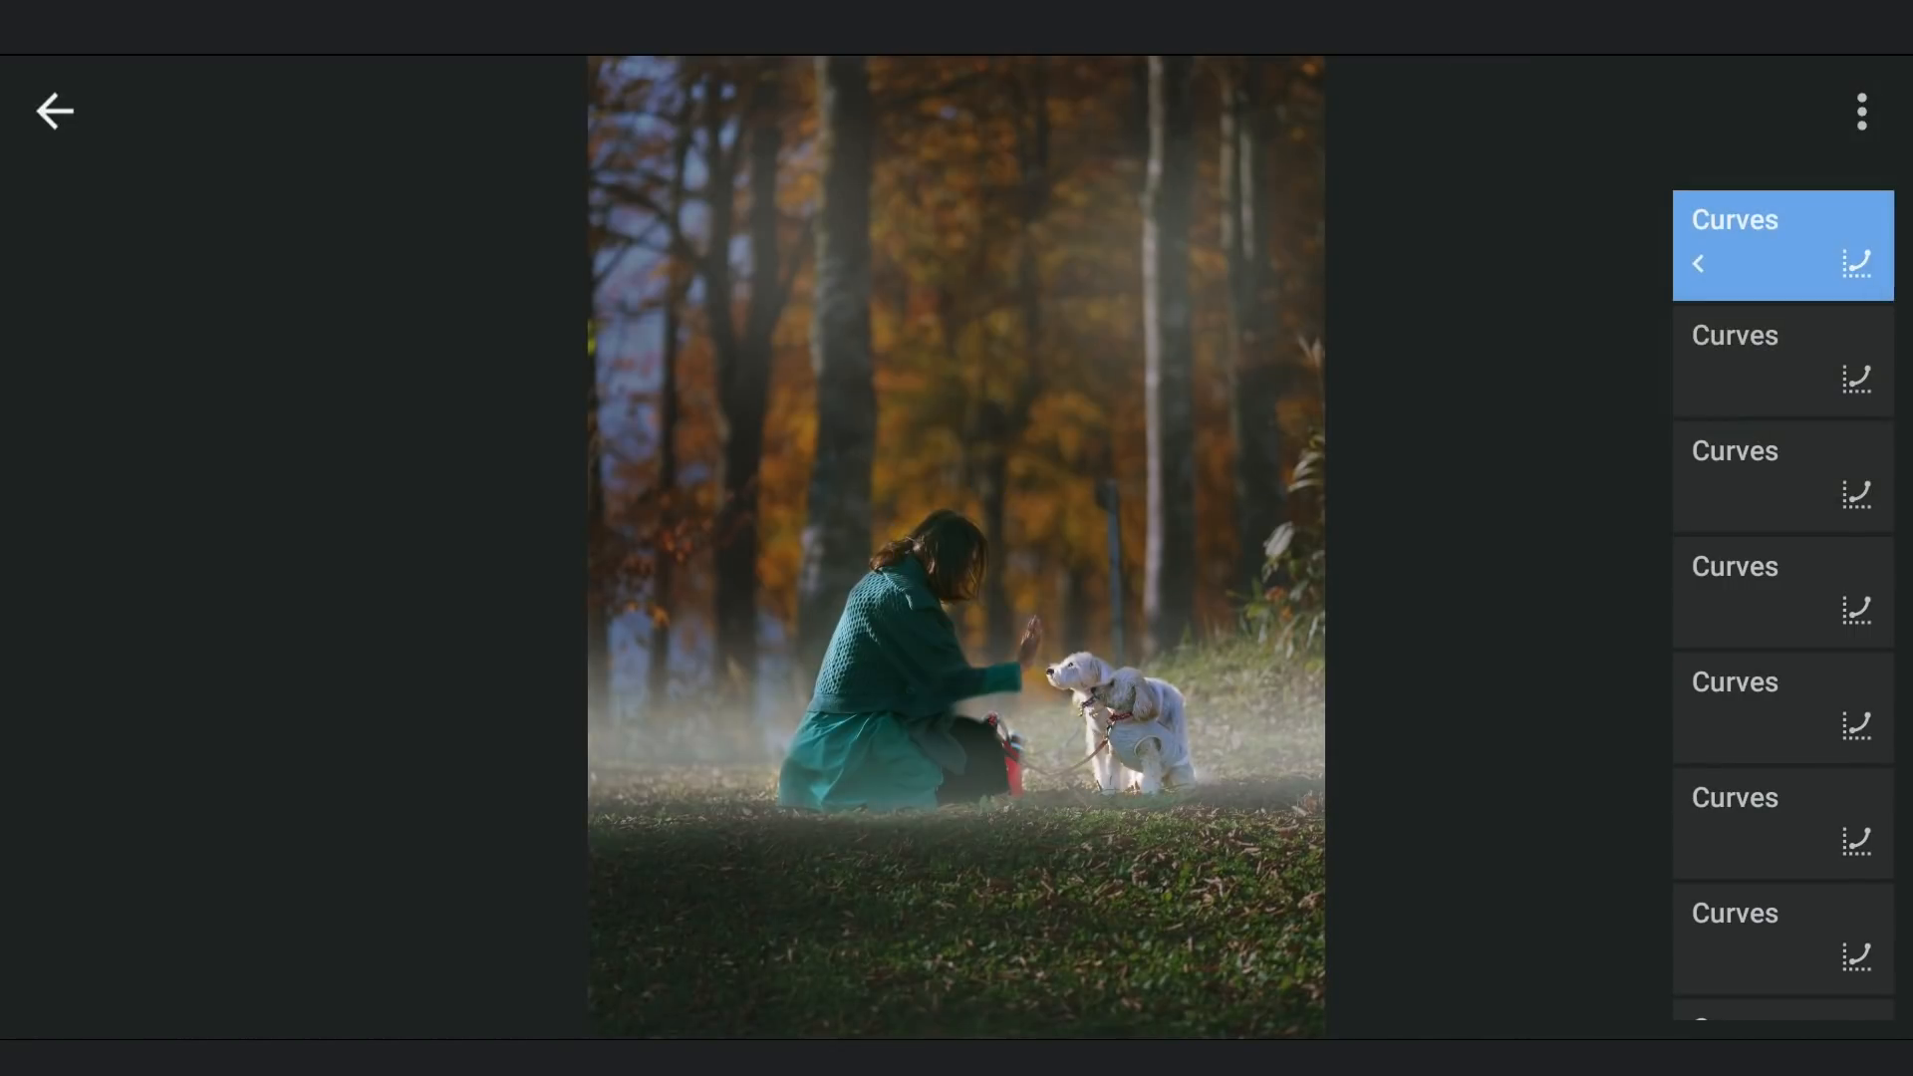
Lift the newest fog layer's midtones to brighten it.
left_click(1779, 243)
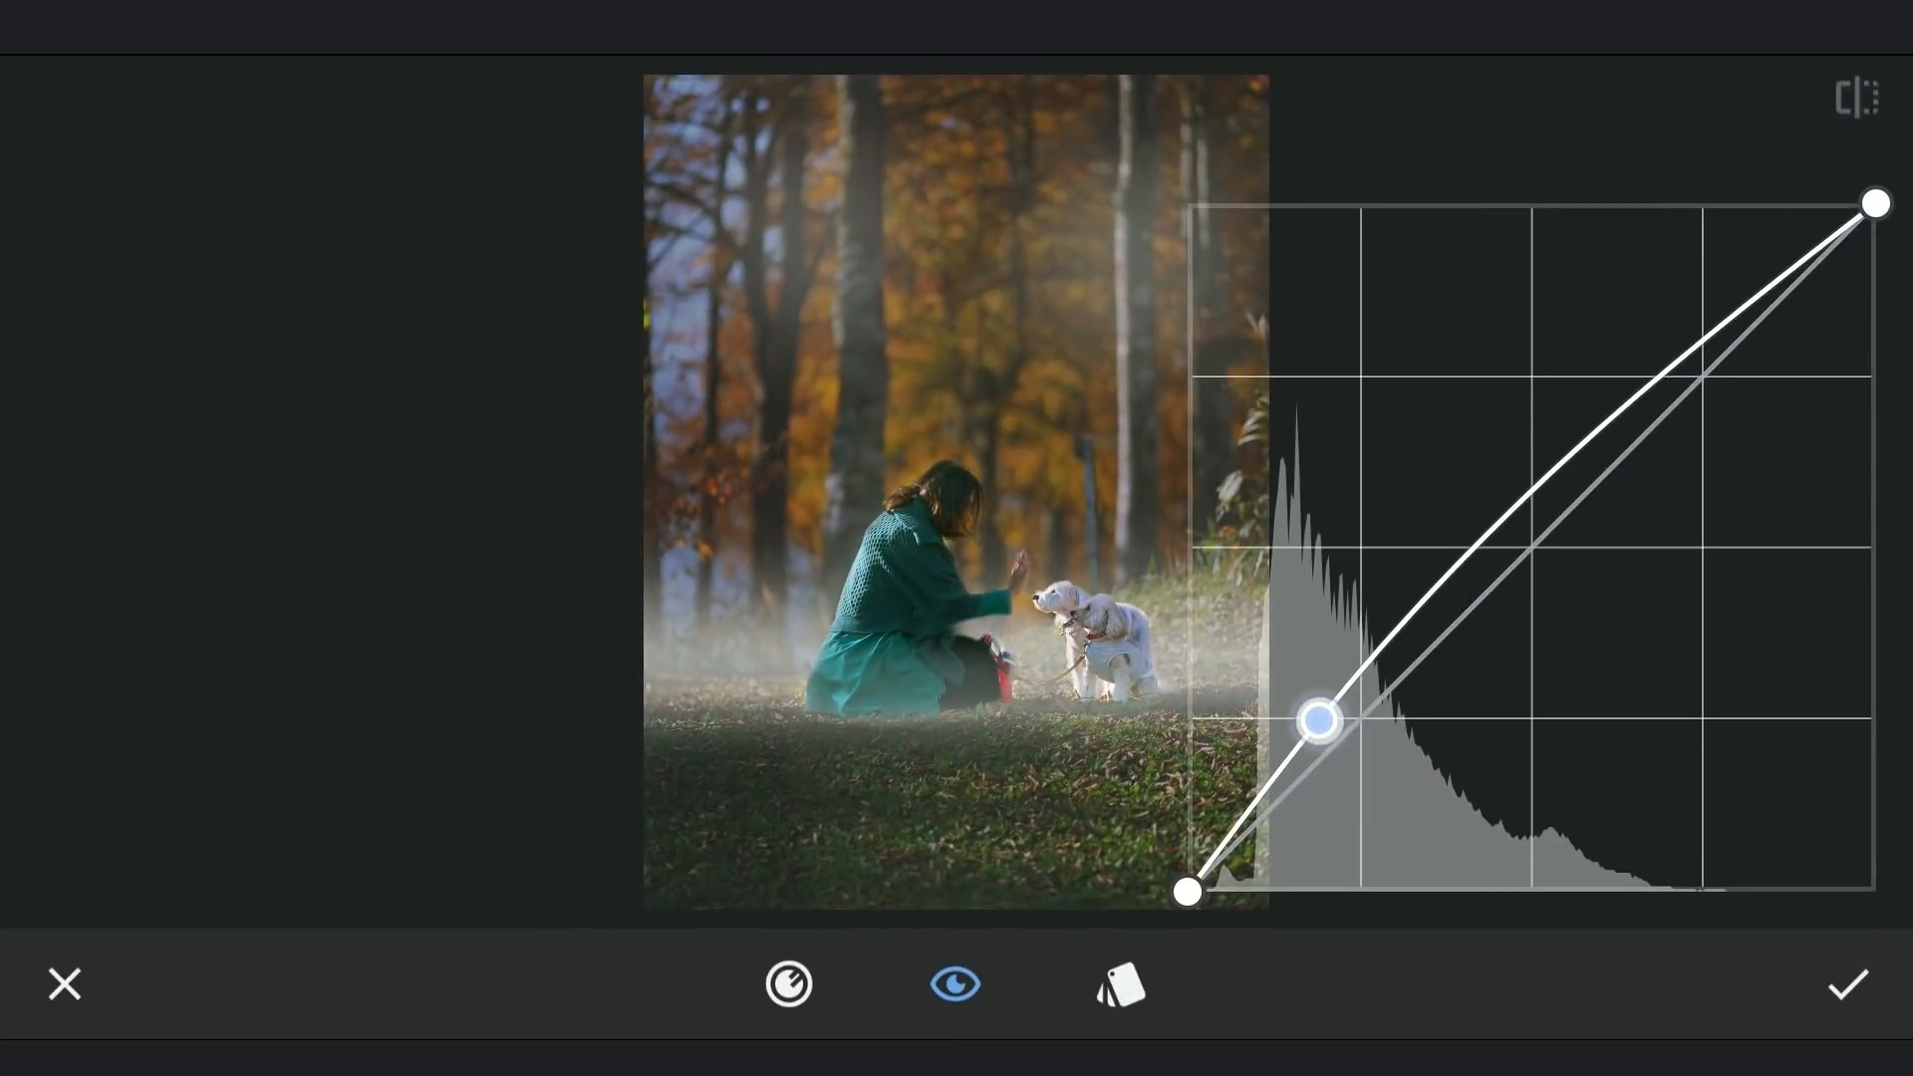
left_click_drag(1317, 719, 1522, 536)
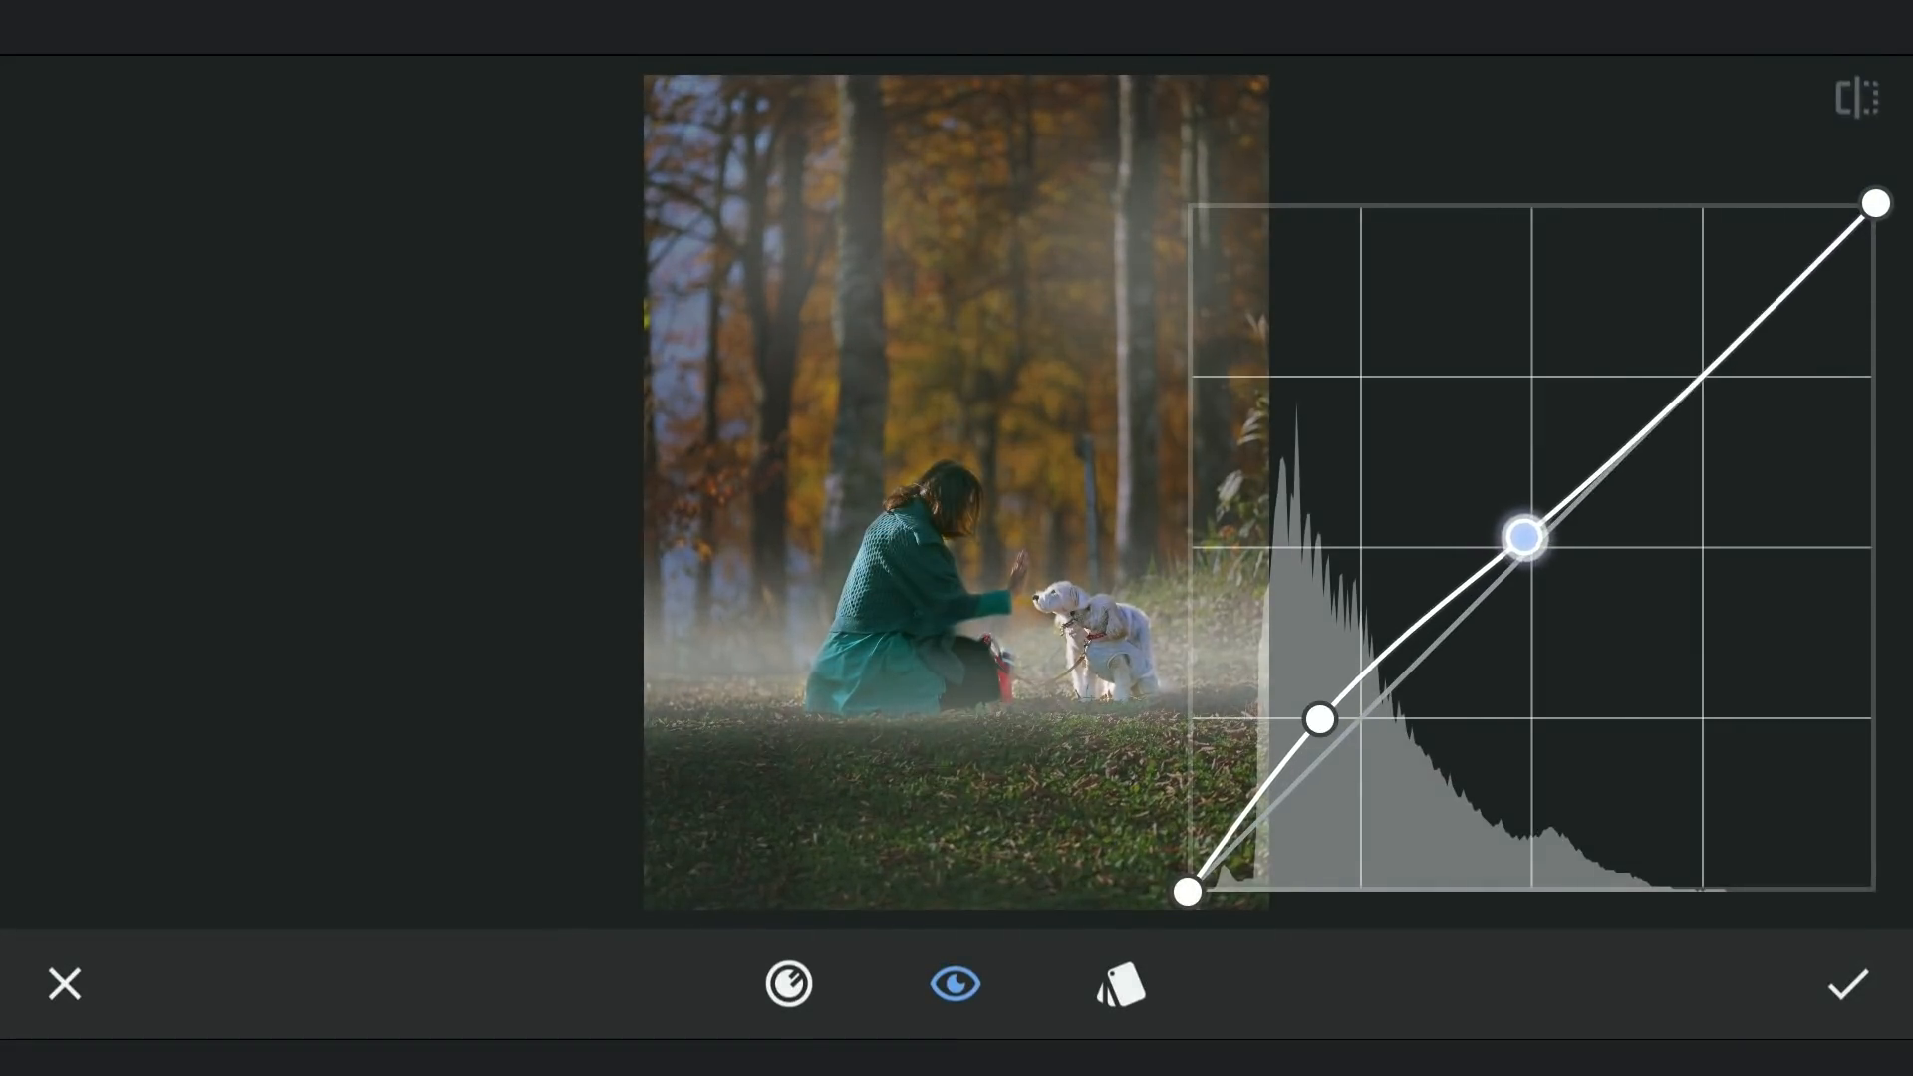
left_click(1845, 982)
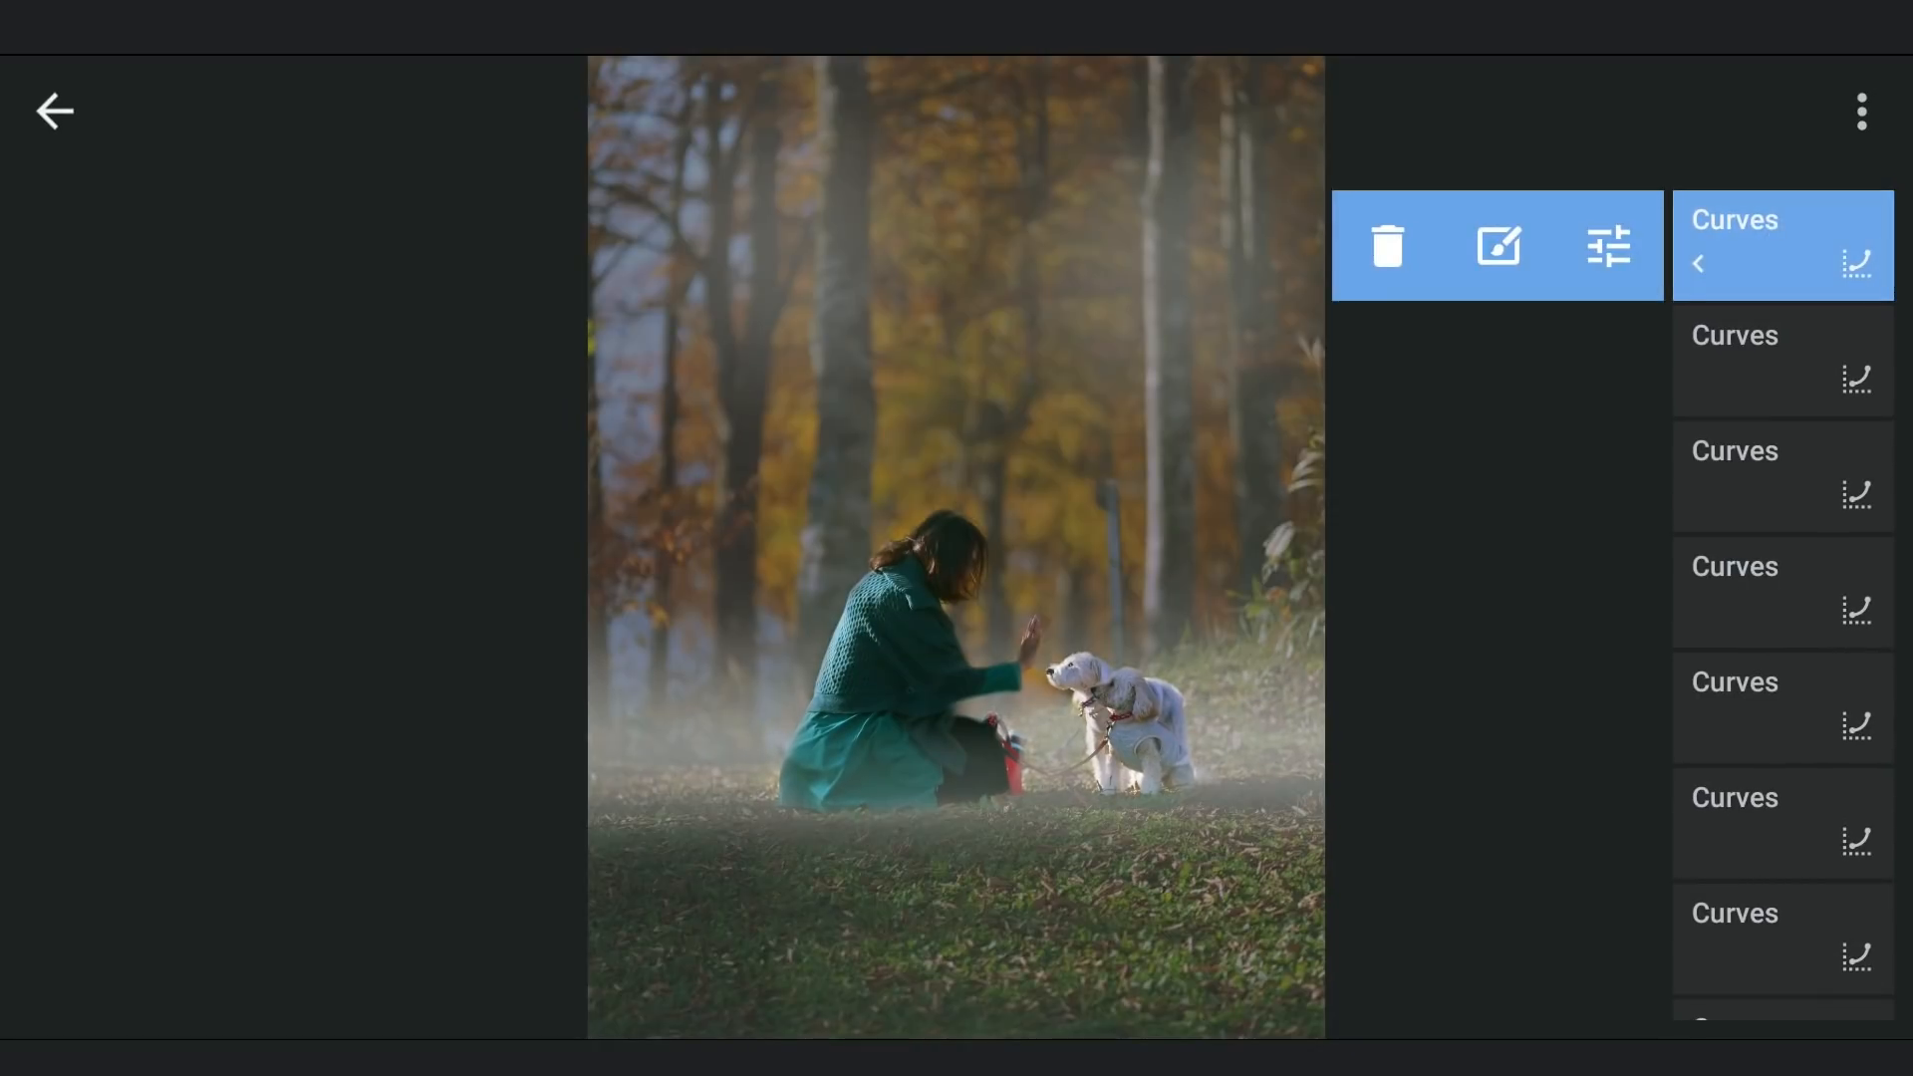
Invert and paint its mask to keep the woman and dogs clear, then return to the tools.
left_click(1498, 245)
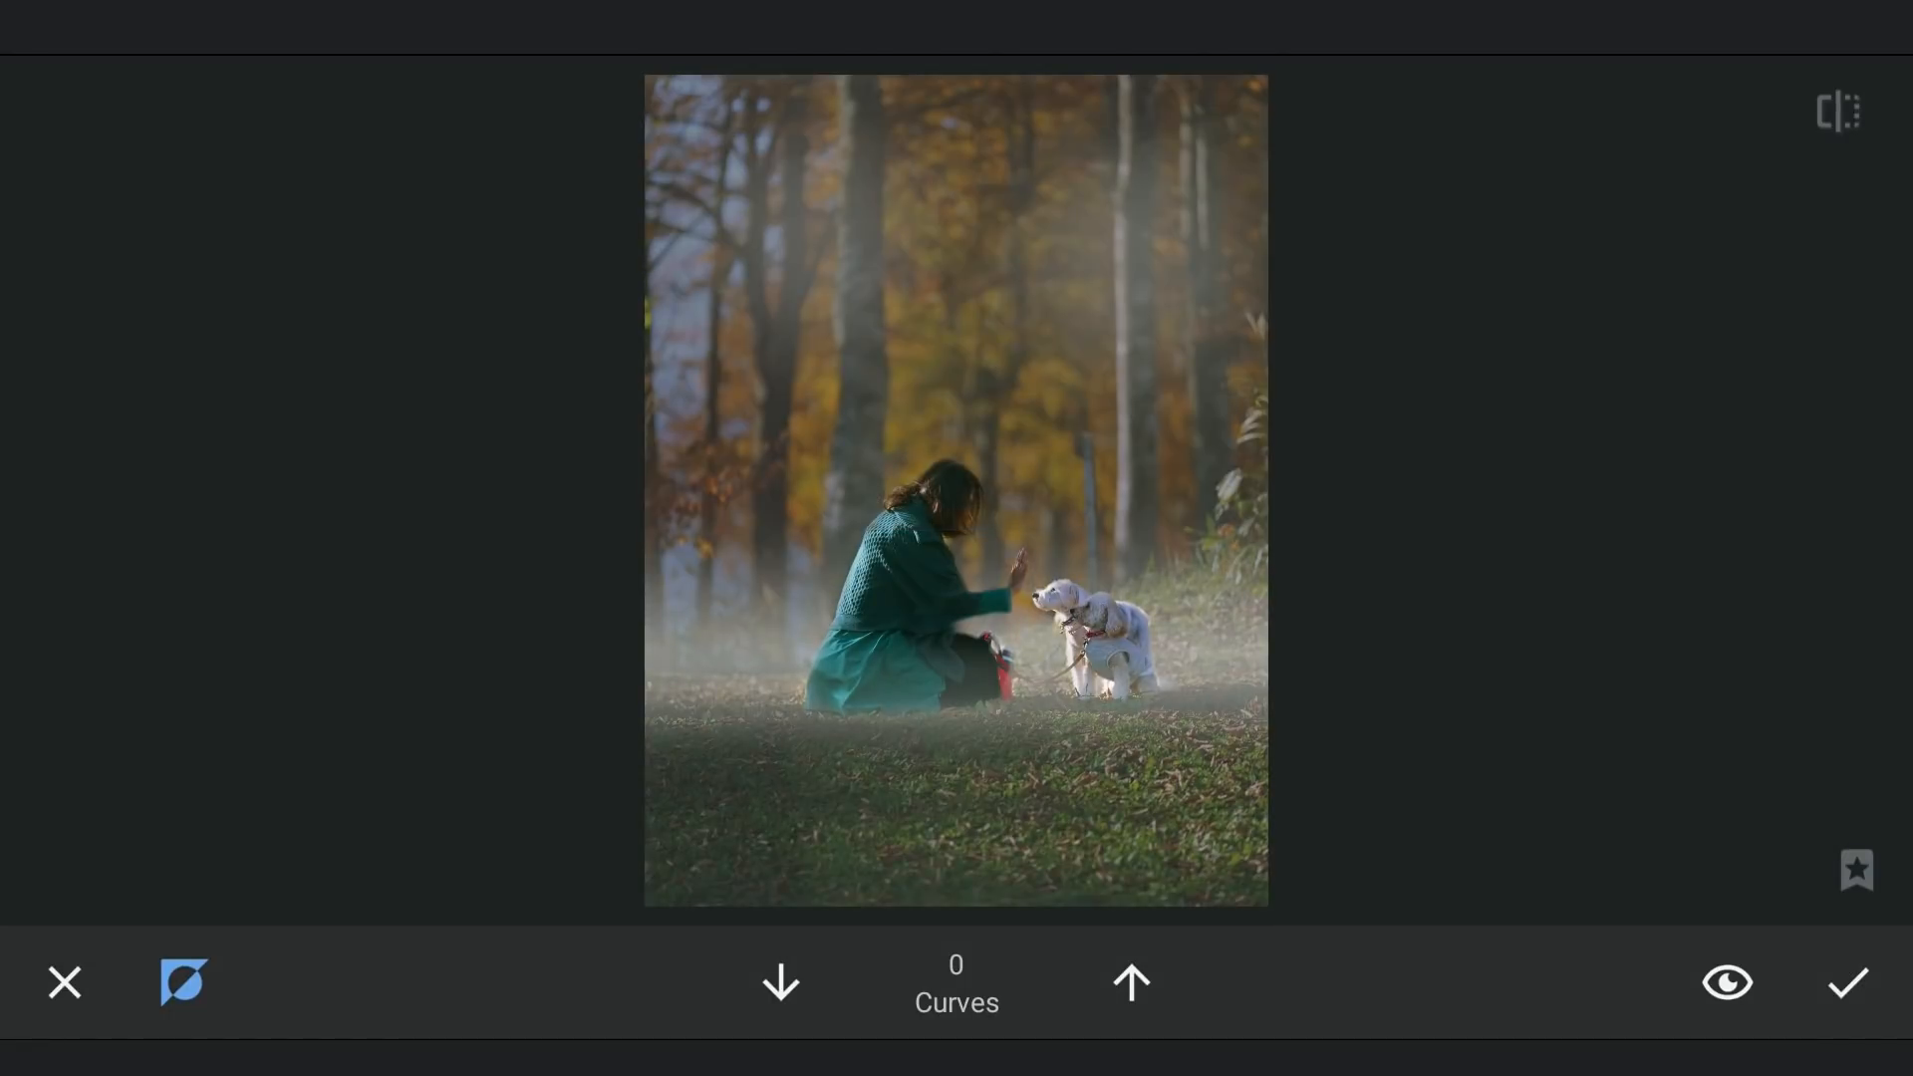
left_click(1725, 983)
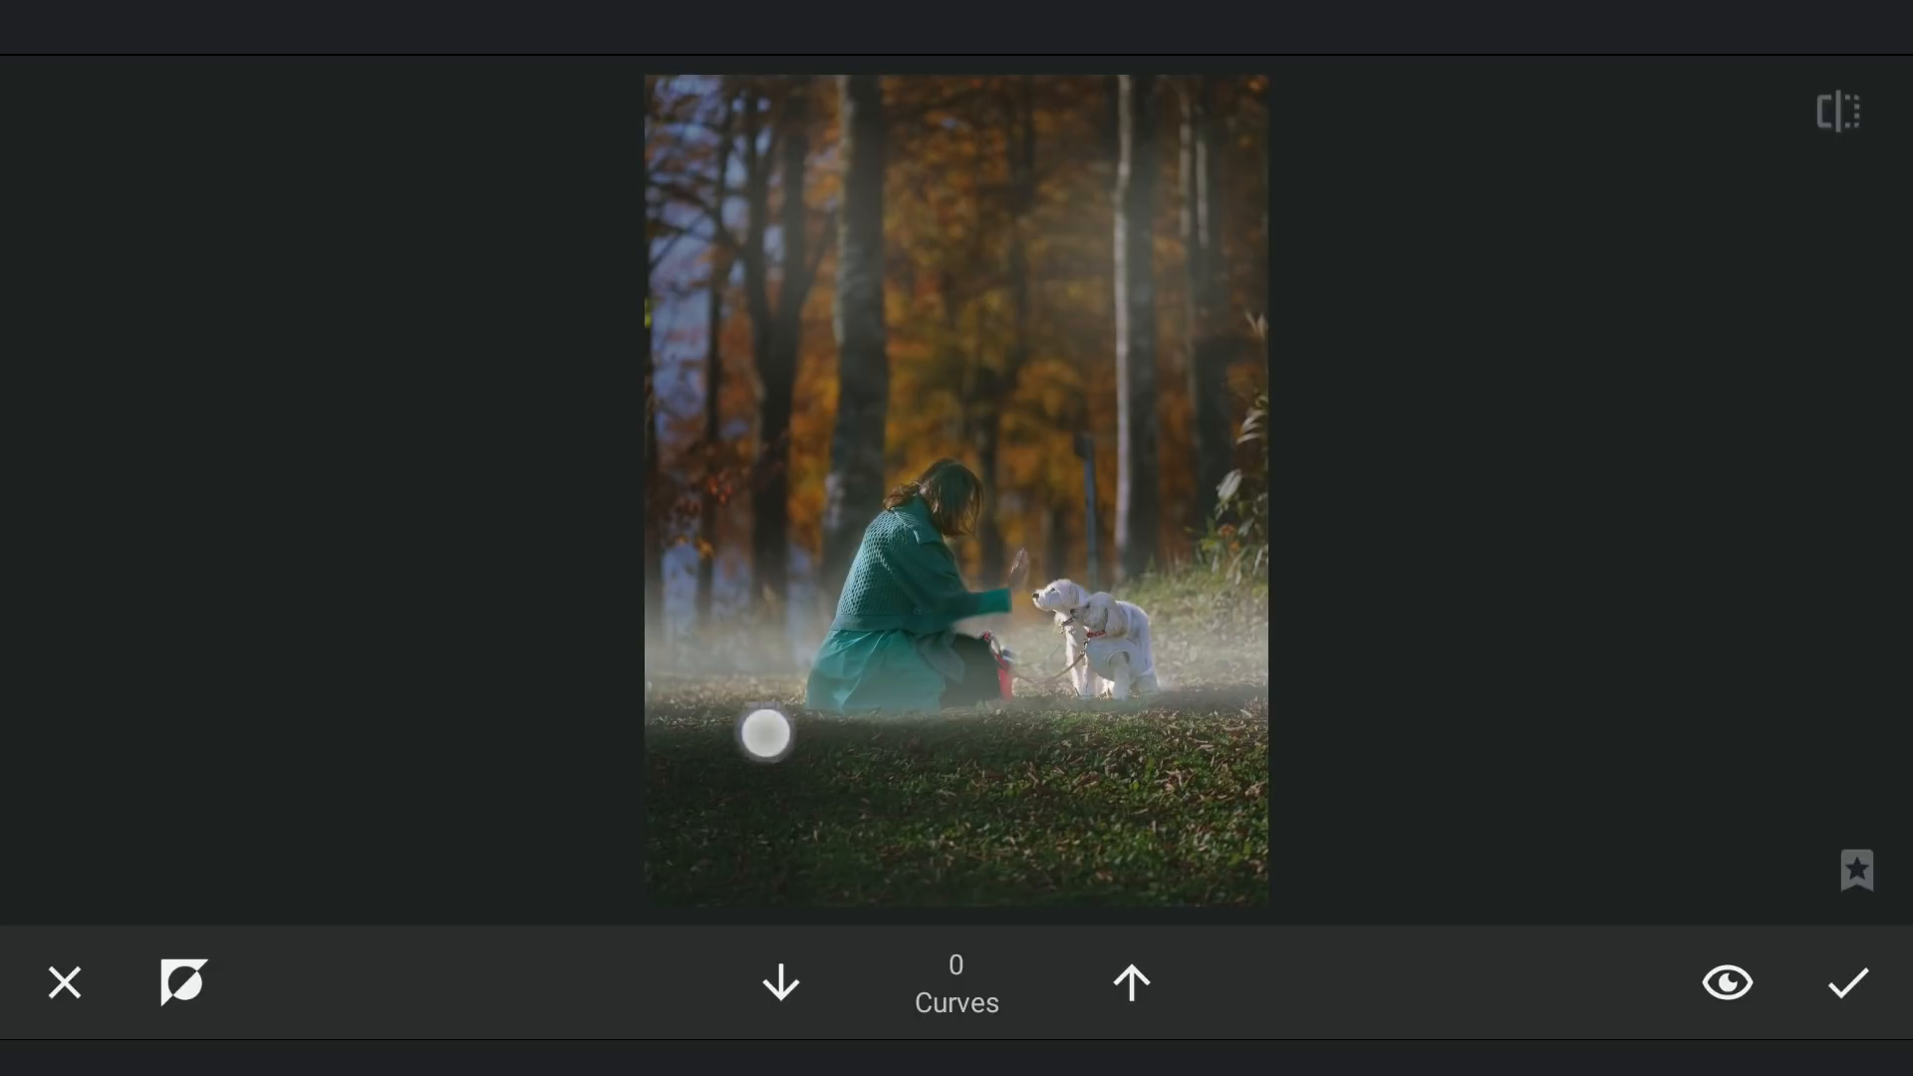
left_click(1725, 983)
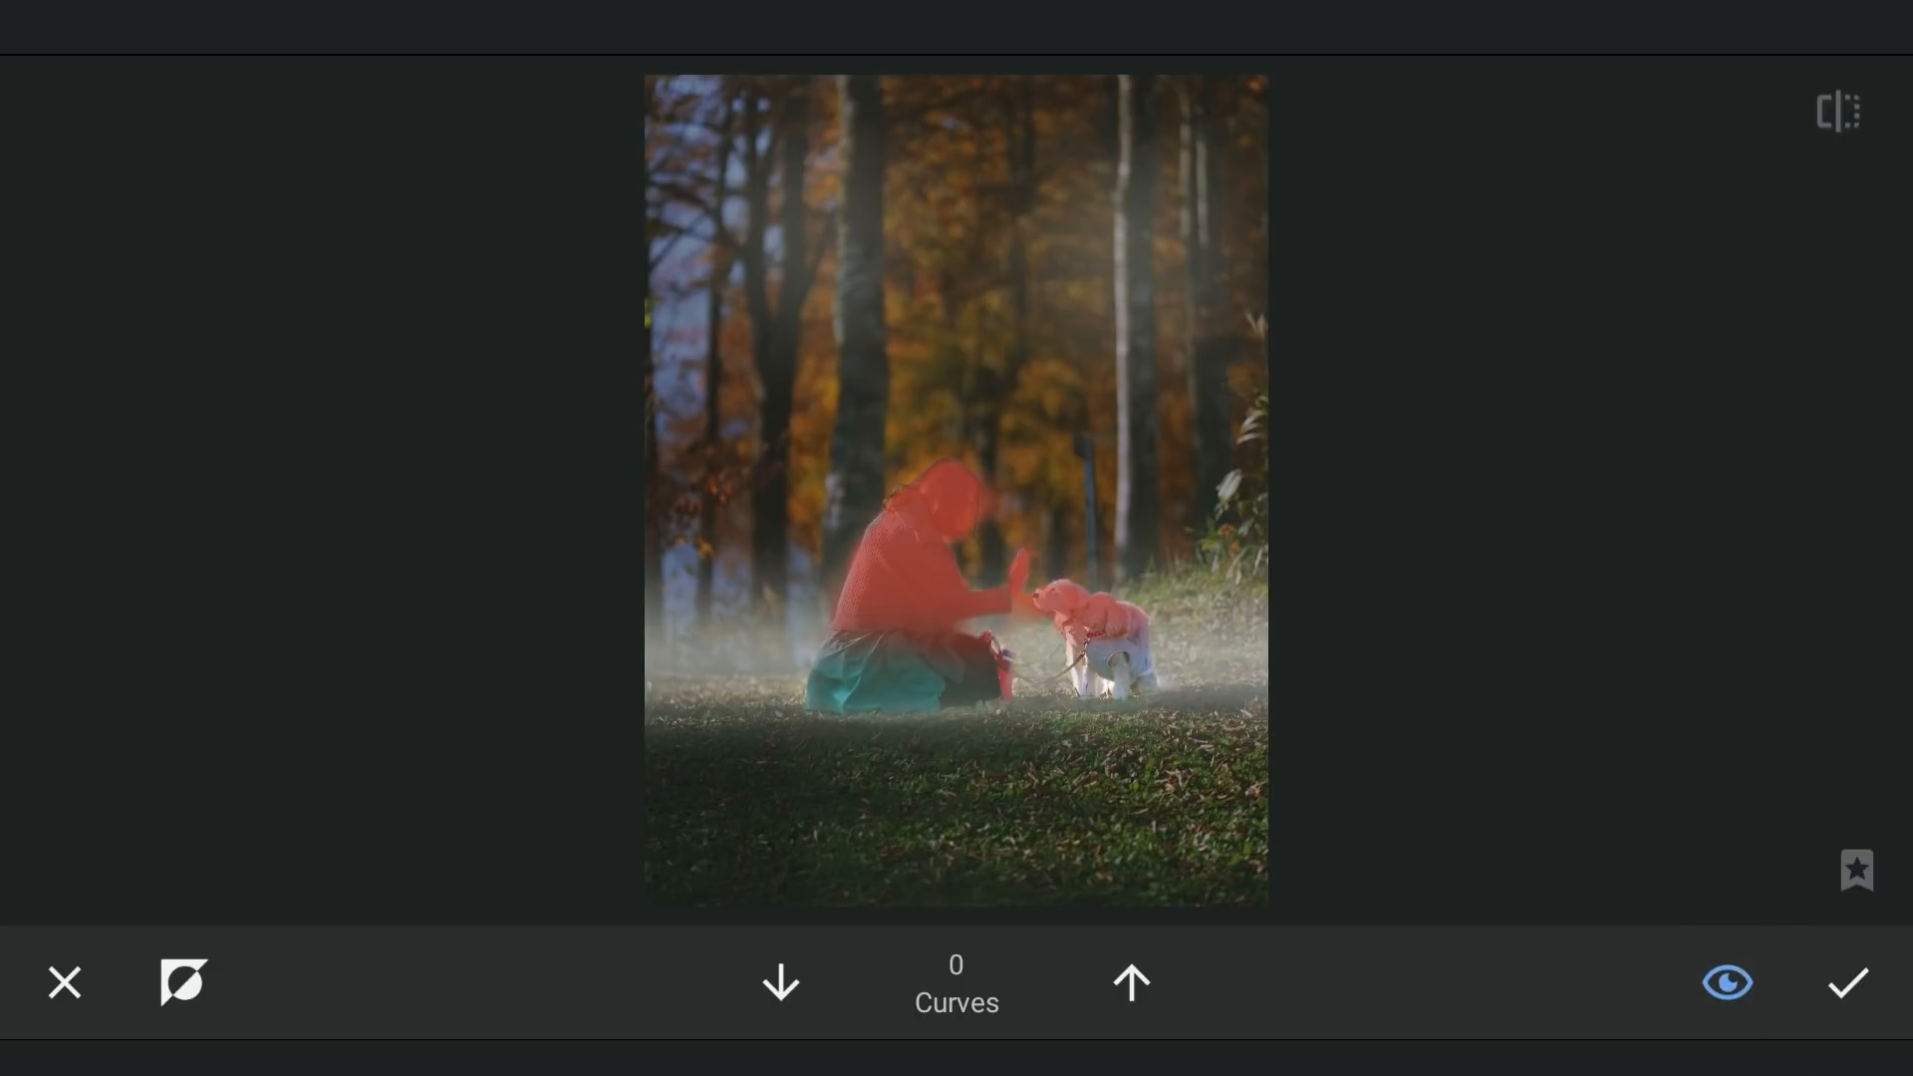
left_click(1845, 983)
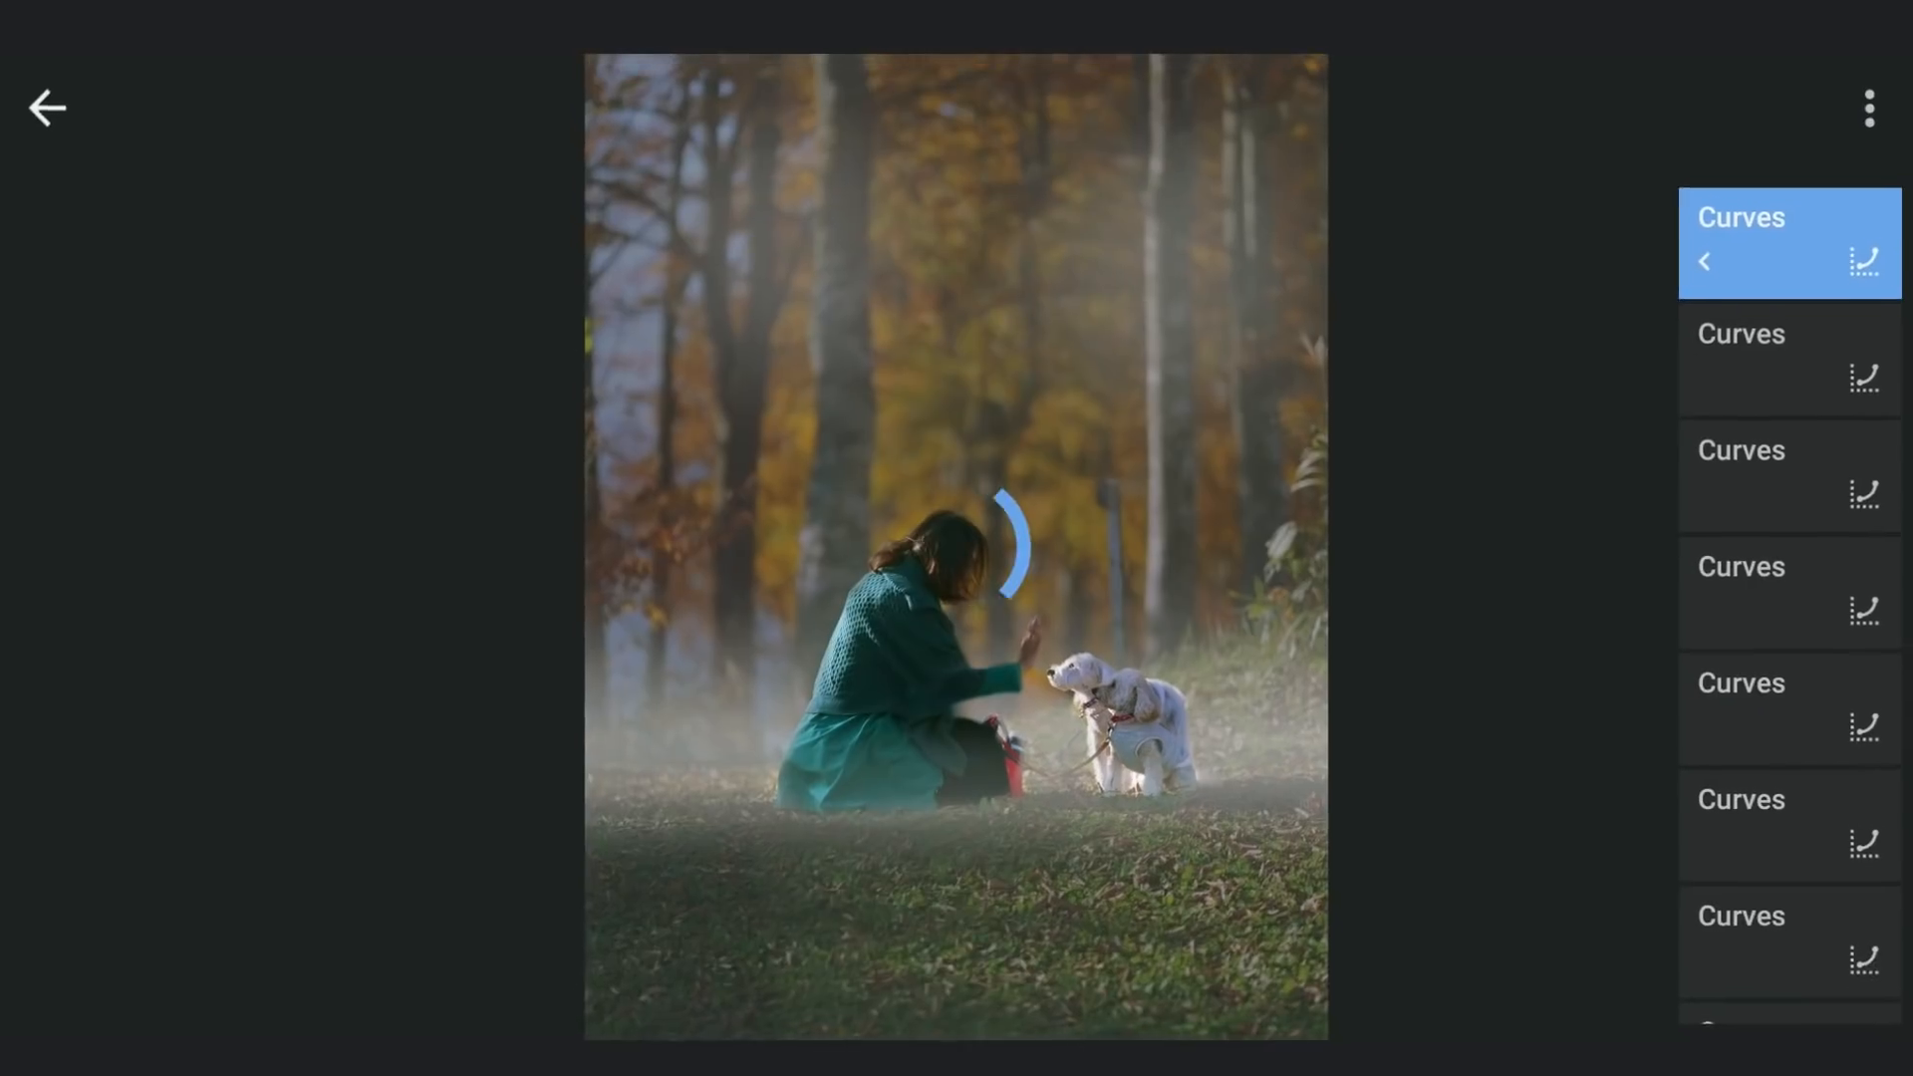
left_click(46, 108)
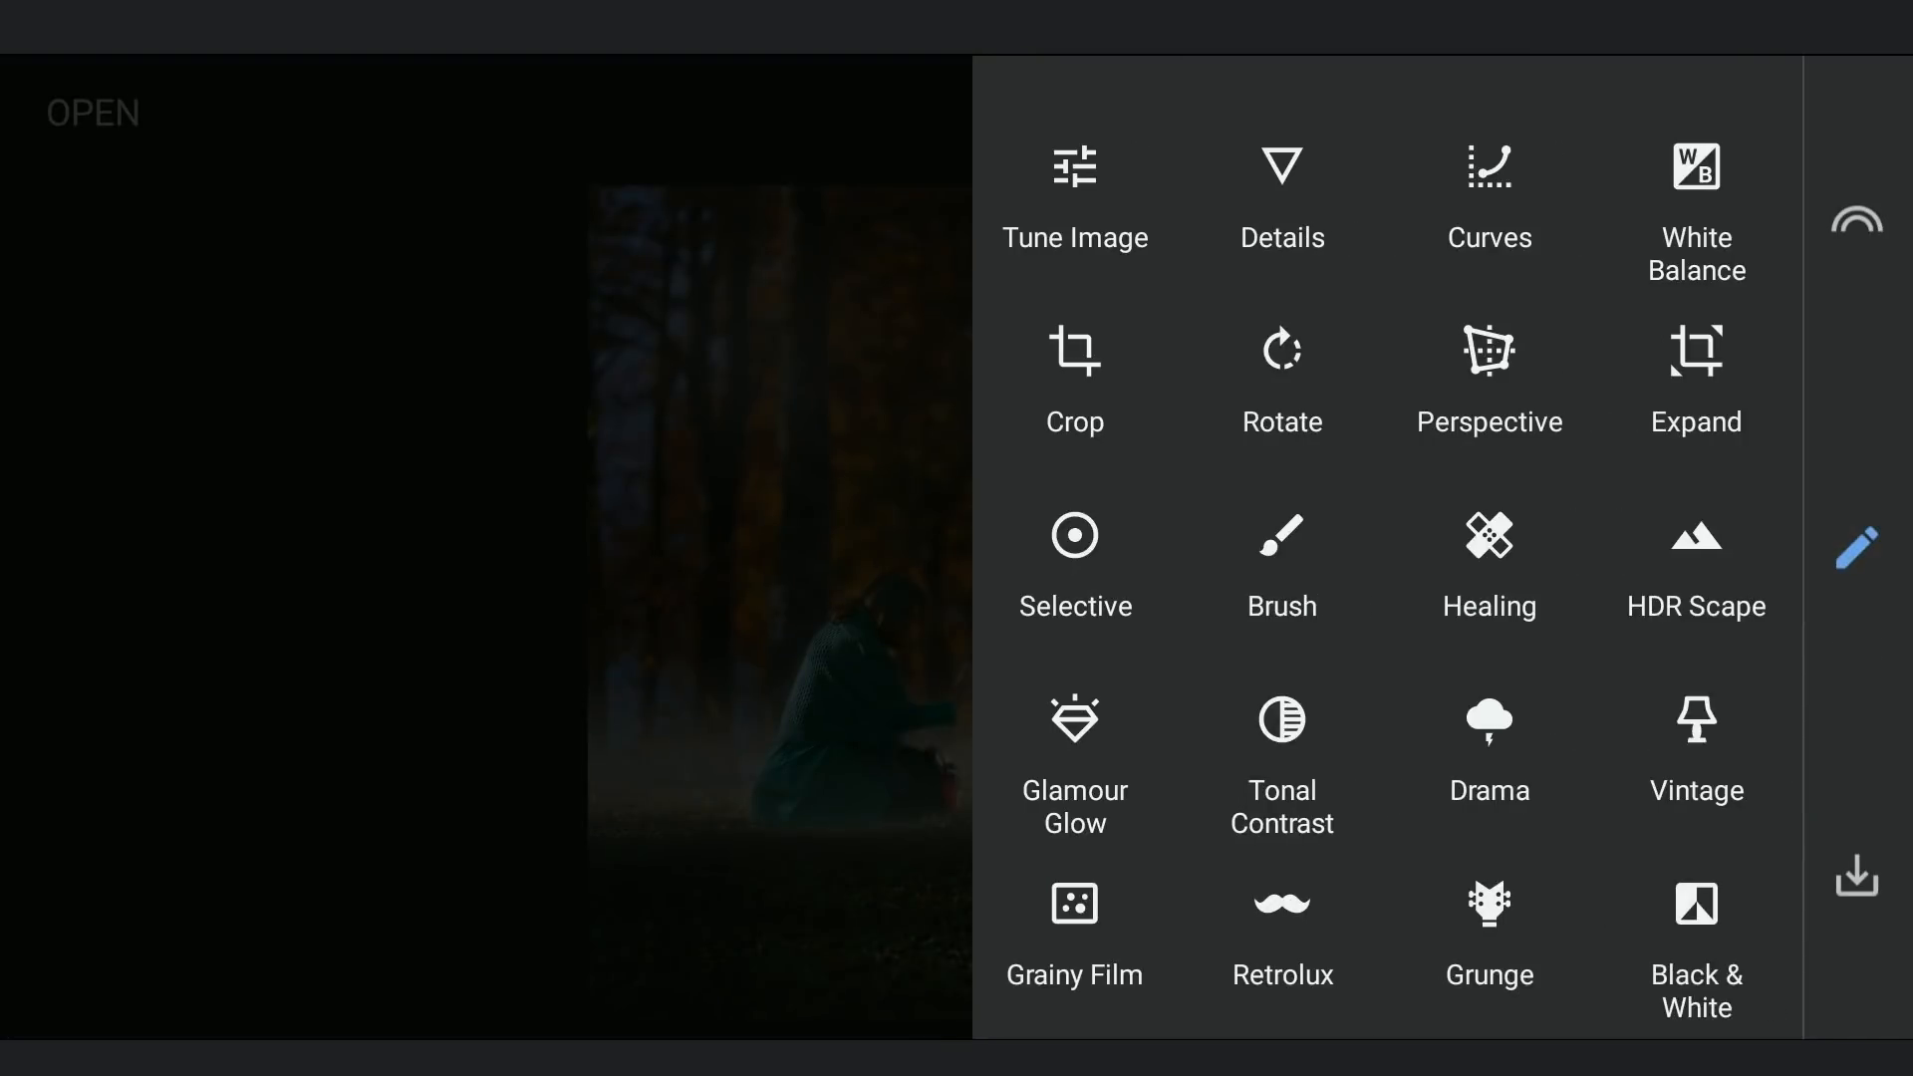
Start Tune Image to lower the saturation across the whole foggy forest photo.
left_click(1074, 167)
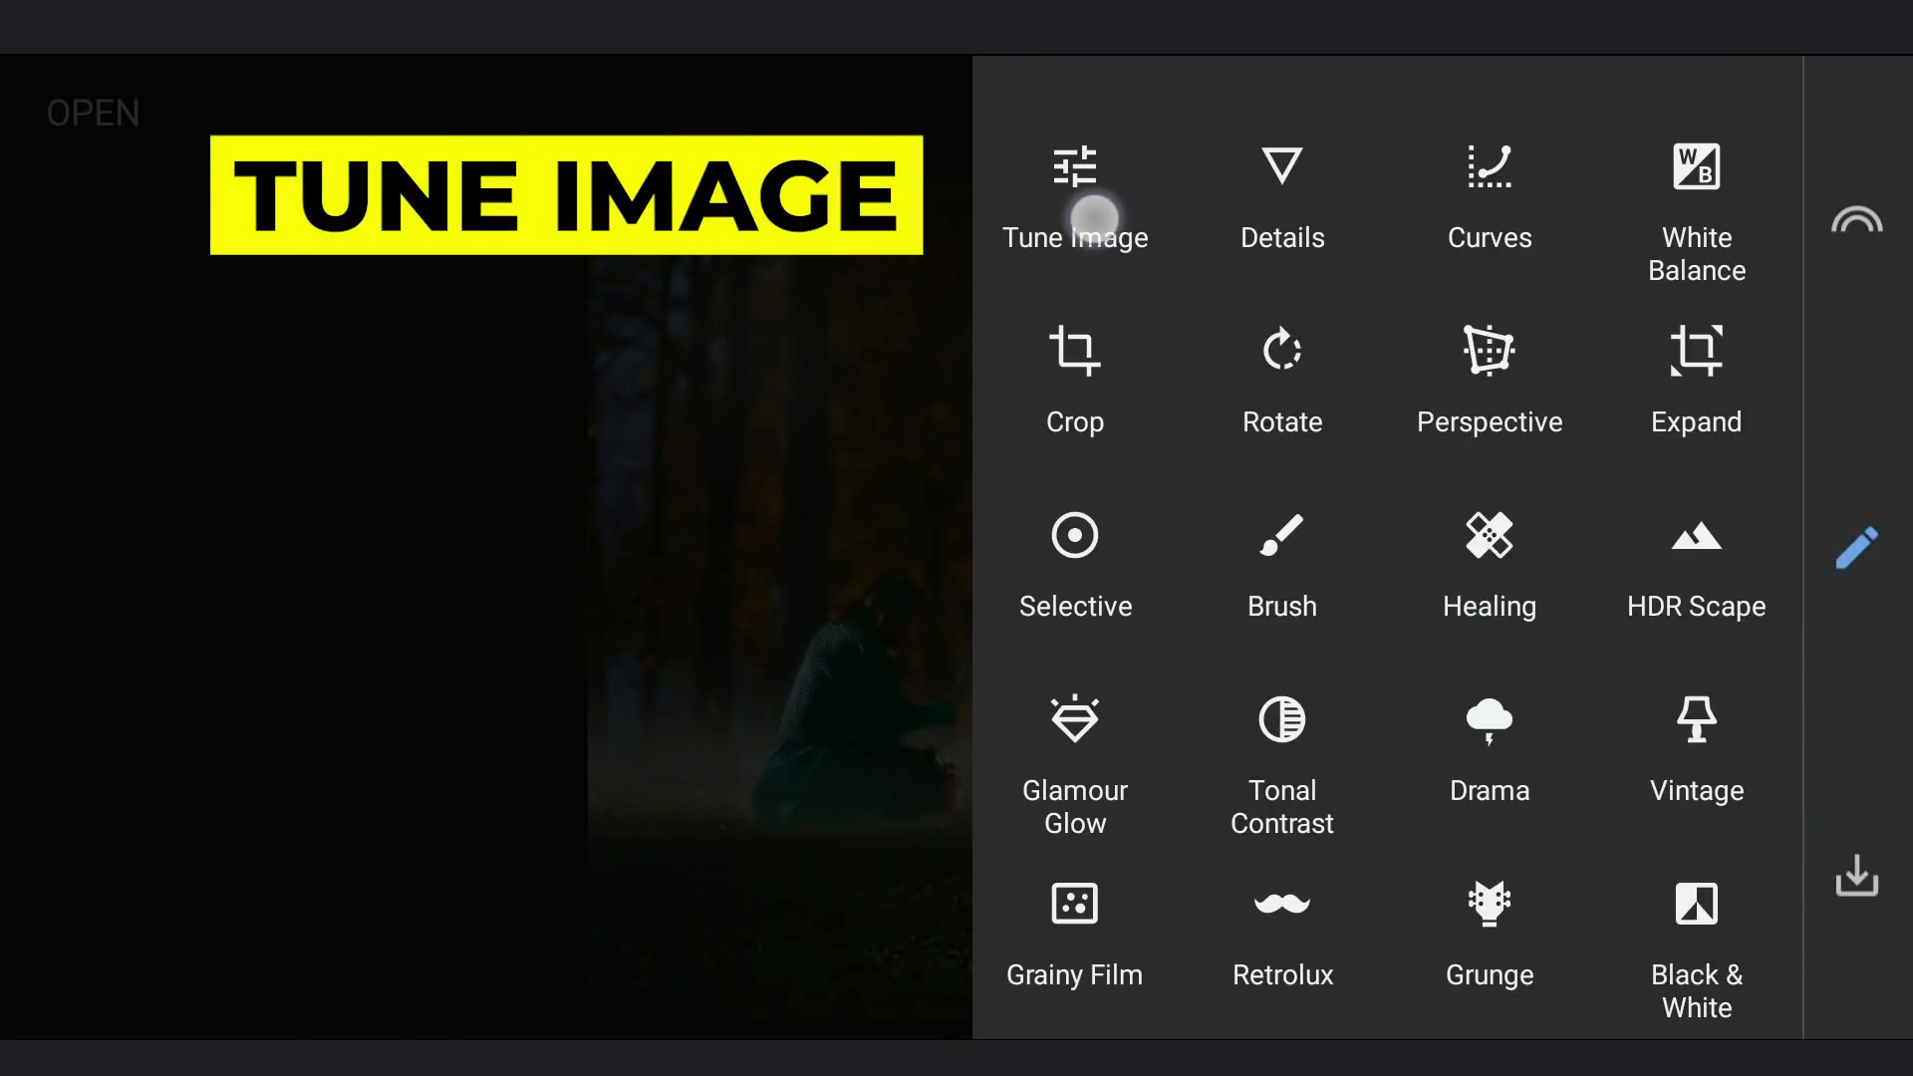
left_click(1074, 195)
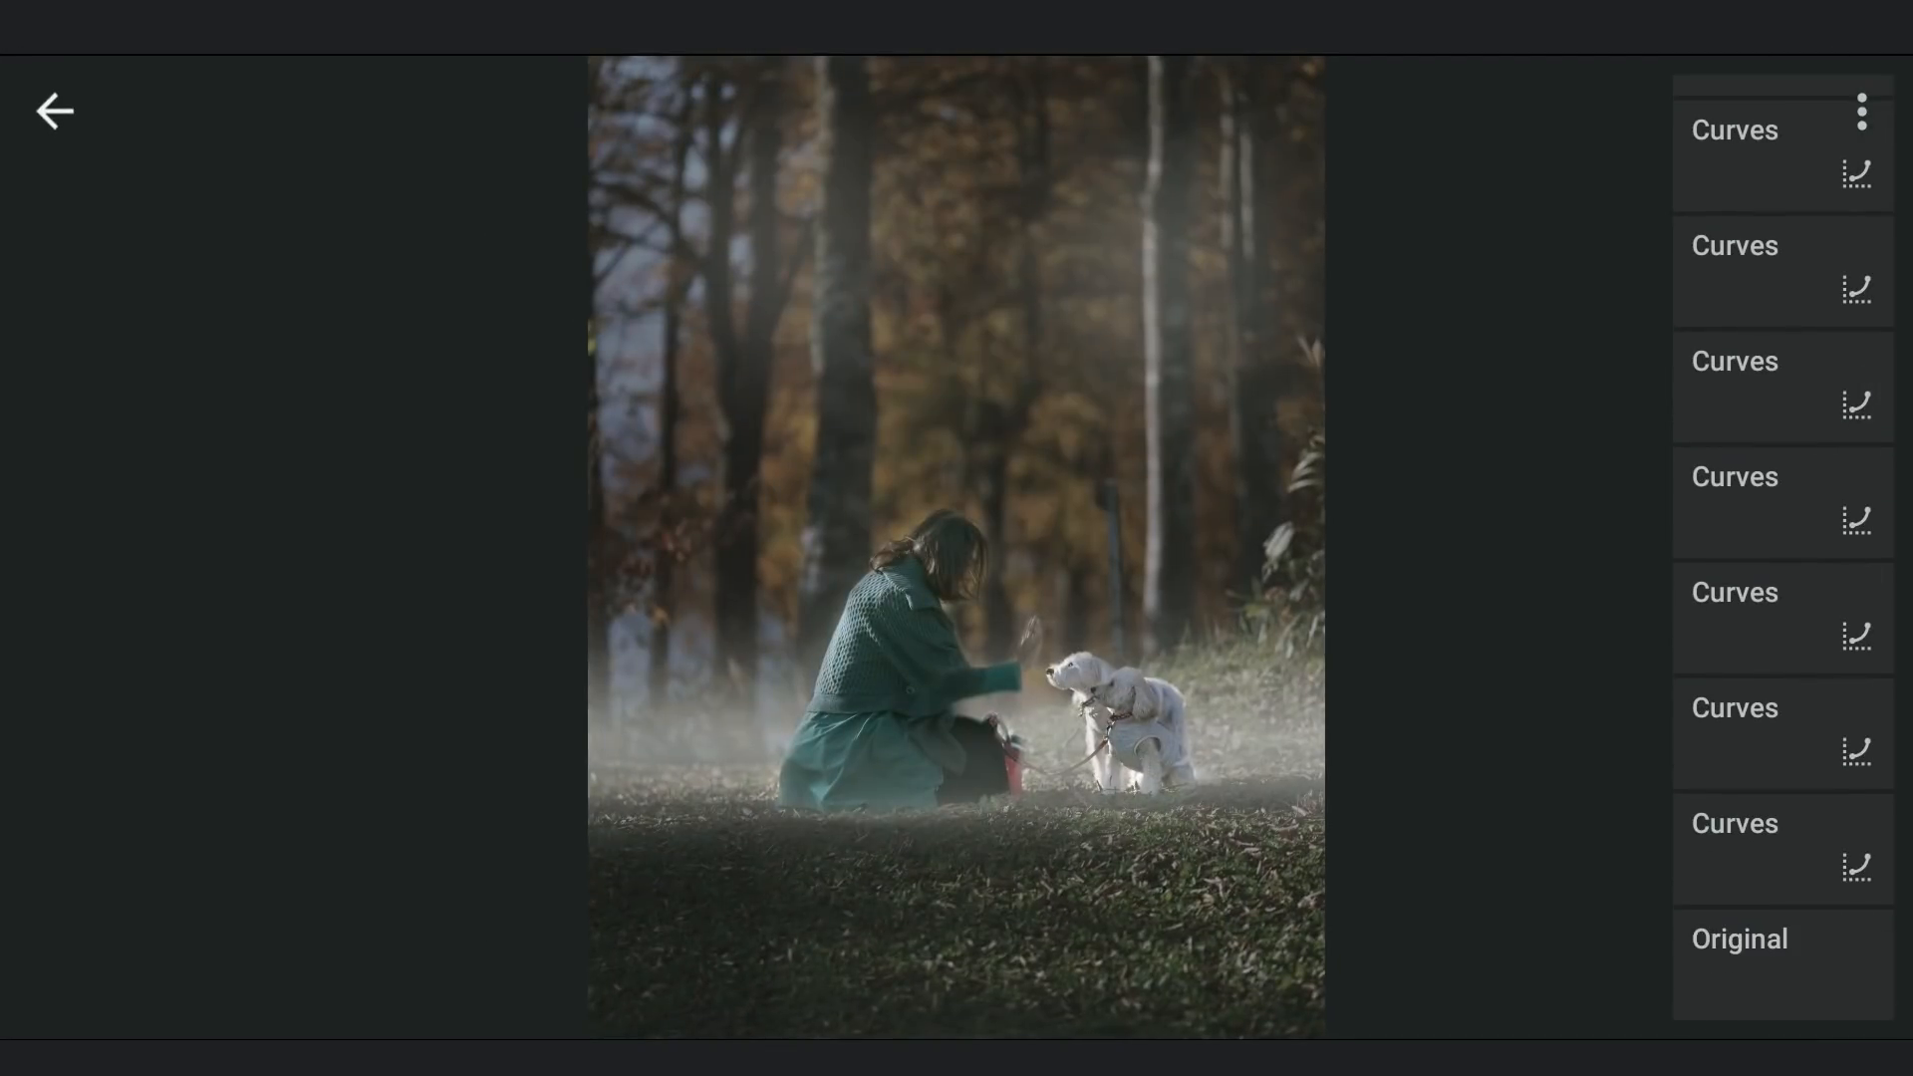
Revert the history to the Original photo and start a Selective adjustment from there.
left_click(1780, 964)
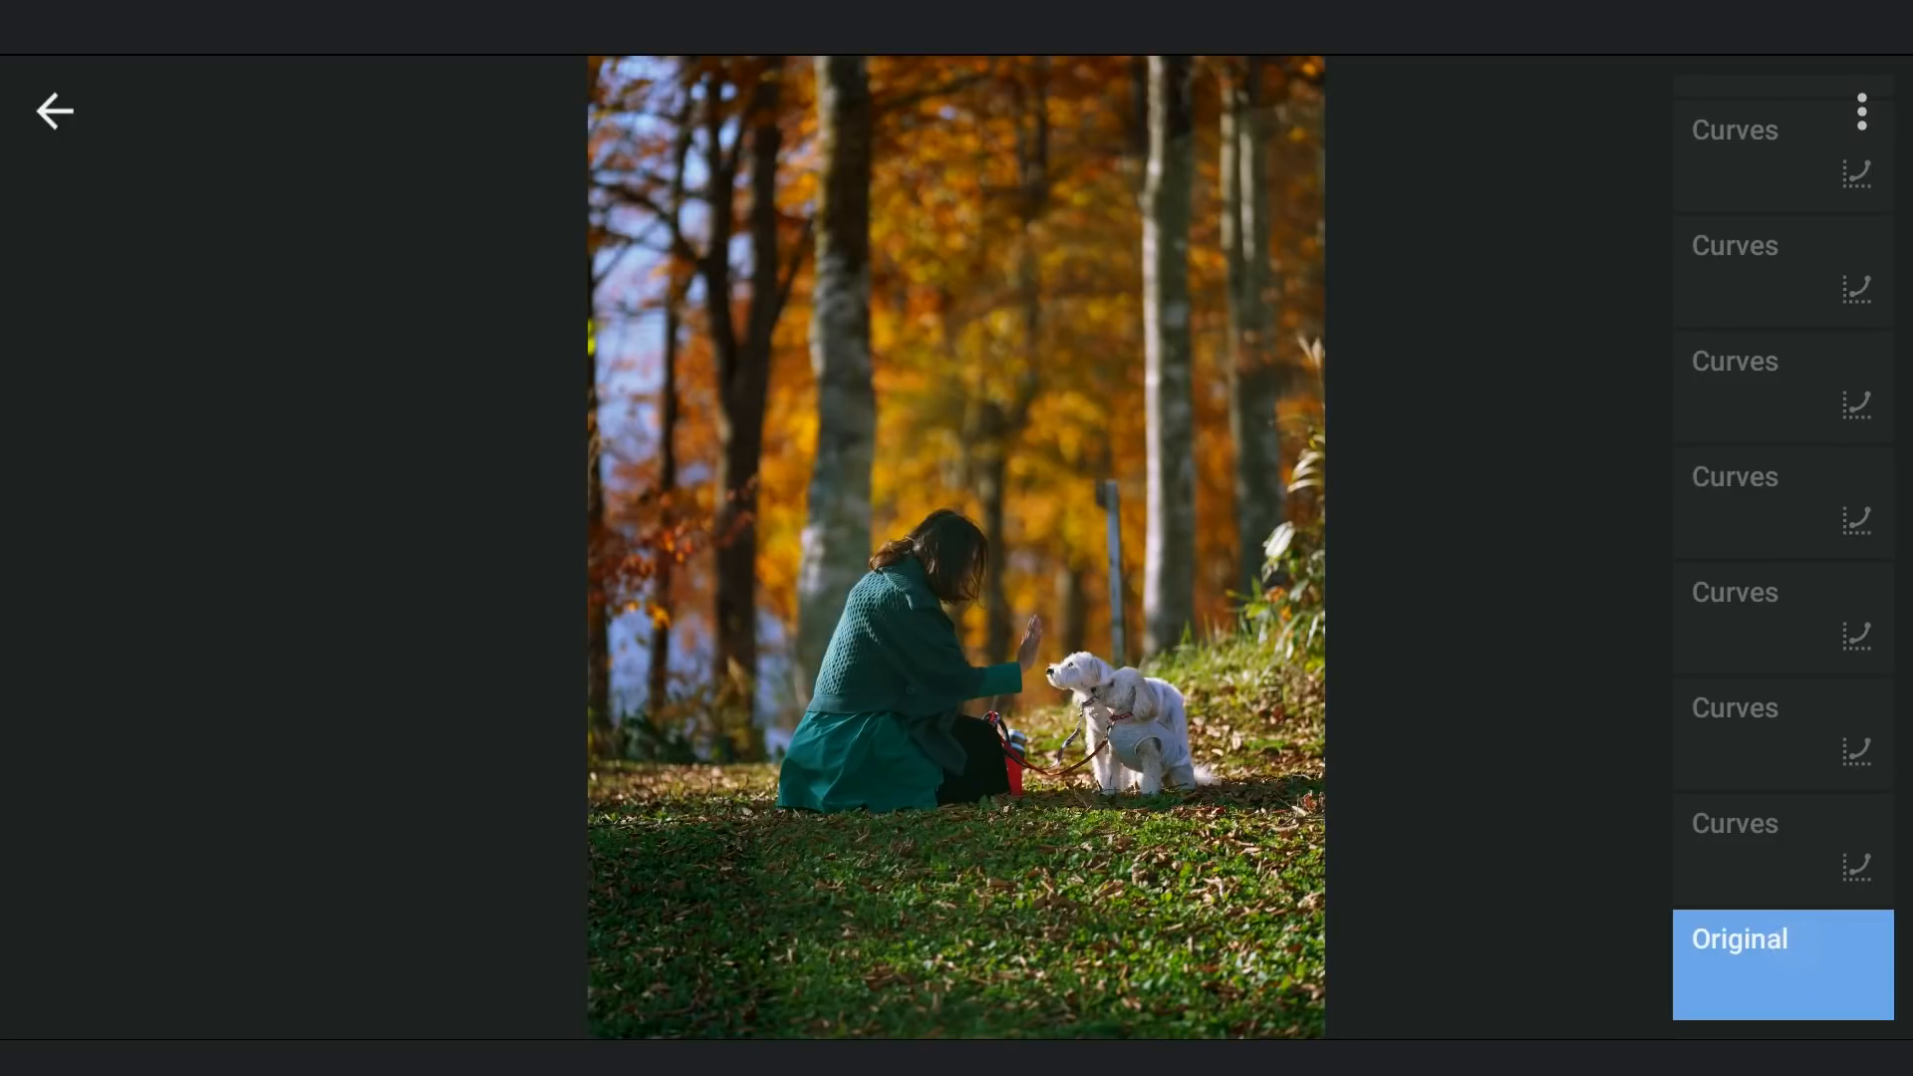
left_click(1857, 546)
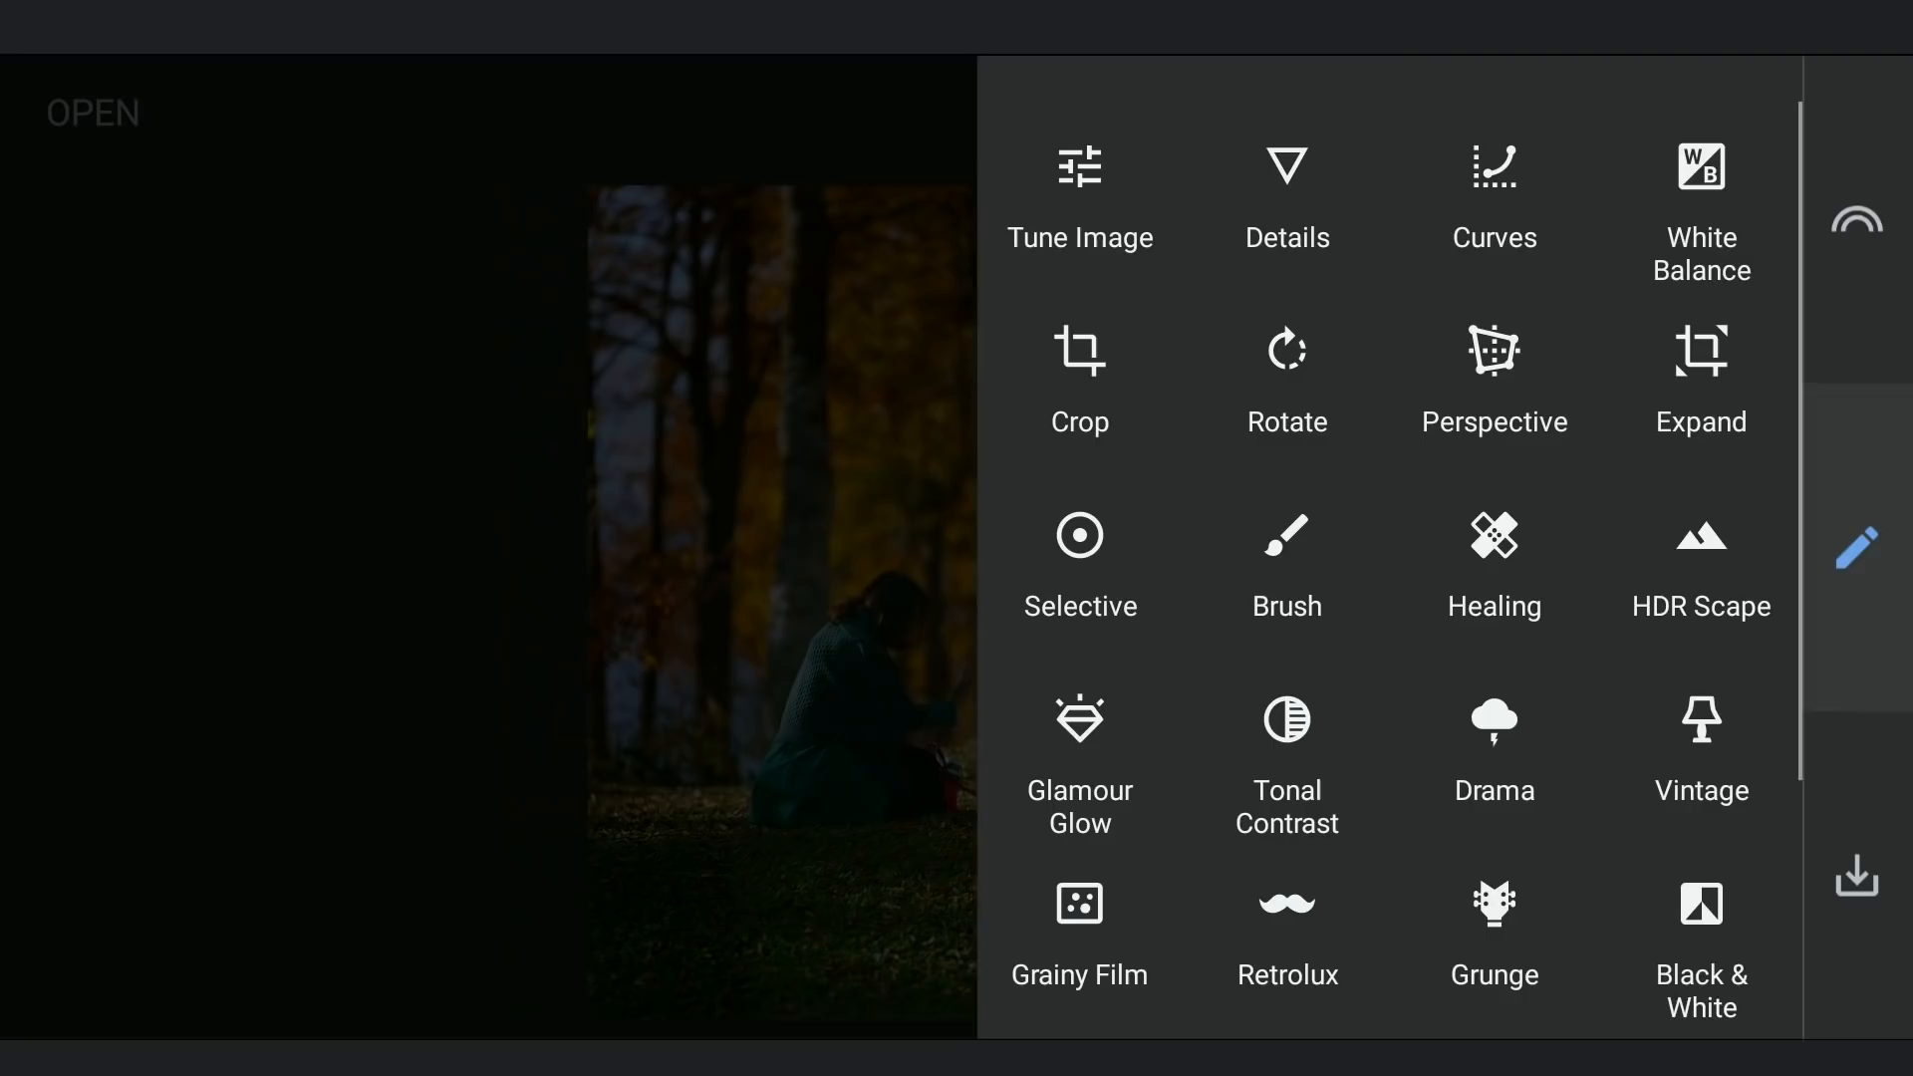
left_click(1073, 536)
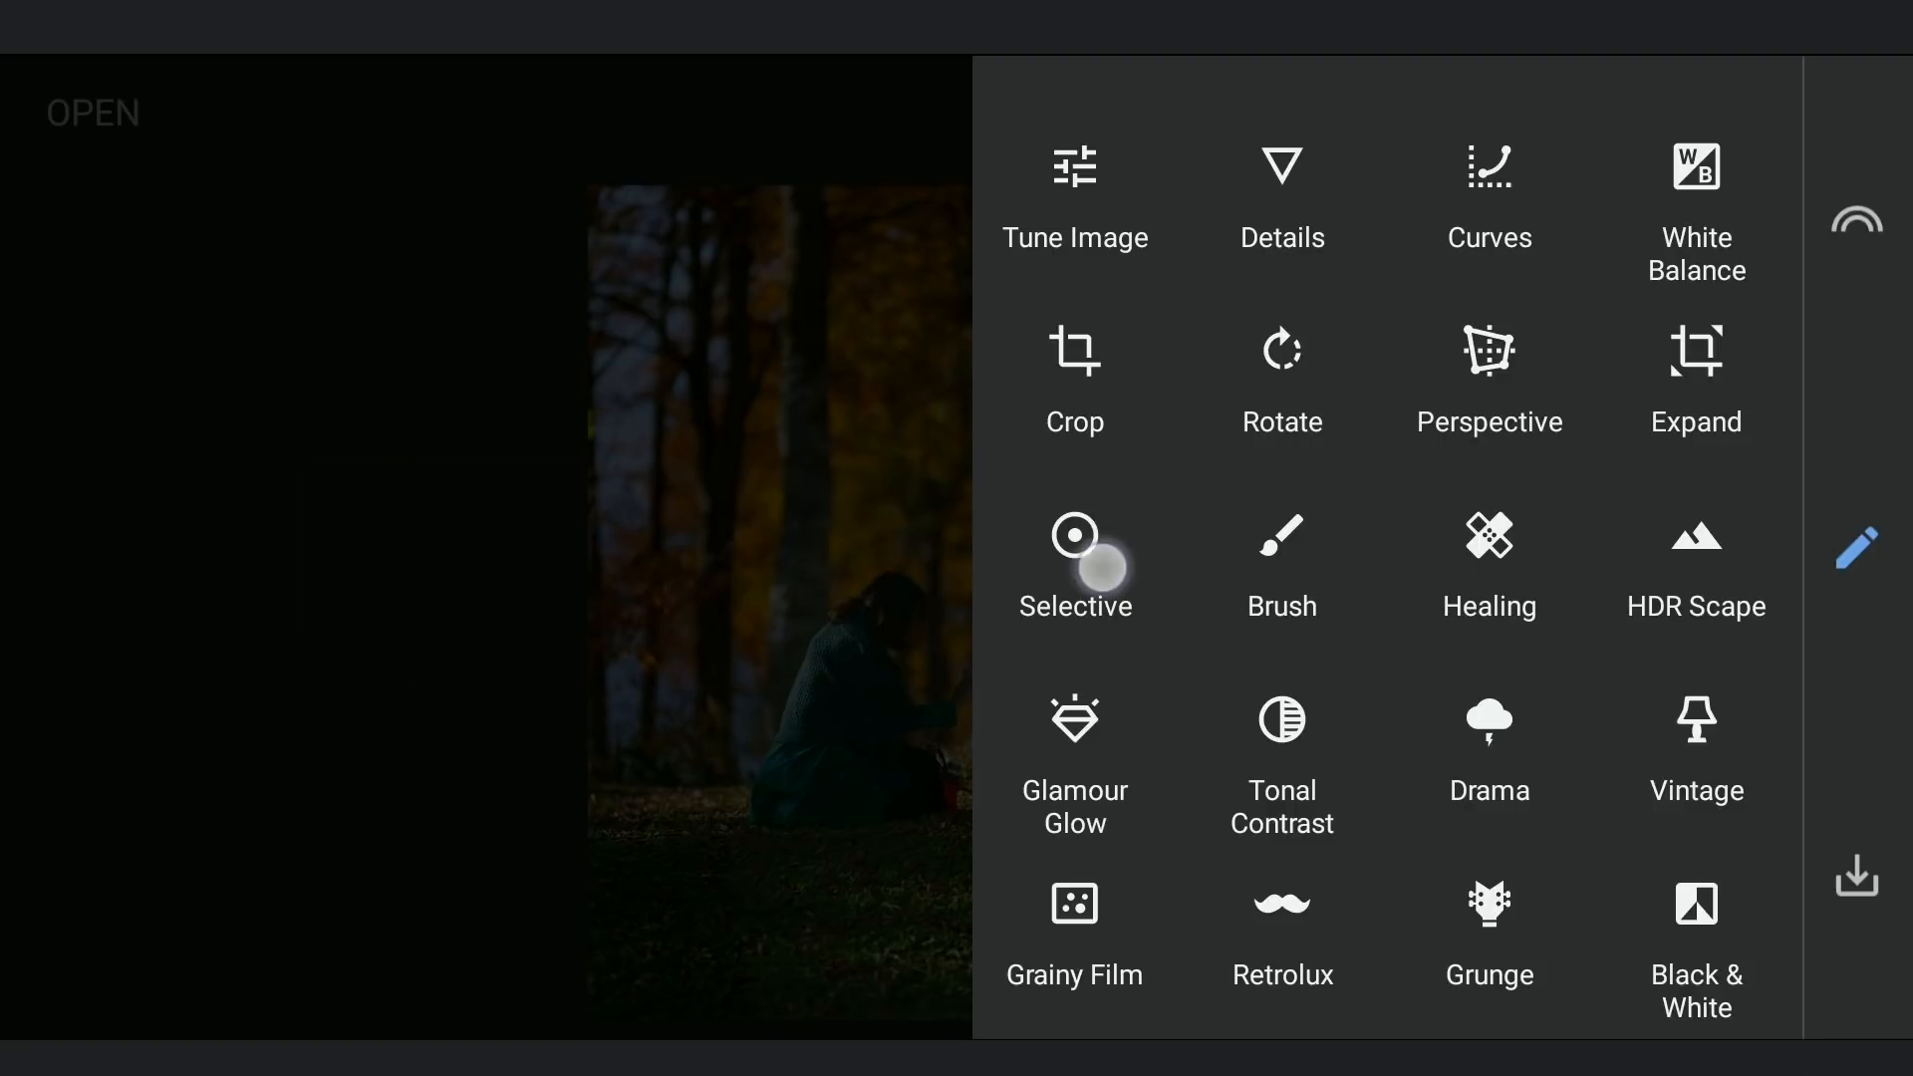
left_click(1074, 564)
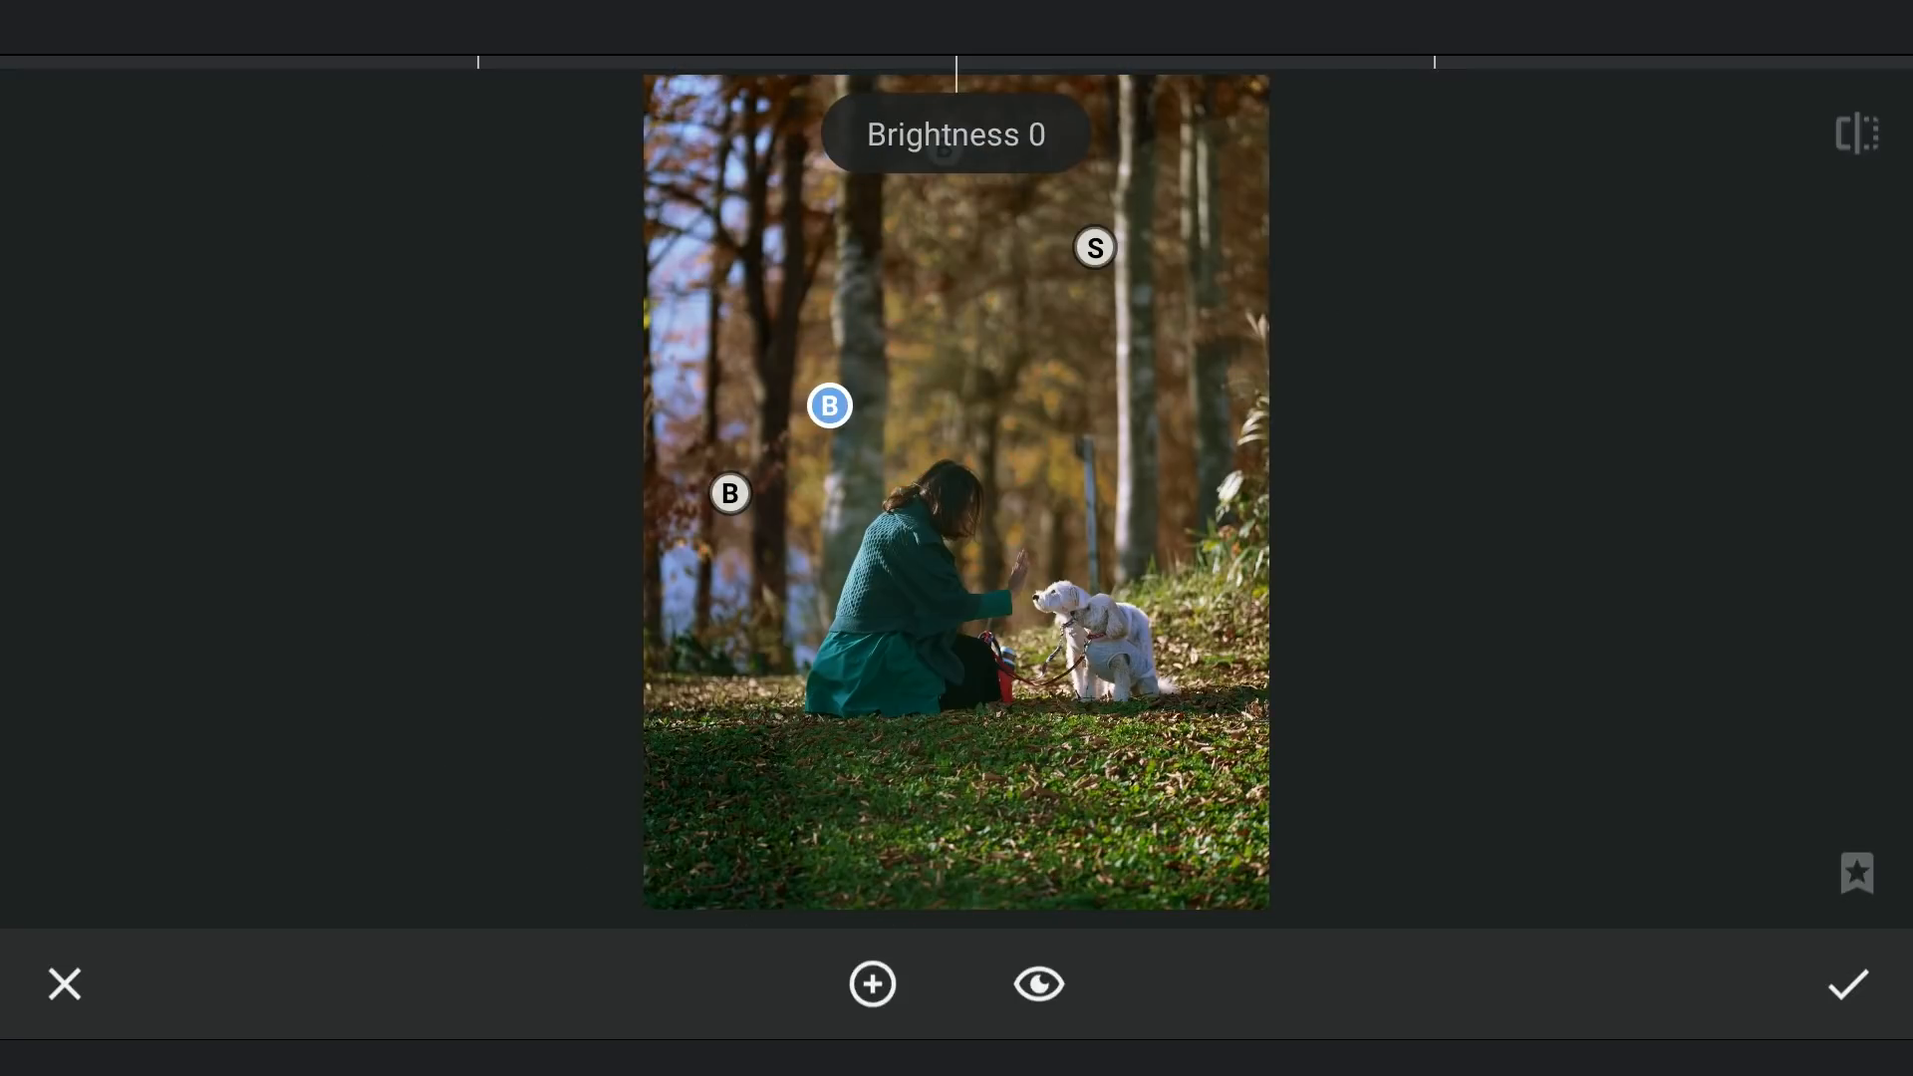
Cancel Selective unchanged, check the edit history, and return to the tools list.
left_click(1849, 984)
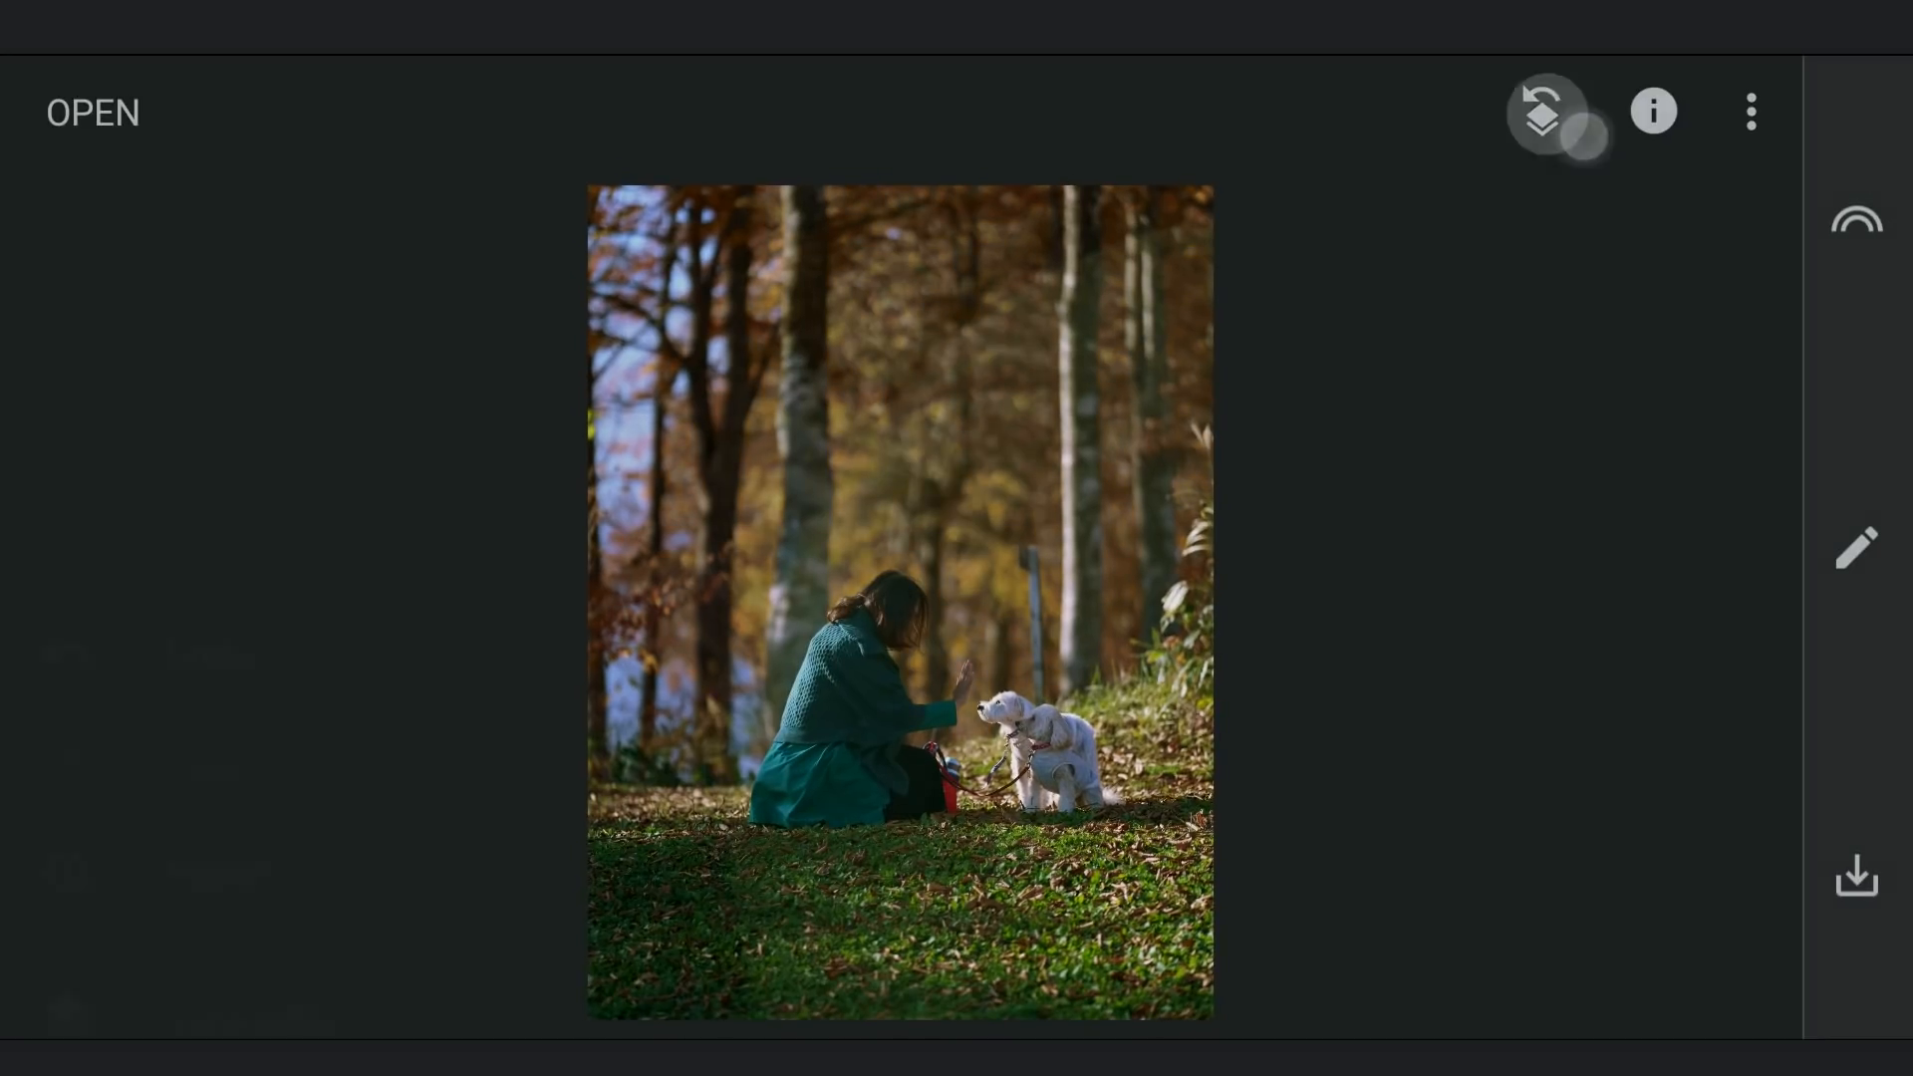
left_click(1855, 546)
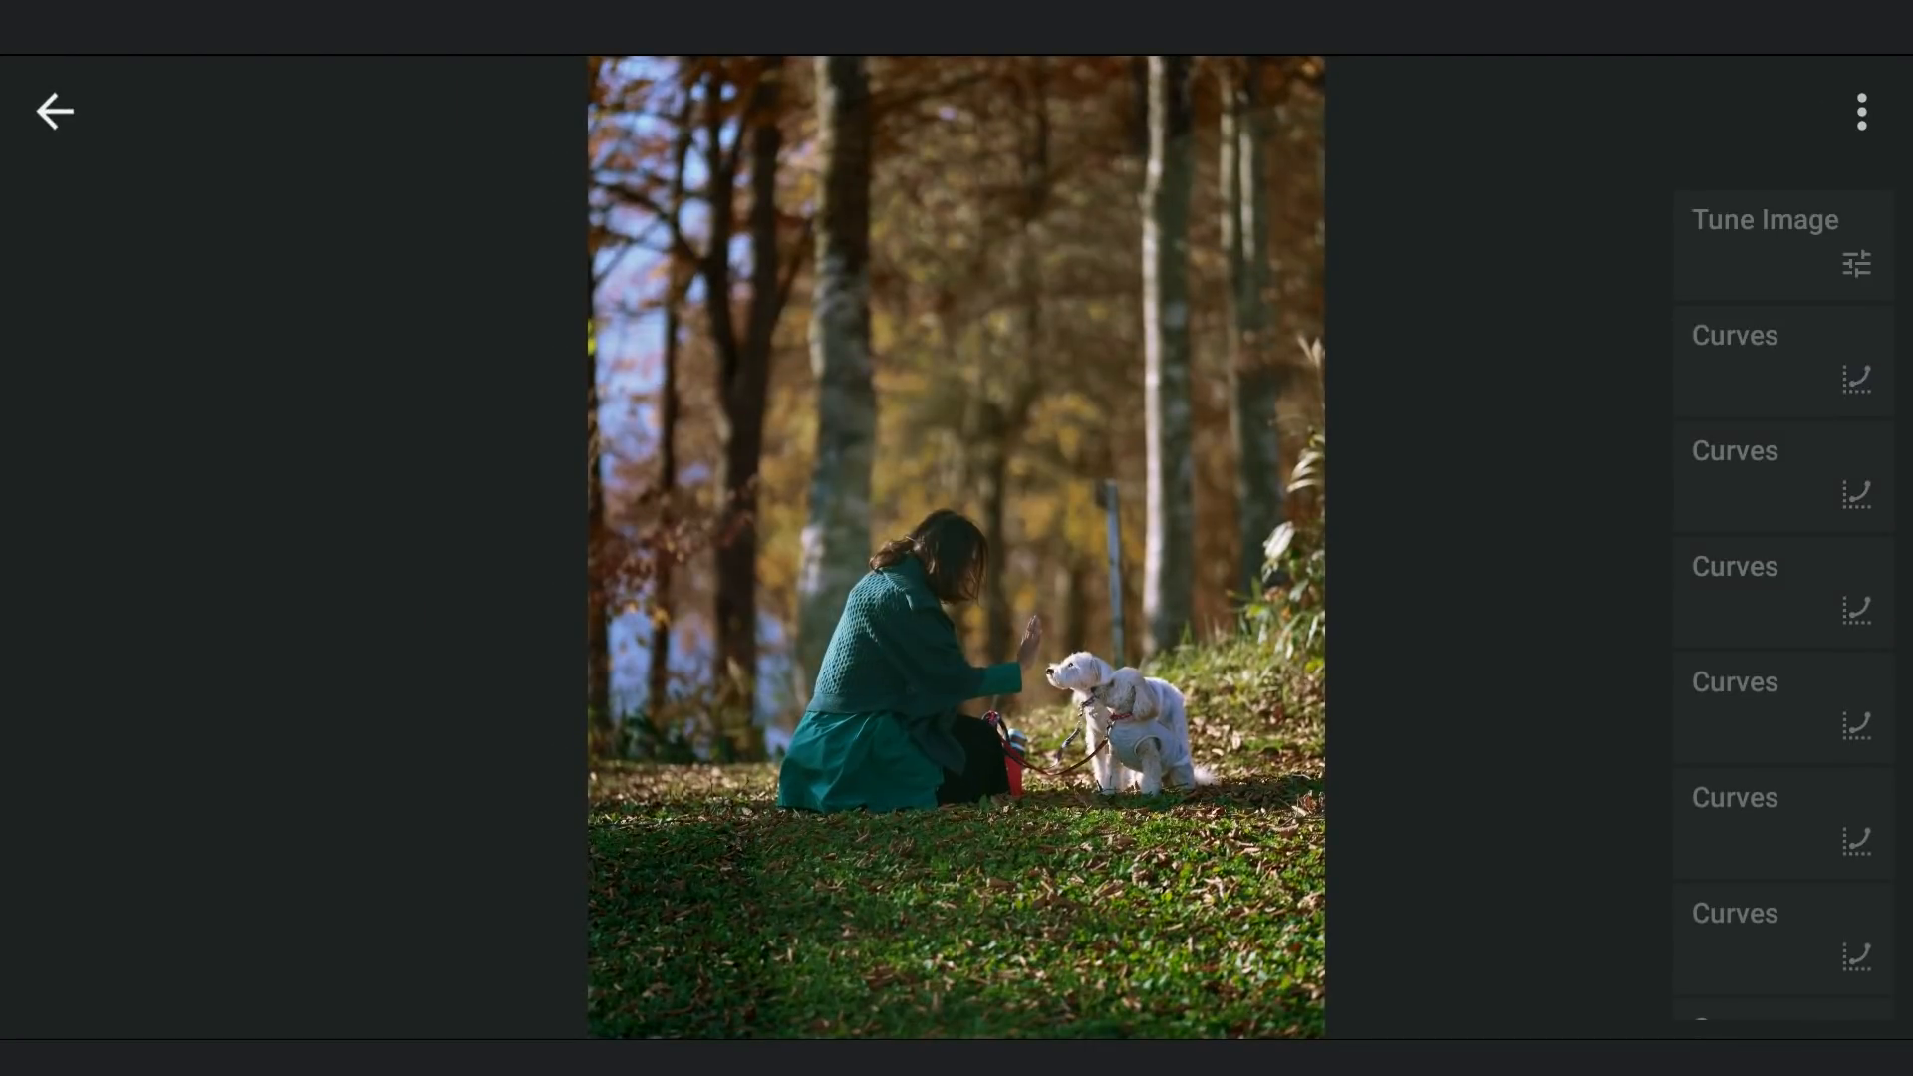
left_click(1781, 243)
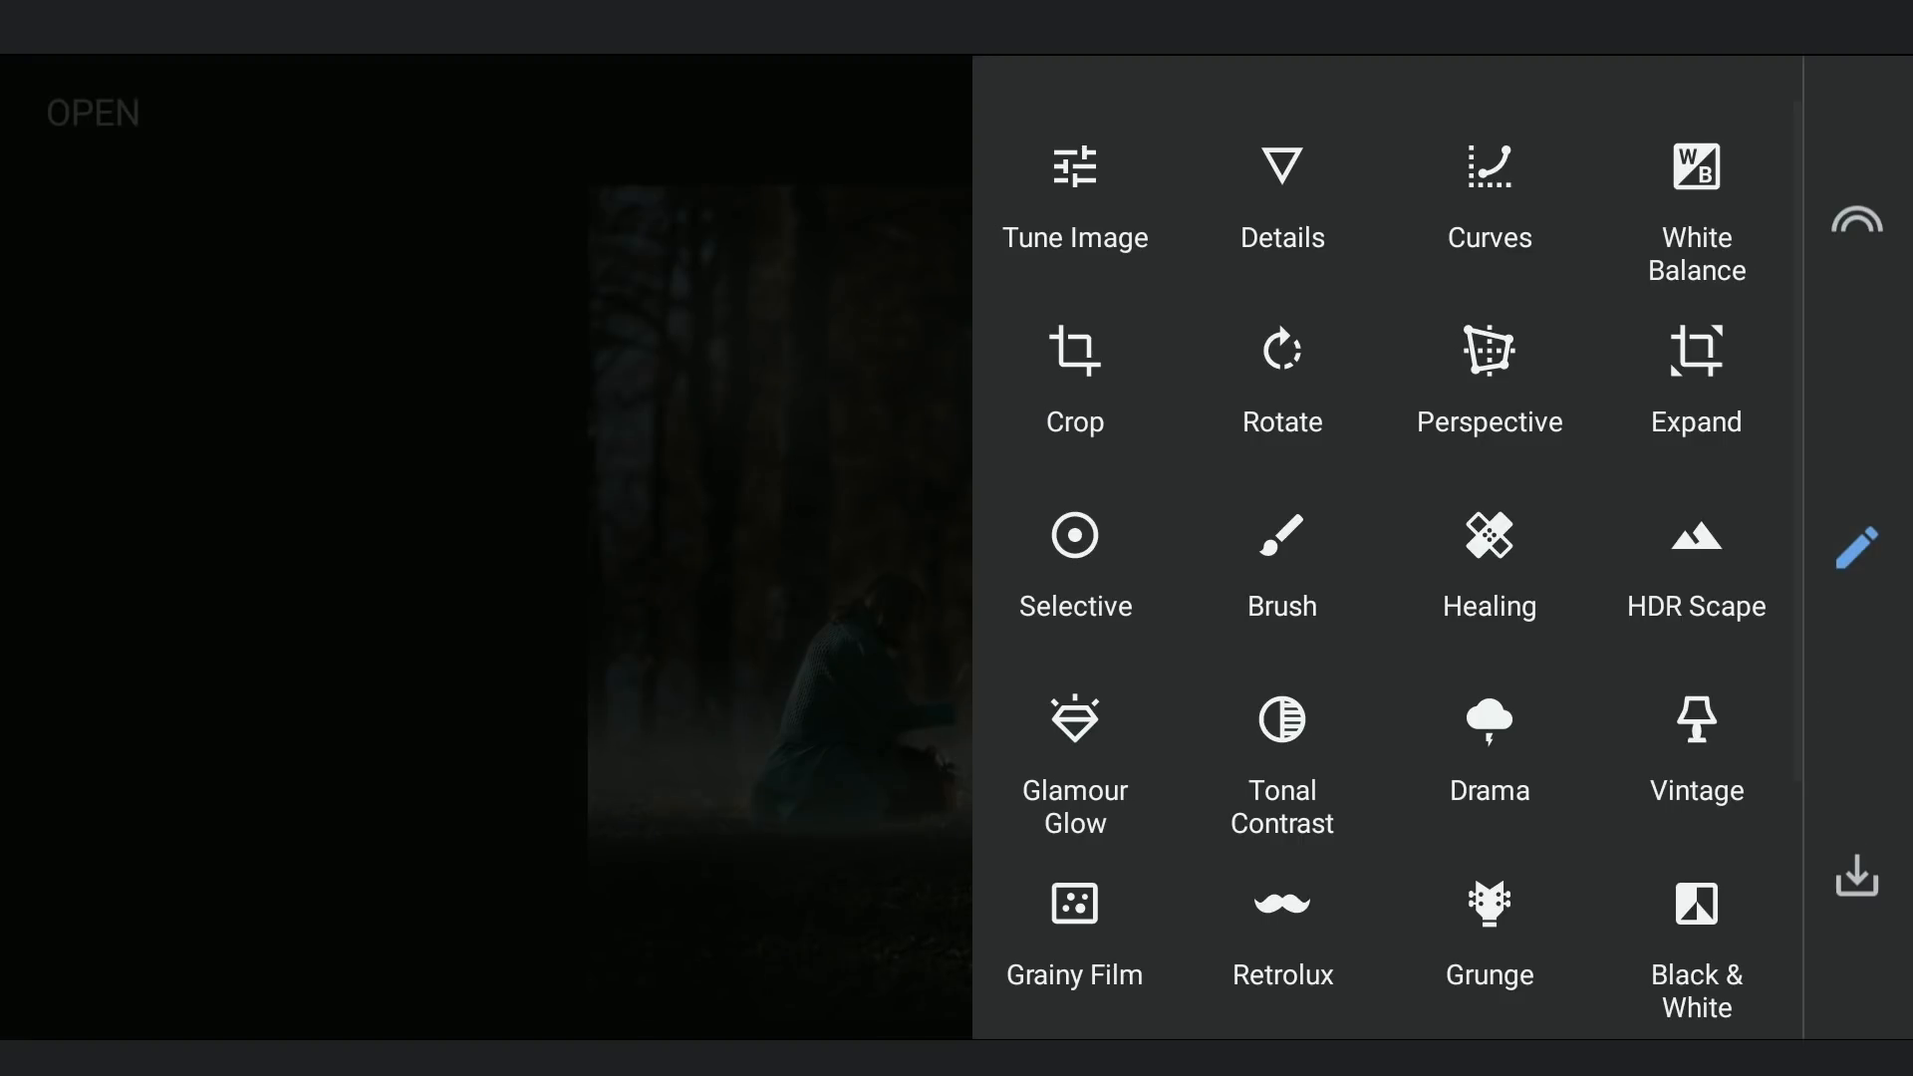
Apply a Curves lift on the Blue channel to give the photo a bluish tone.
left_click(1488, 193)
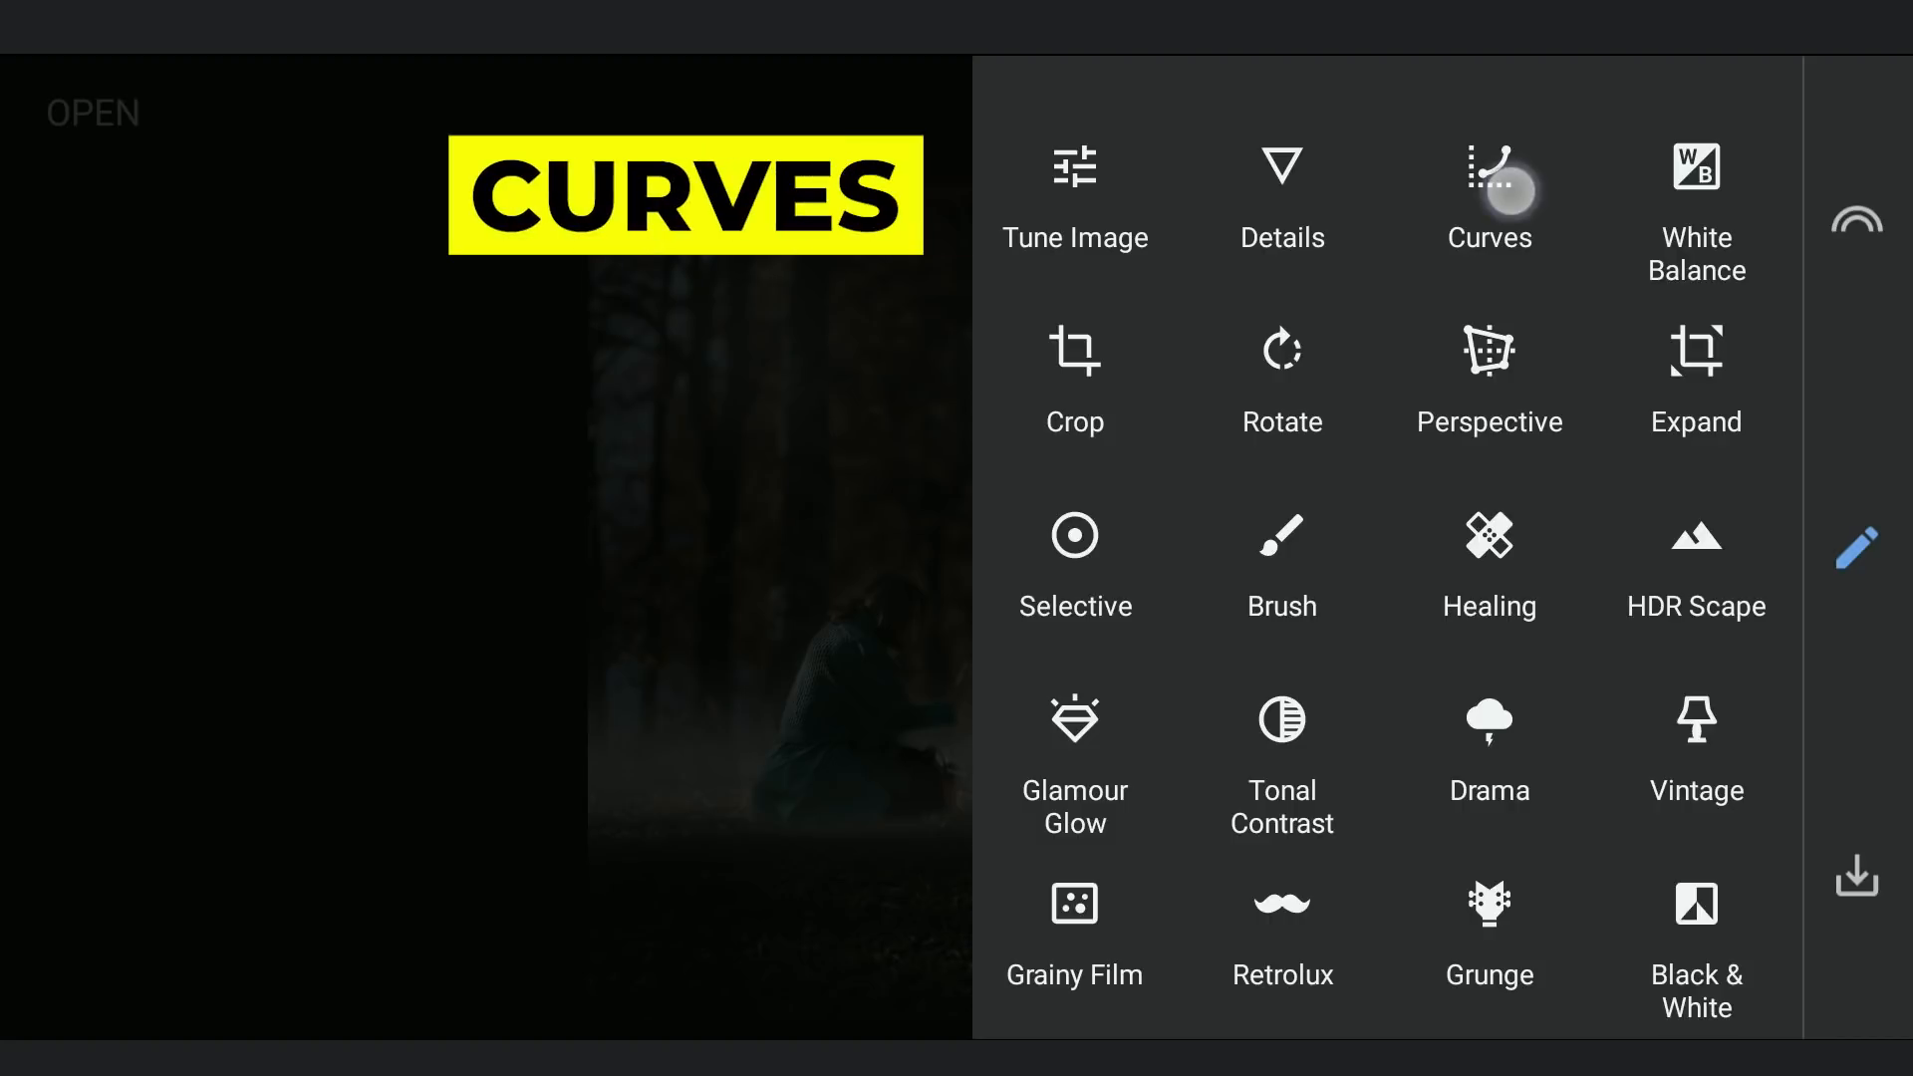
left_click(1489, 195)
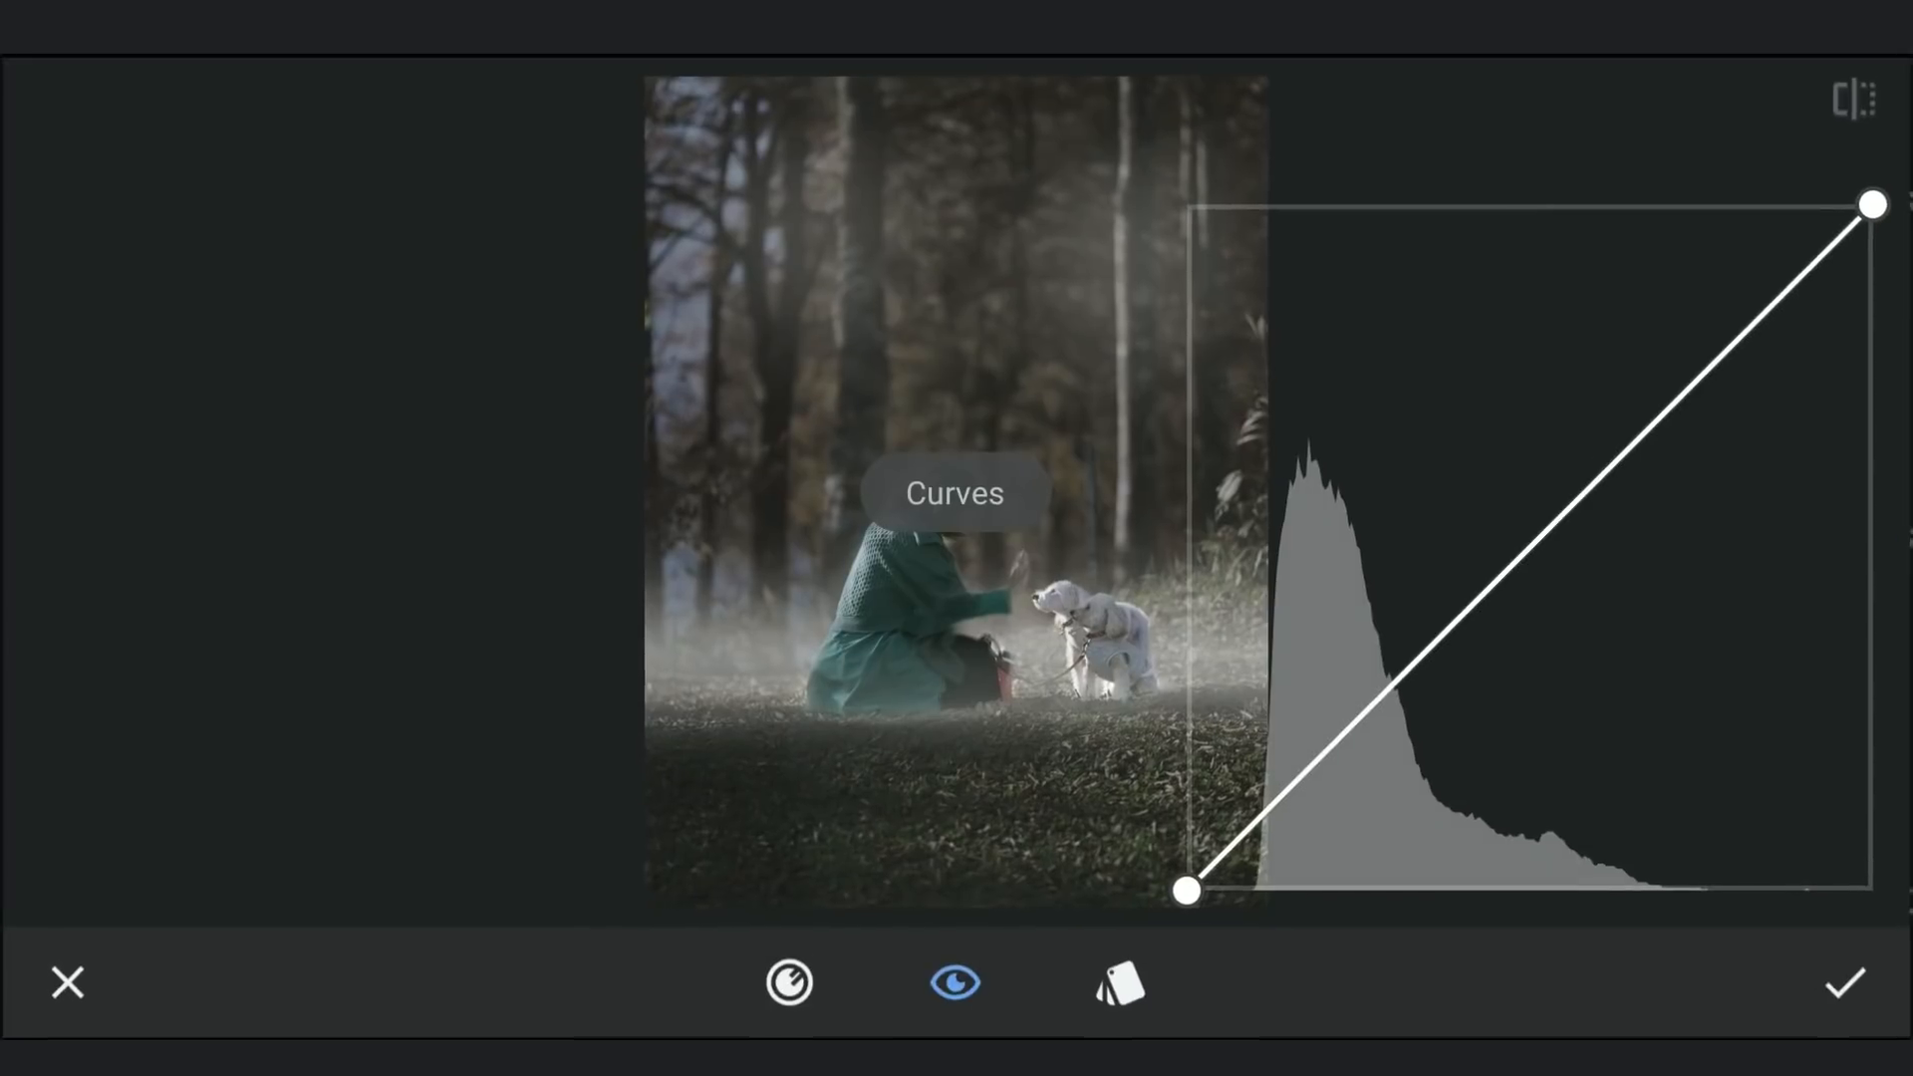
left_click(789, 982)
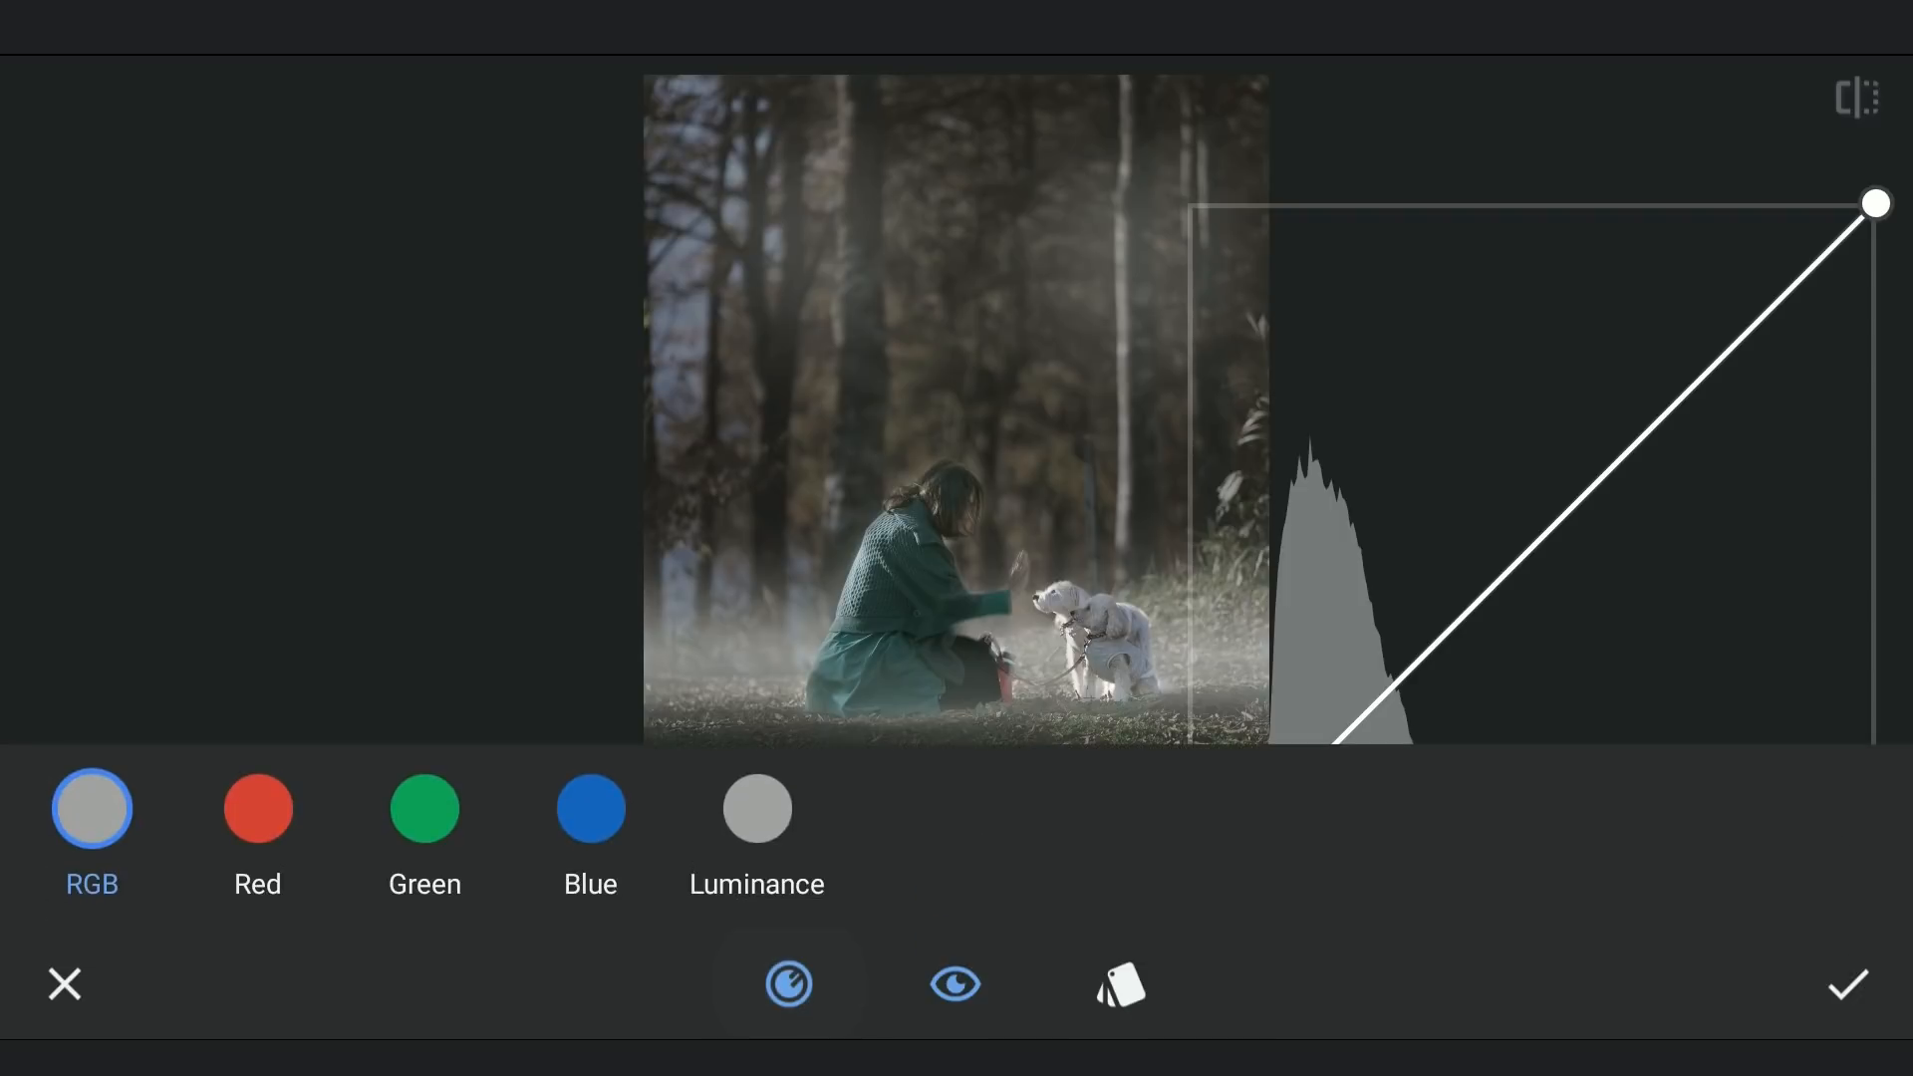
left_click(590, 807)
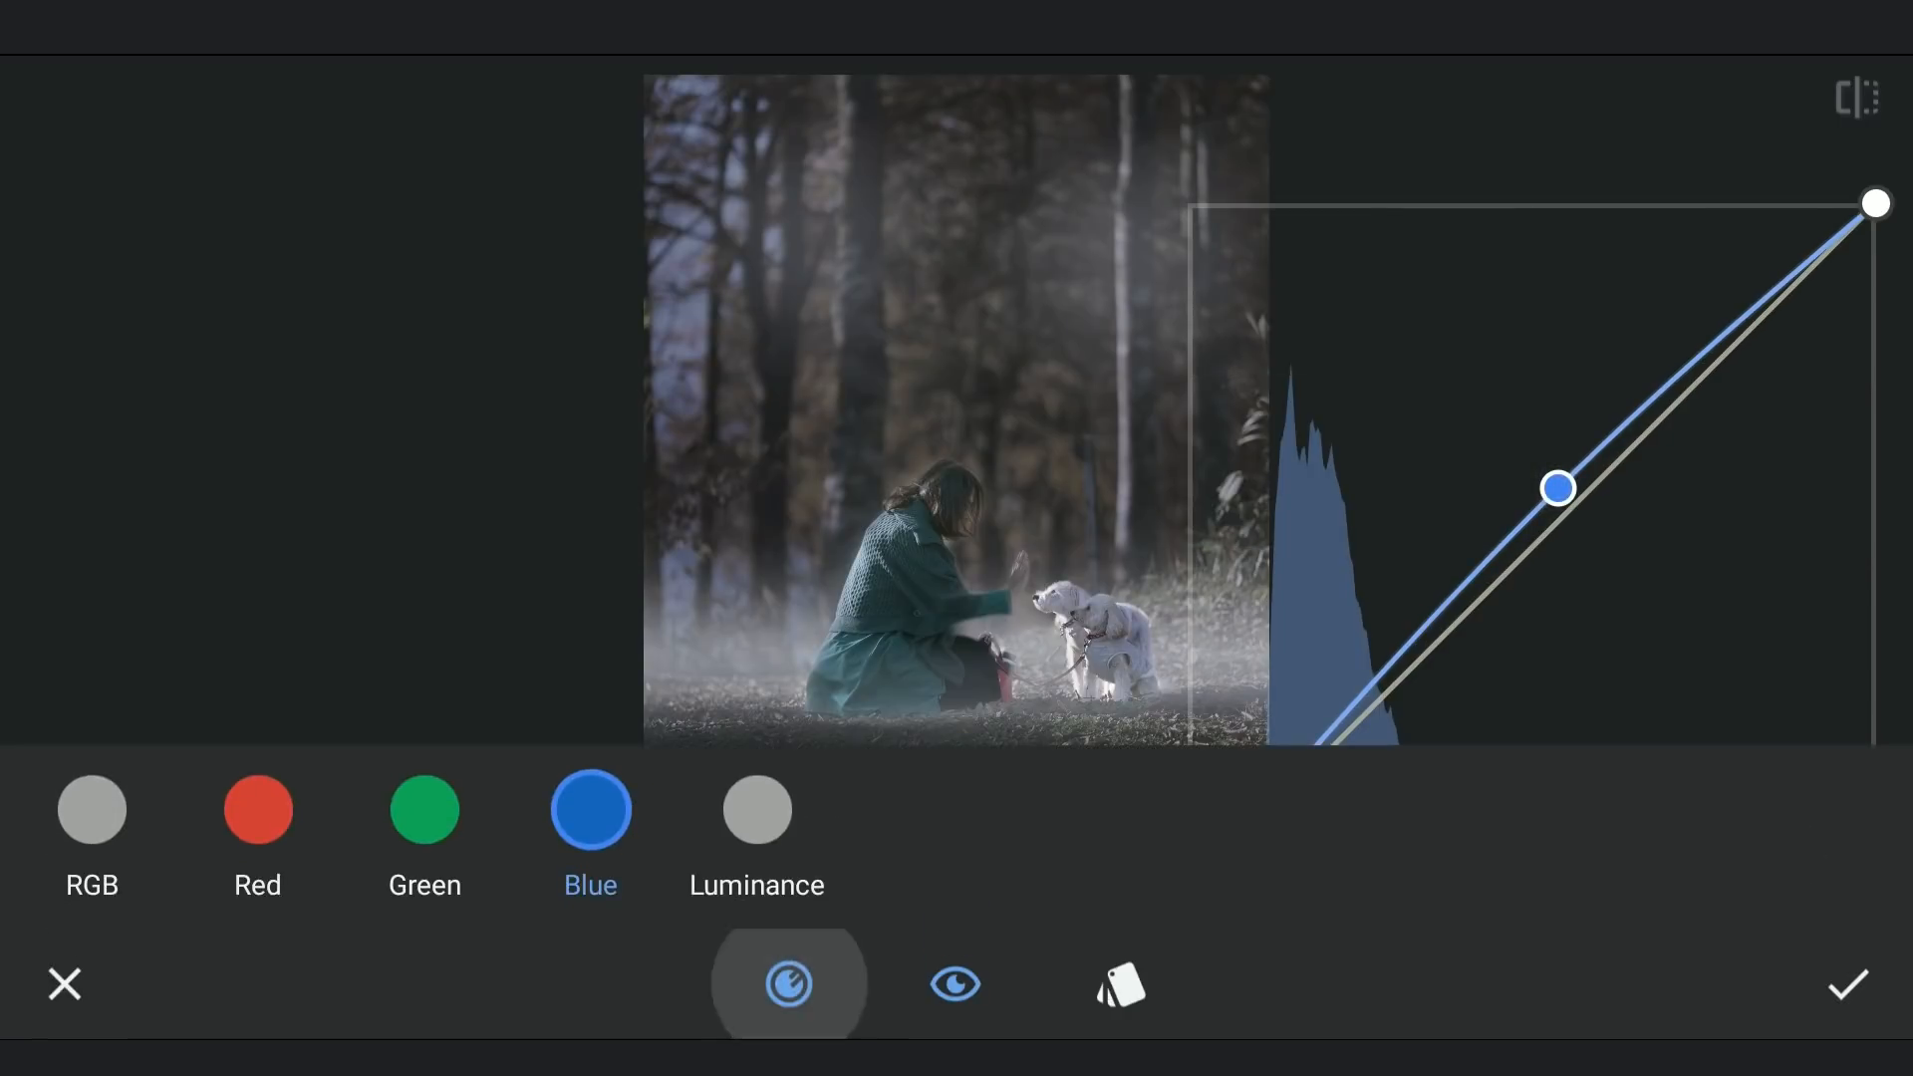
left_click(1845, 982)
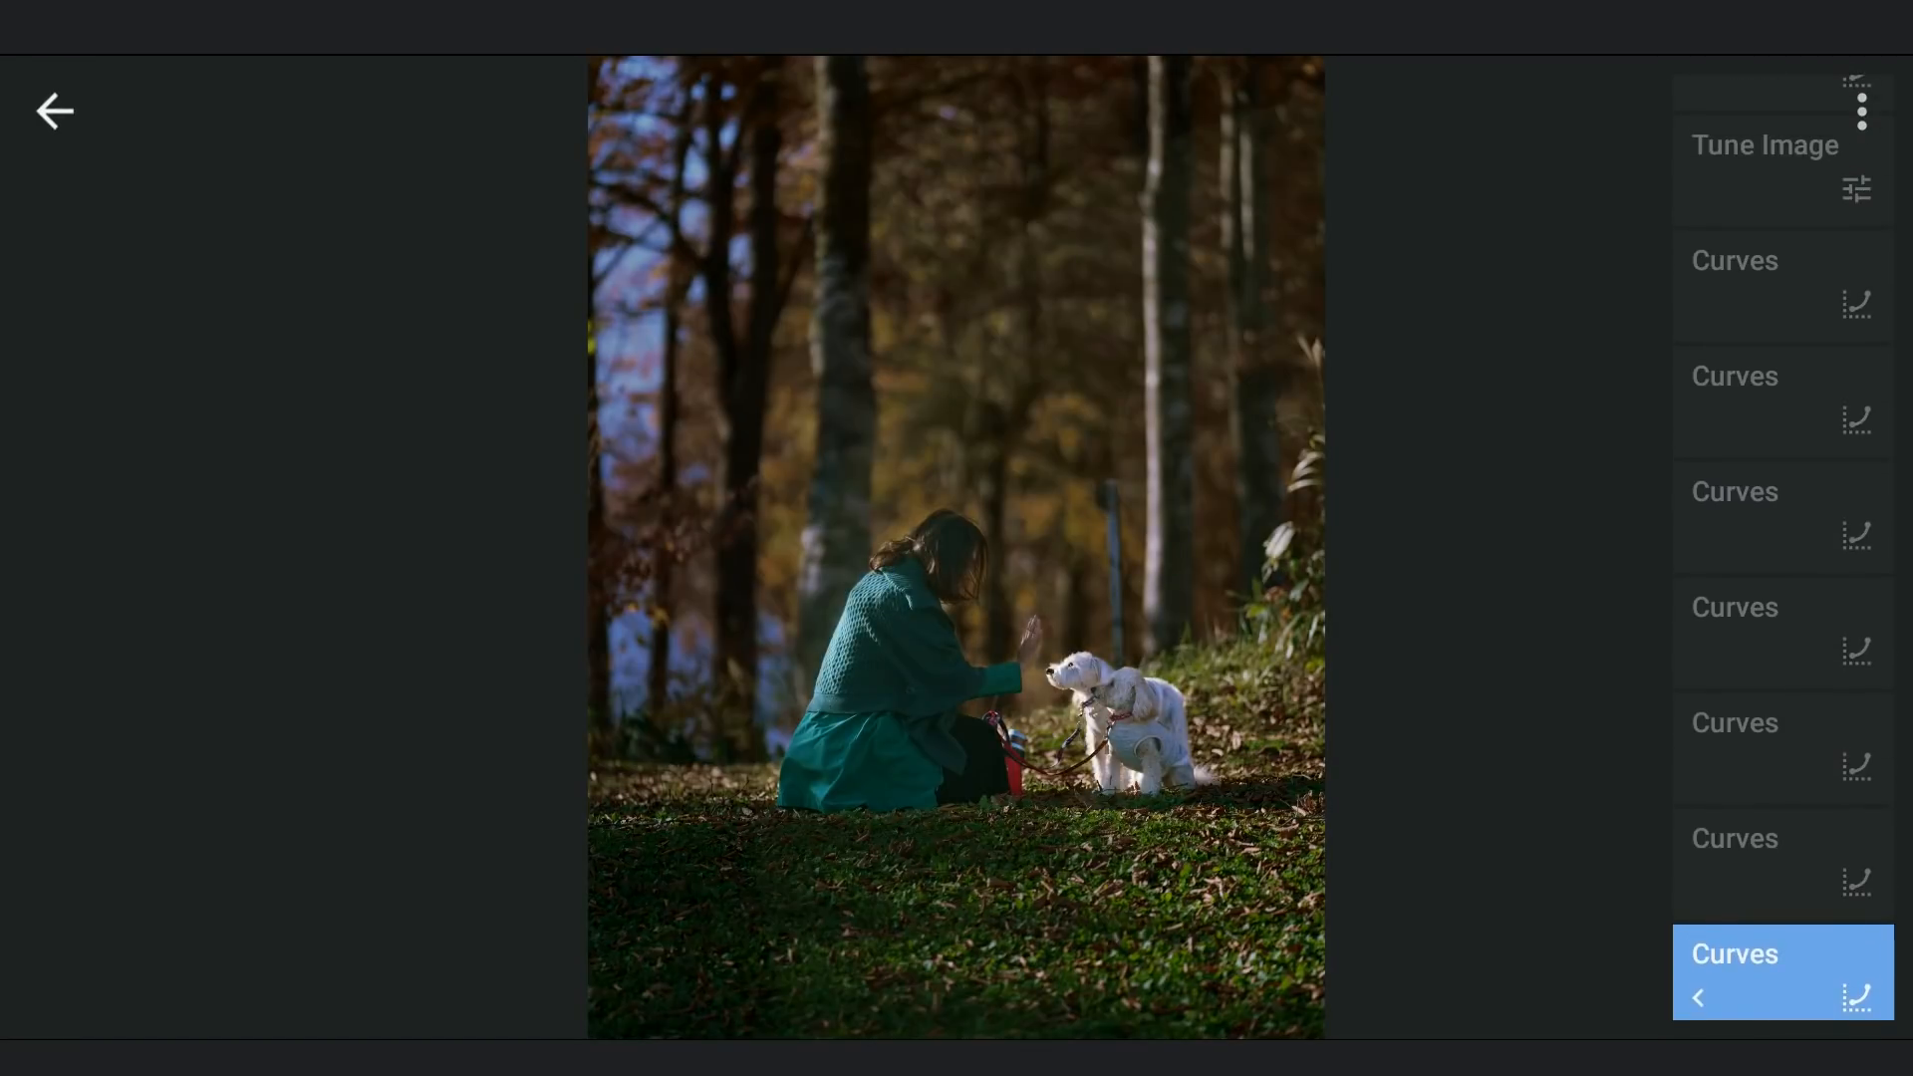
Reapply the higher Curves fog layers from the edit history over the blue tone.
left_click(1782, 747)
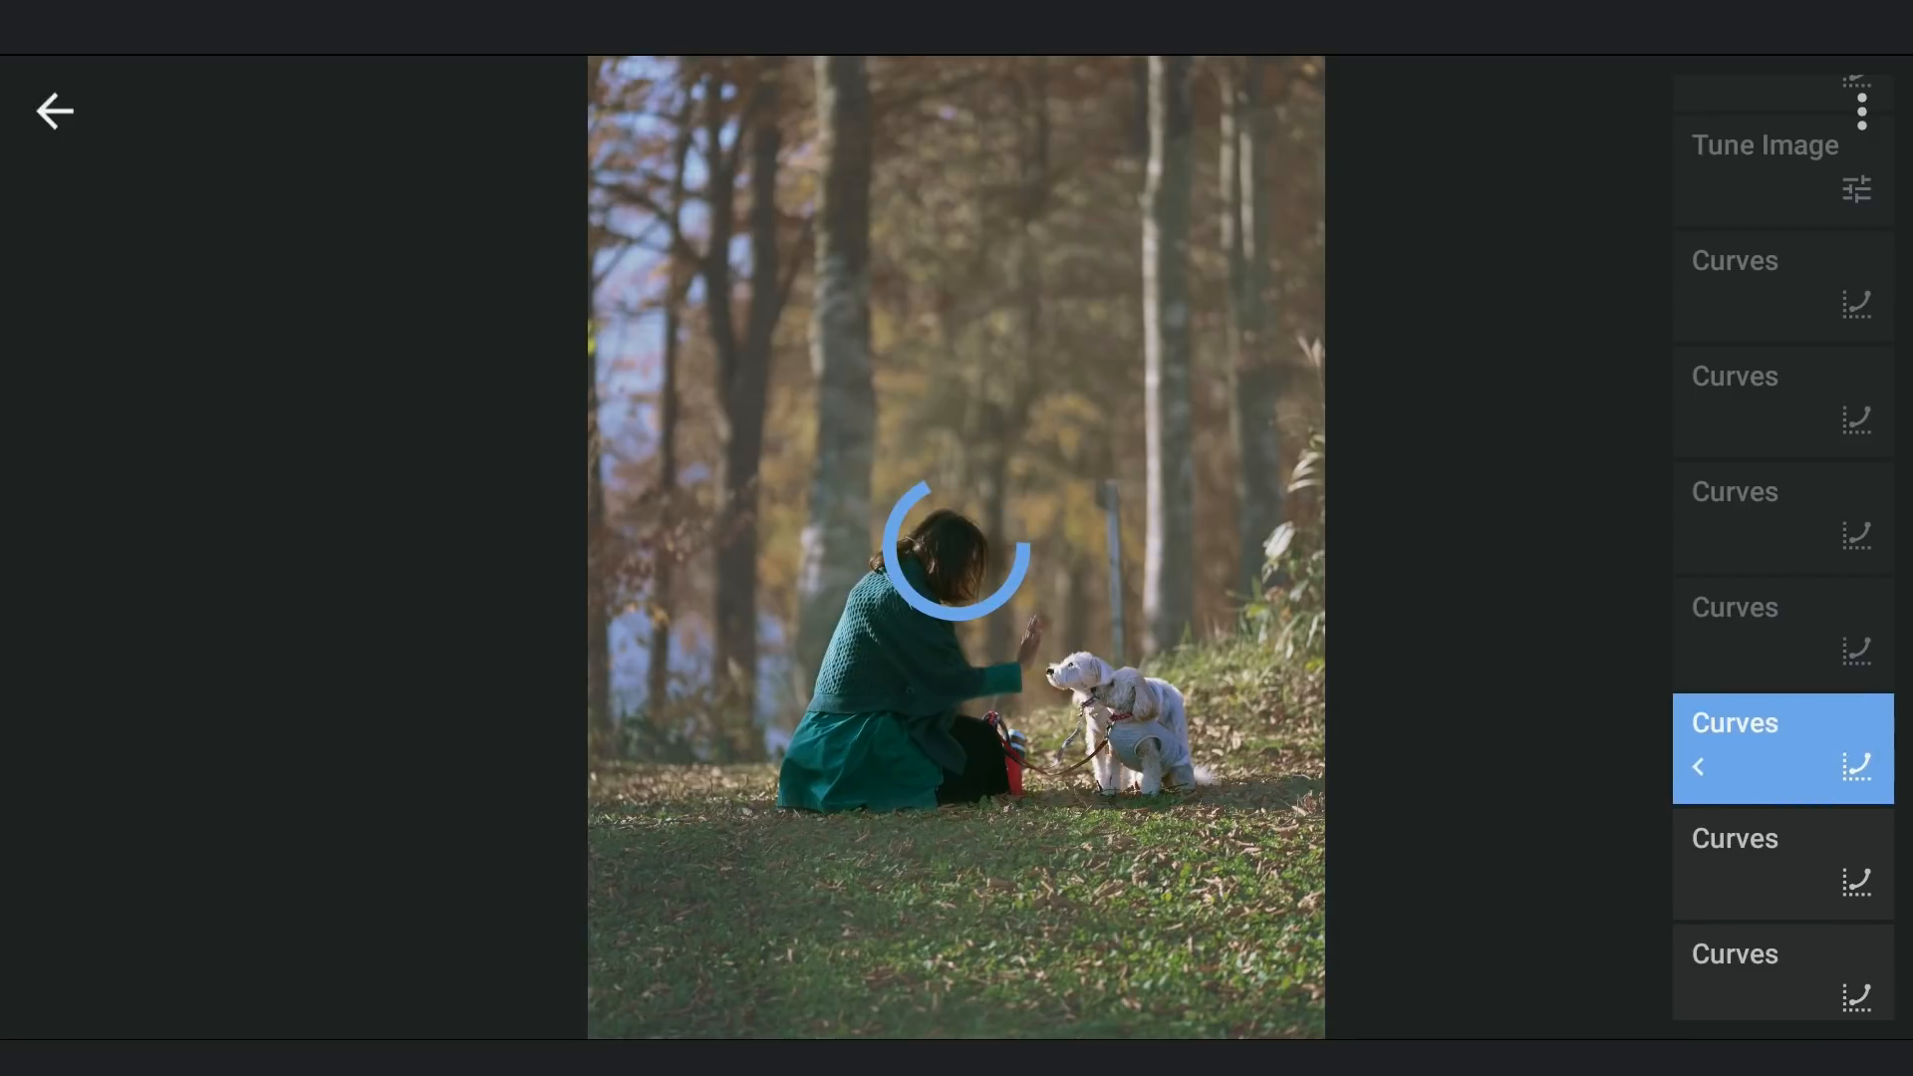
left_click(1782, 516)
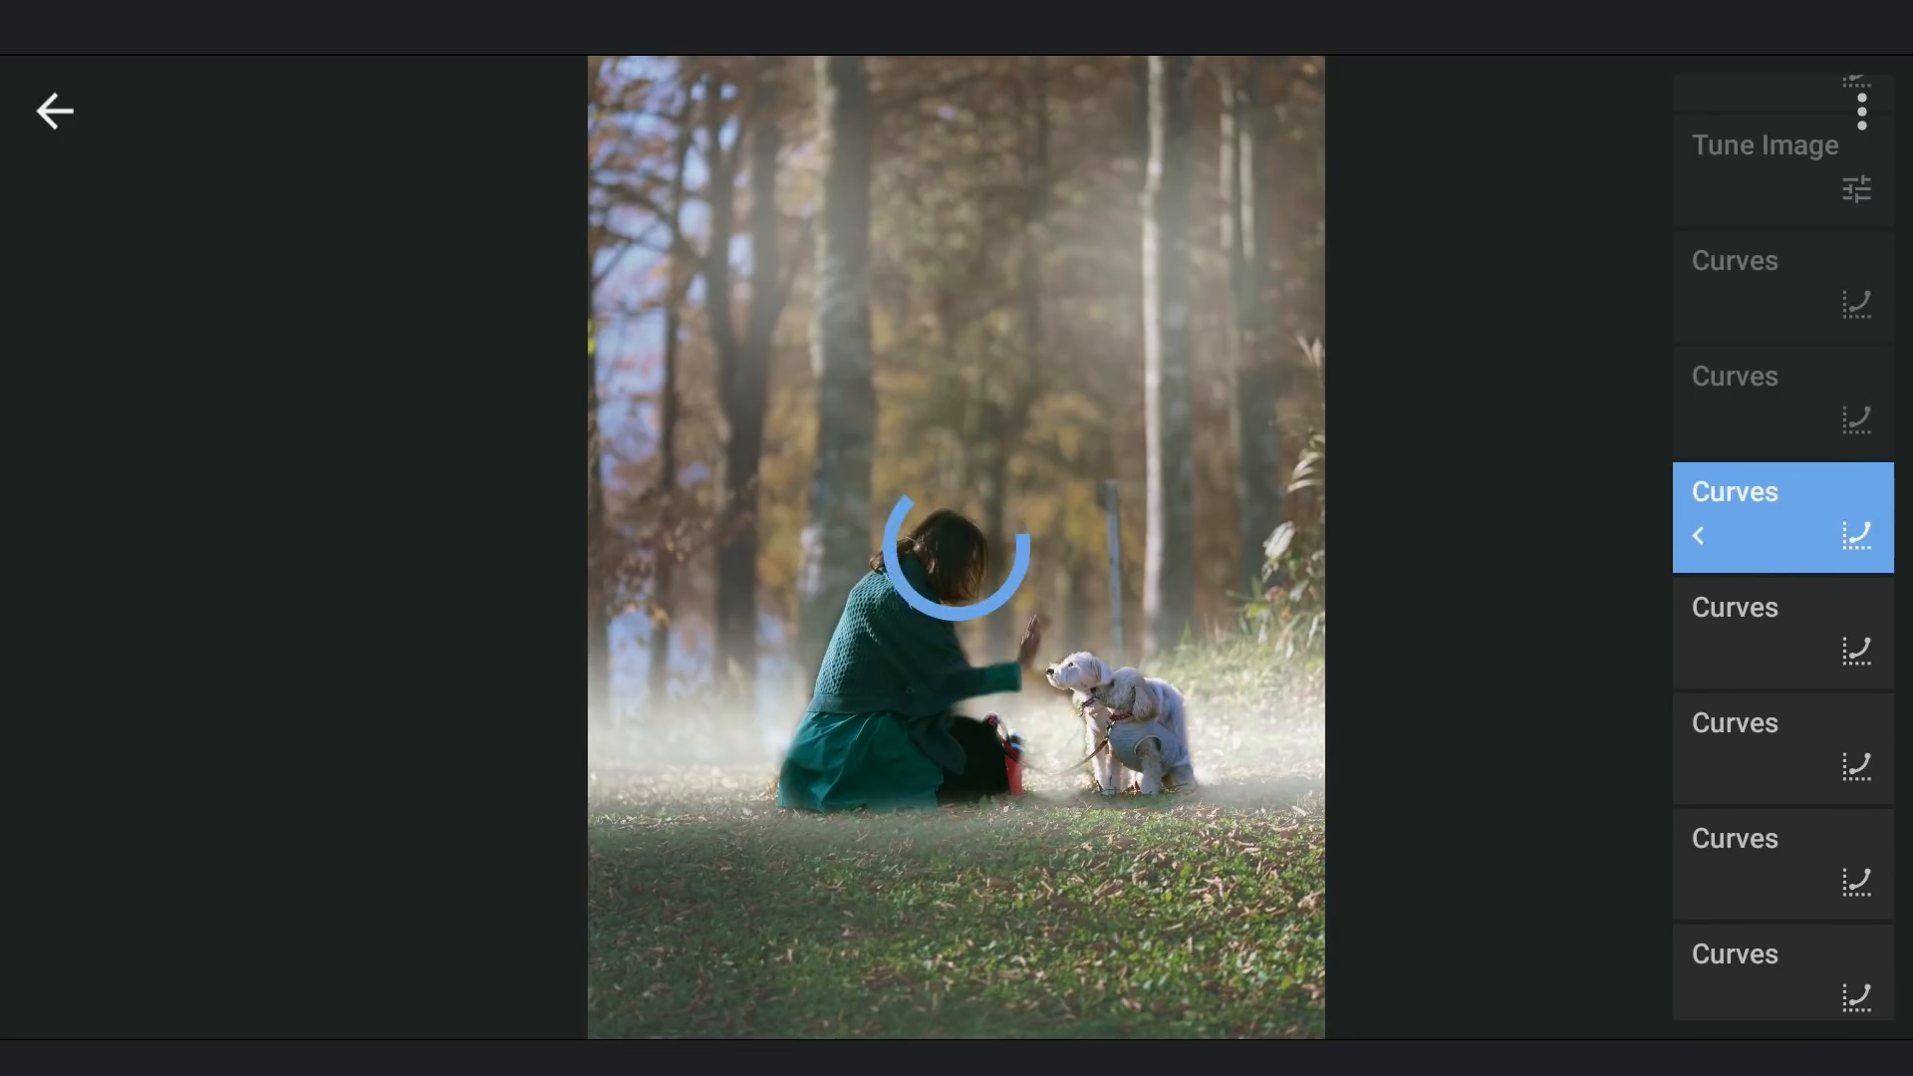